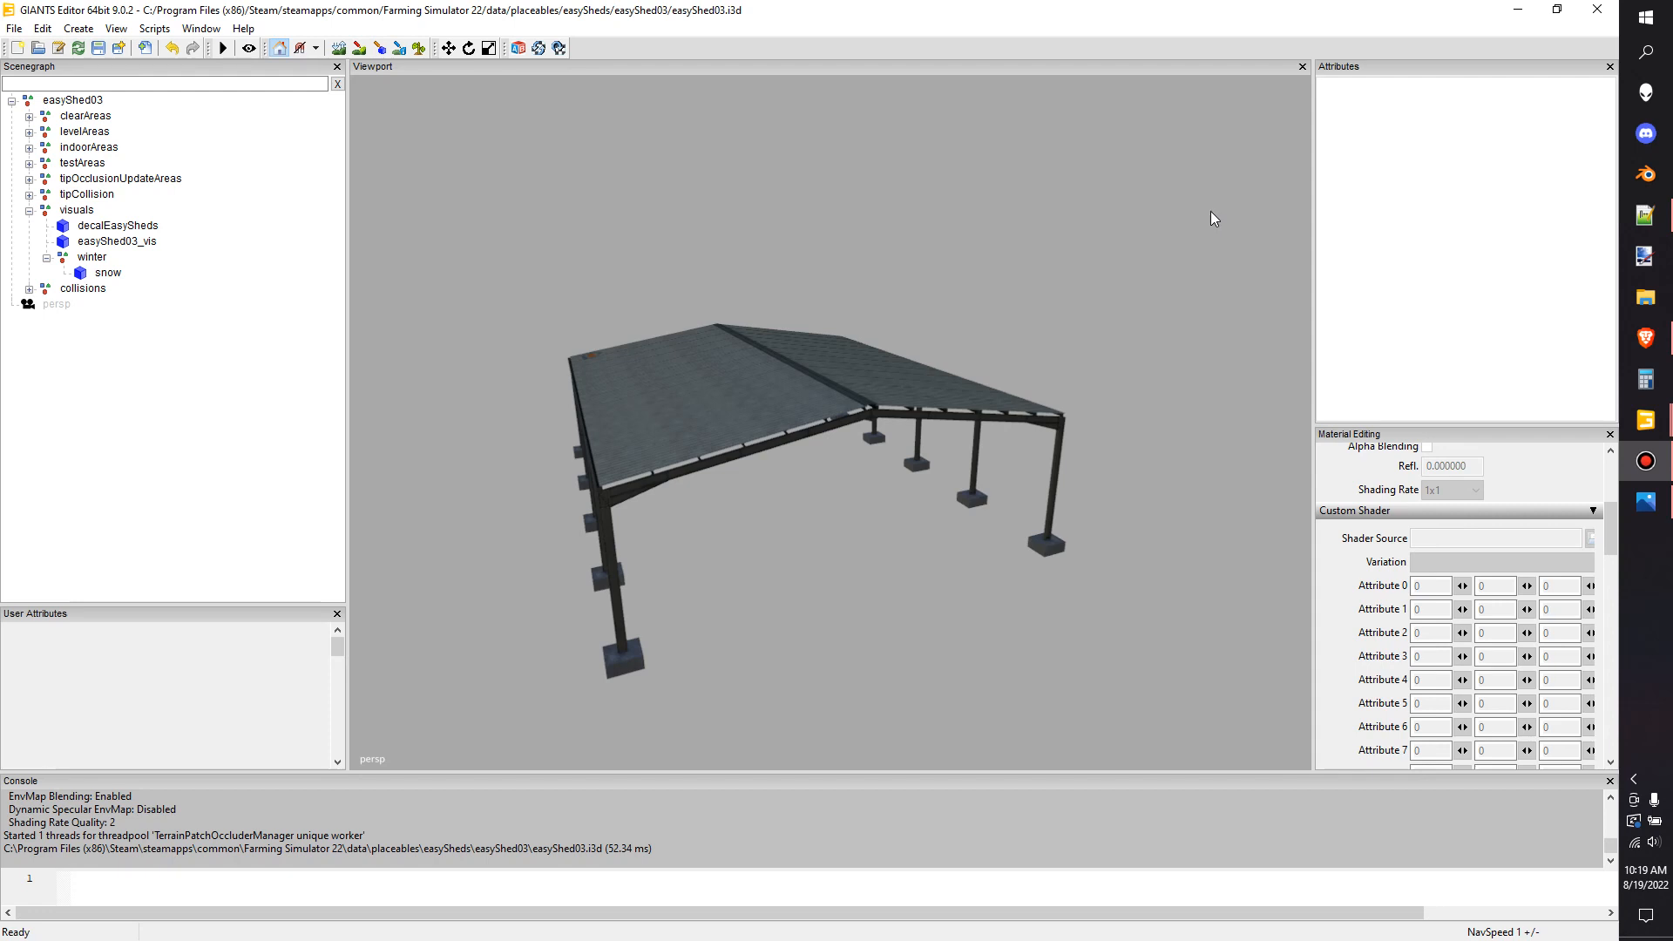
mouse_move(1100, 270)
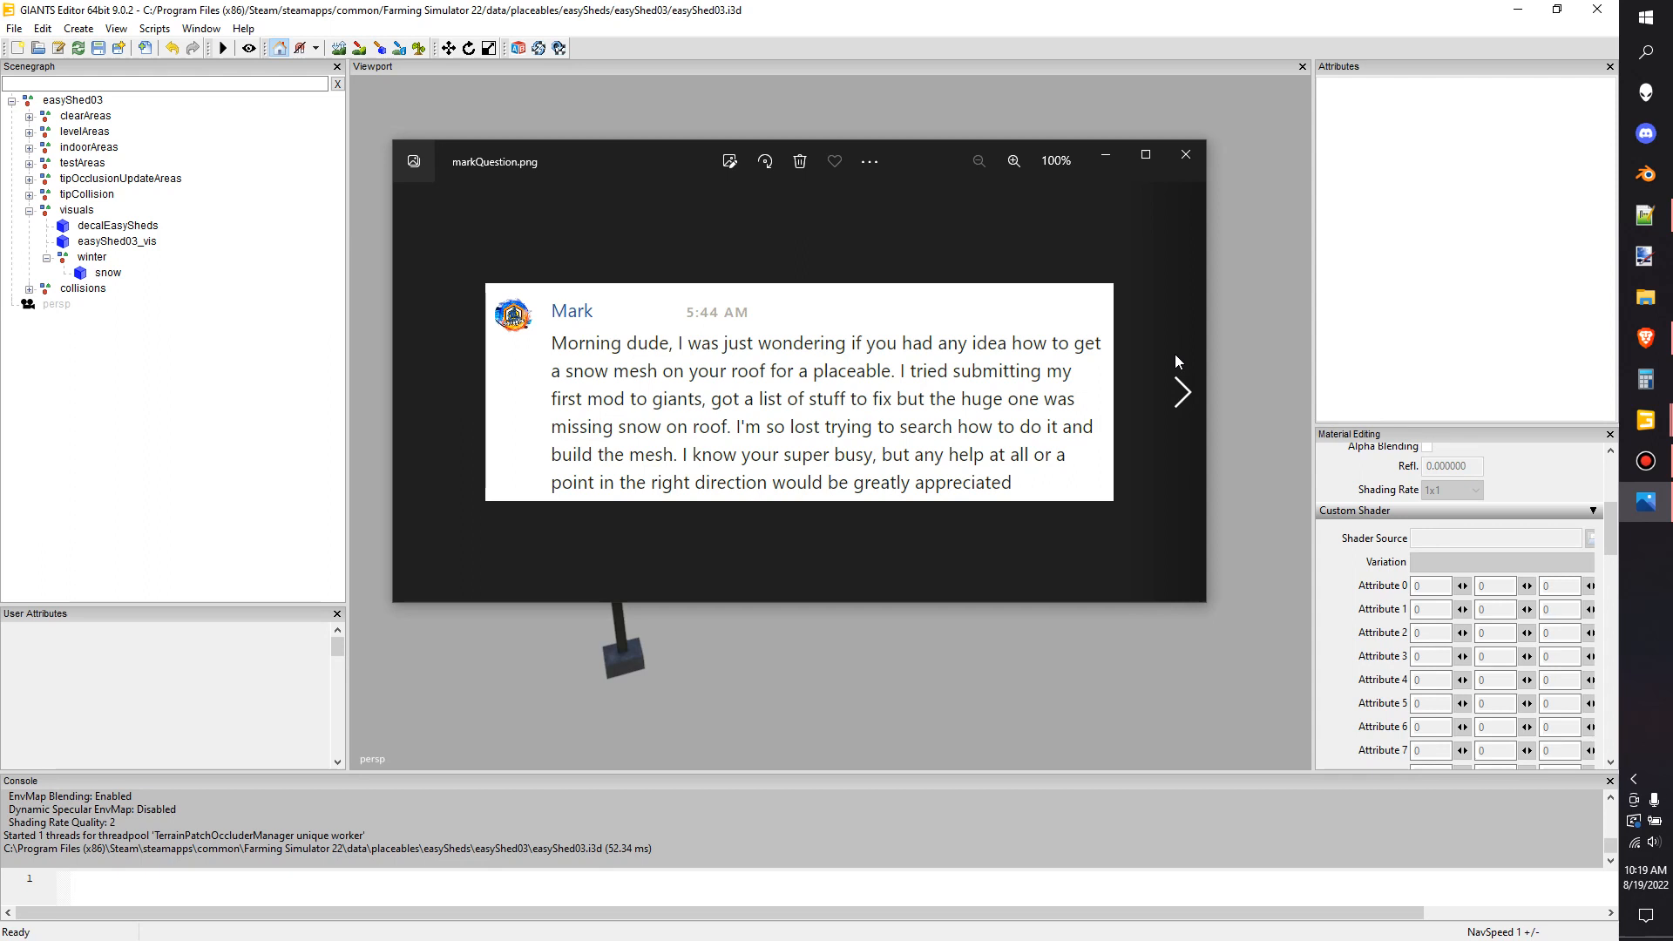
mouse_move(1177, 355)
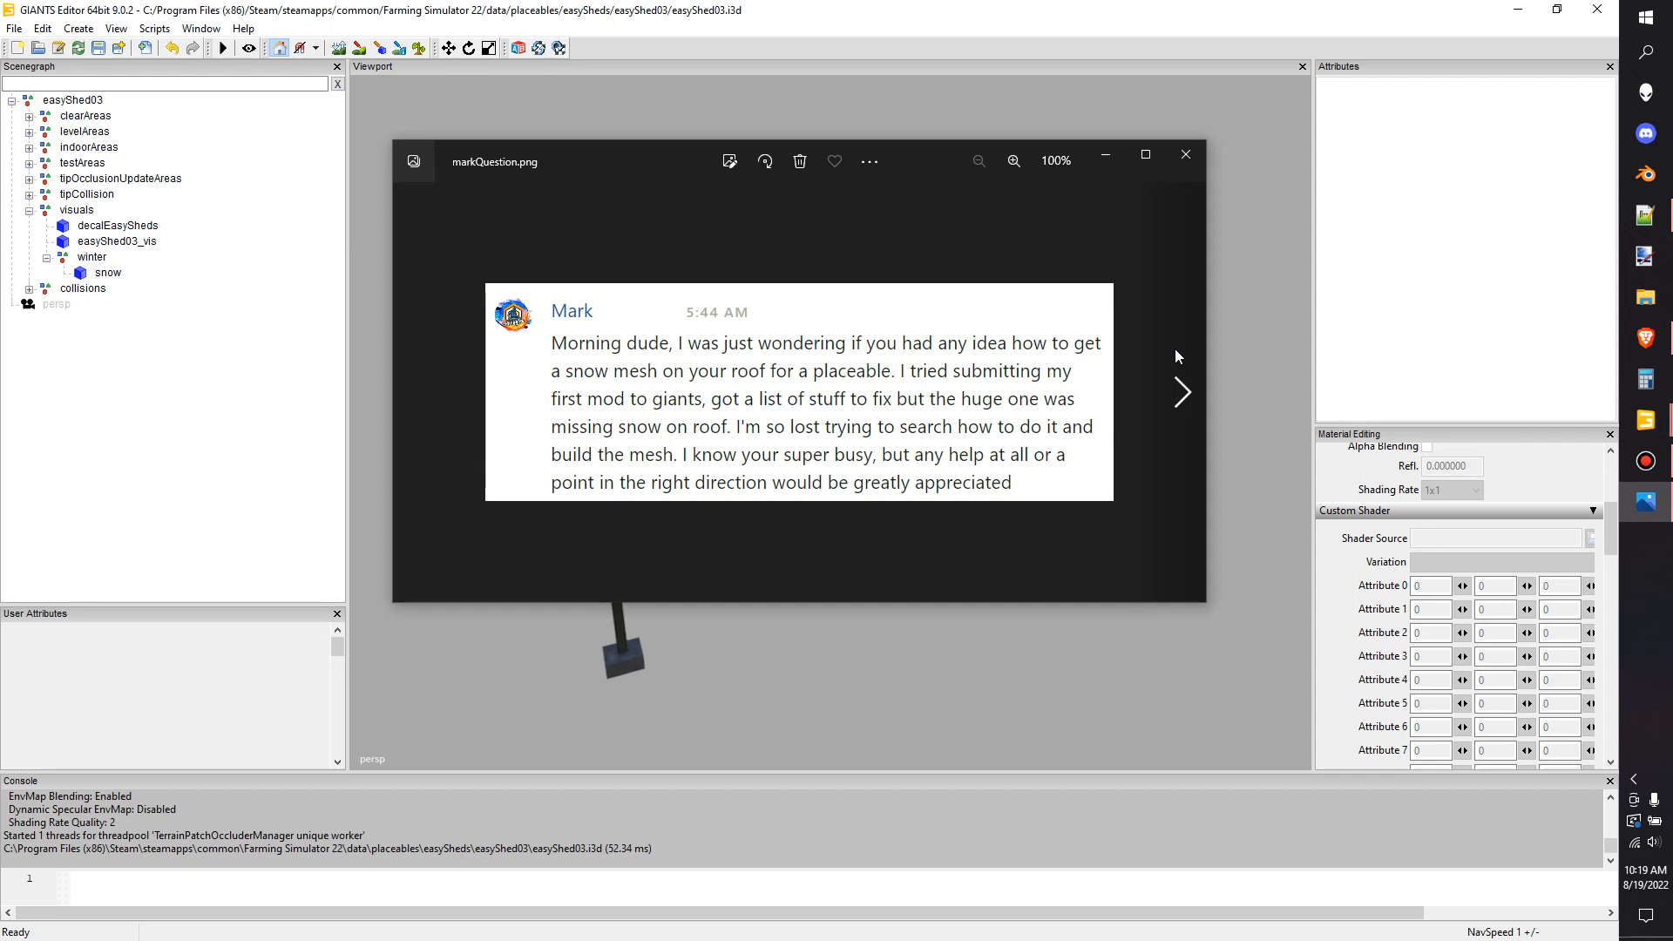
mouse_move(1261, 326)
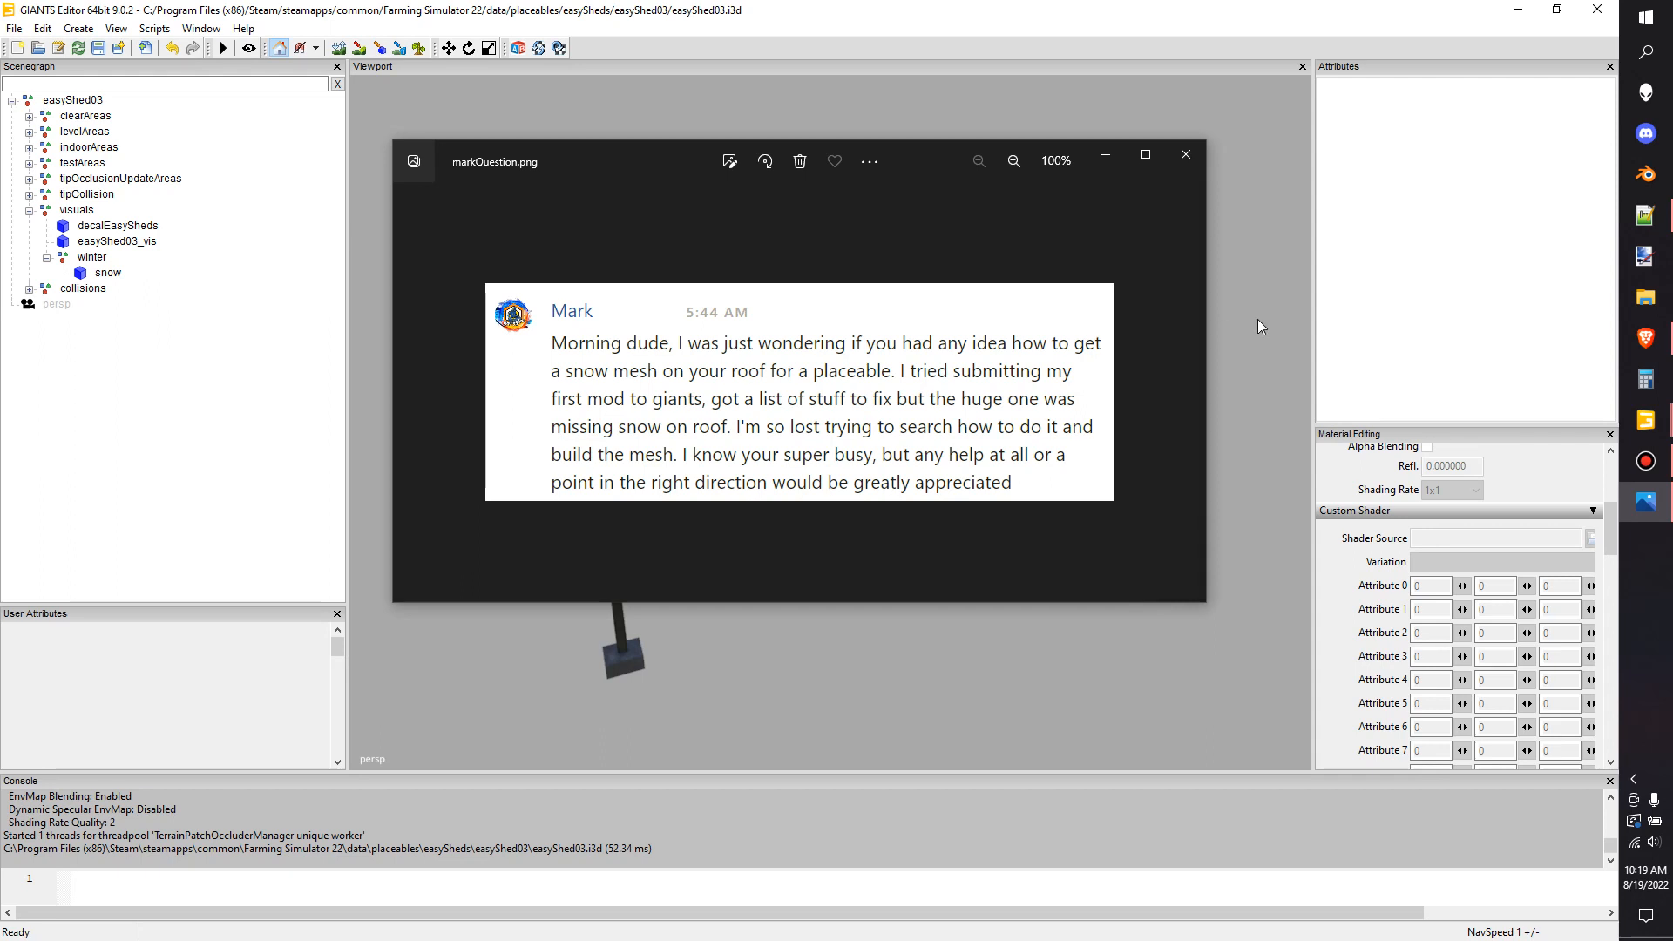
Inspect the winter group and snow mesh, then show easyShed03_vis's attributes with its snowScale shader parameter
click(1185, 153)
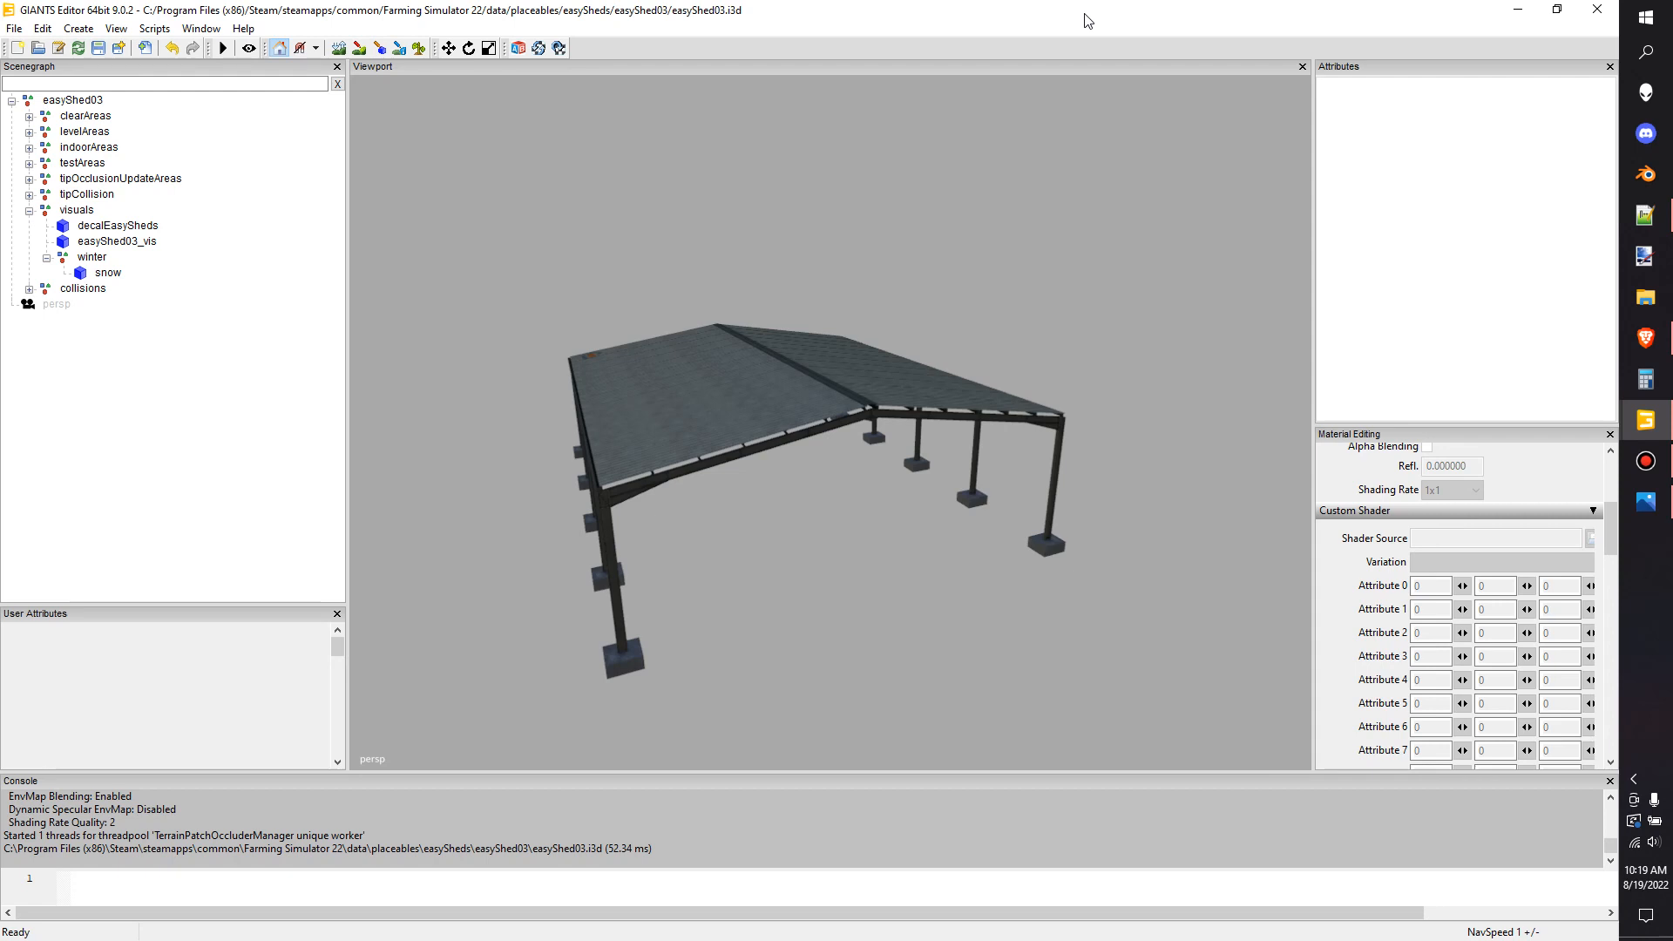
mouse_move(898, 16)
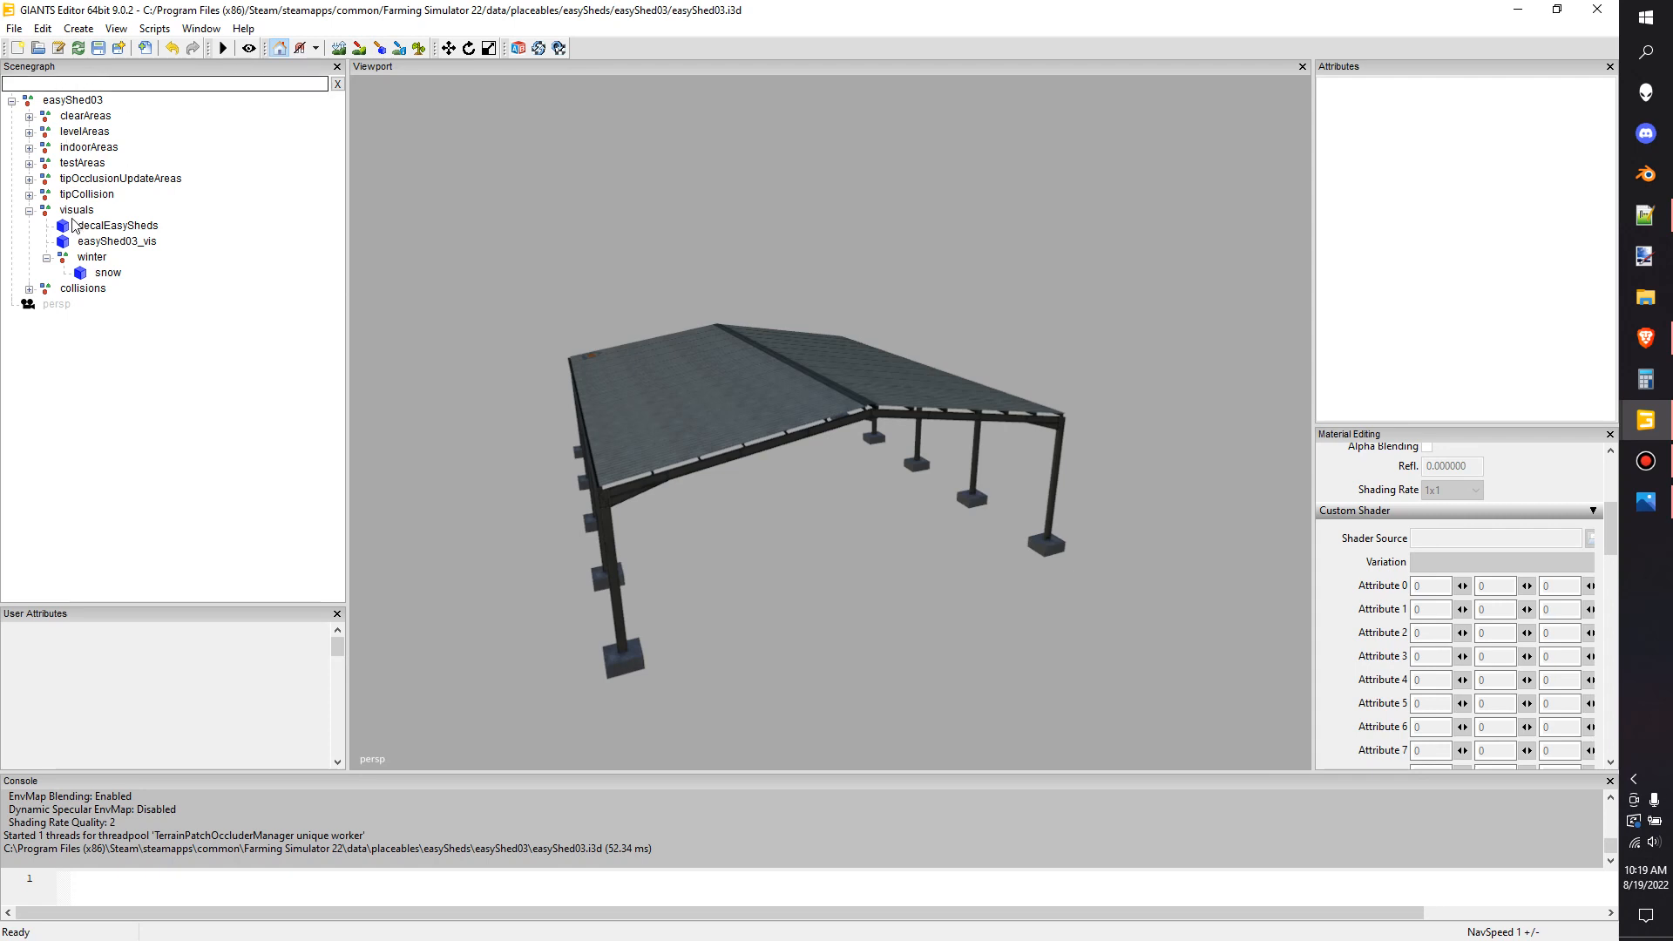
click(93, 256)
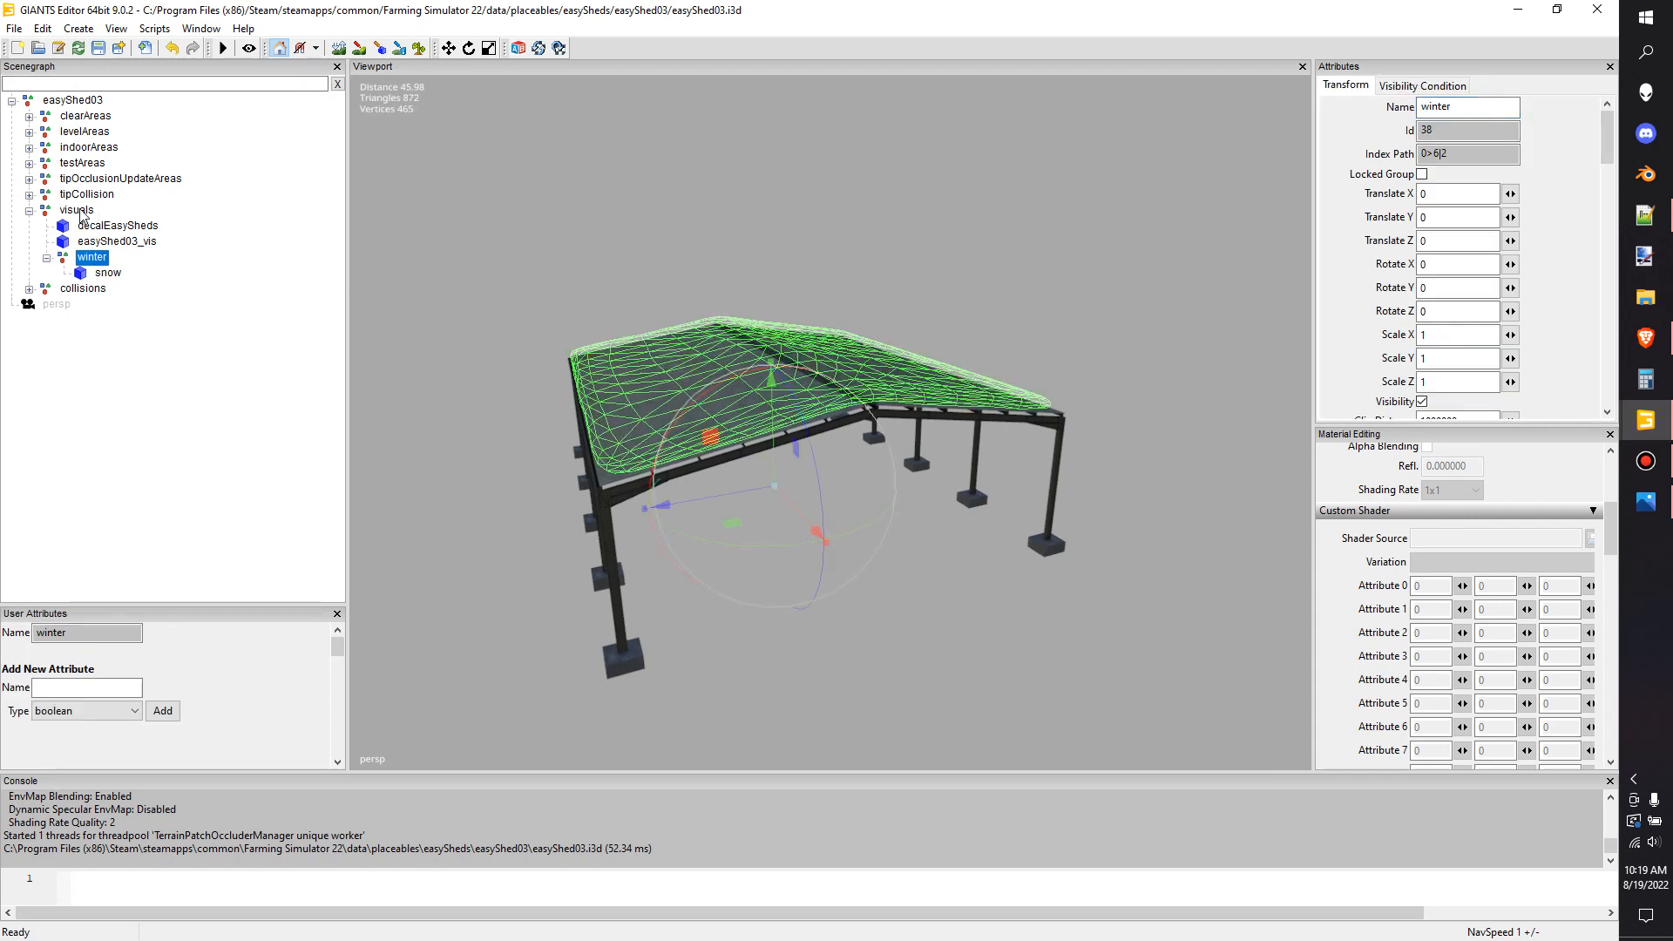
click(108, 272)
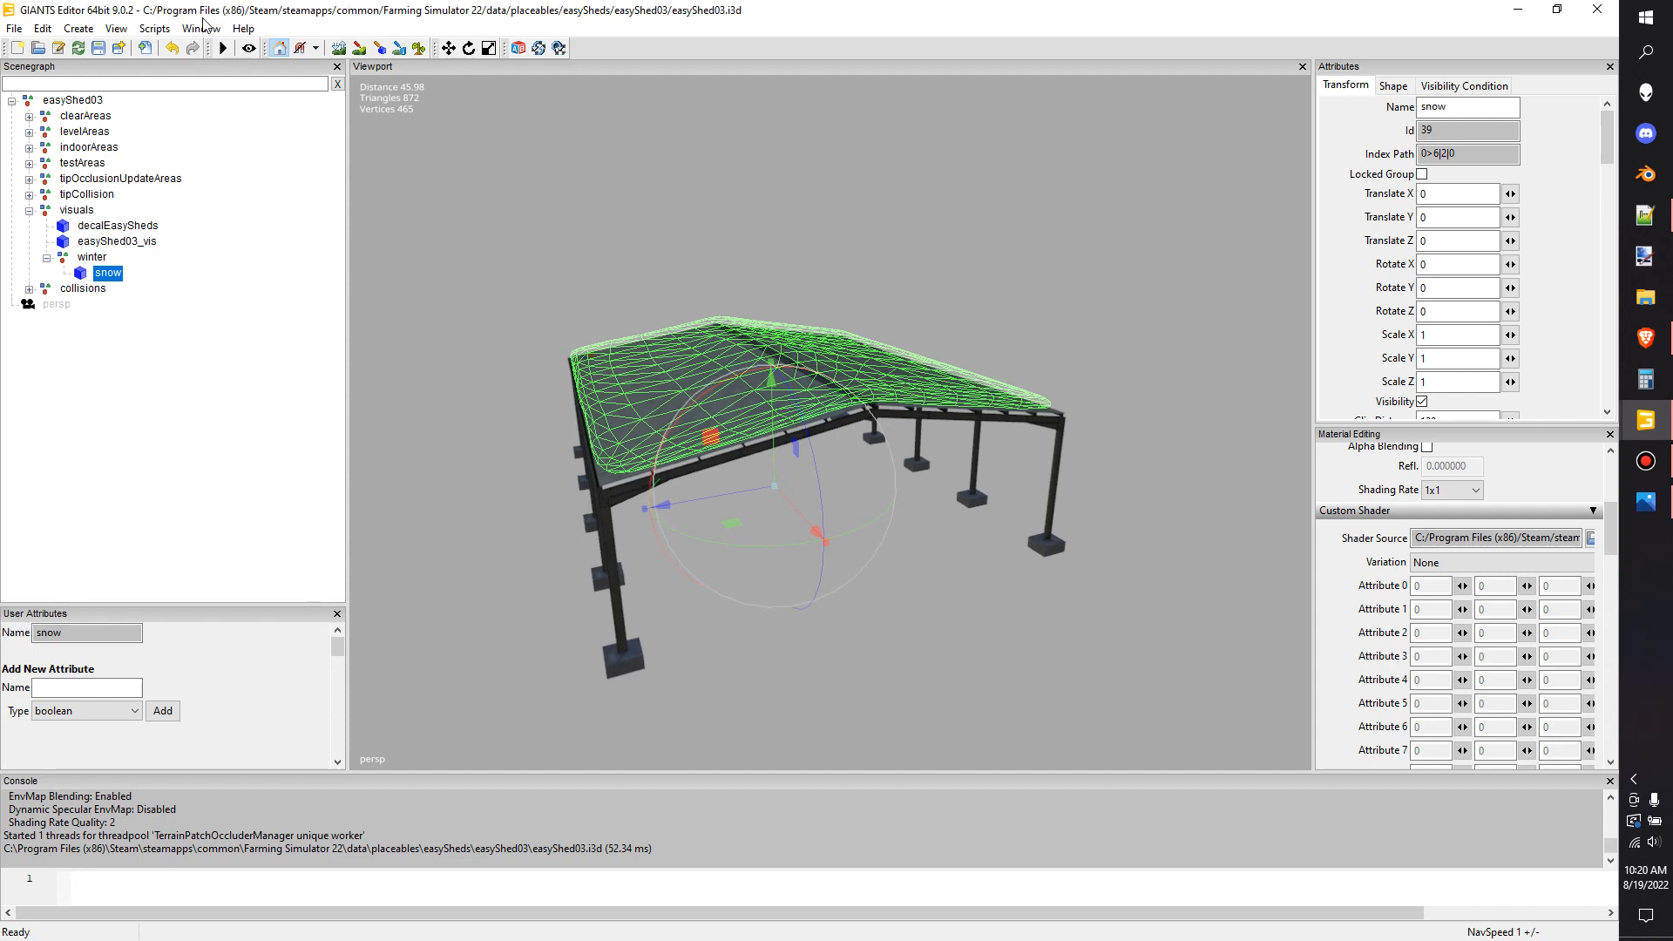
click(201, 28)
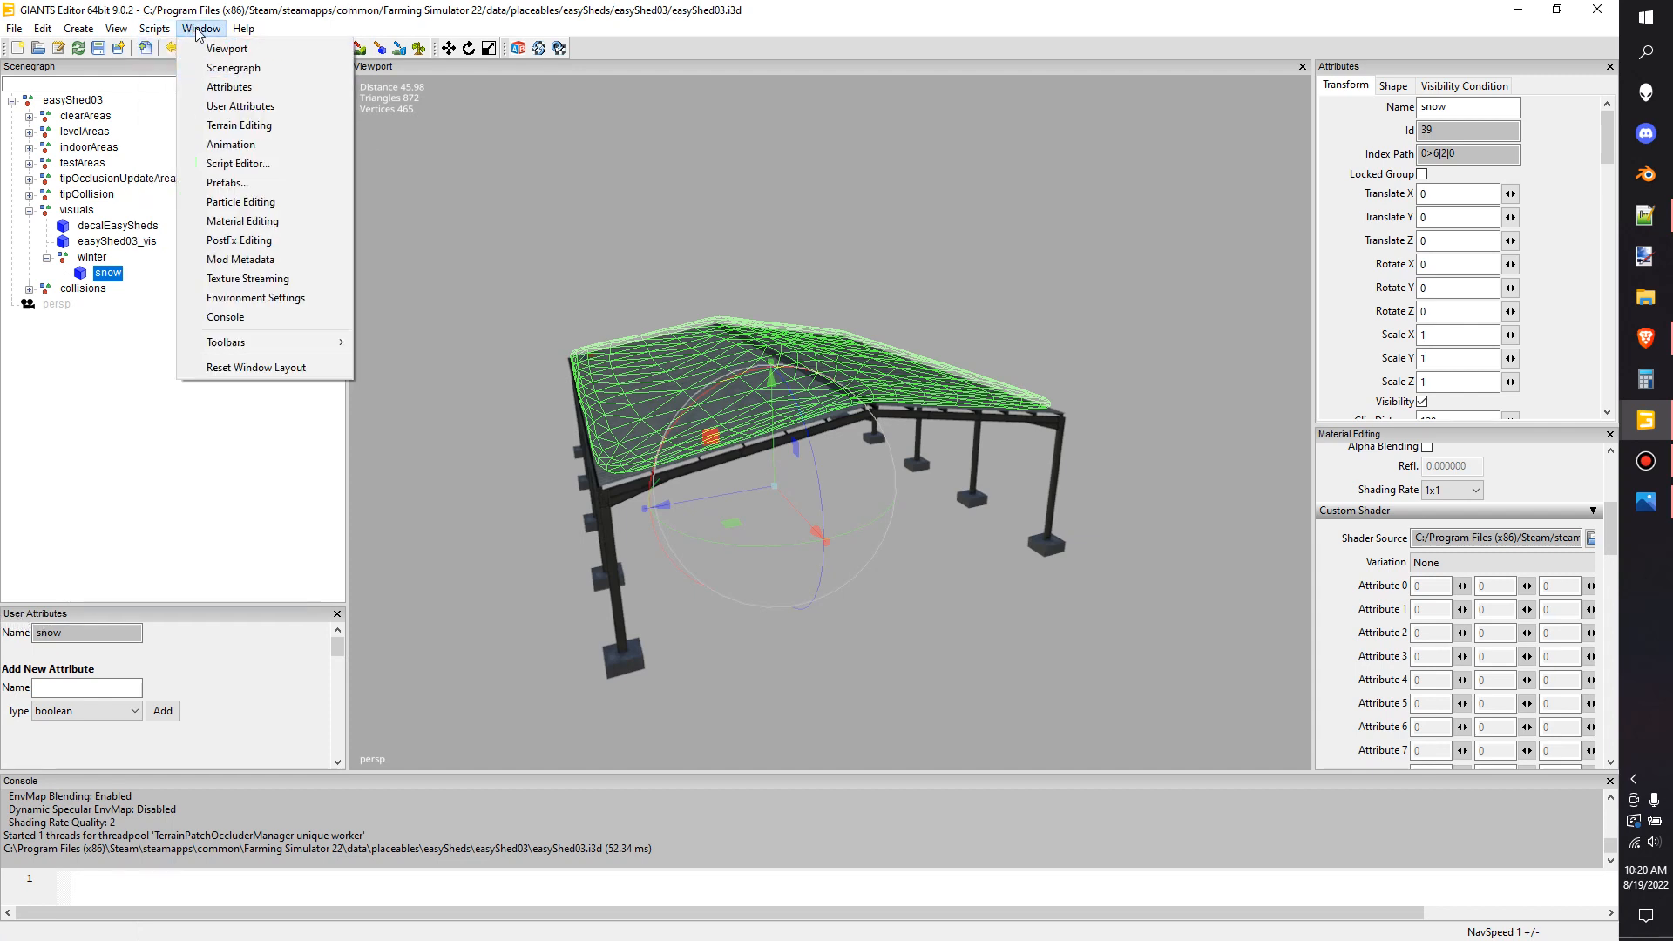
mouse_move(232, 711)
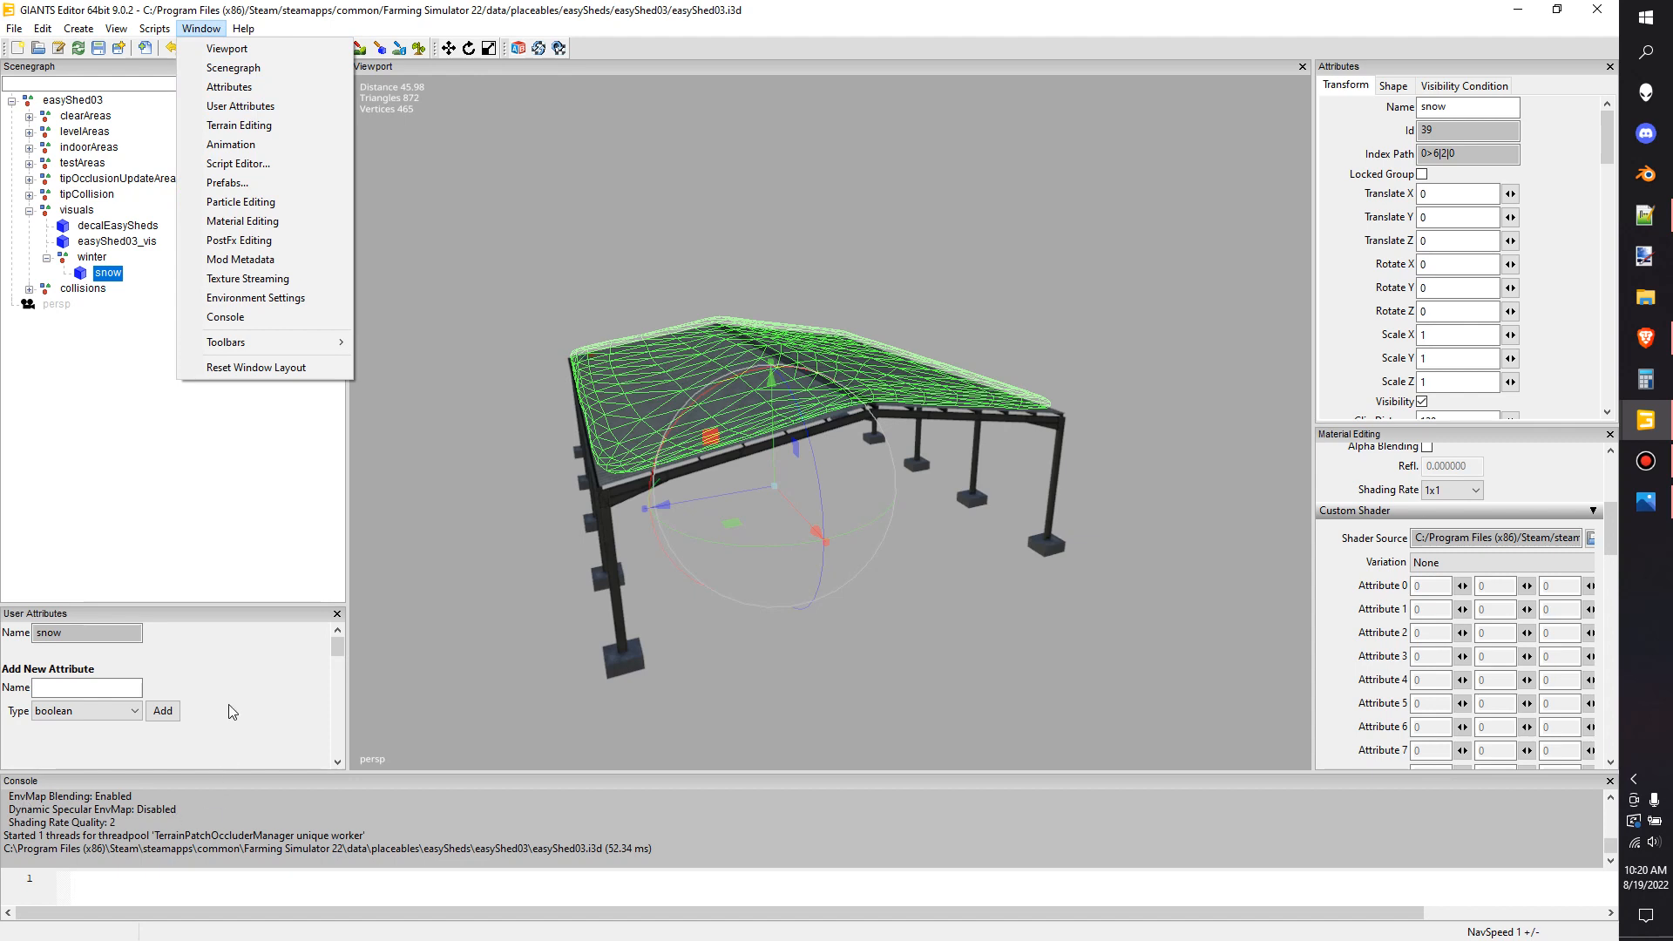
click(86, 711)
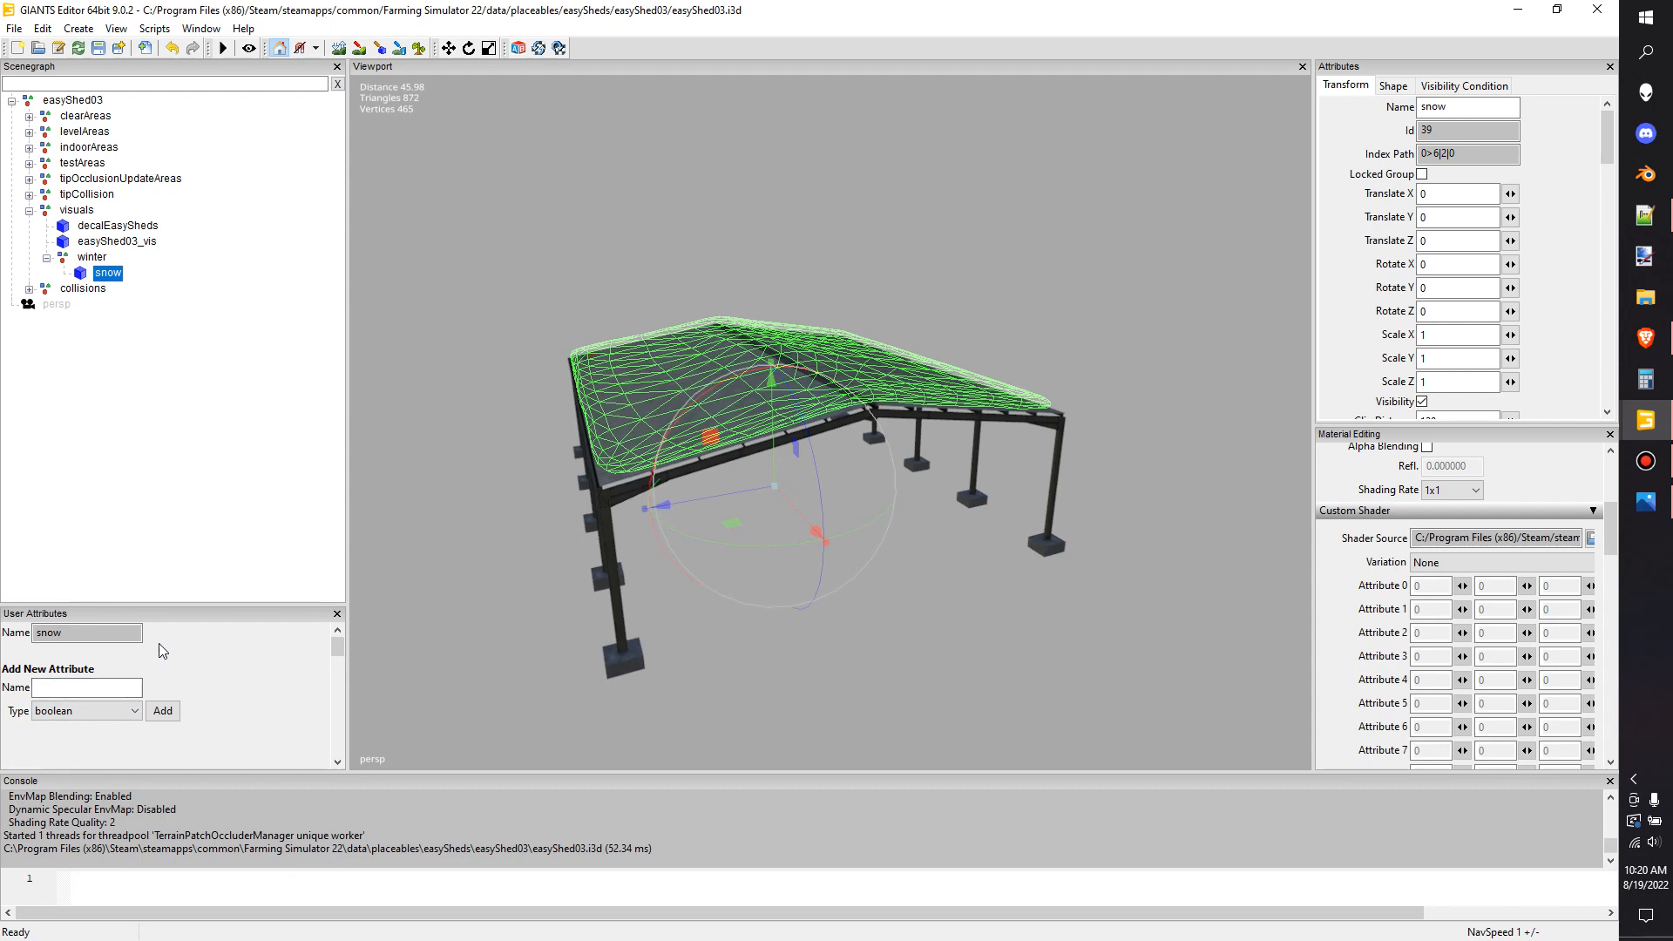
mouse_move(335, 617)
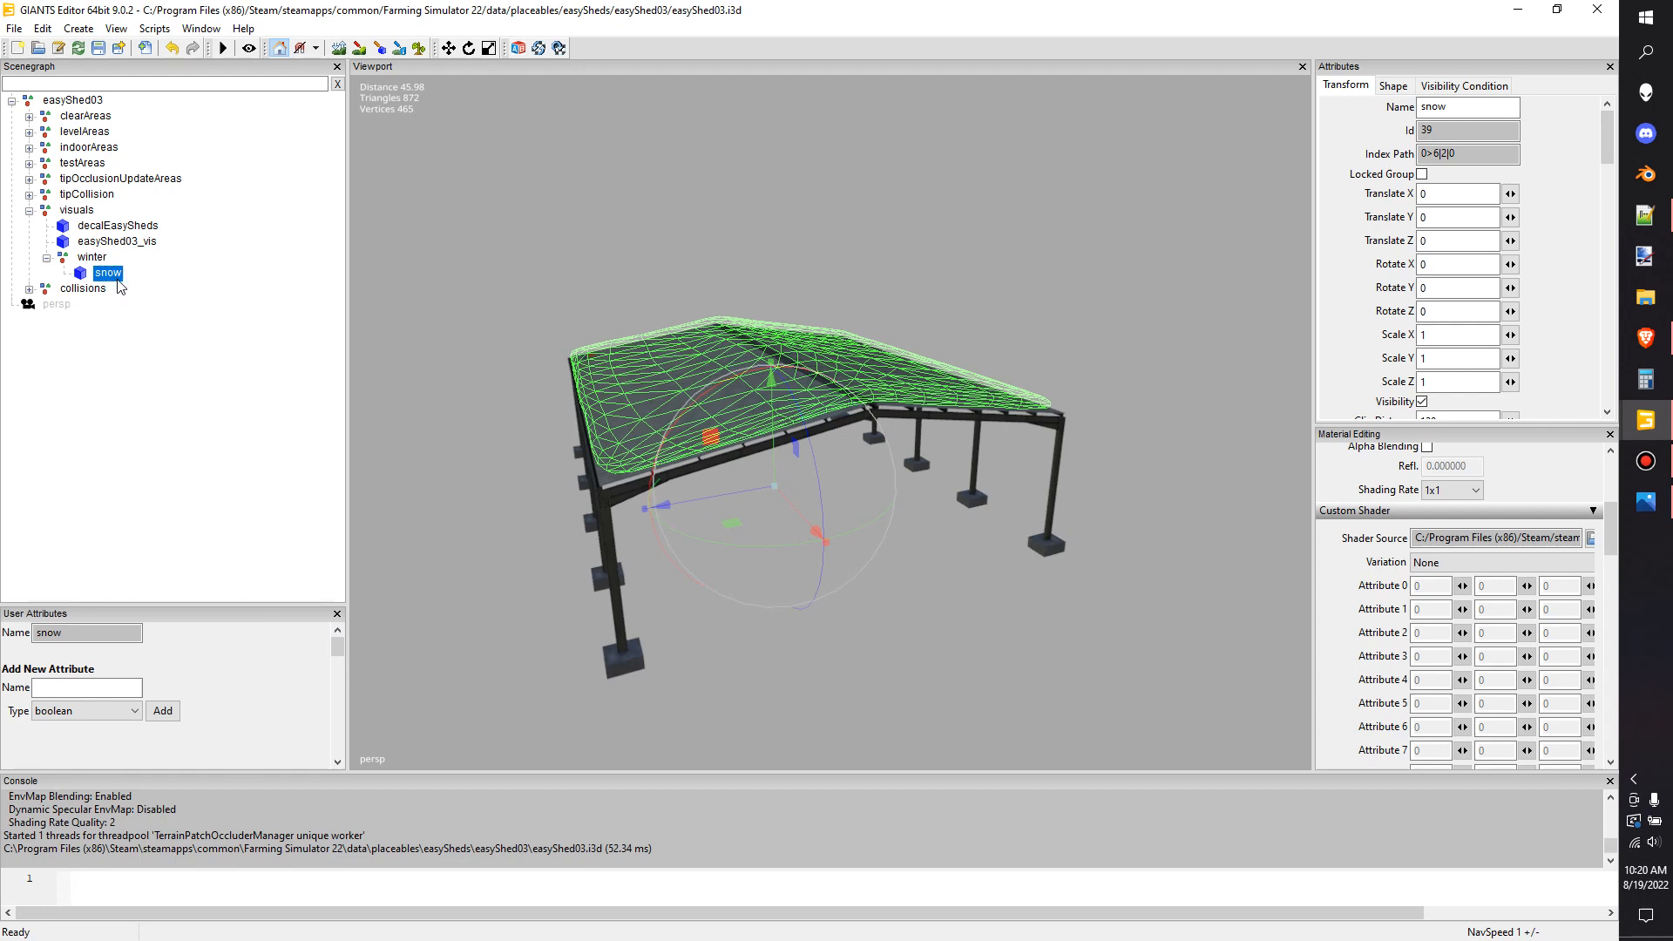
mouse_move(90, 273)
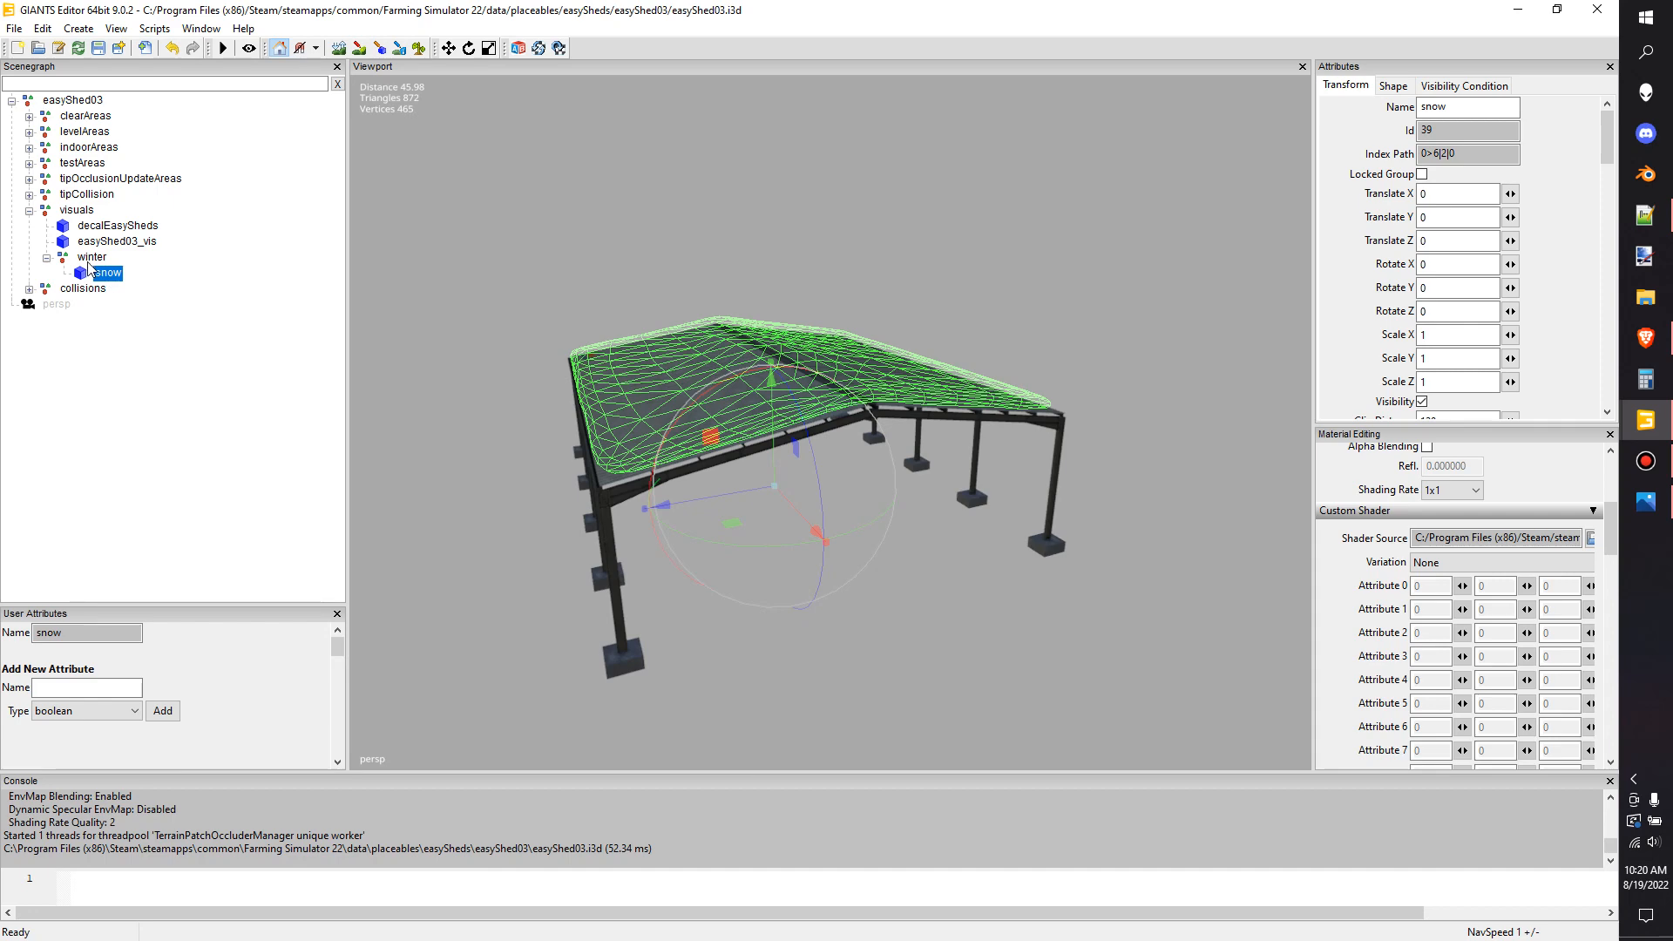
click(115, 241)
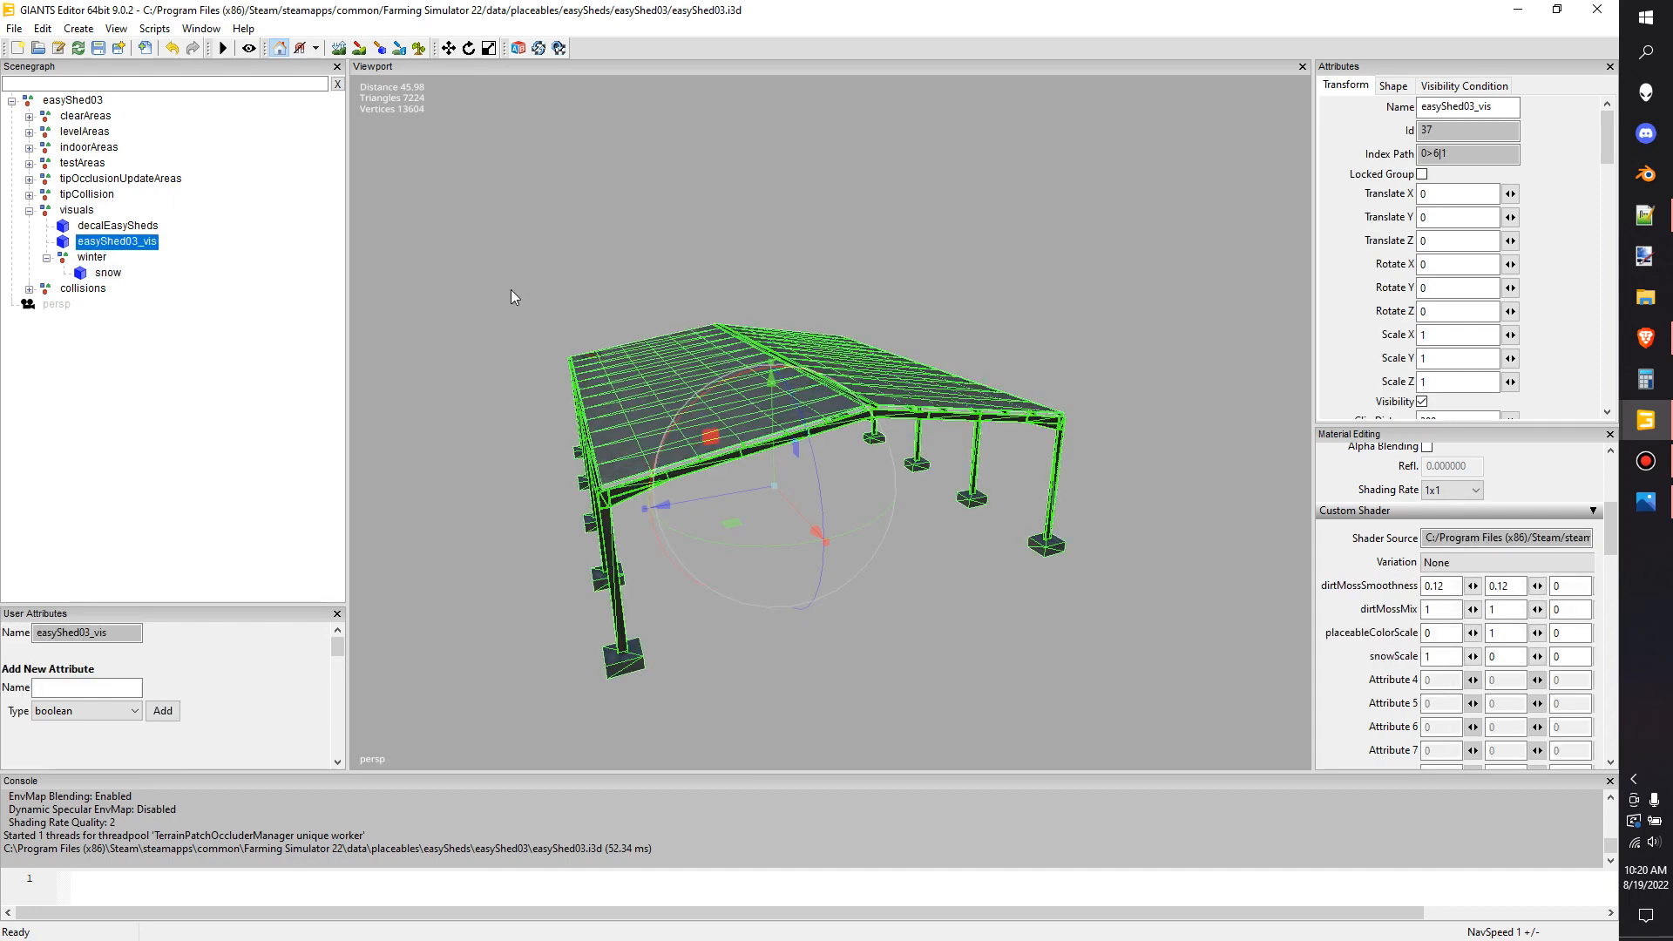
Review the snow mesh's snow_mat material: diffuse, specular and normal textures and its custom shader
click(108, 272)
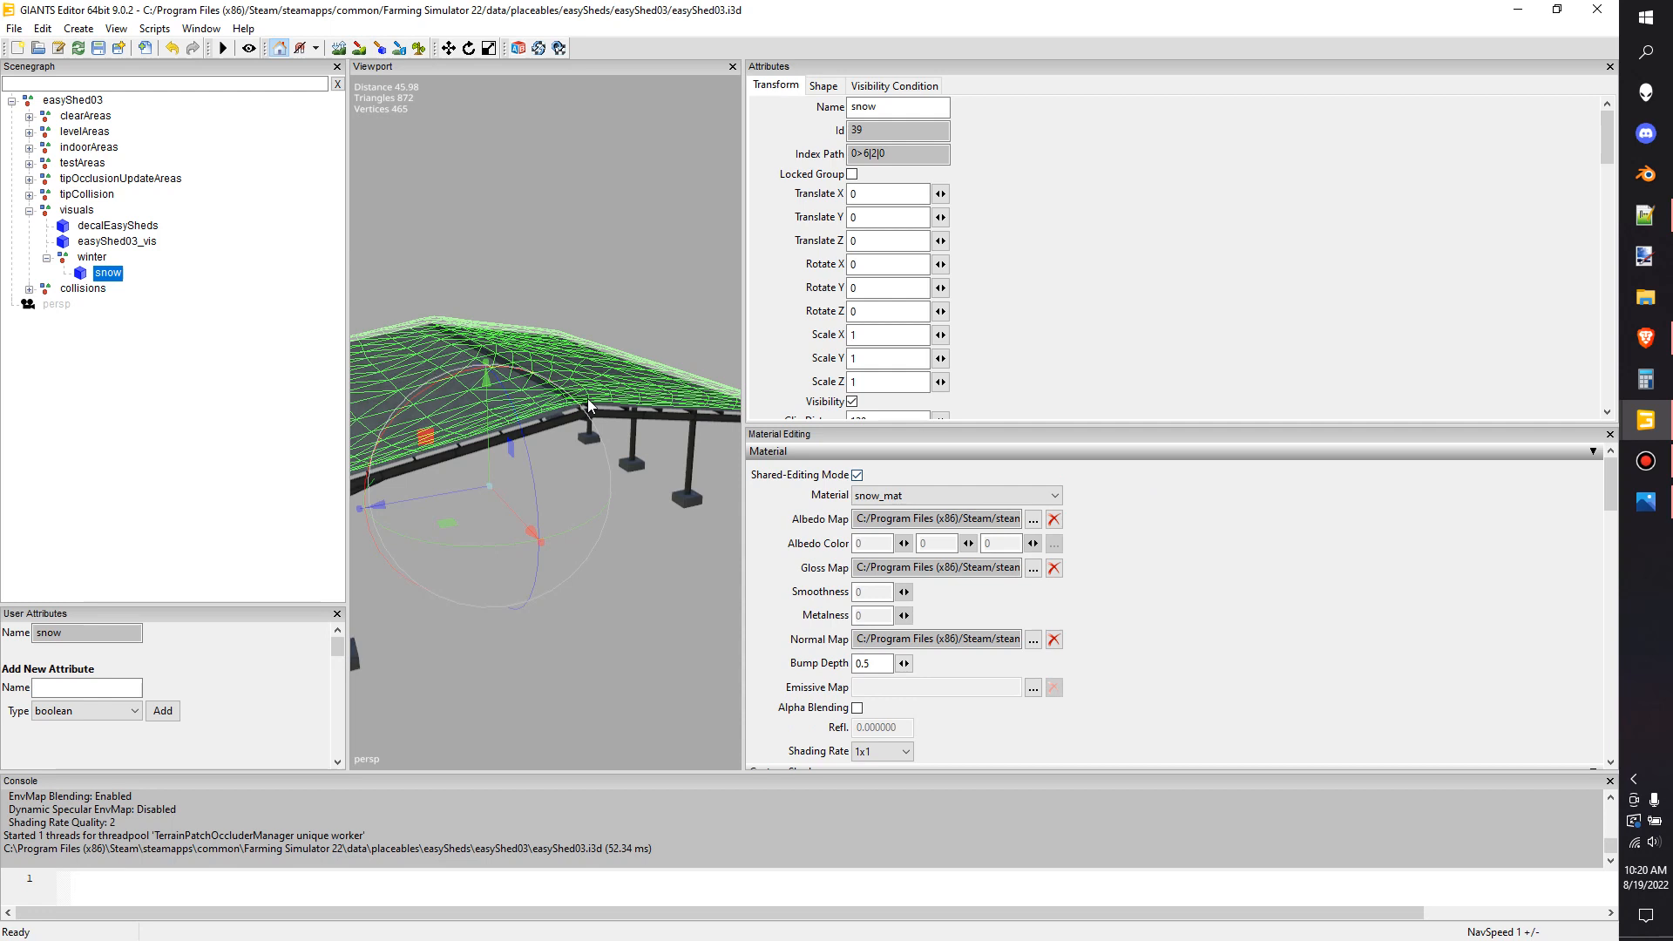
mouse_move(936, 520)
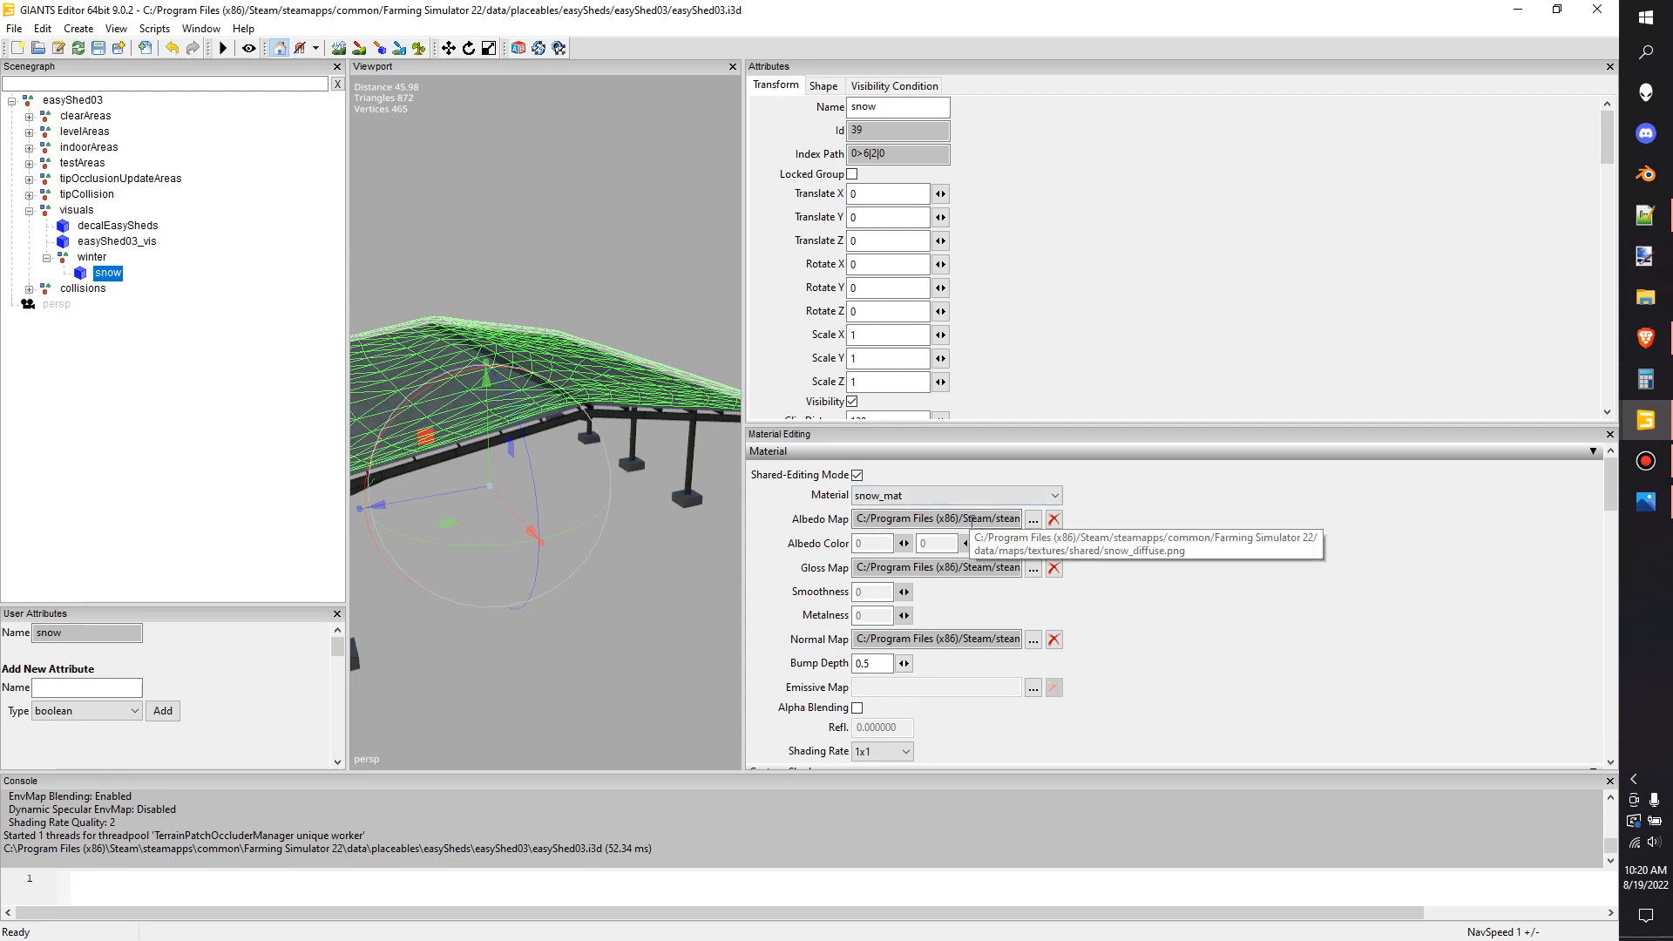
mouse_move(934, 566)
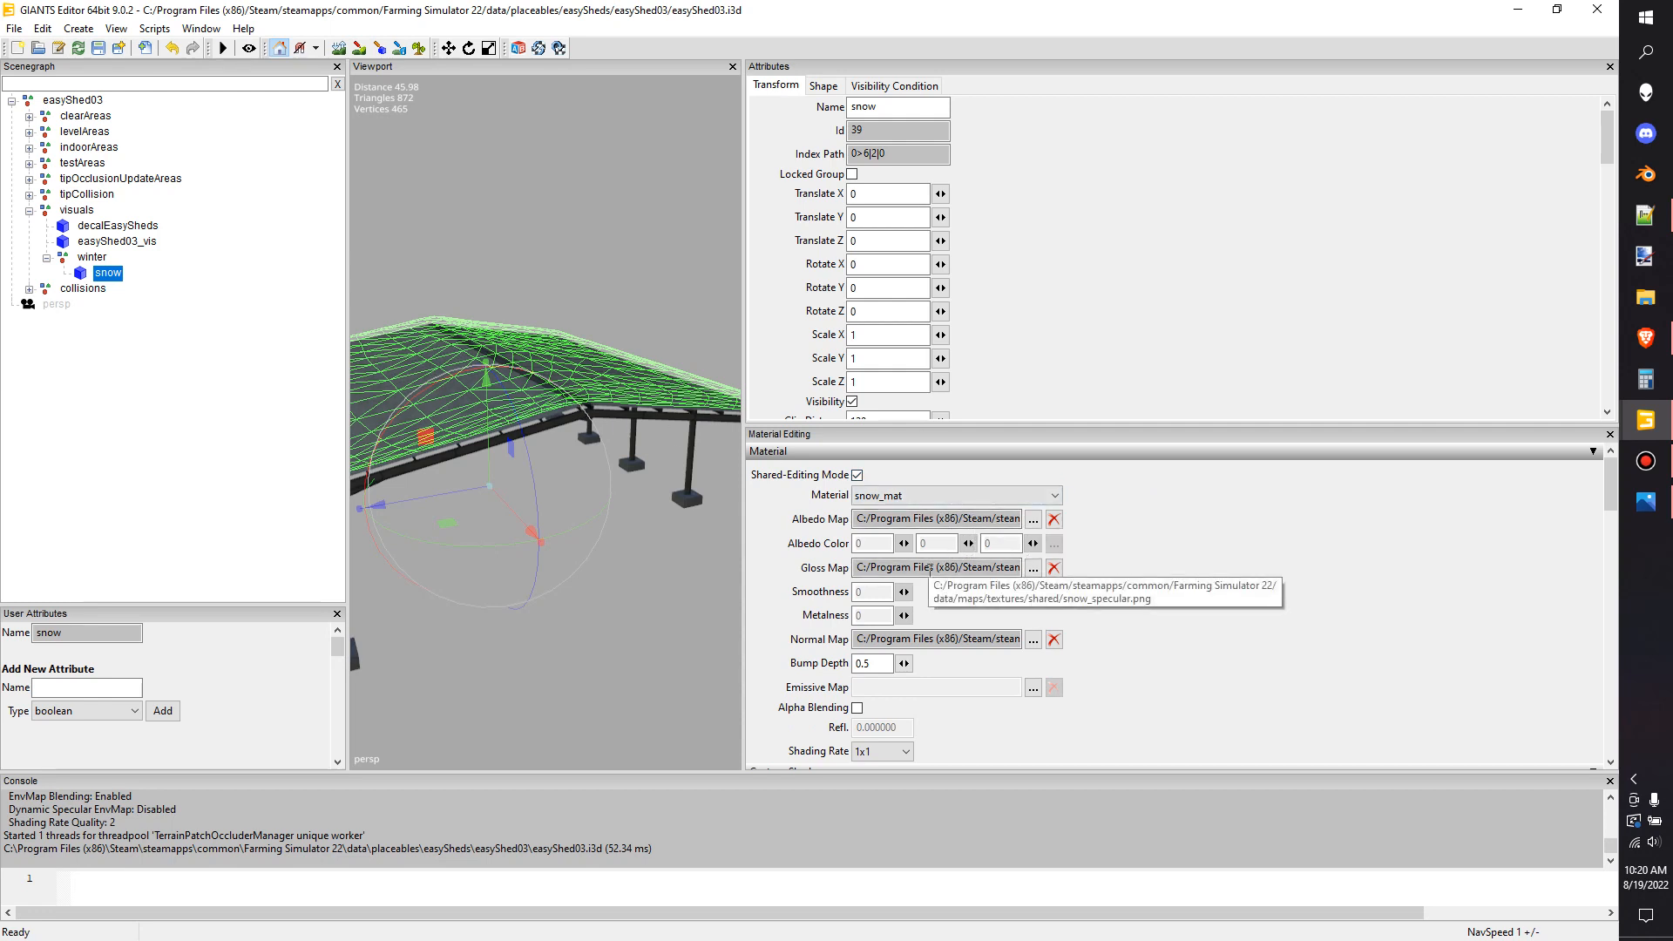
mouse_move(936, 638)
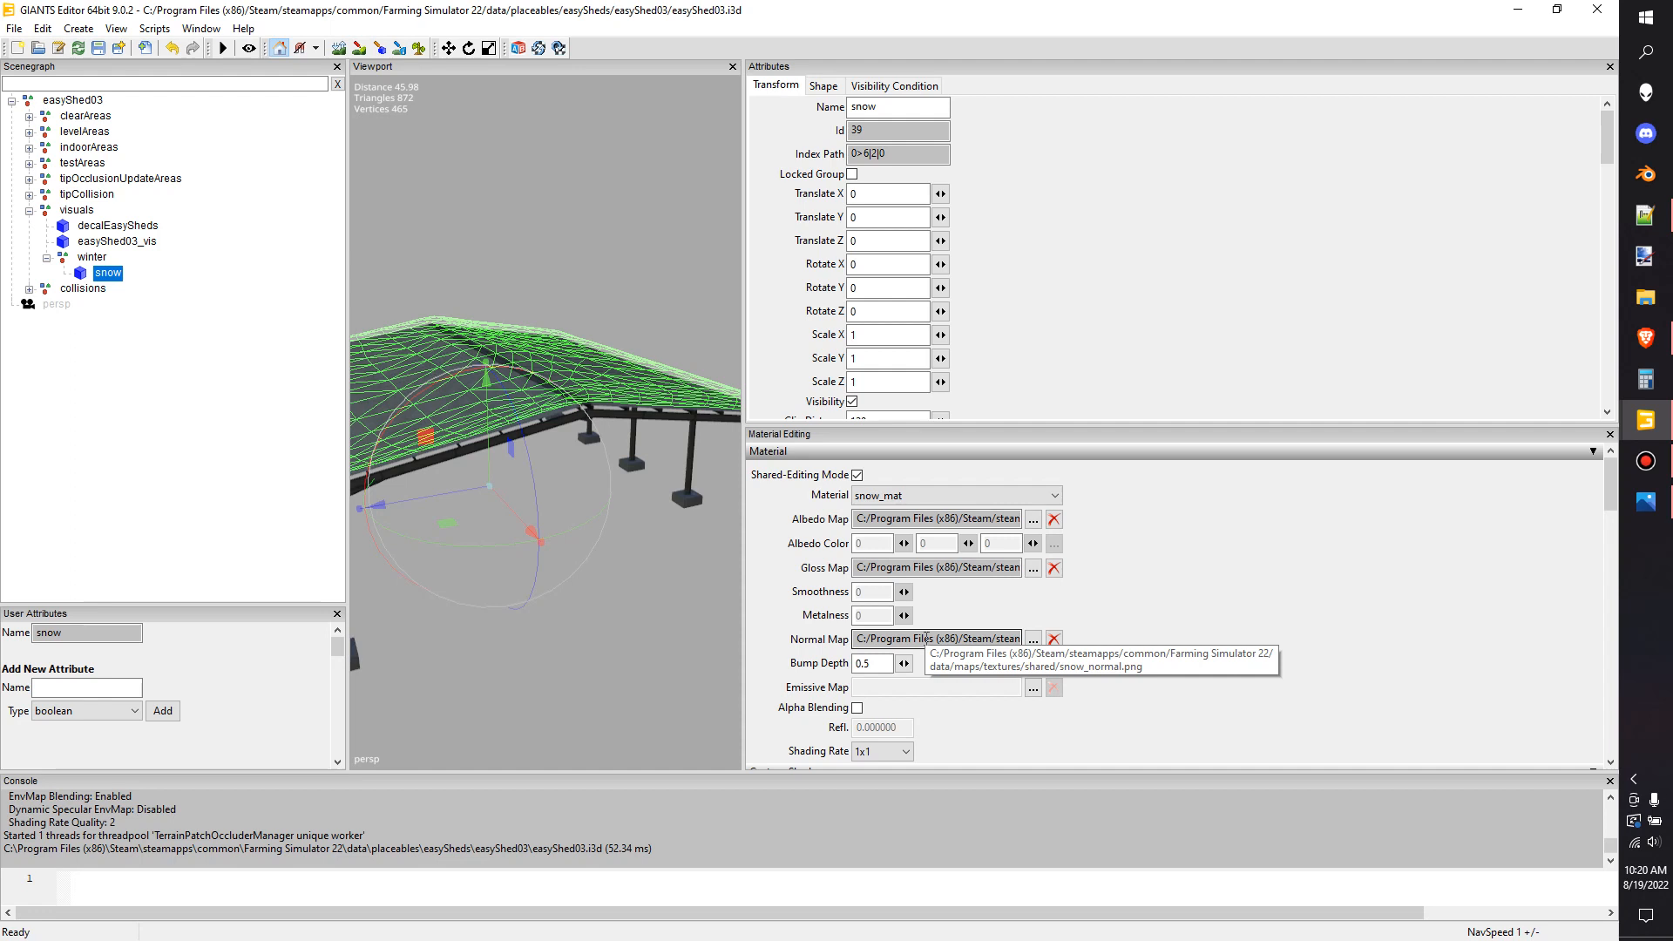
mouse_move(1215, 486)
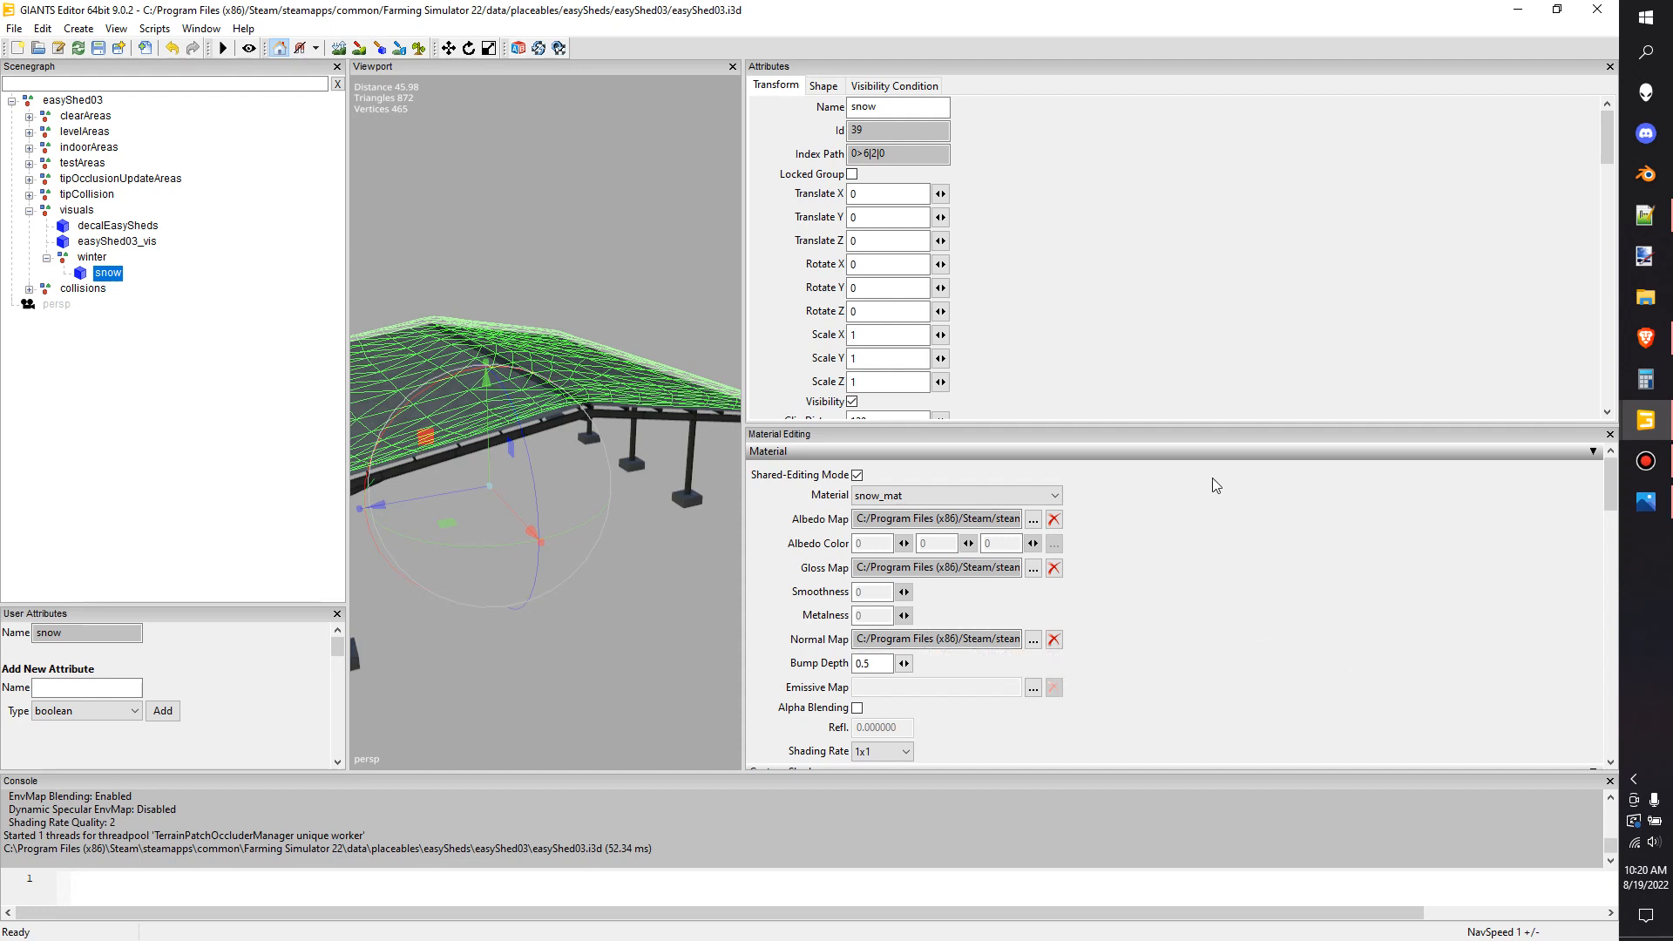
scroll(down, 3)
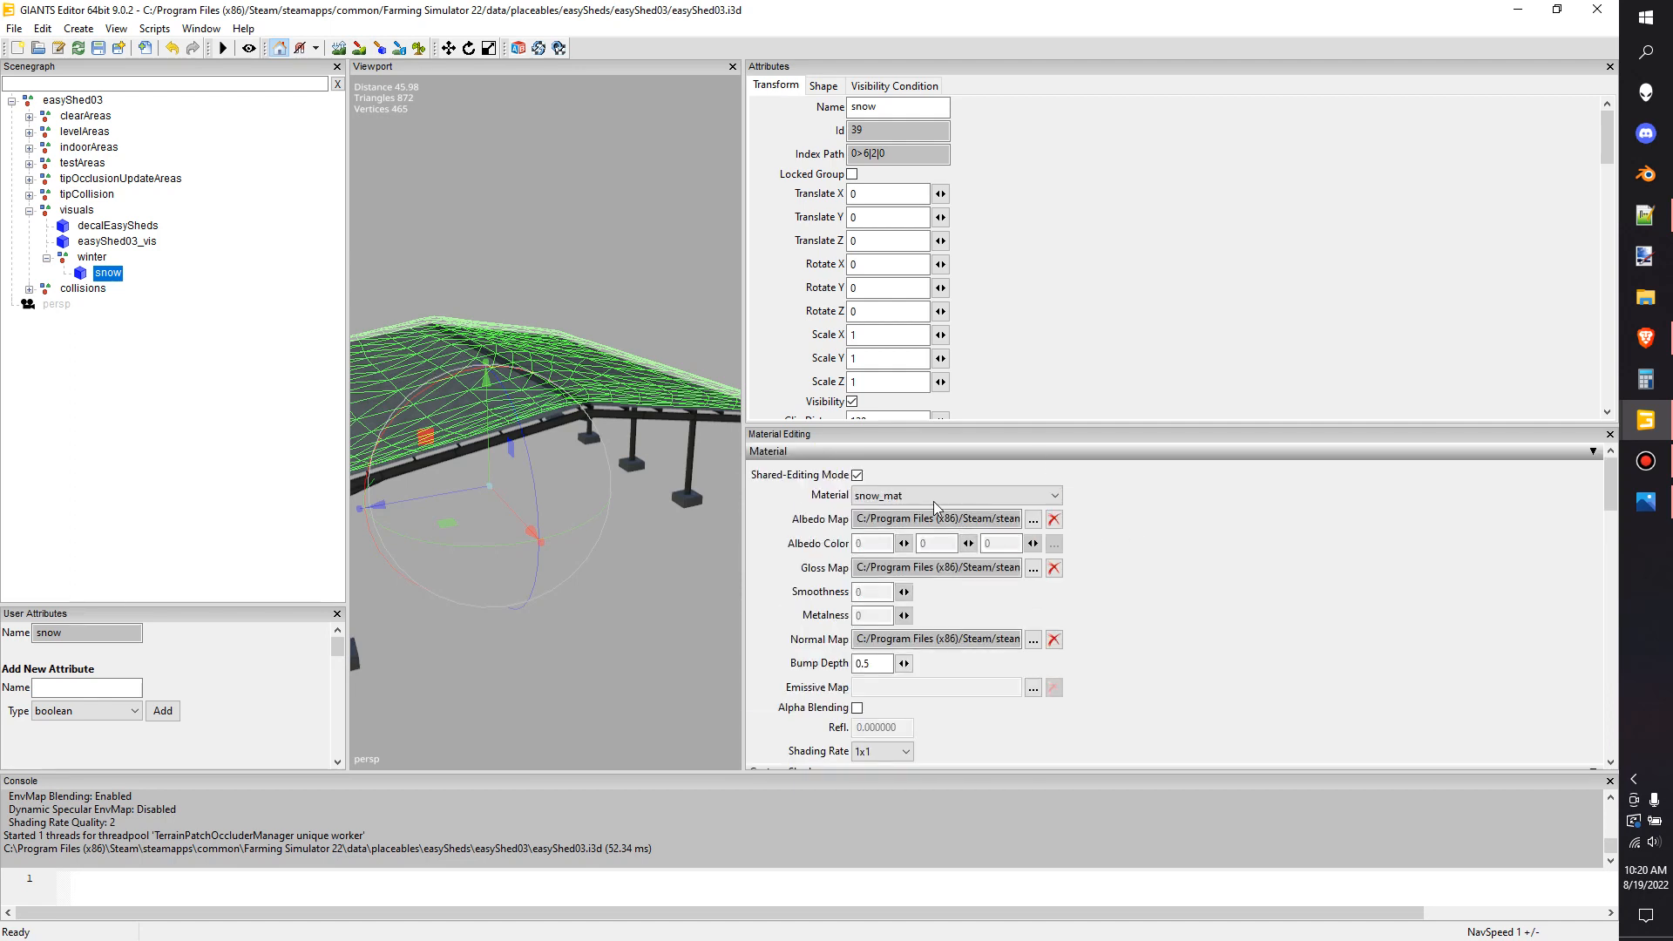
mouse_move(934, 520)
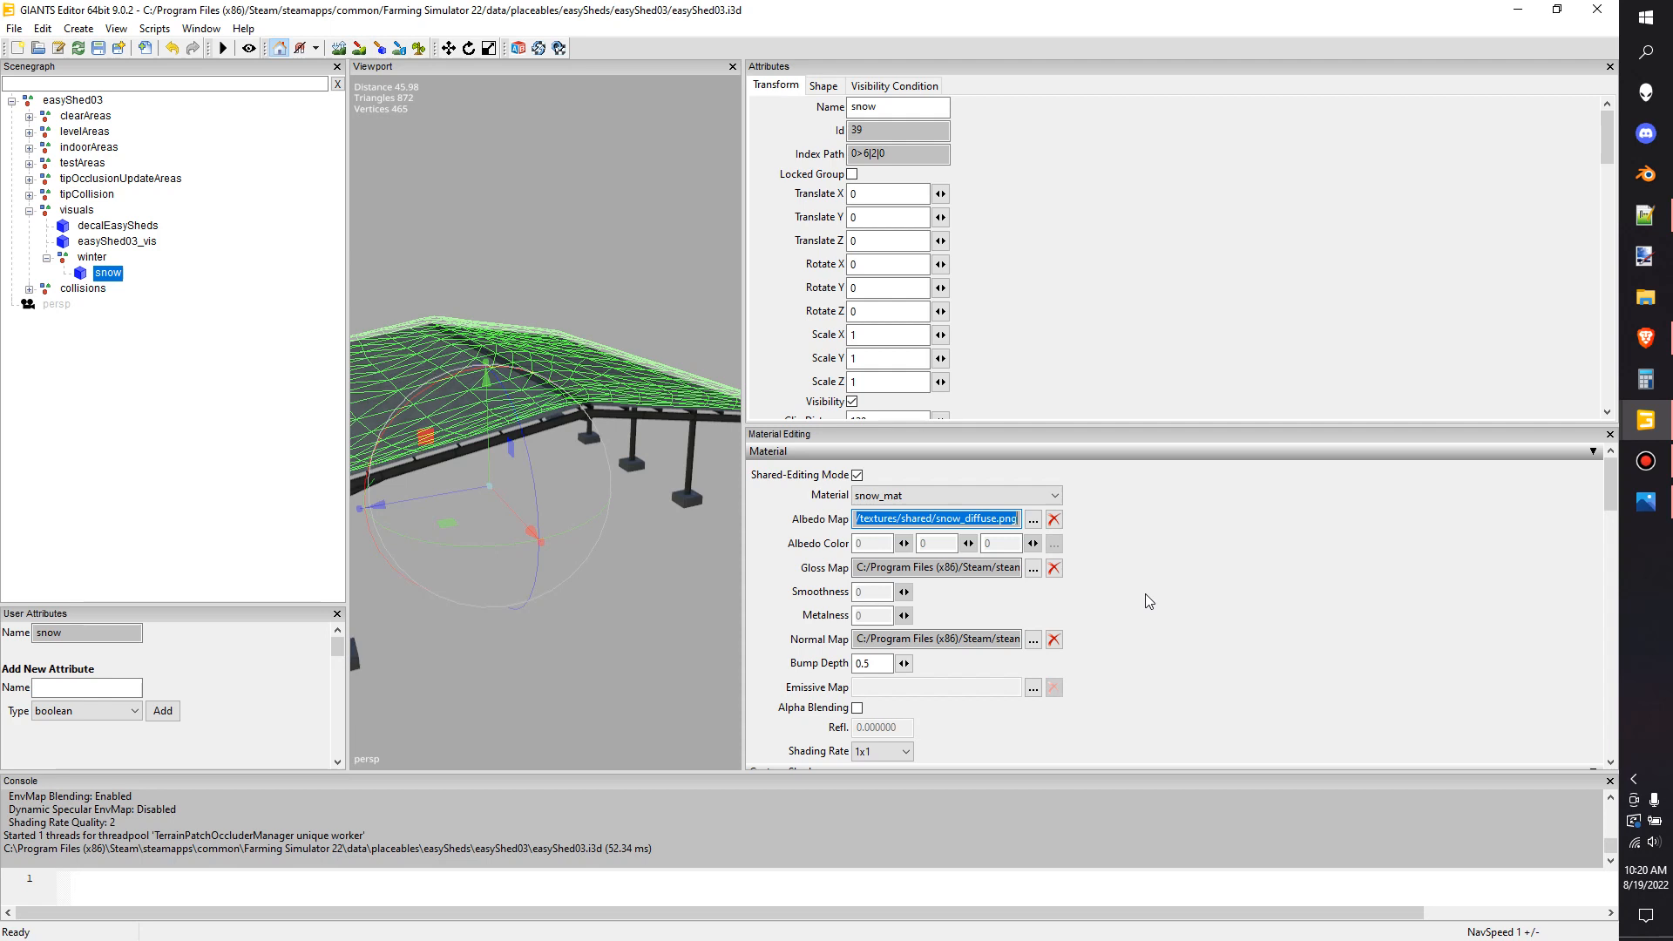
scroll(down, 3)
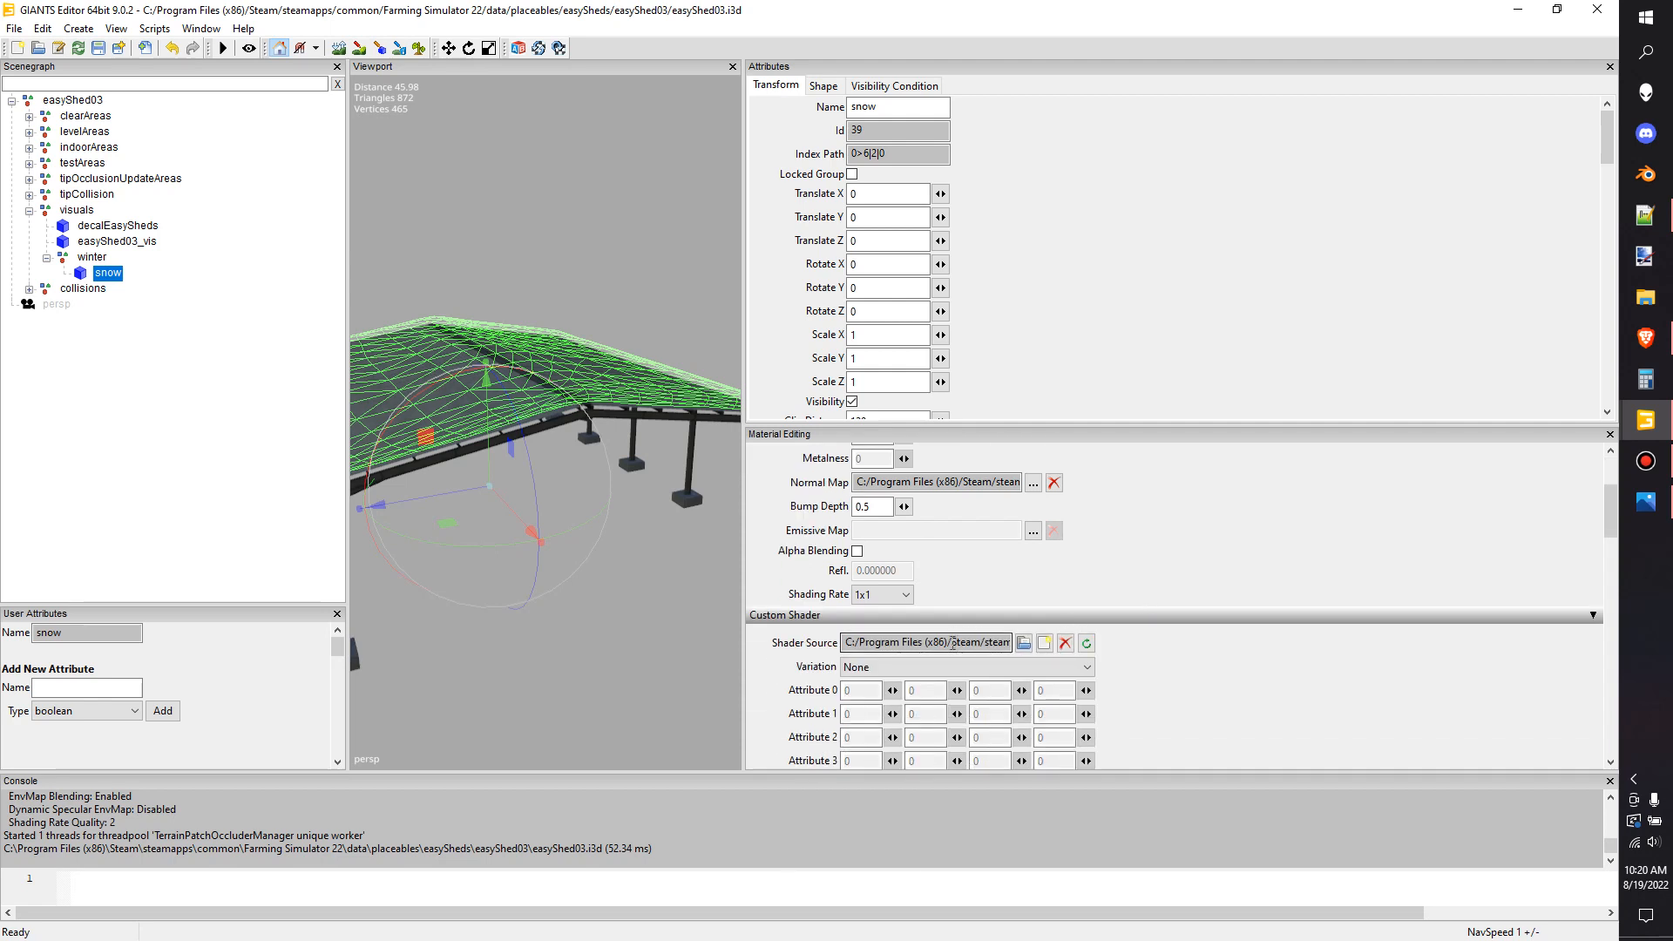
mouse_move(926, 642)
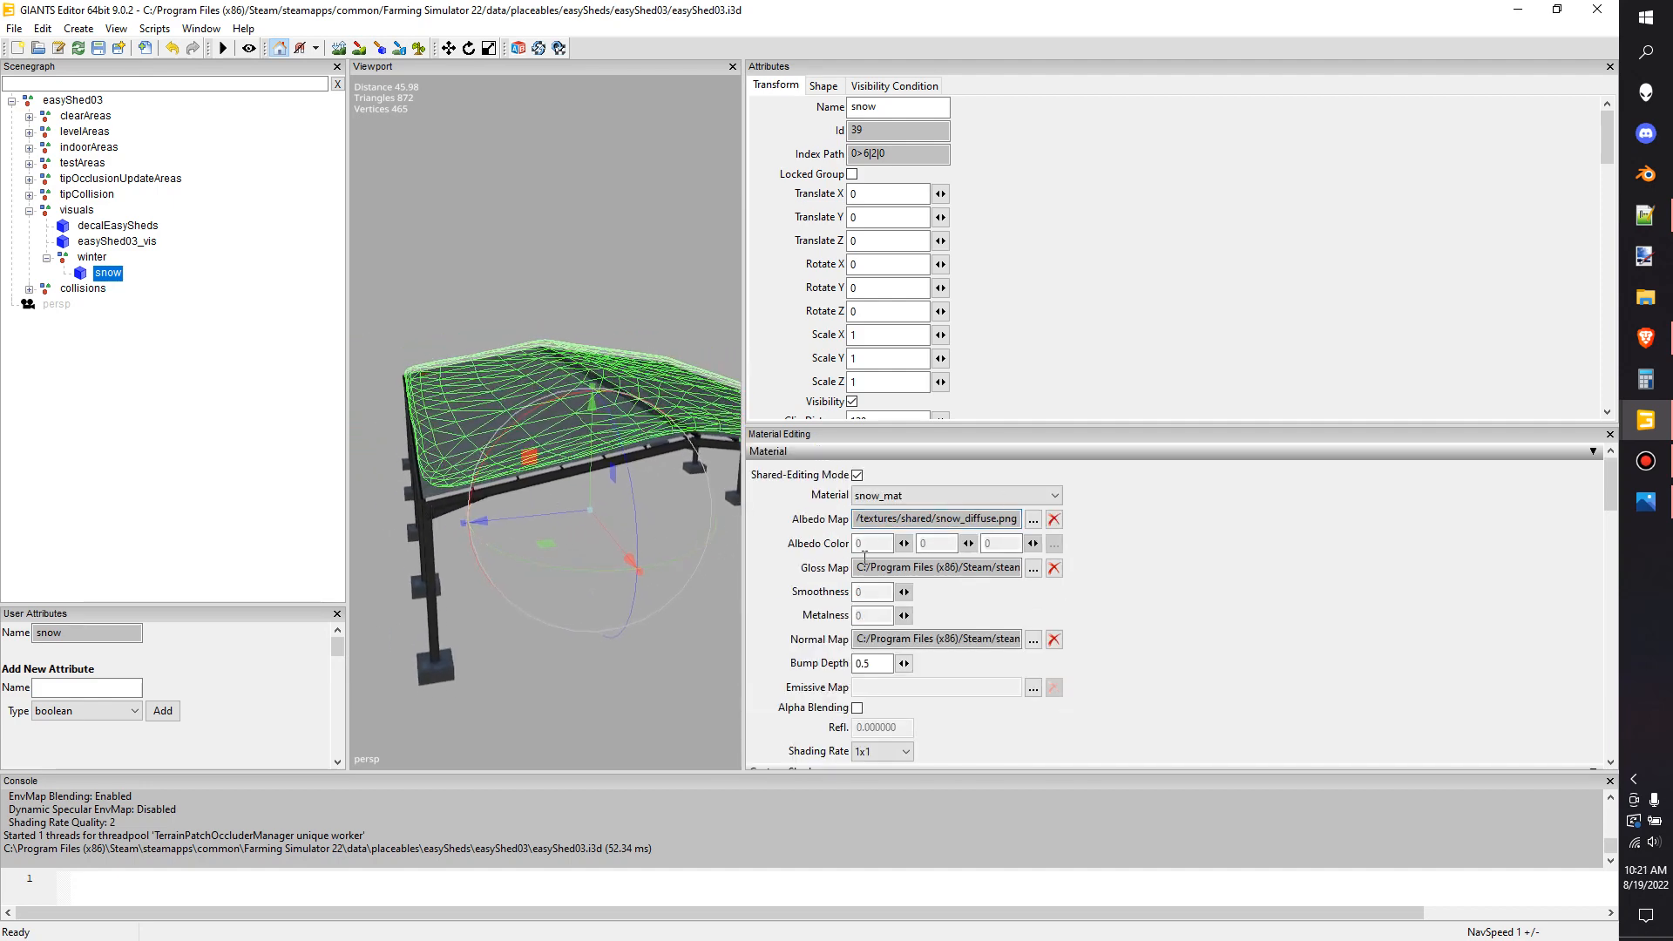
scroll(down, 3)
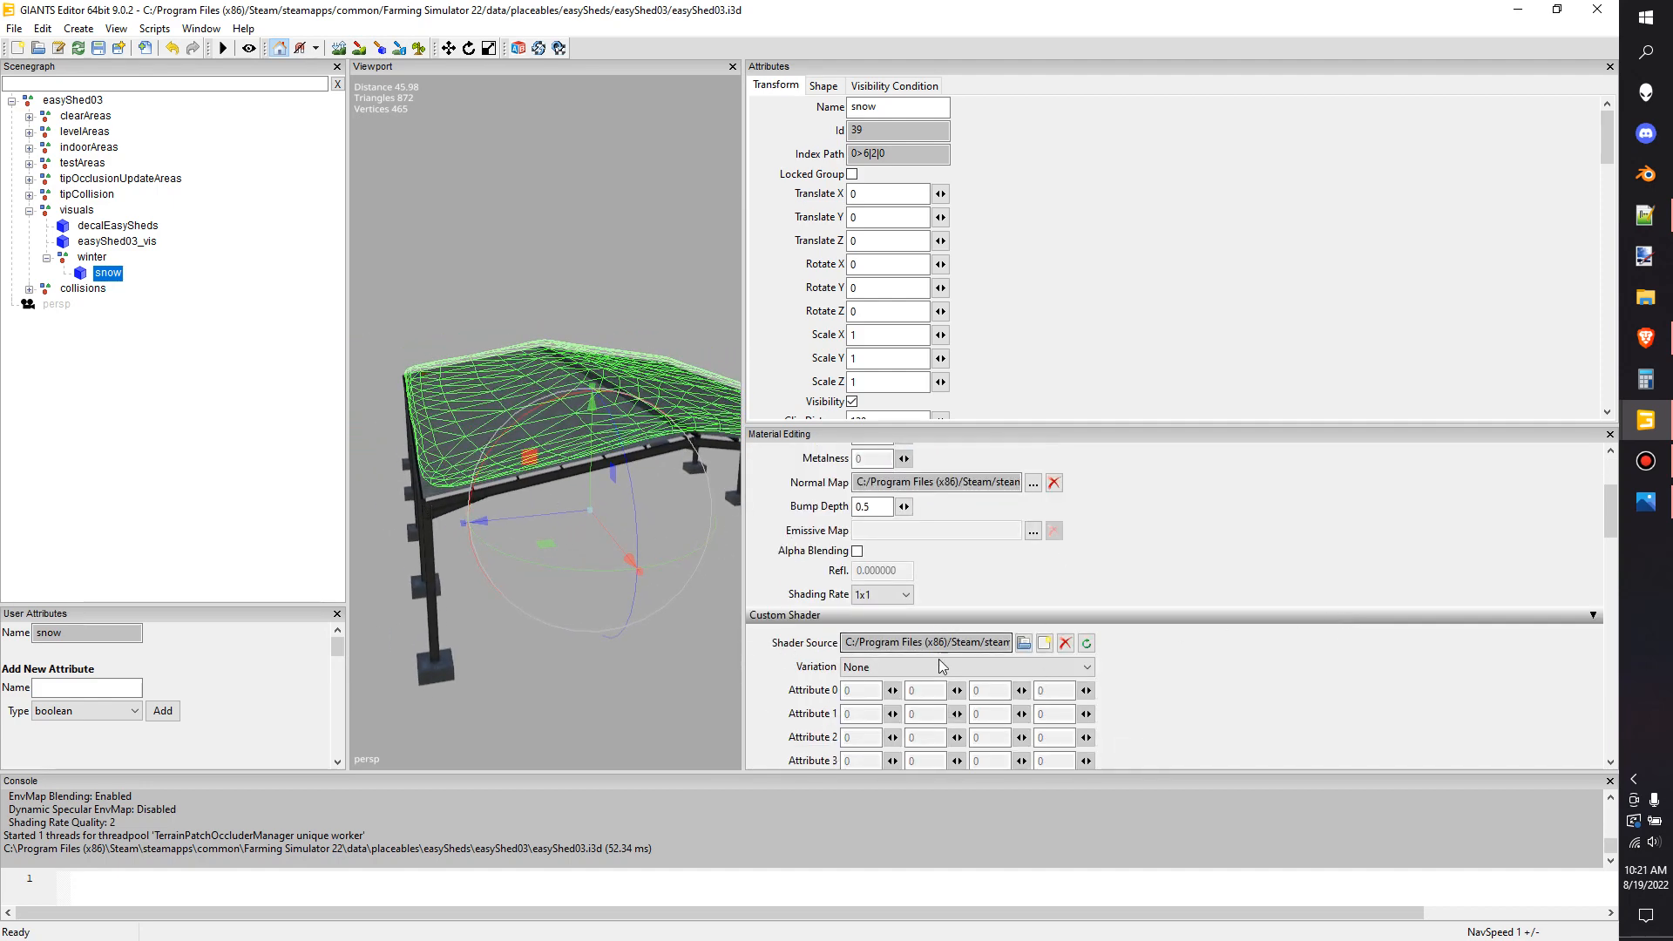
mouse_move(926, 641)
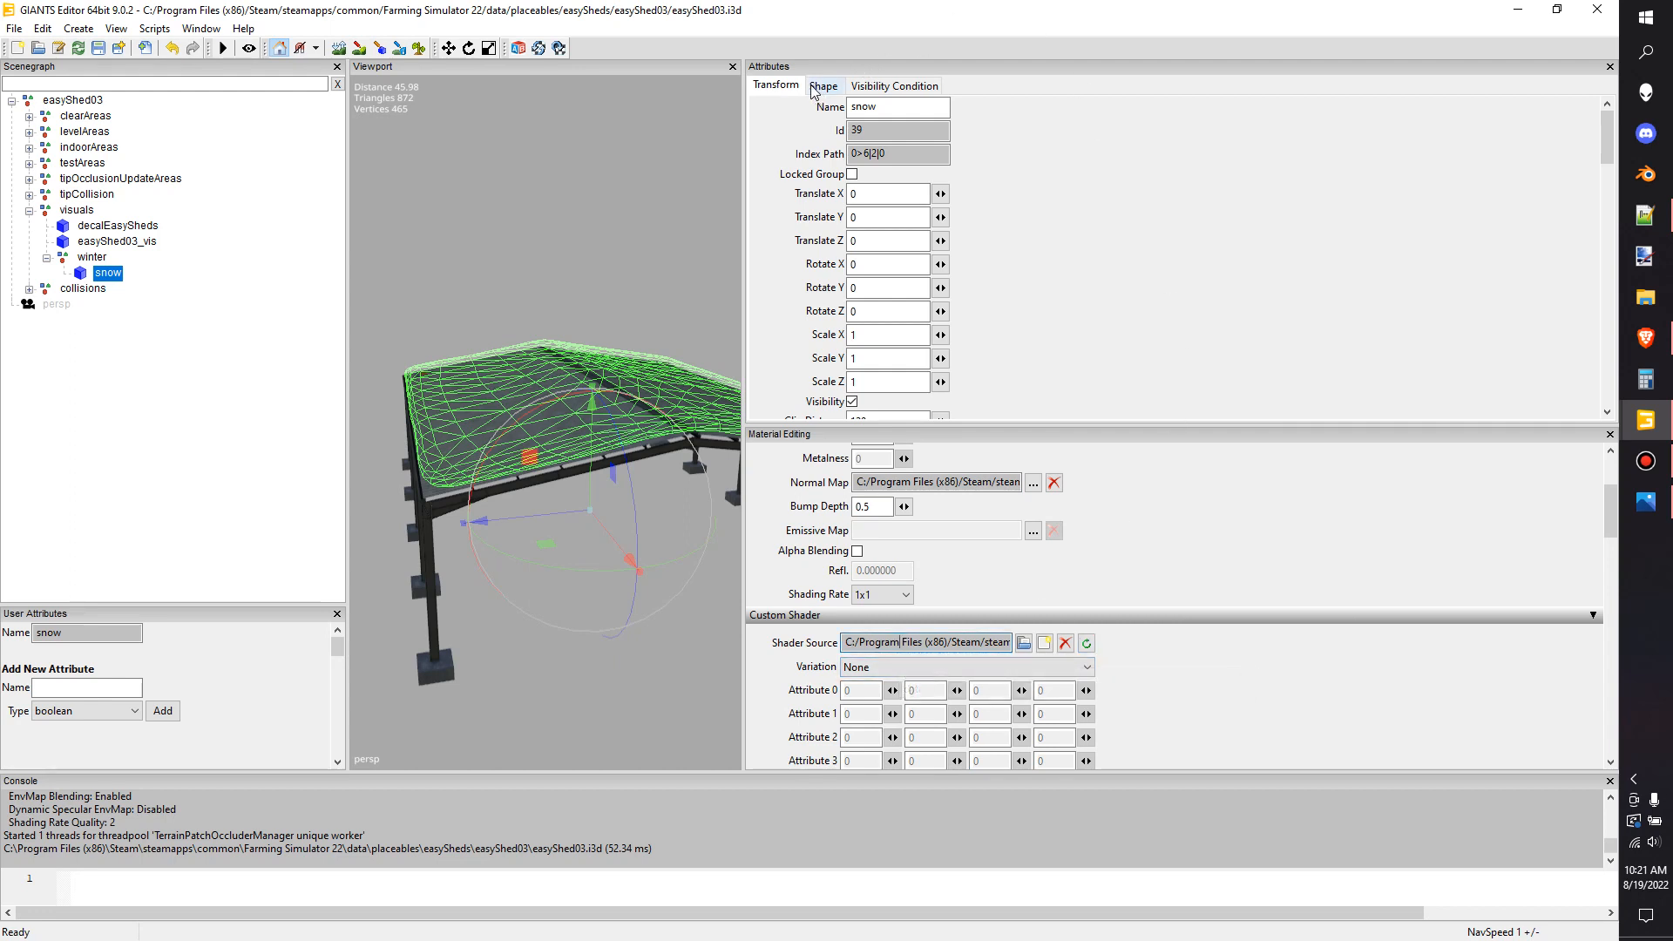
mouse_move(892, 86)
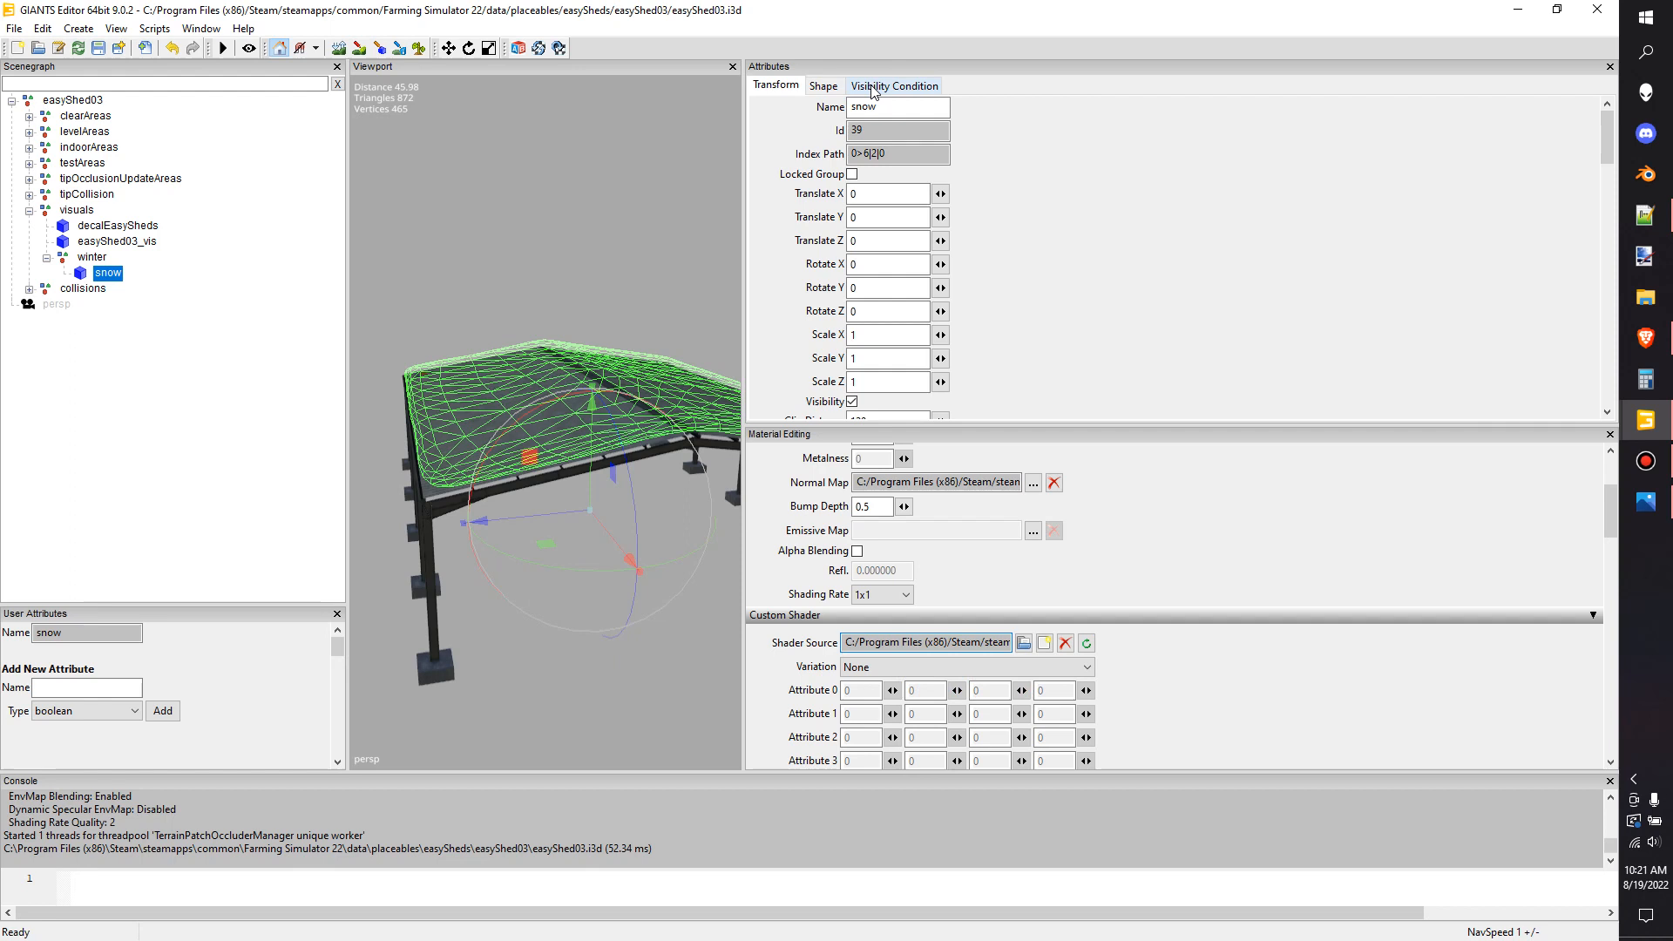
click(893, 86)
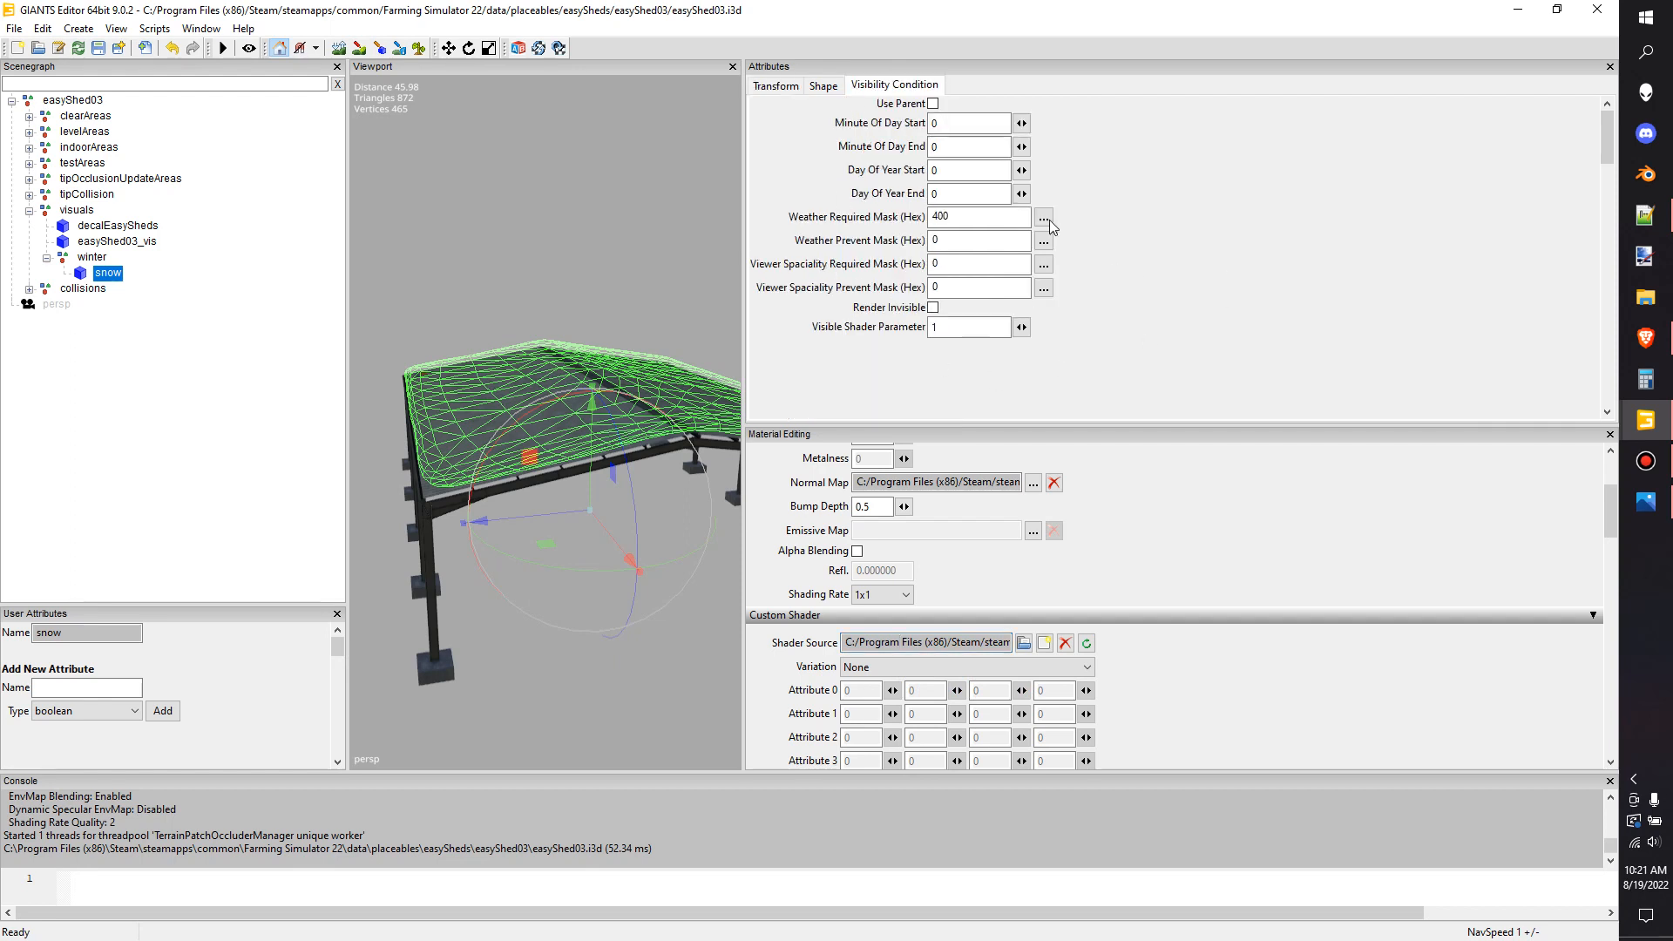
click(971, 216)
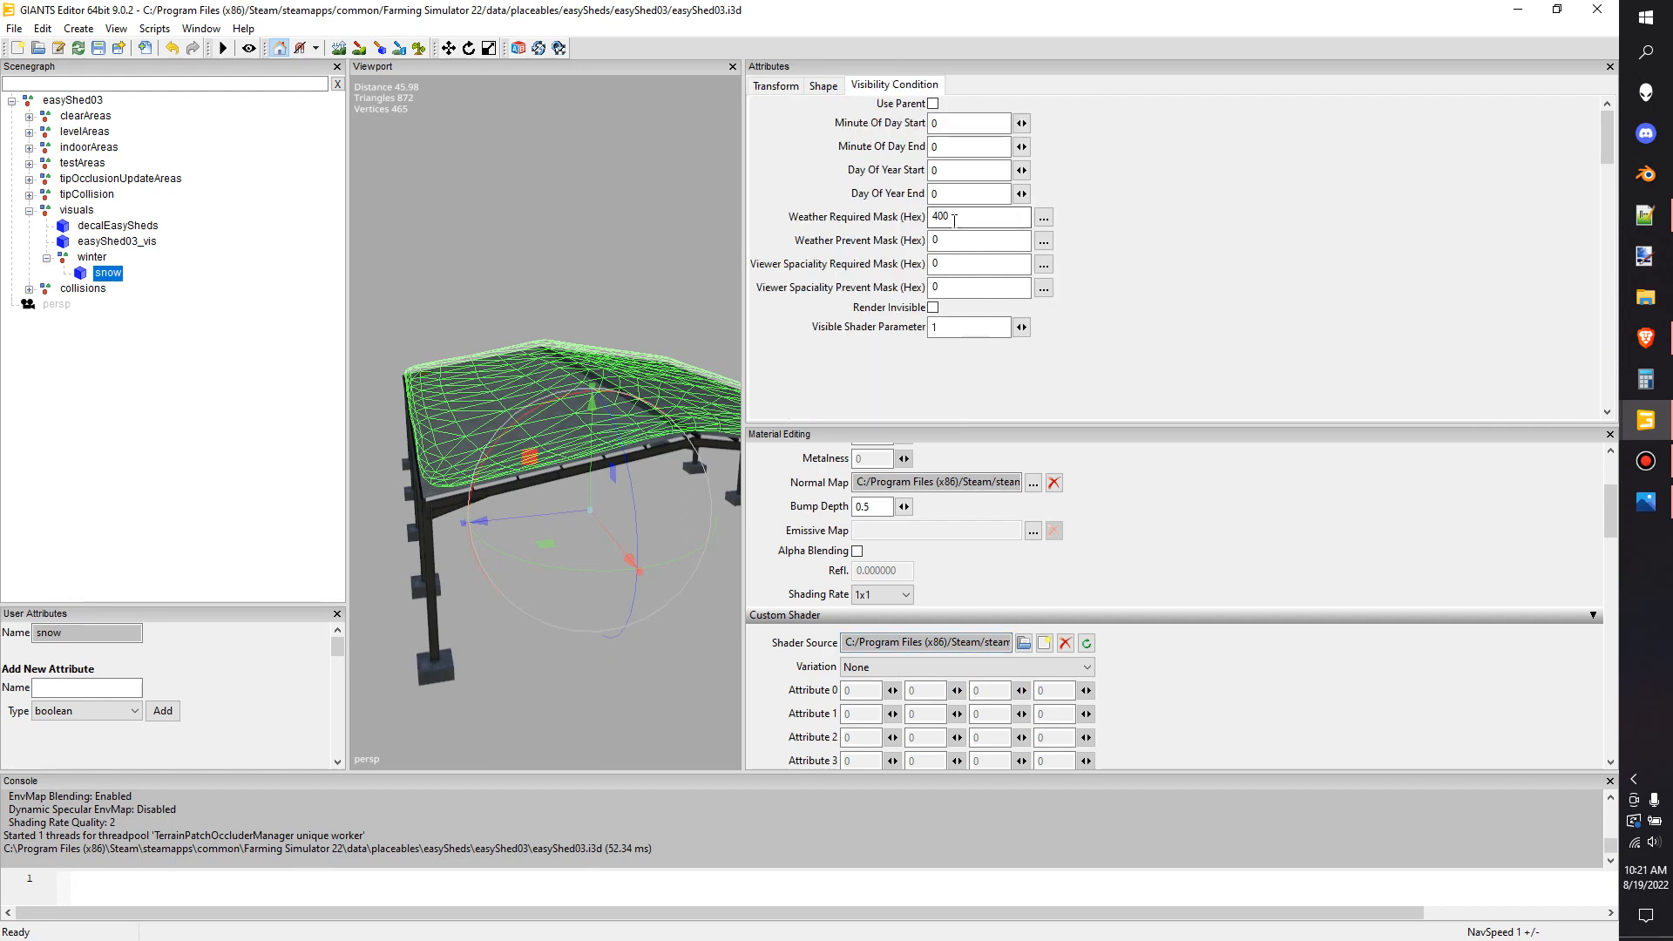
triple_click(969, 216)
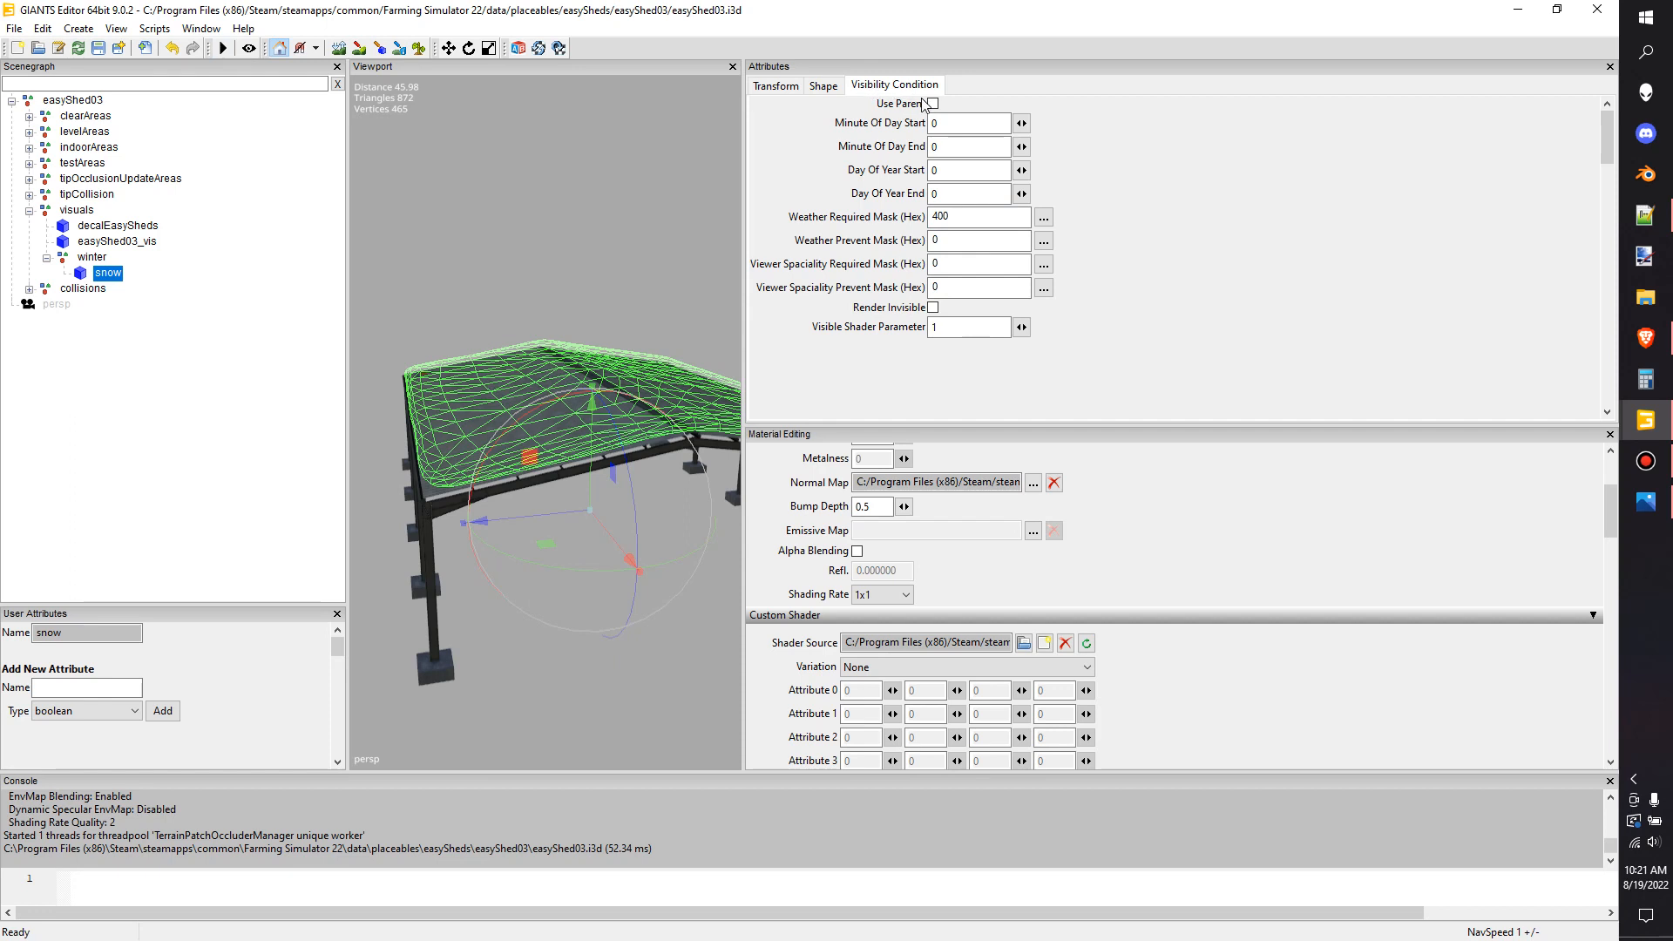
click(968, 122)
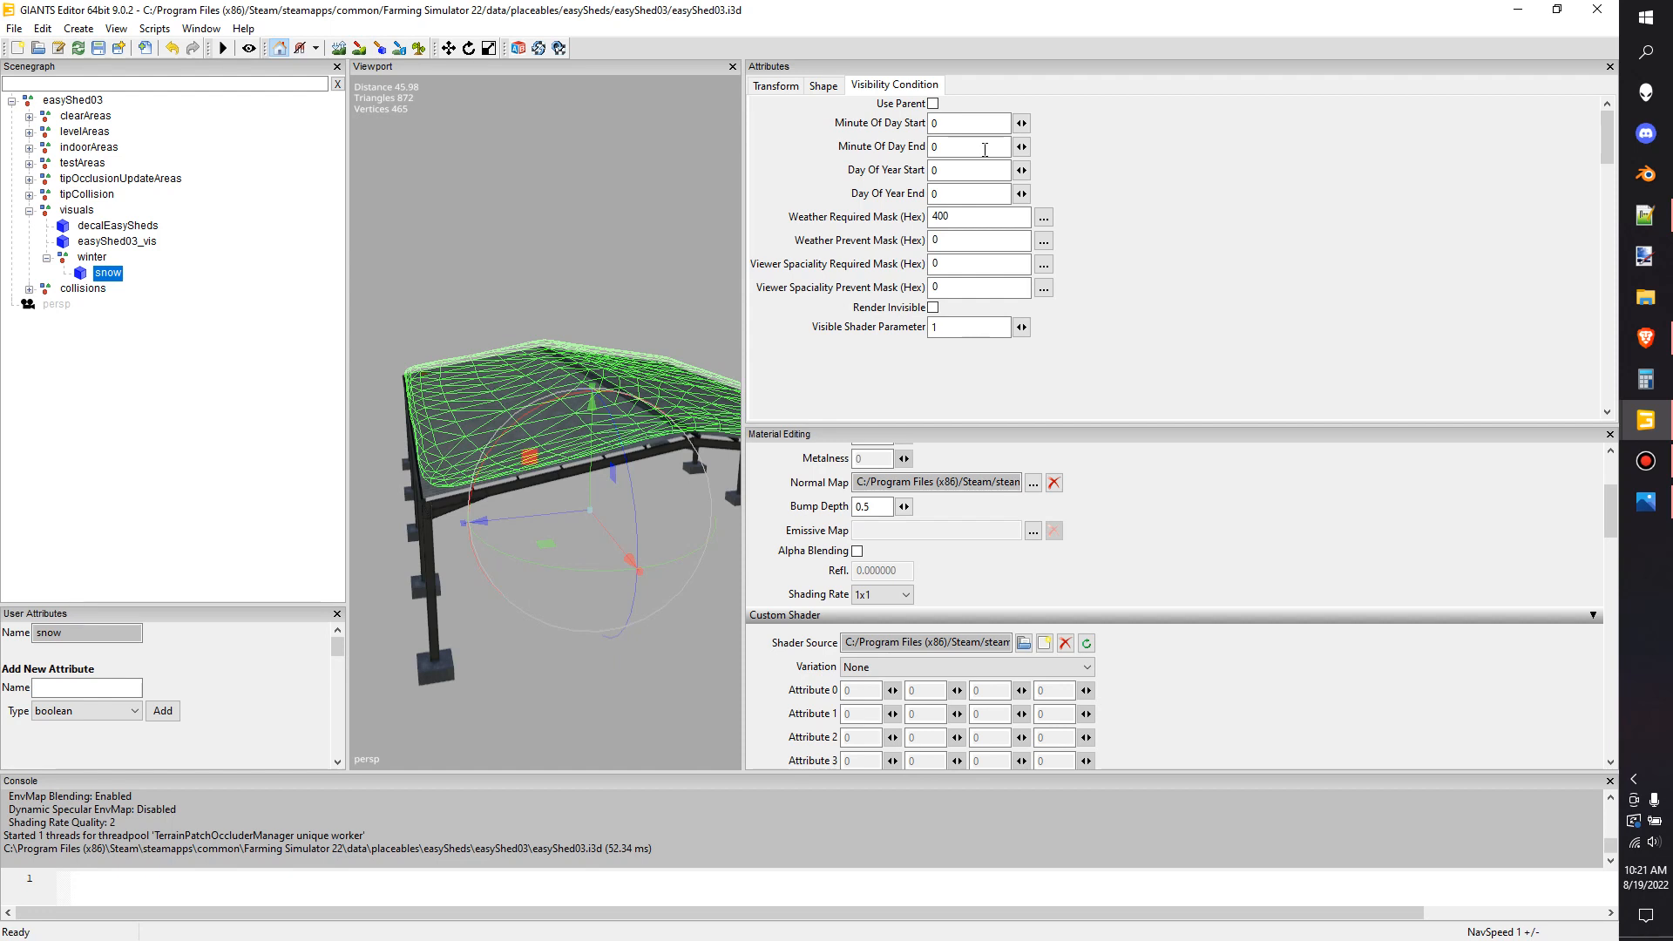
mouse_move(1078, 146)
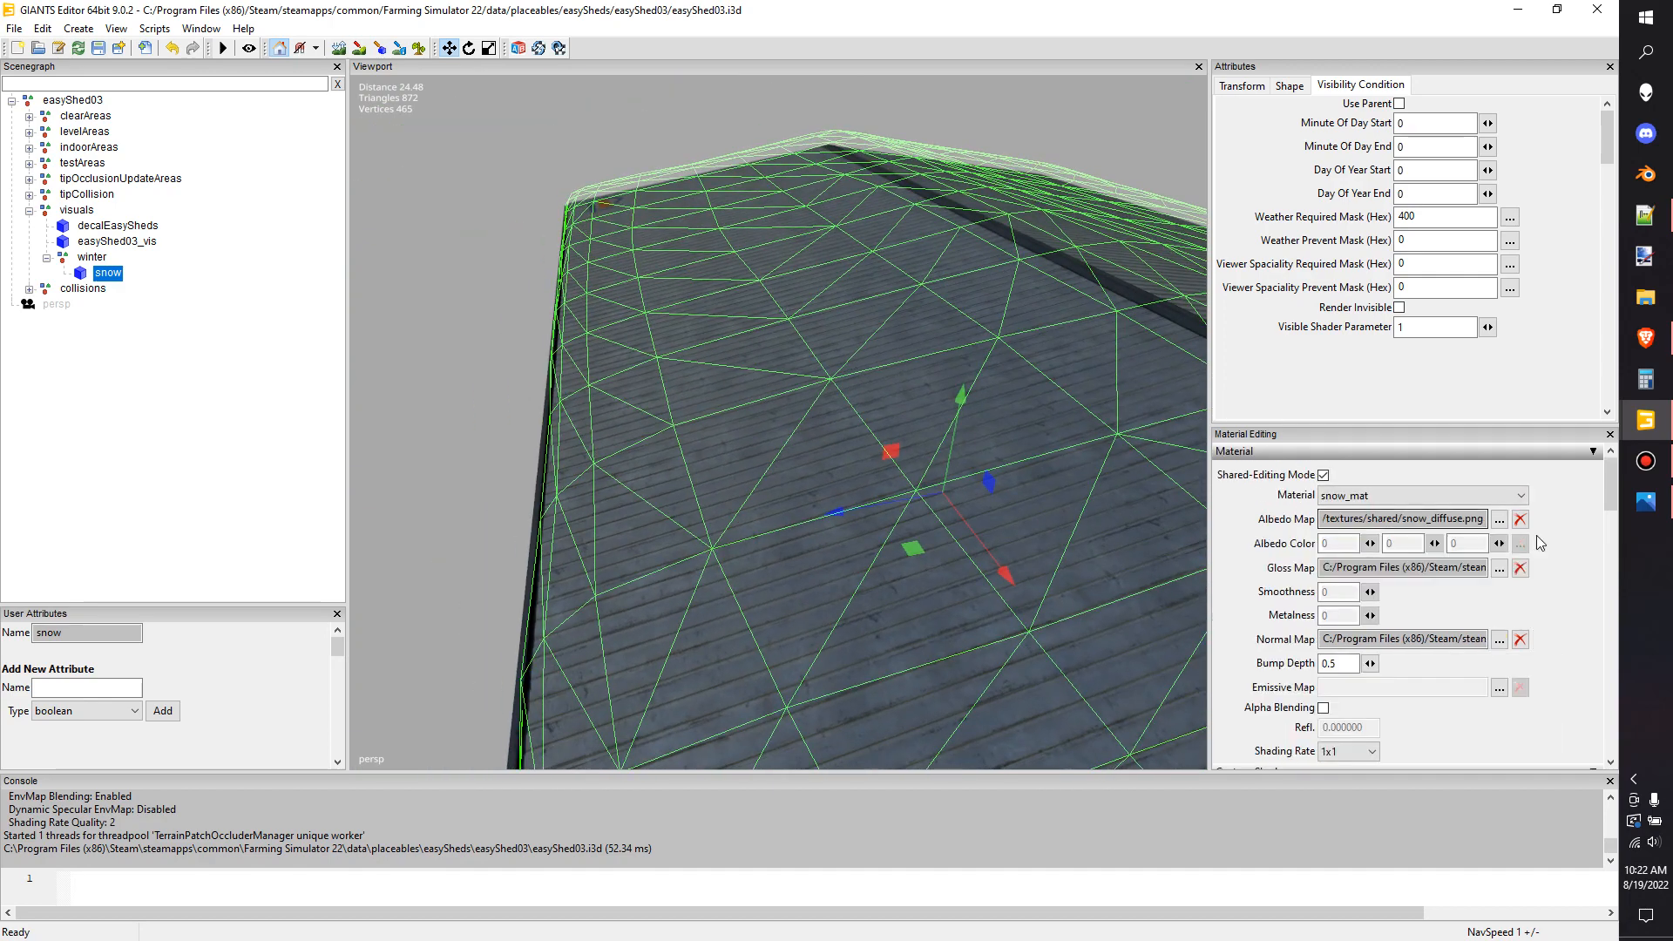
click(1499, 519)
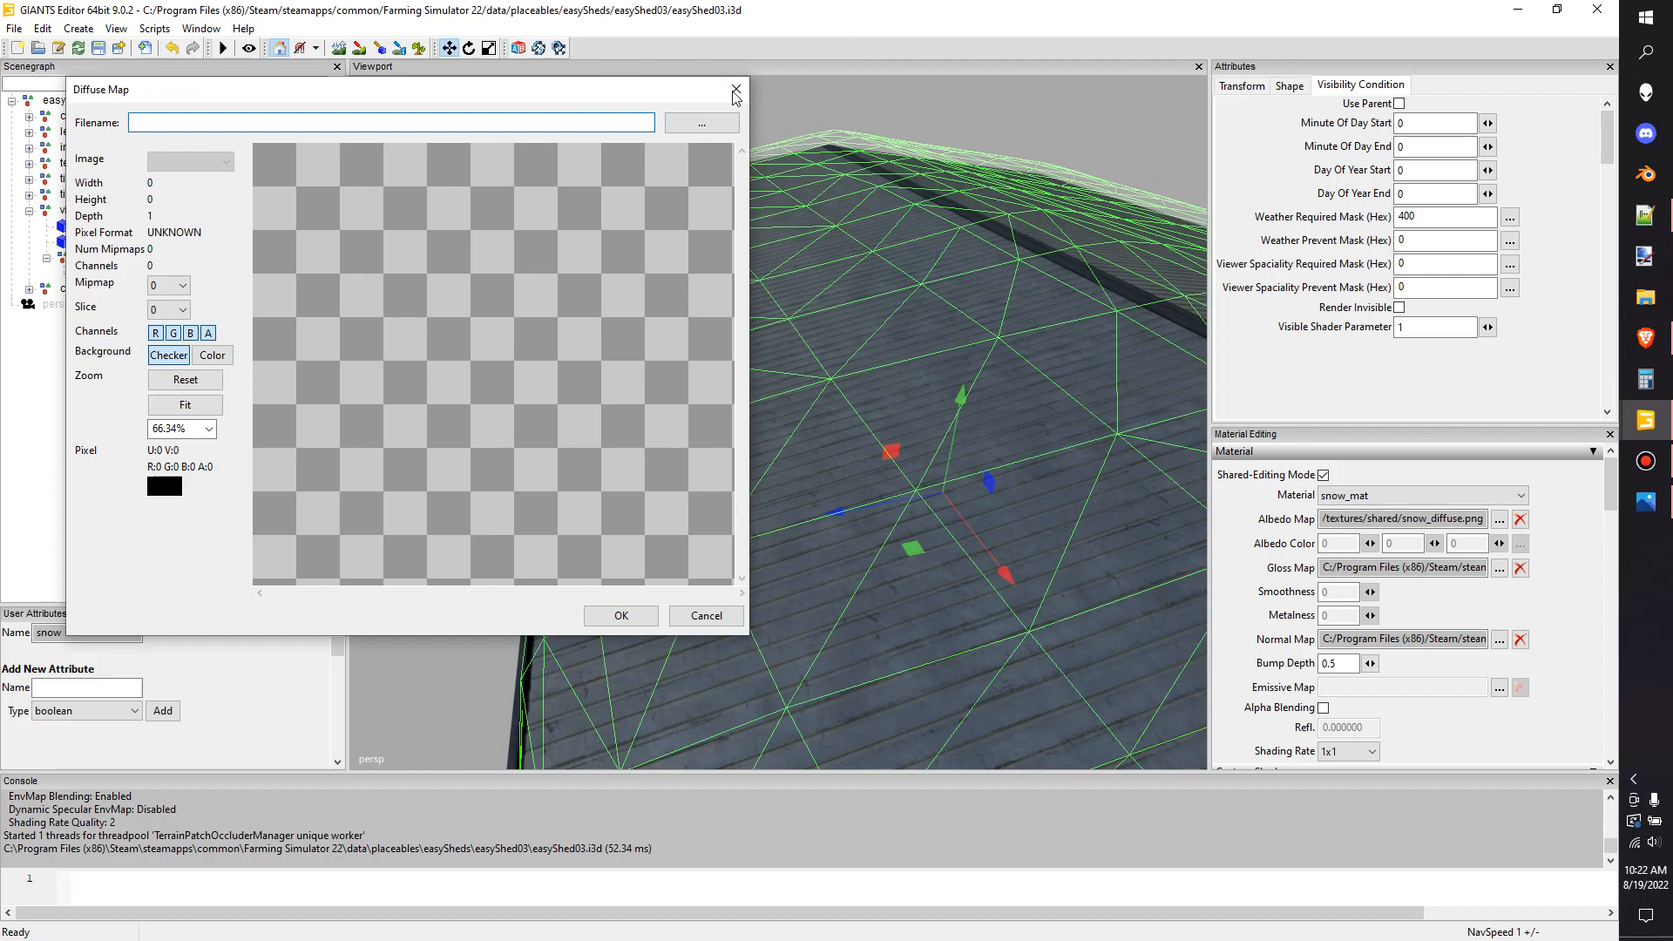
click(734, 88)
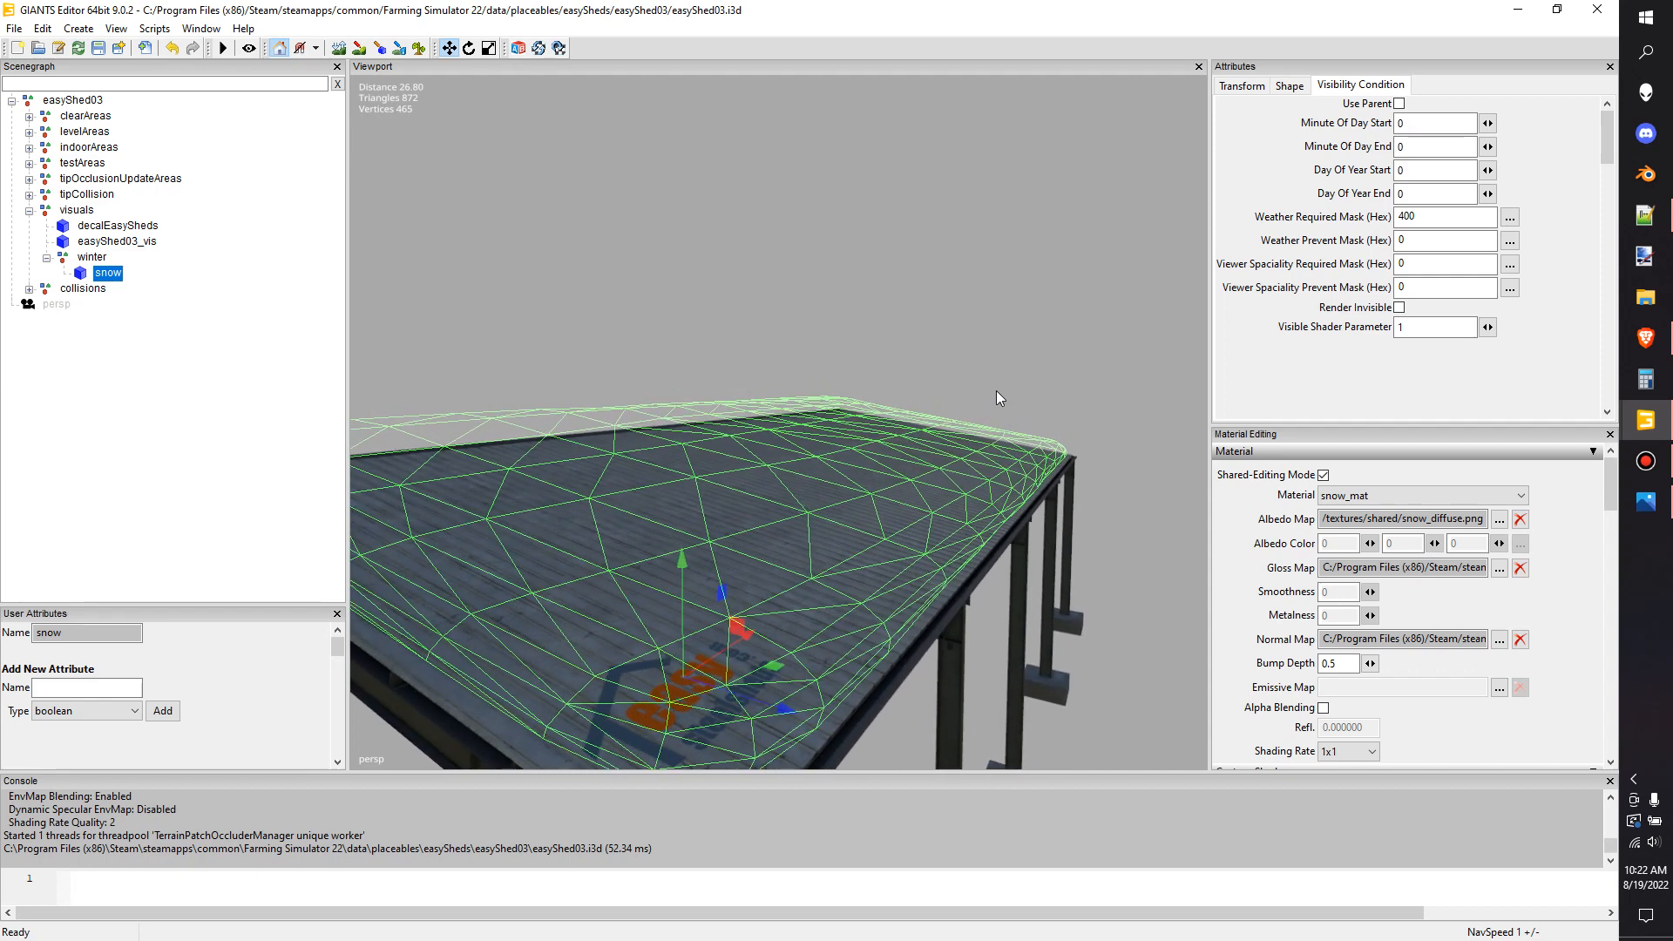
mouse_move(1647, 420)
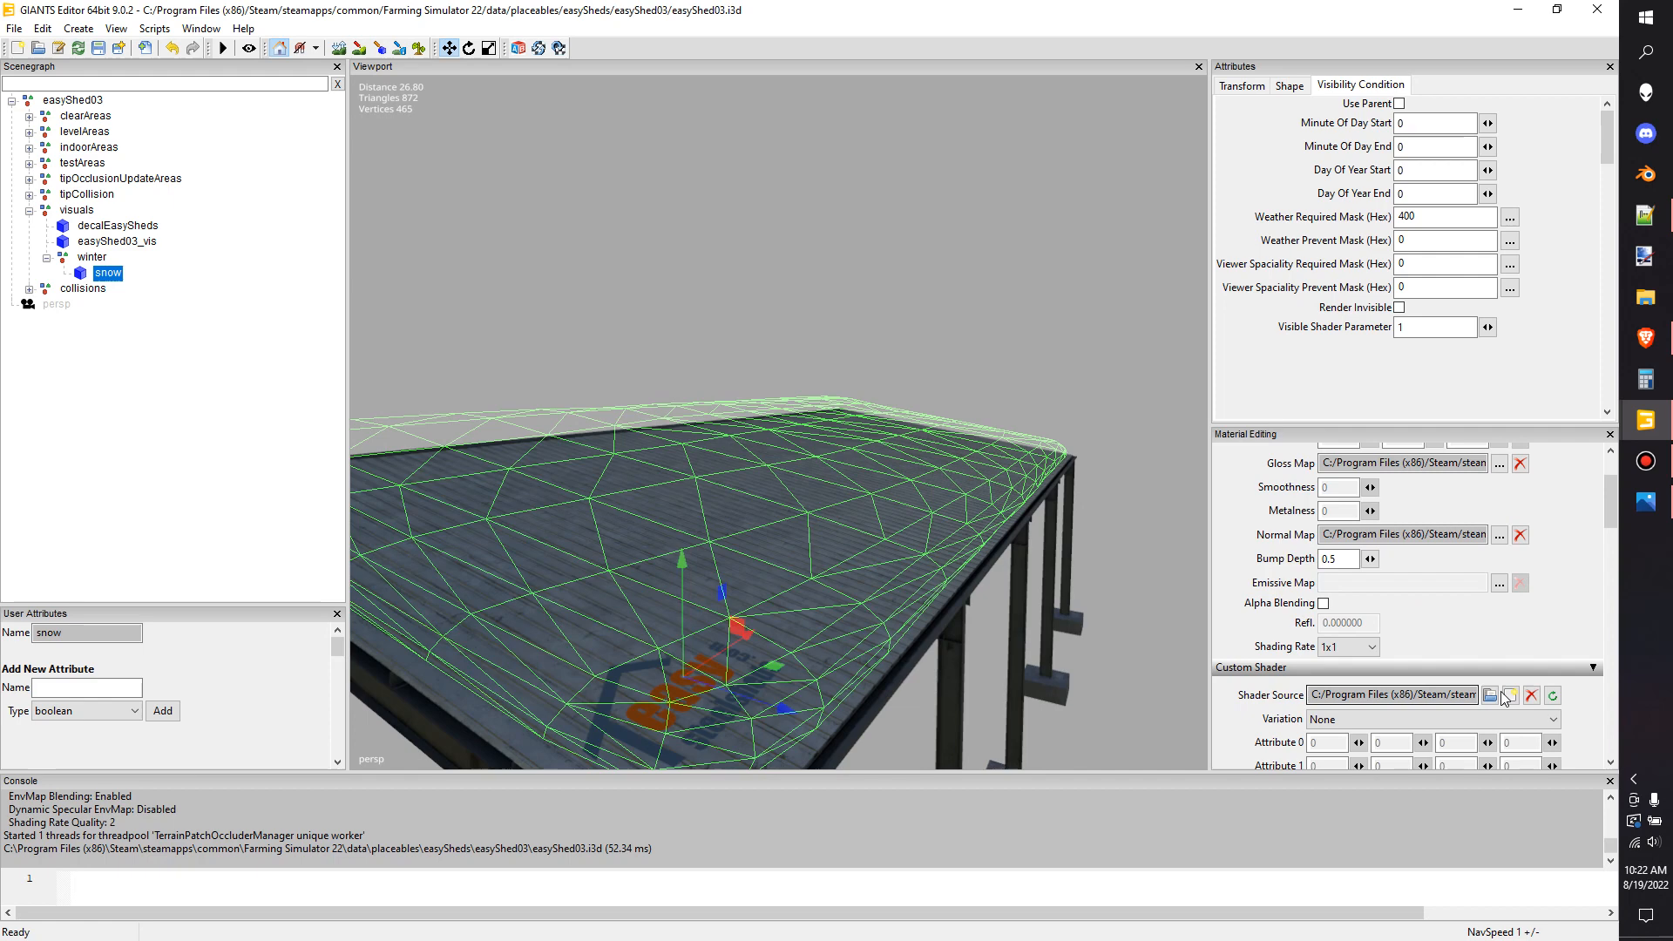
mouse_move(1393, 694)
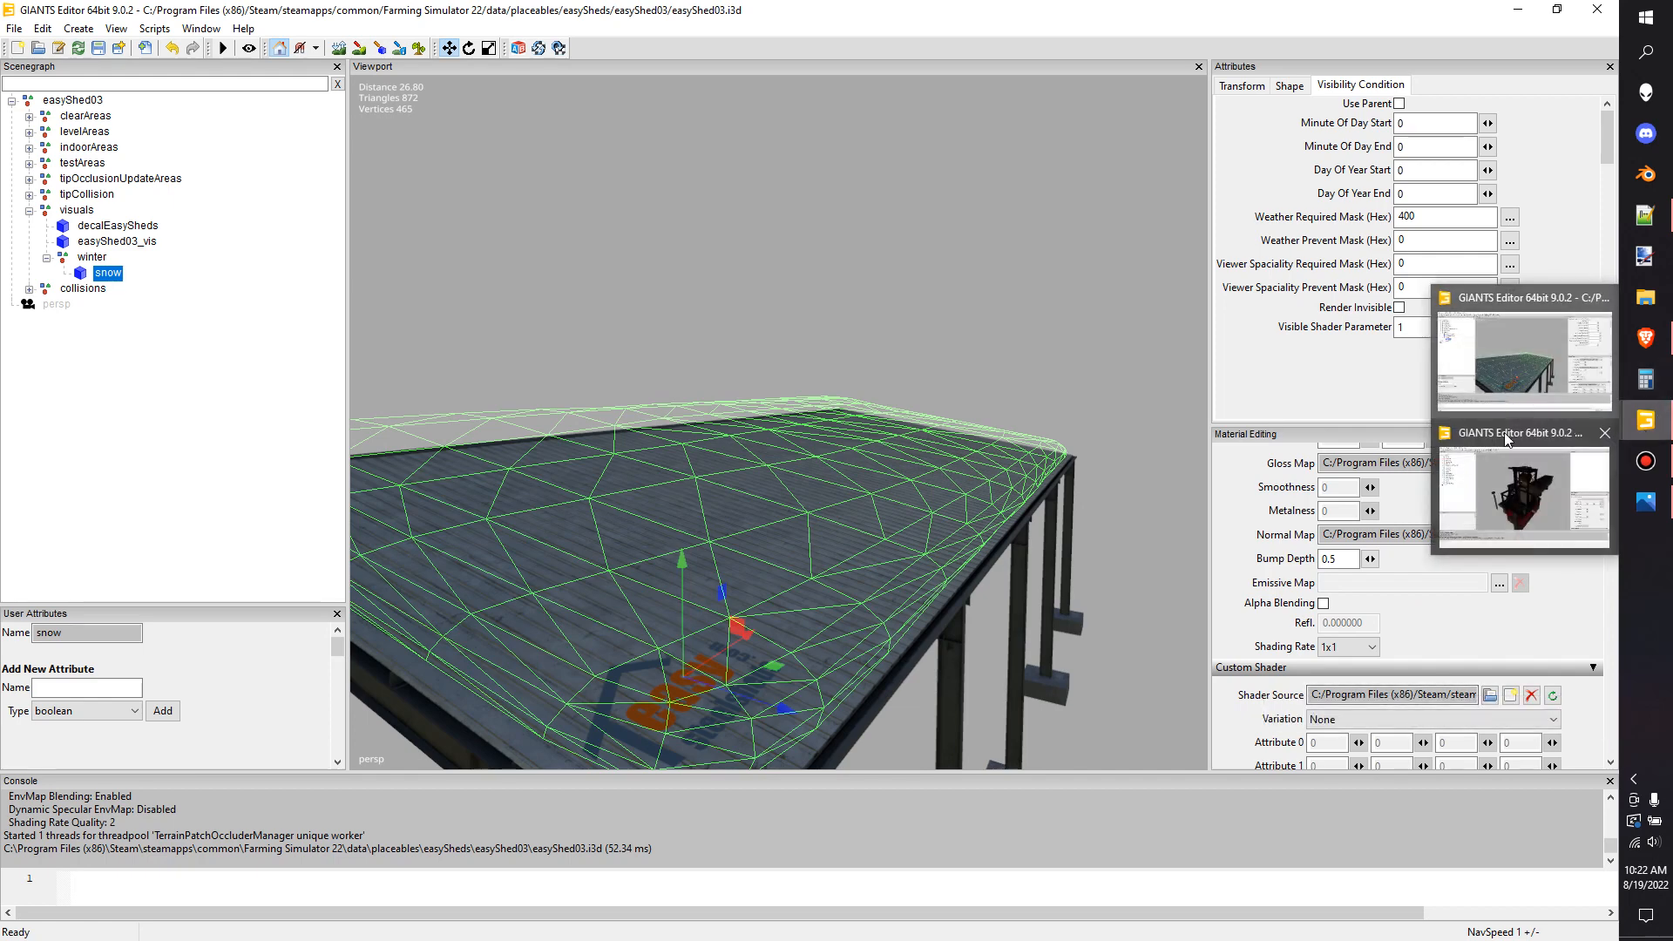
Add a cube primitive to the blast_fern scene as a thin slab on the roof
click(1523, 491)
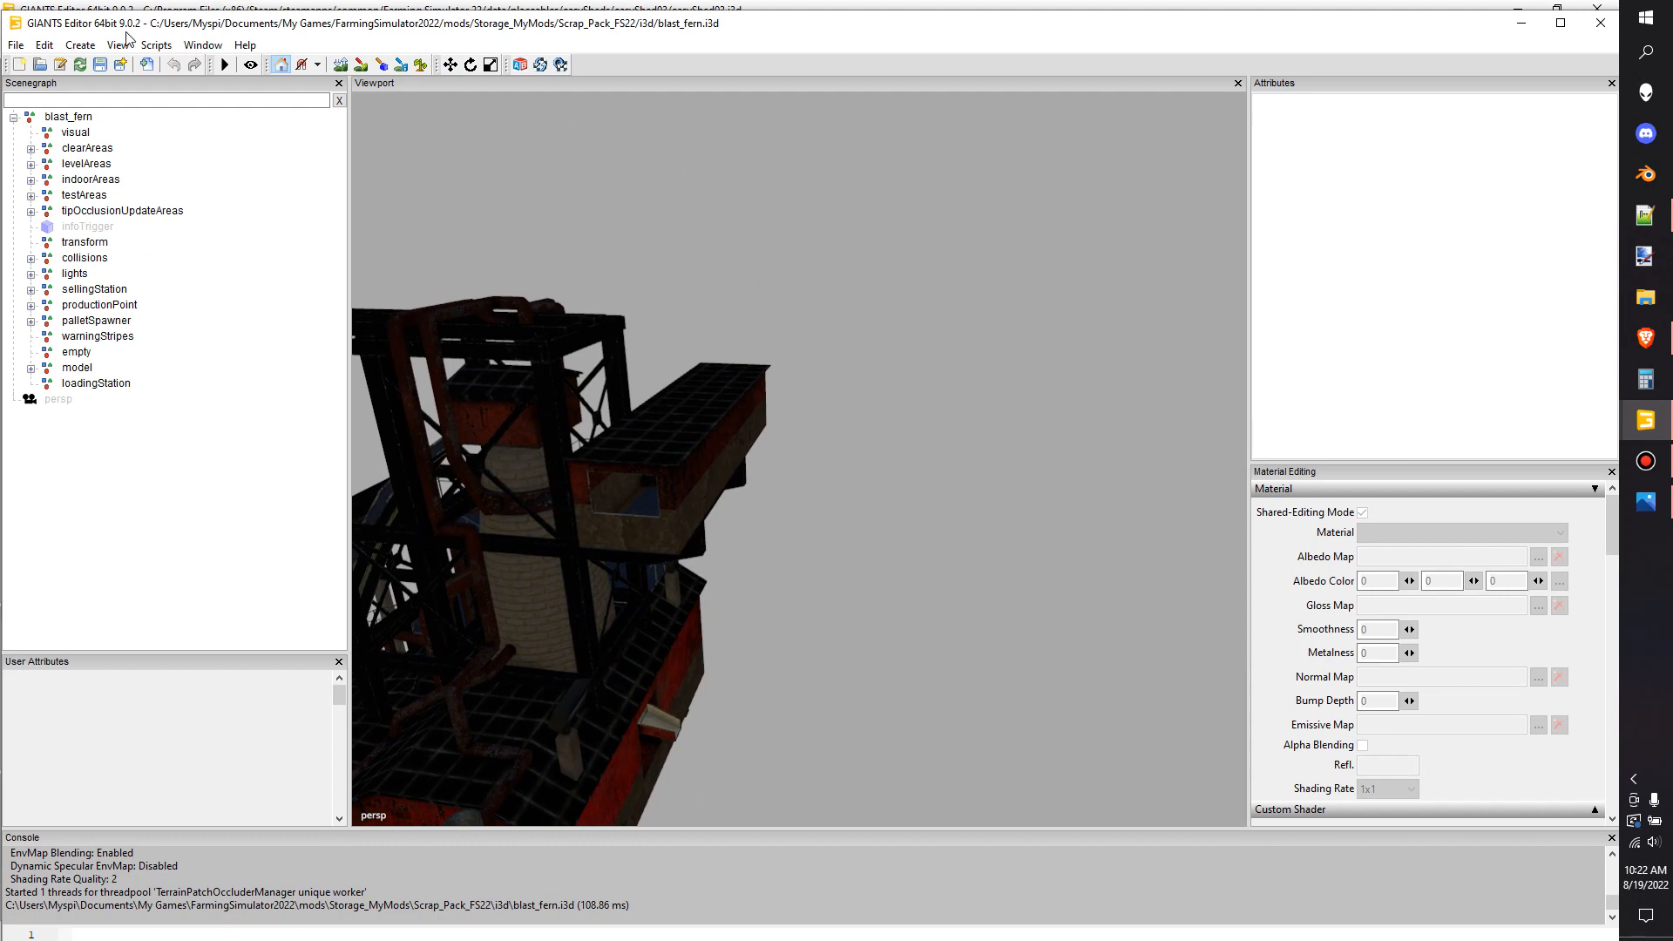
click(78, 45)
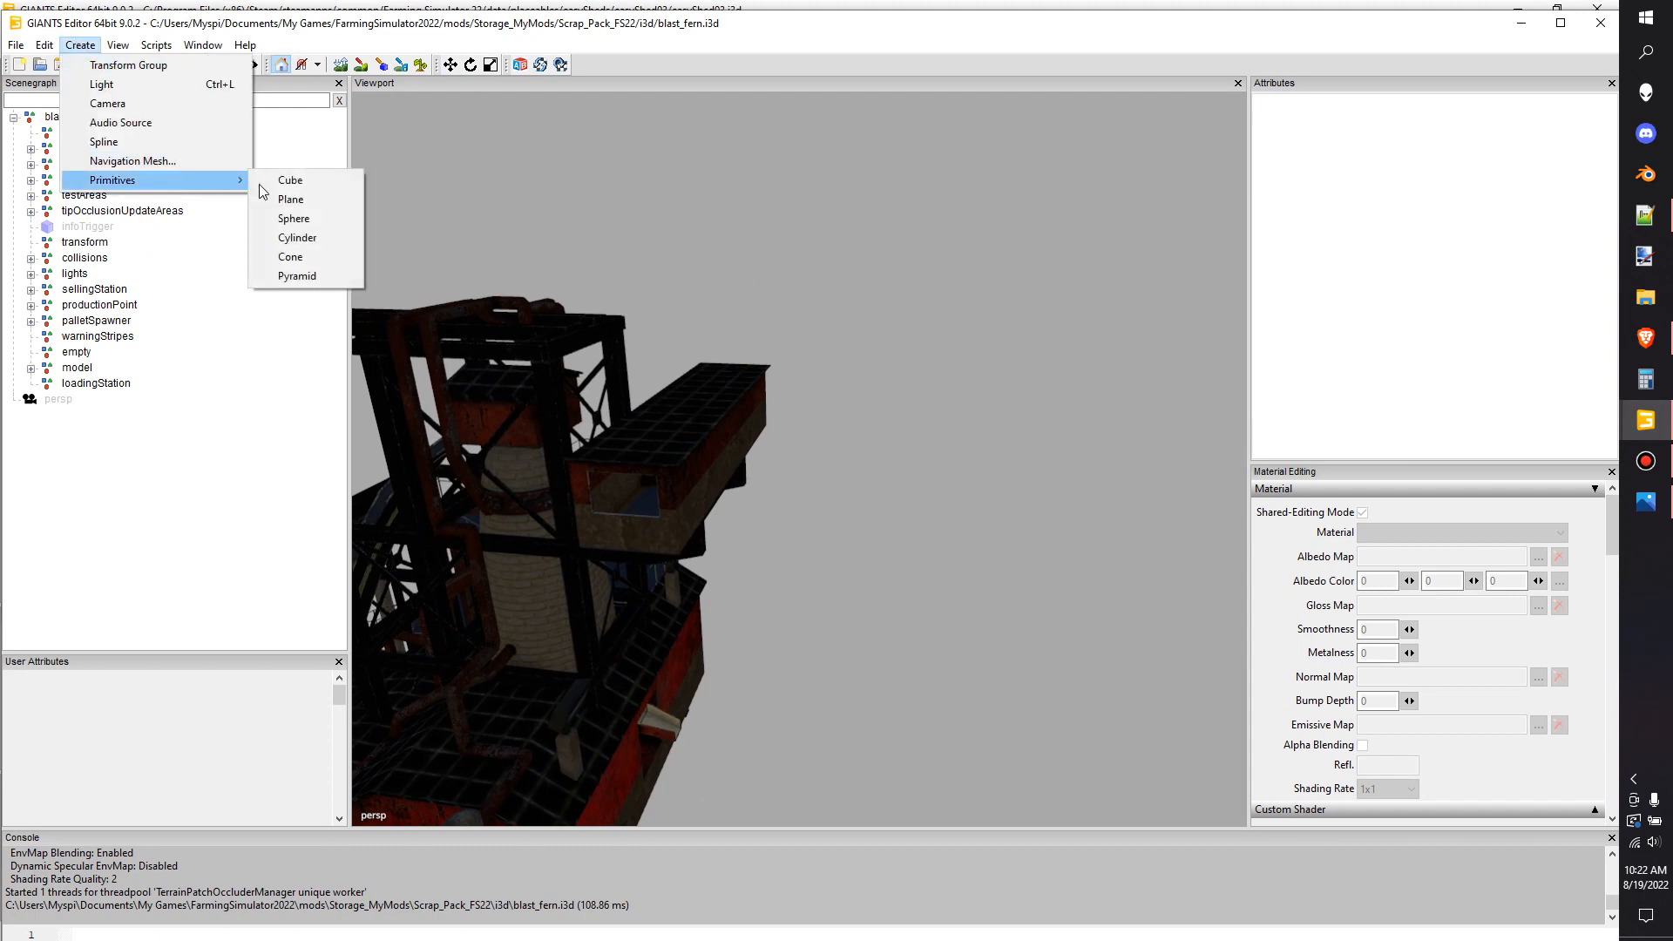
click(289, 179)
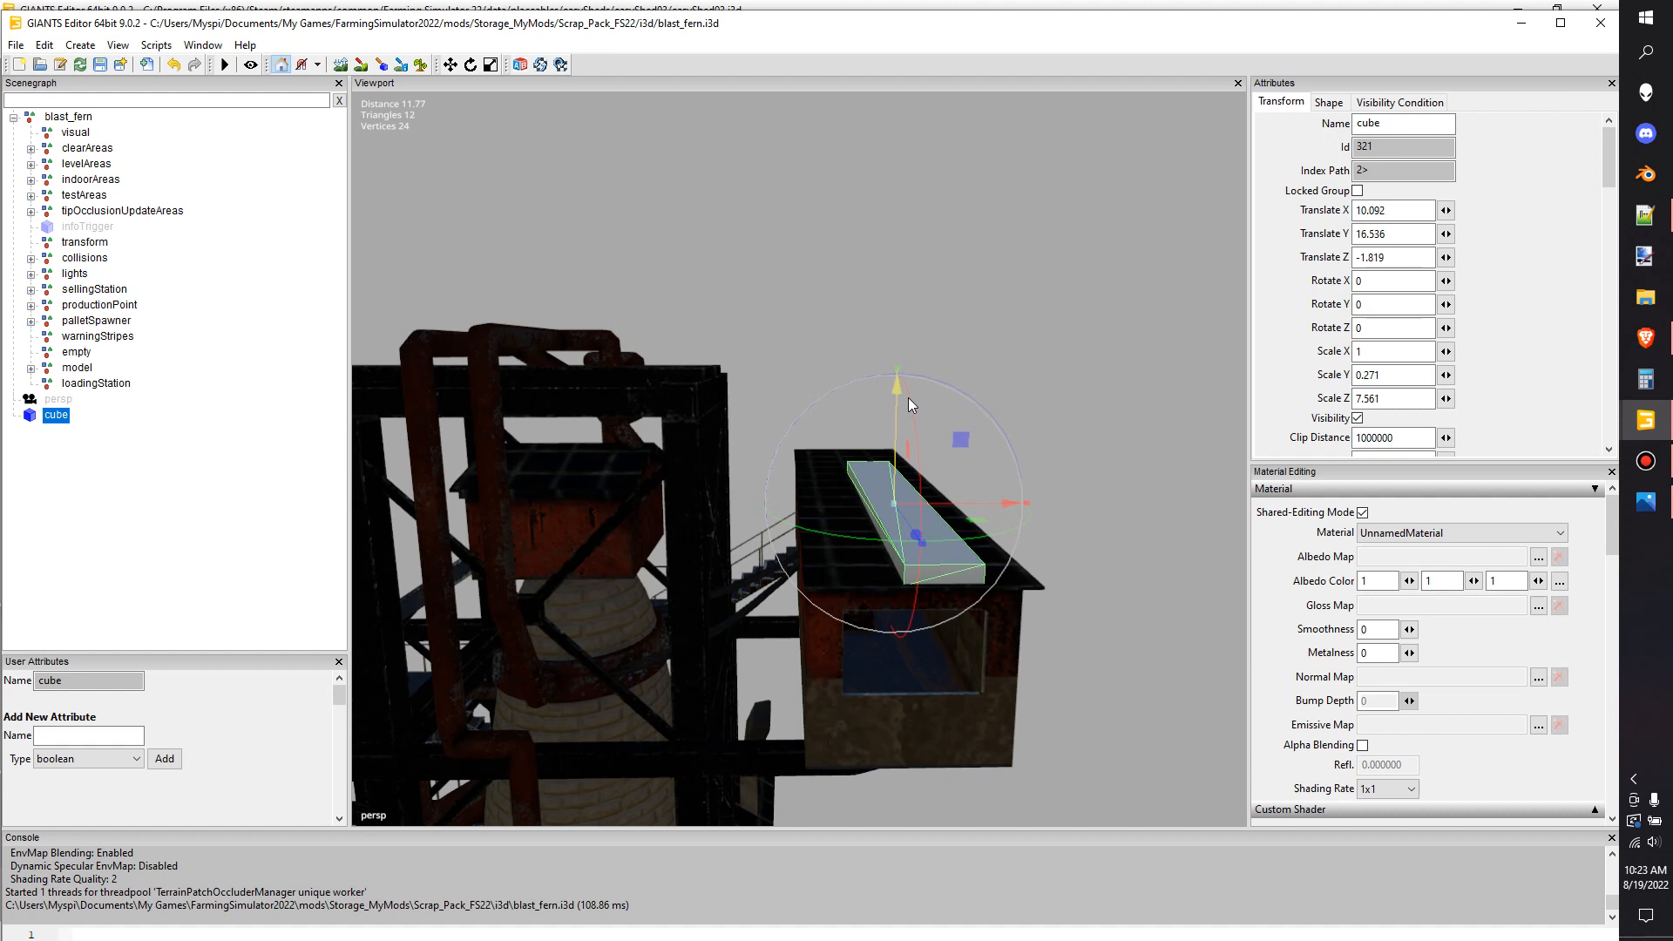
Give the cube its own visibility condition with Weather Required Mask 400
click(1399, 101)
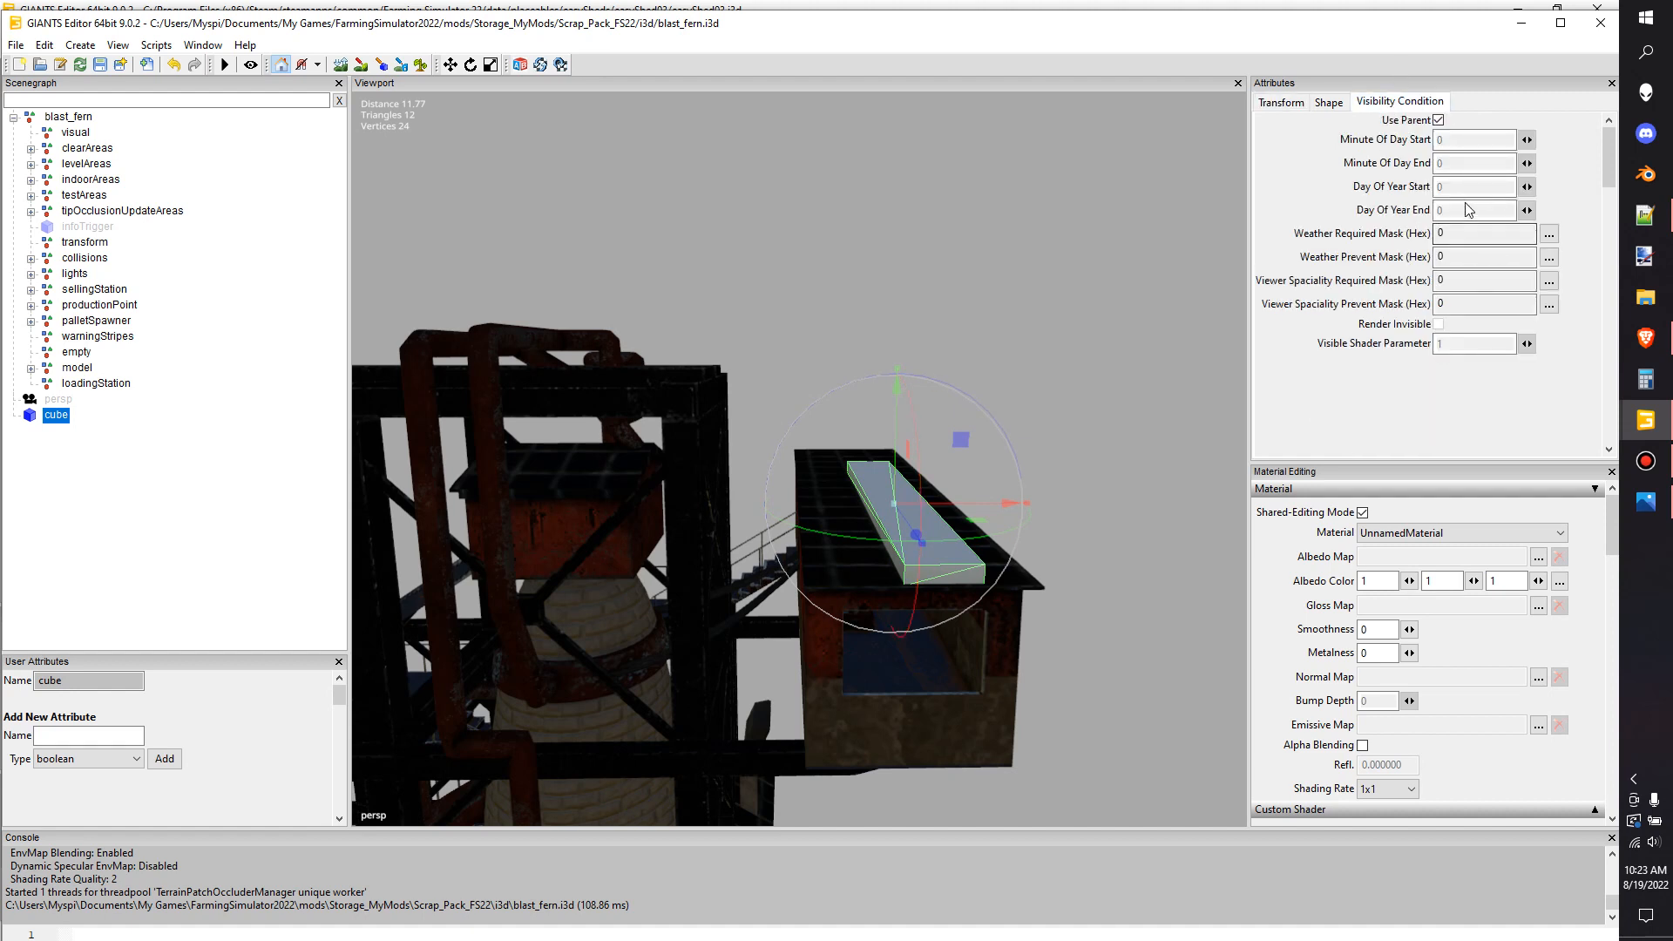
click(1484, 232)
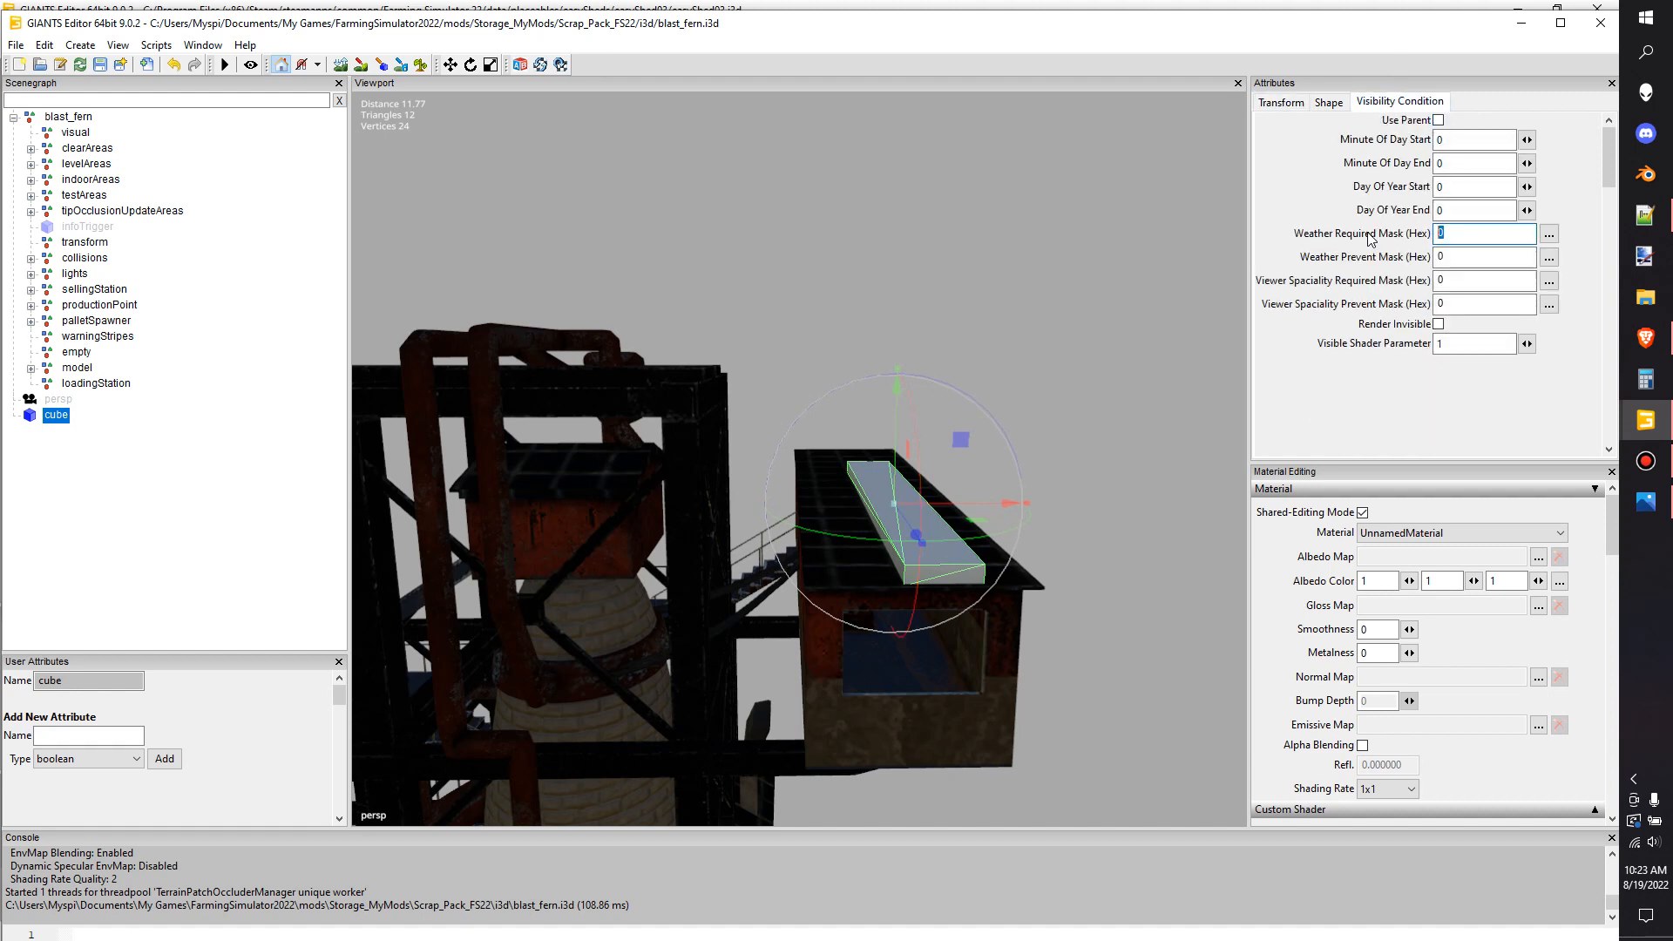
text(400)
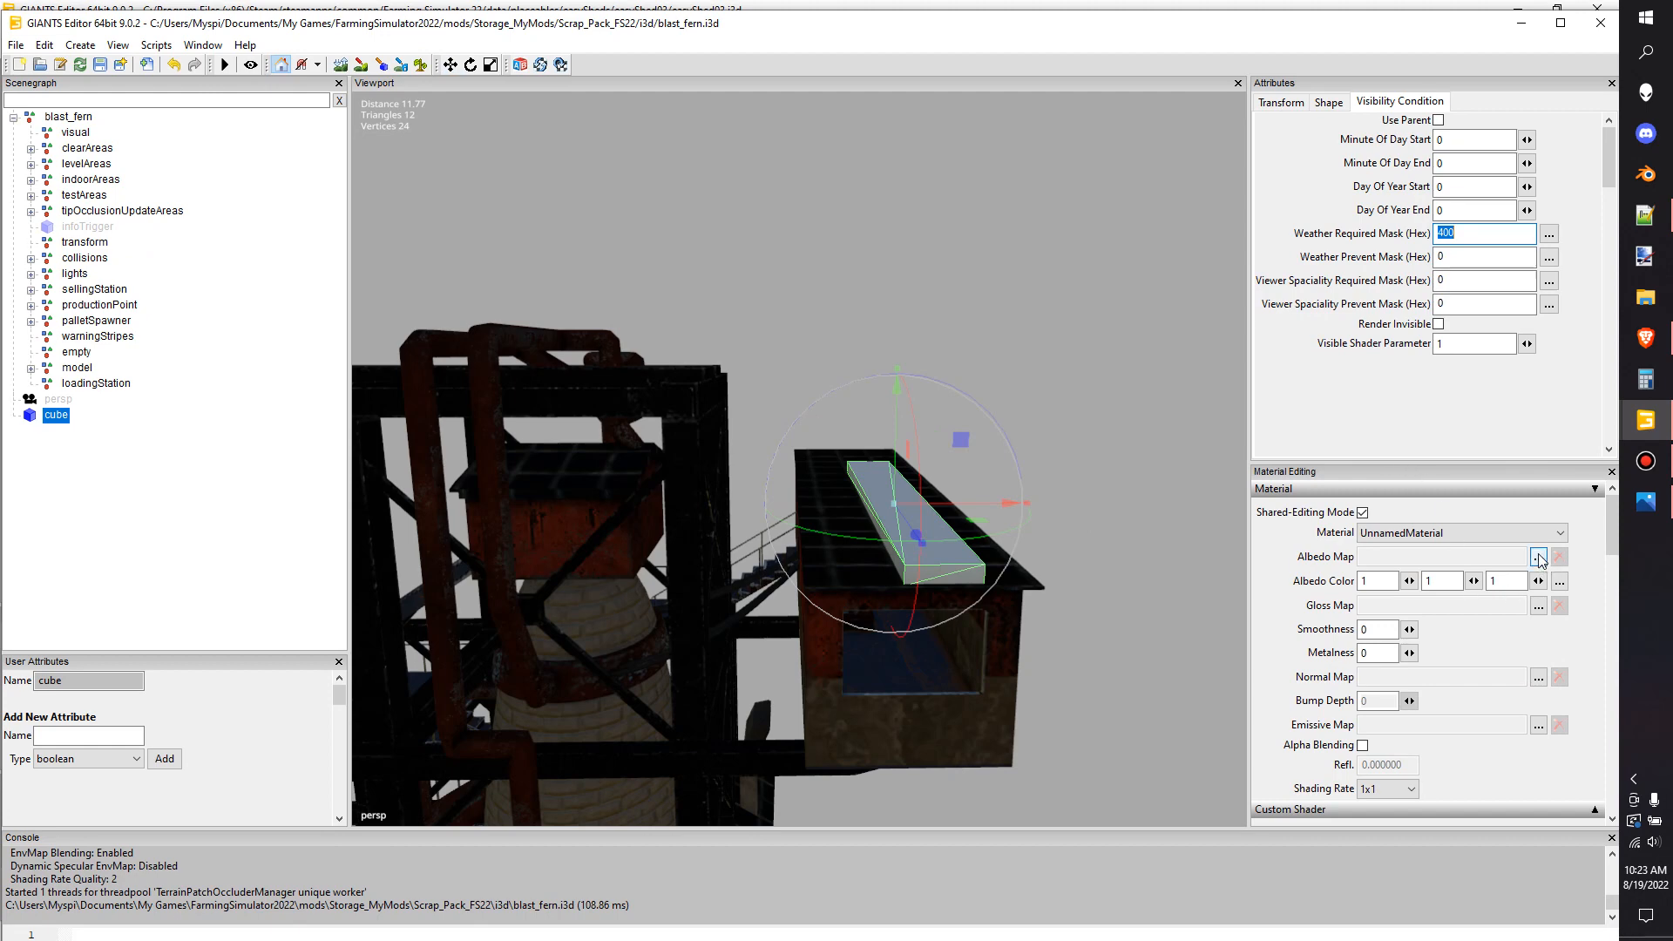
Assign the shared snow_diffuse texture as the cube's albedo map
click(1539, 556)
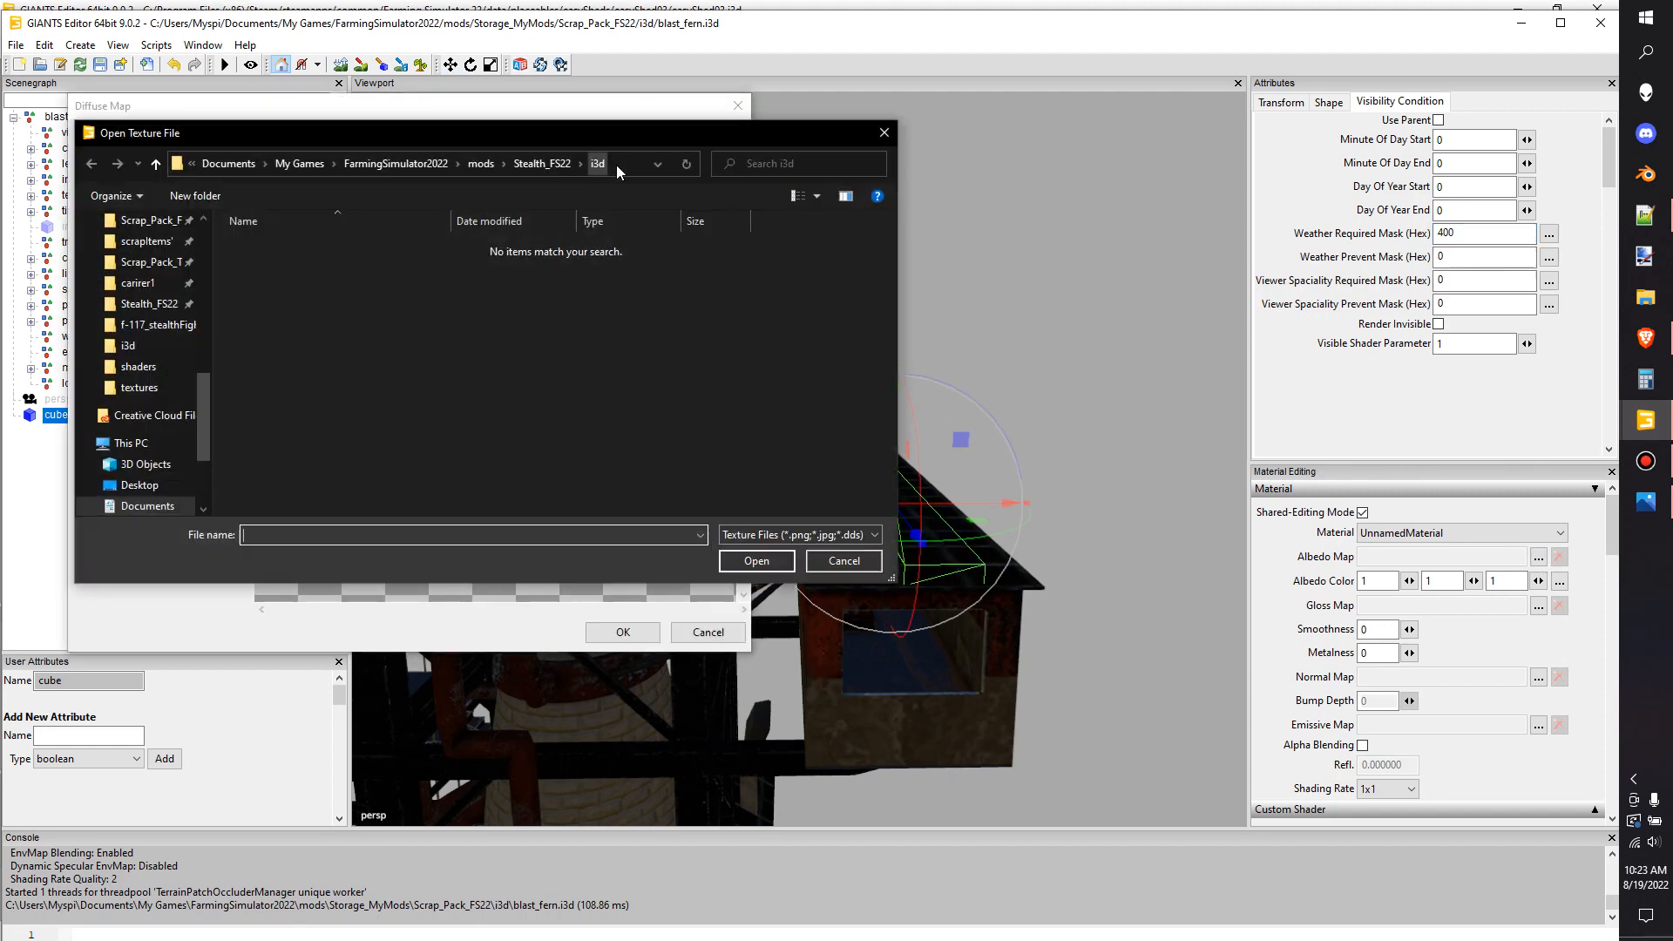
click(417, 163)
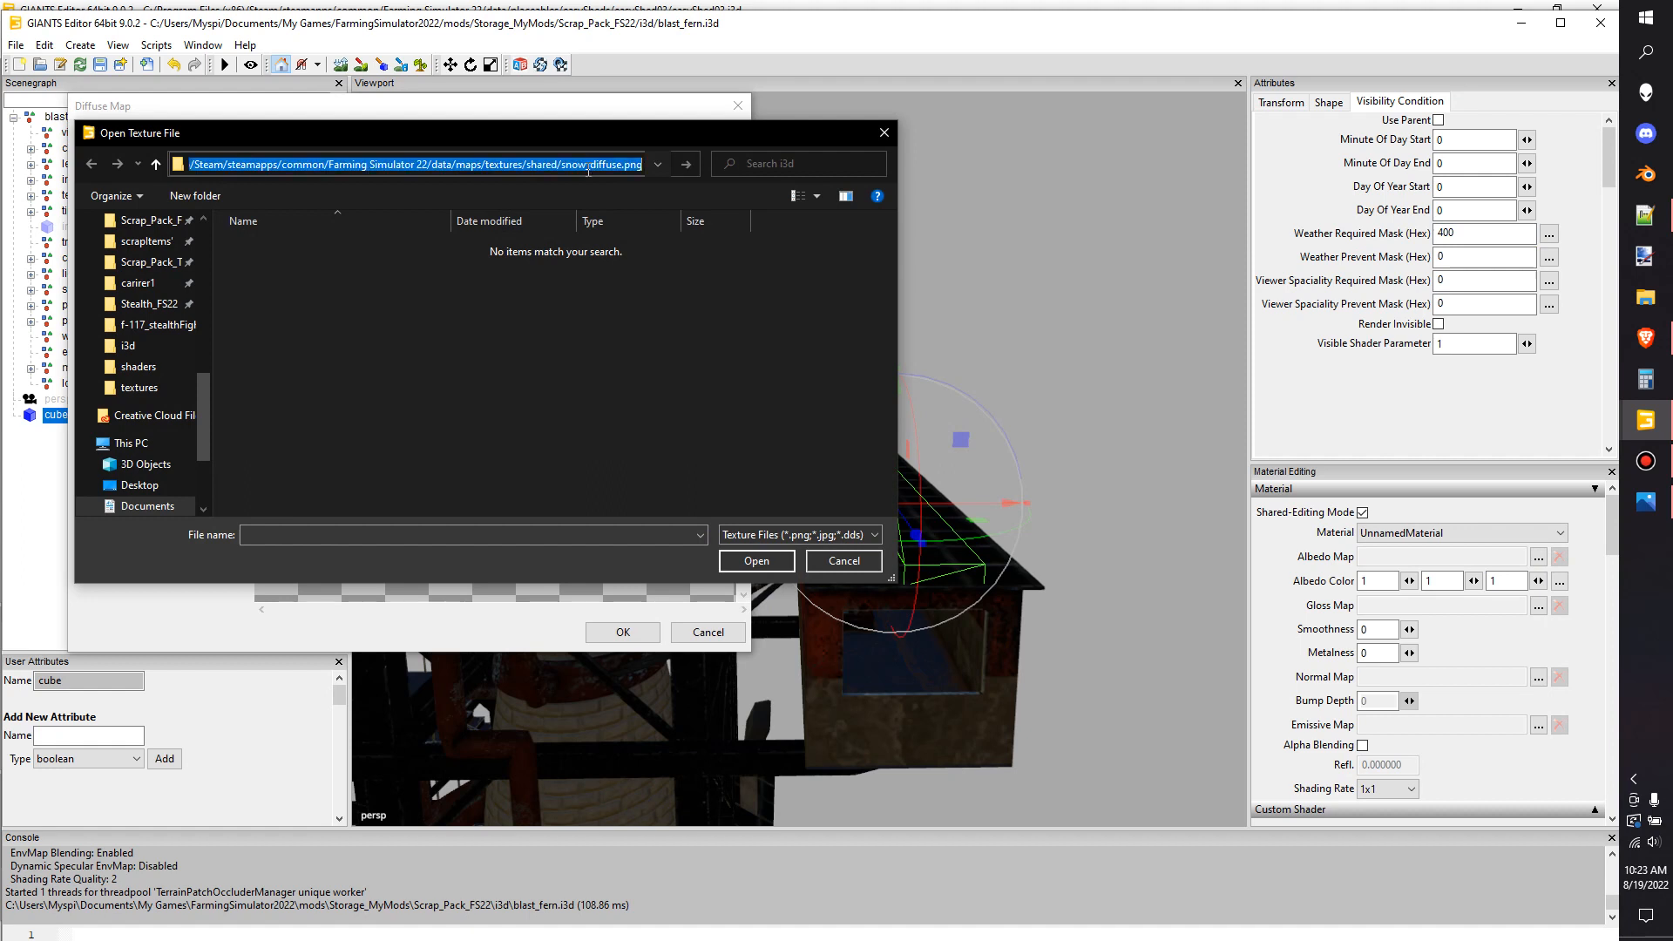
mouse_move(586, 148)
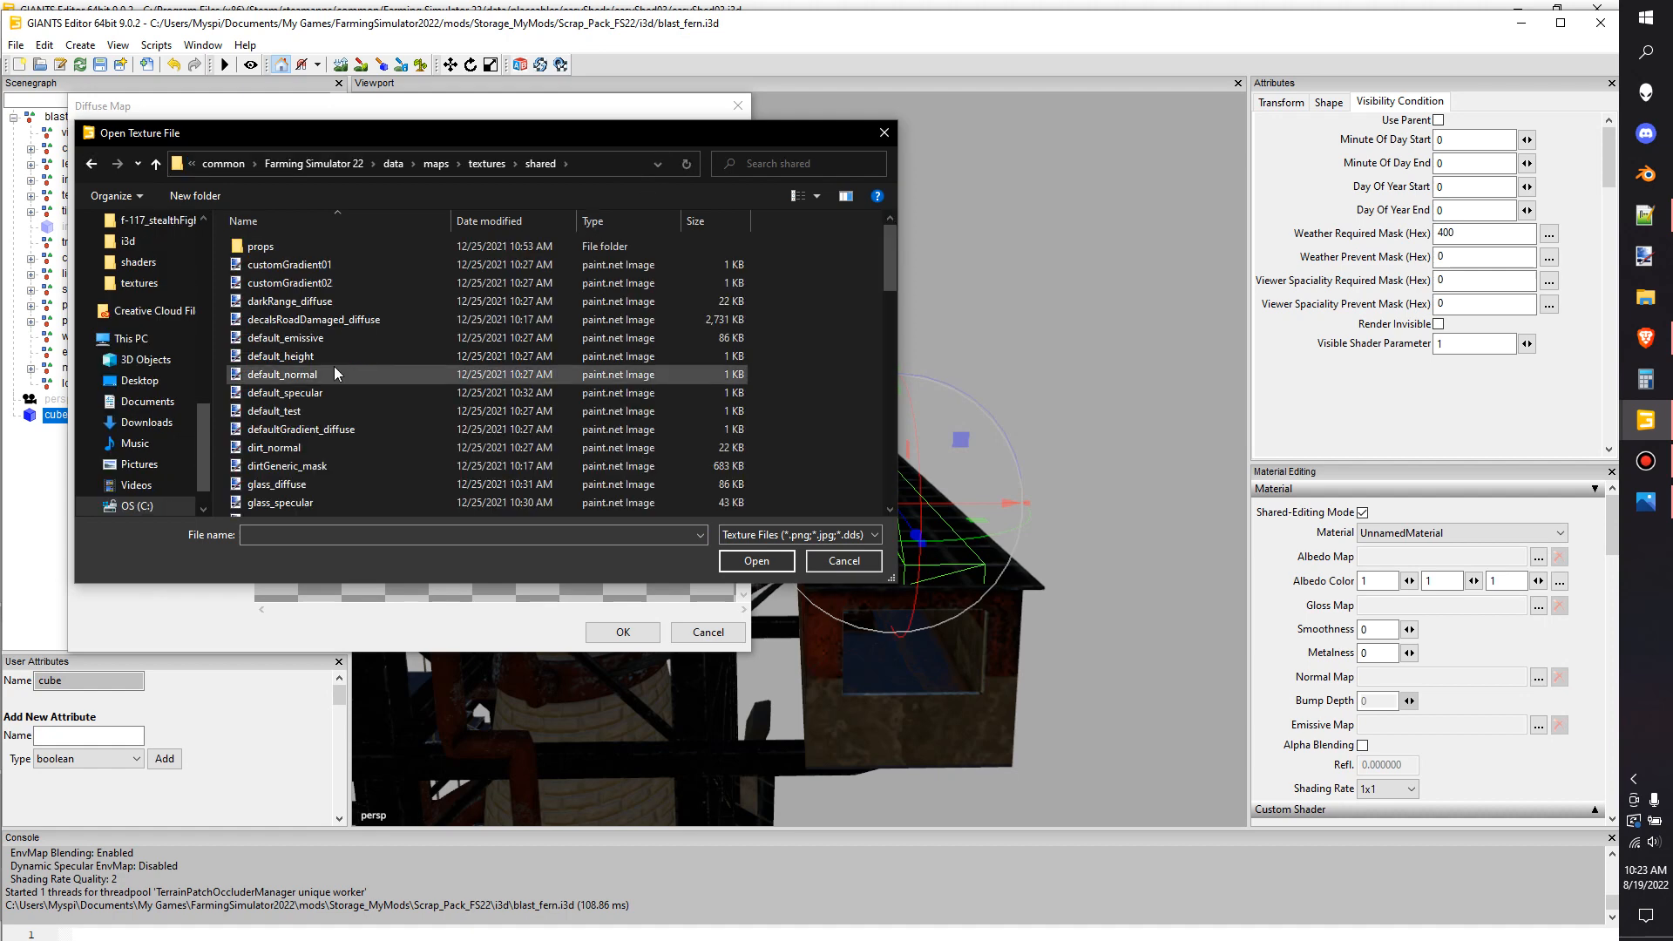
scroll(down, 3)
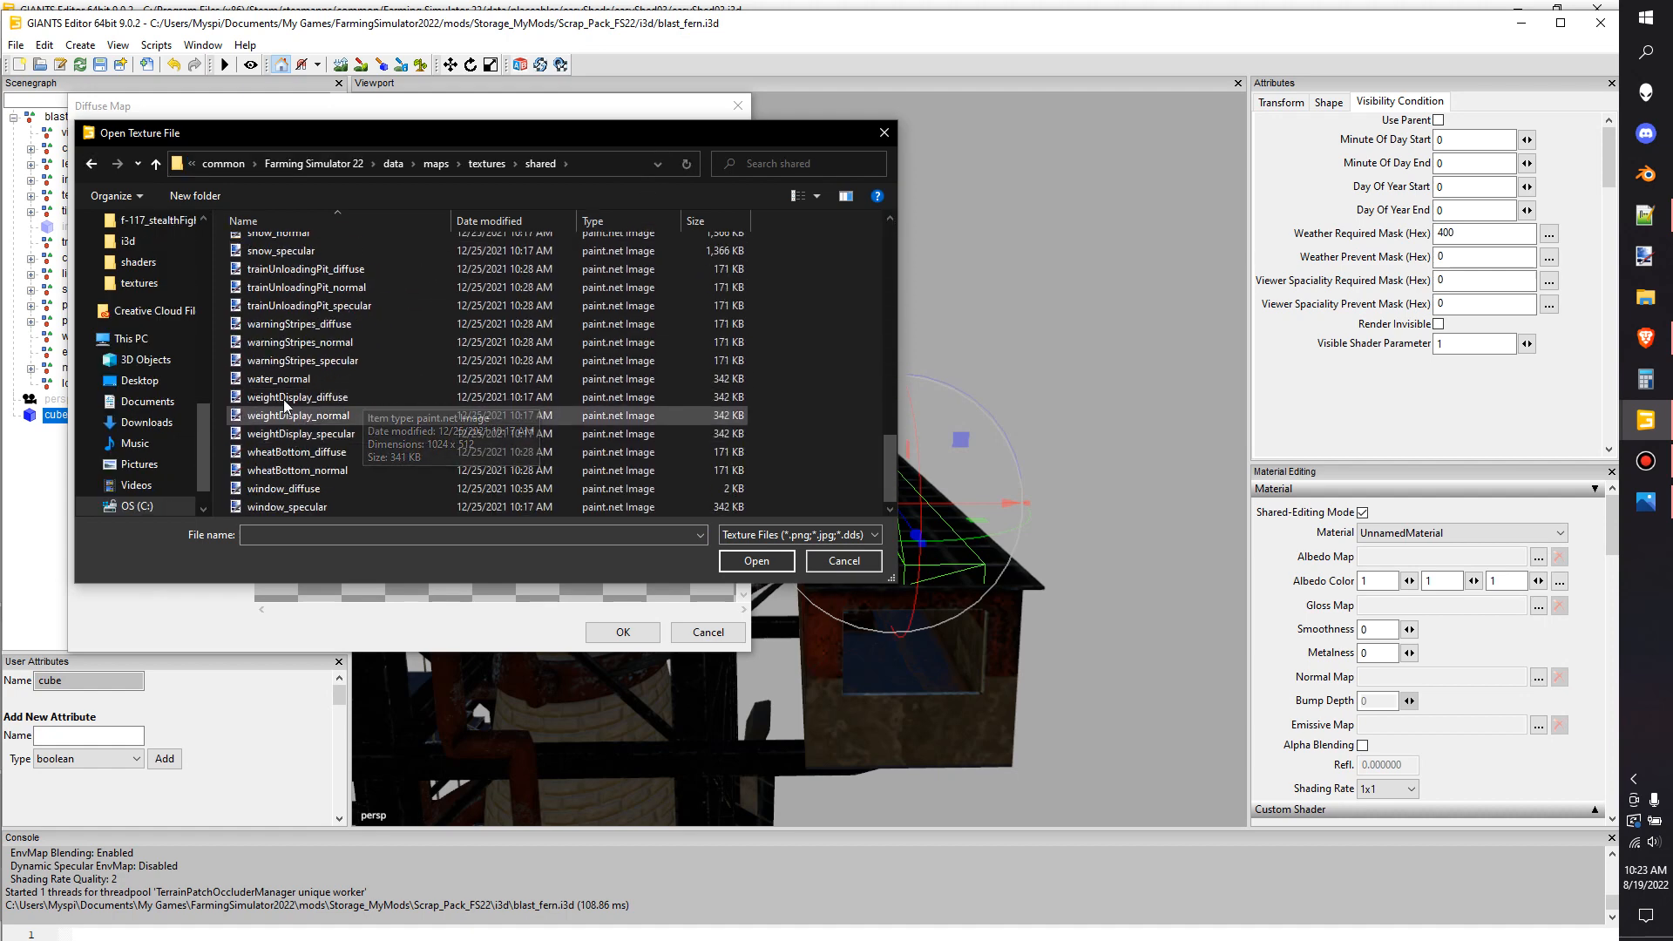
click(277, 368)
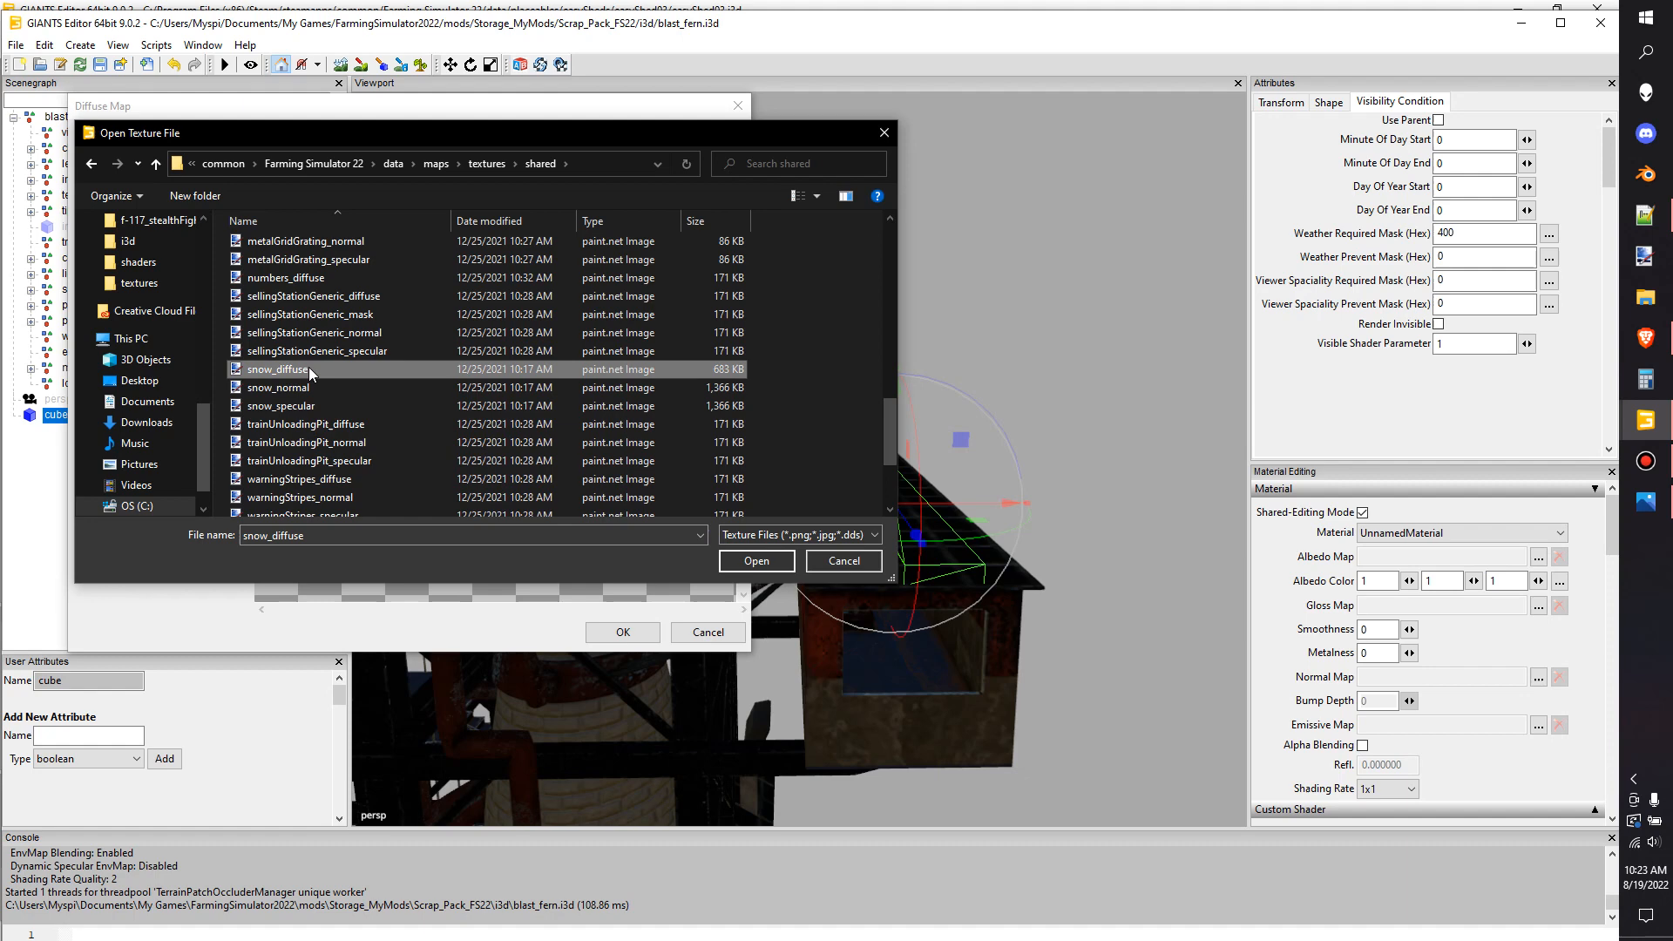
click(755, 559)
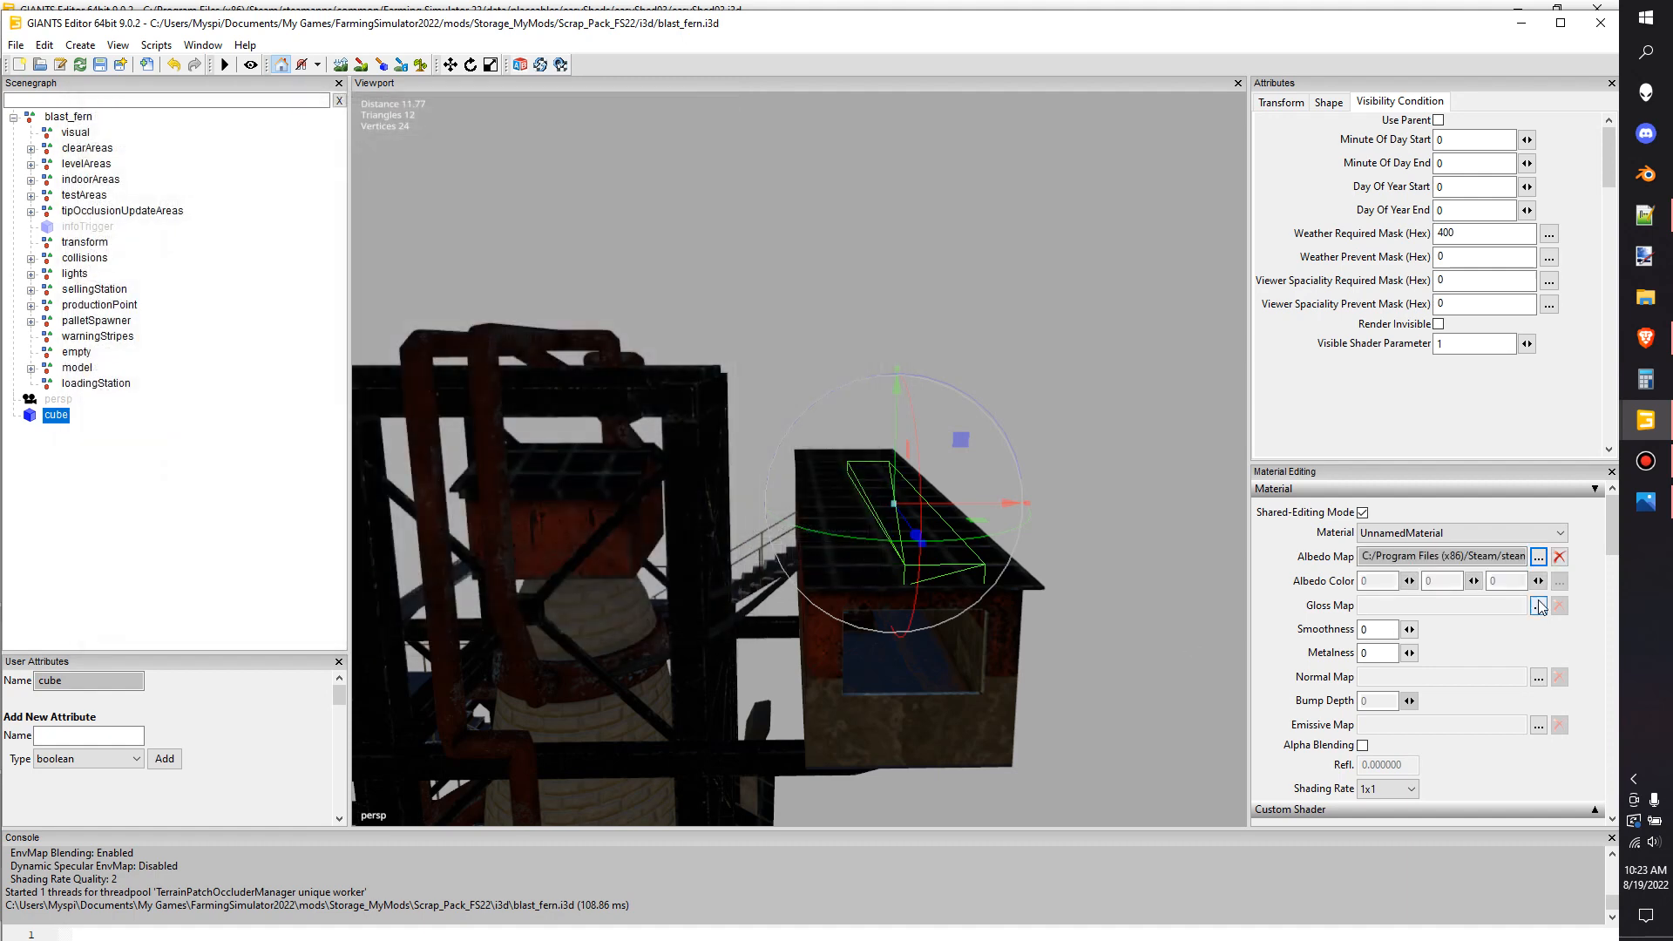
Assign the shared snow specular texture as the cube's gloss map
click(1538, 605)
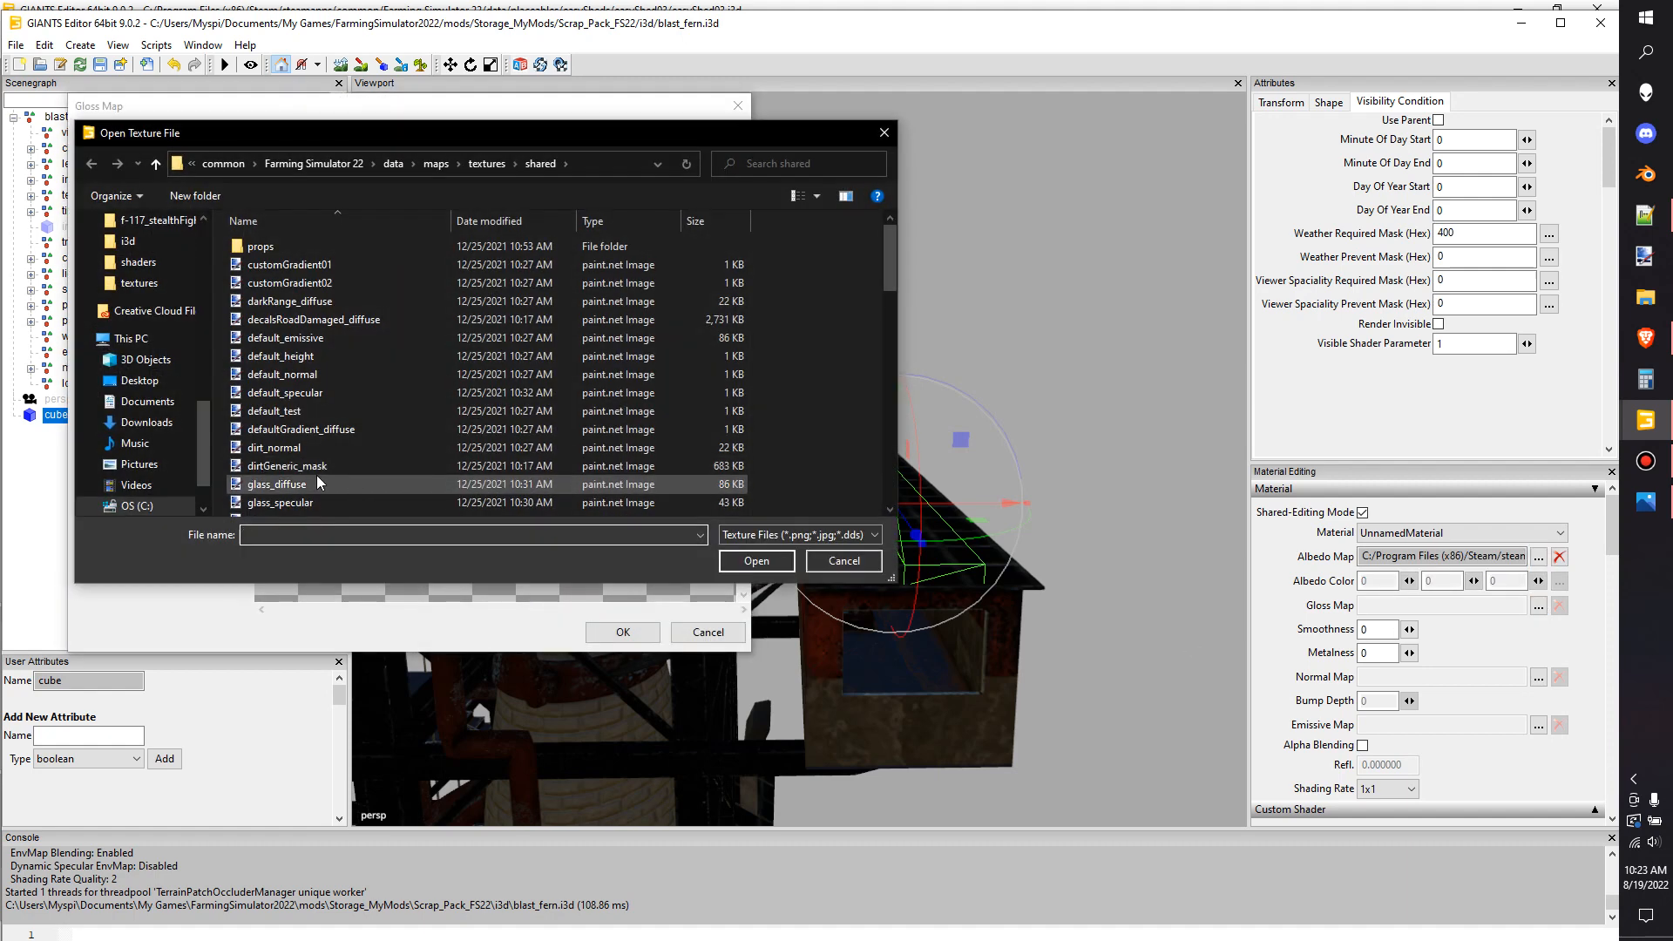
scroll(down, 3)
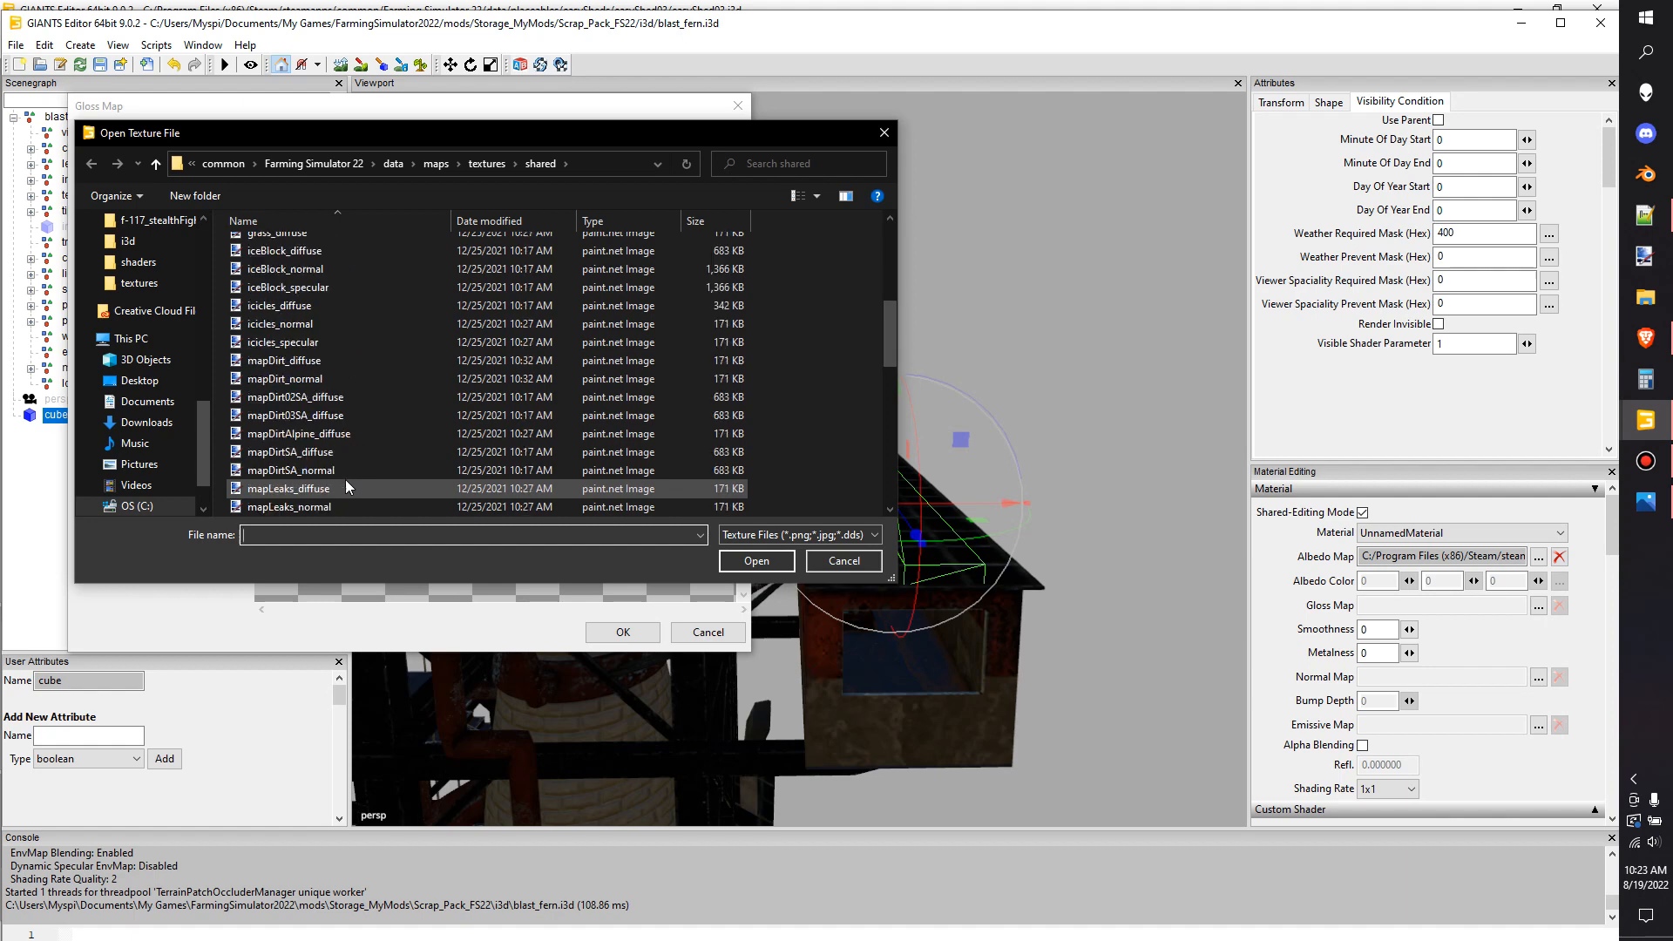
scroll(down, 3)
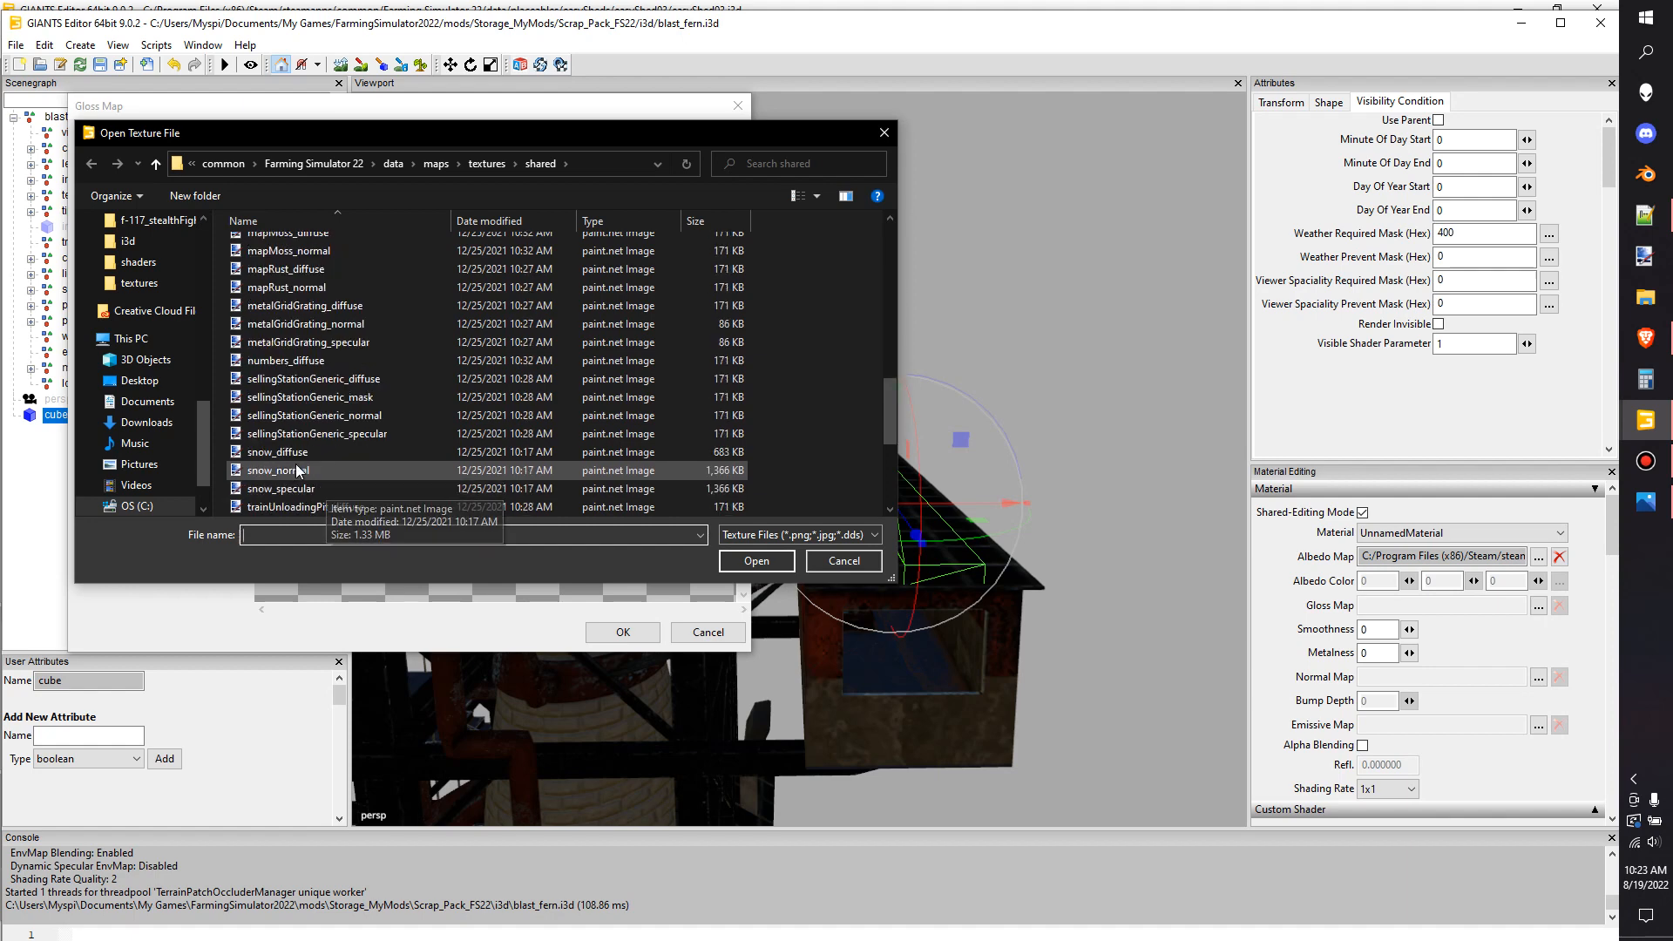
click(755, 561)
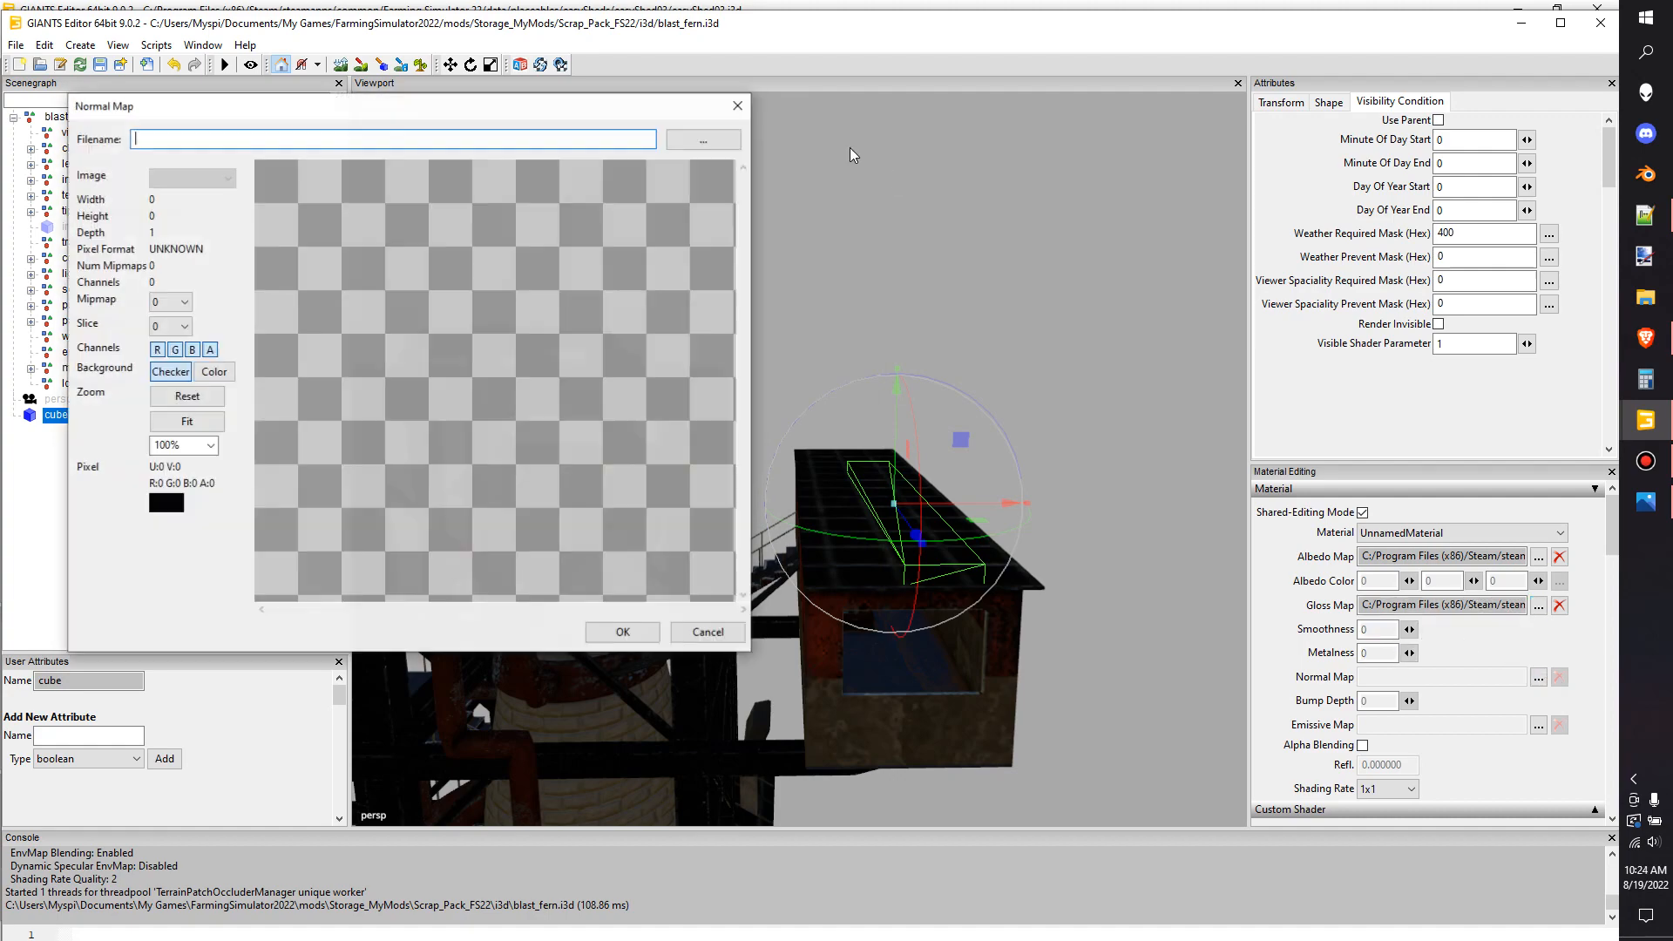
Assign the snow normal texture as the normal map and acknowledge the missing TANGENT warning
click(703, 139)
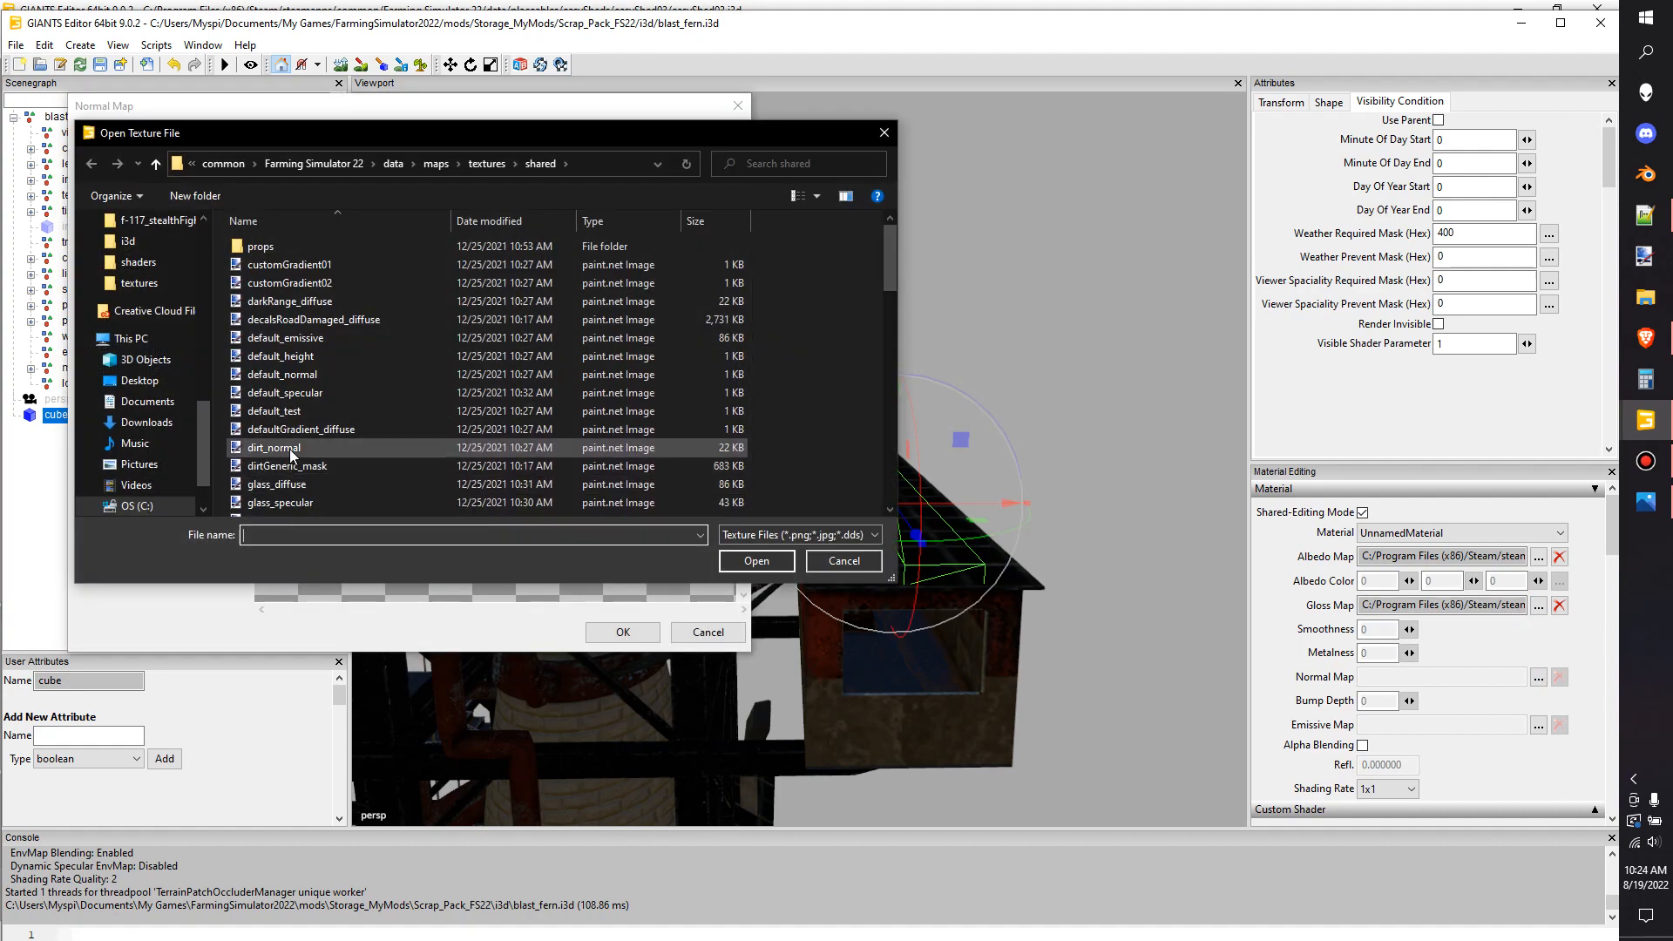
scroll(down, 3)
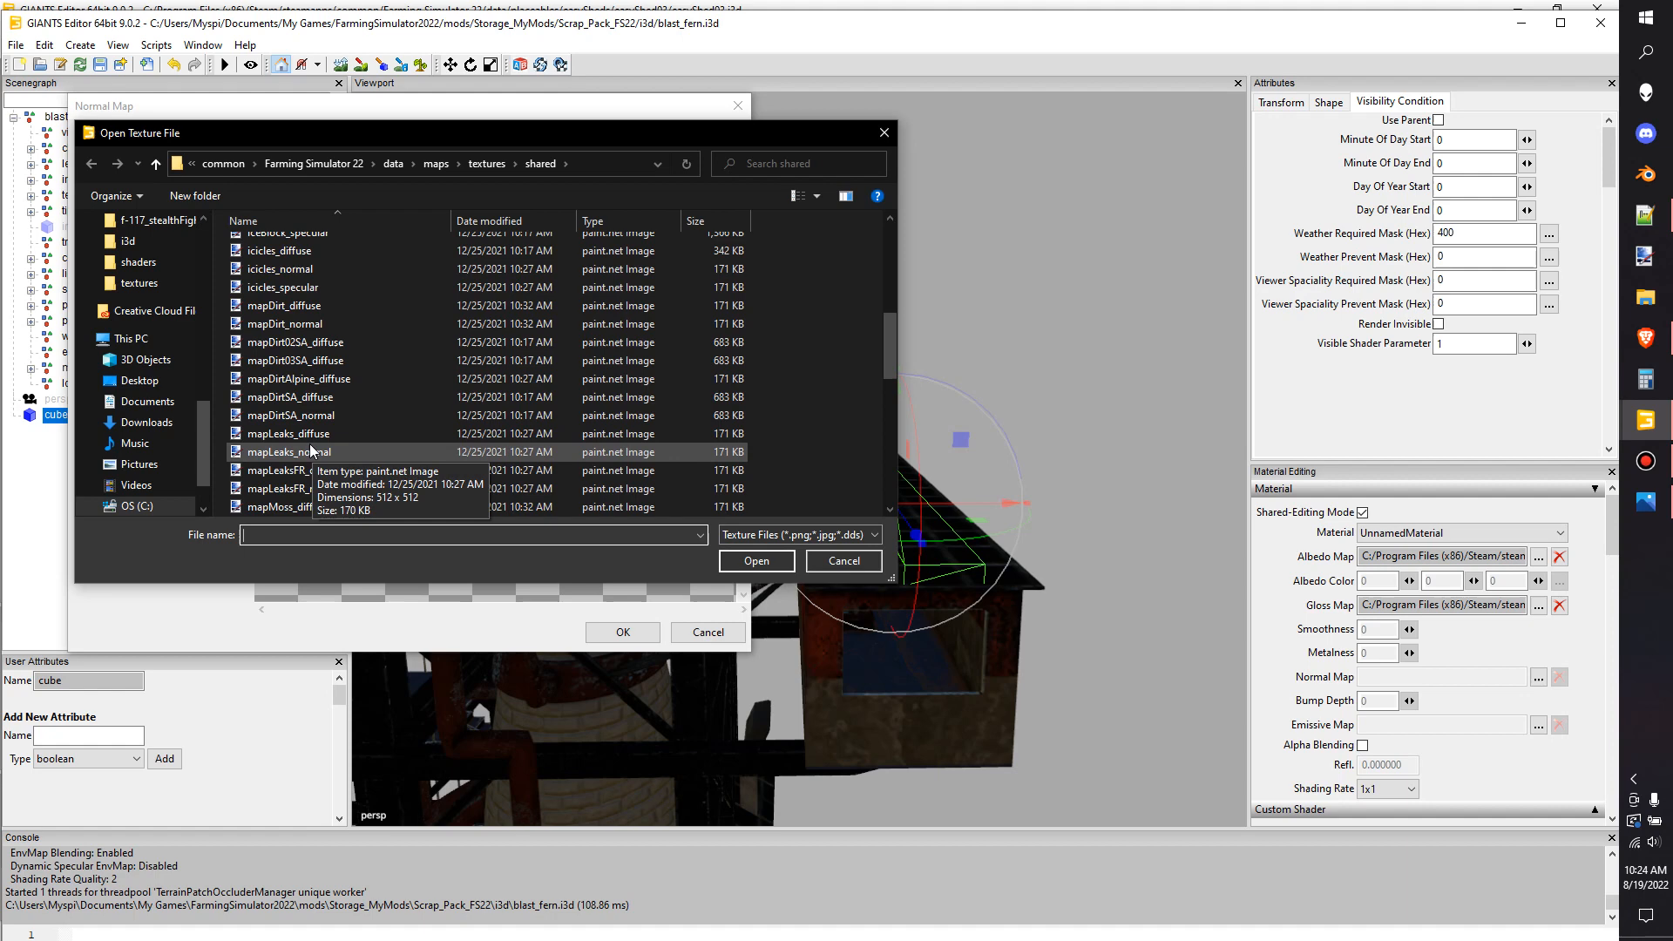
scroll(down, 3)
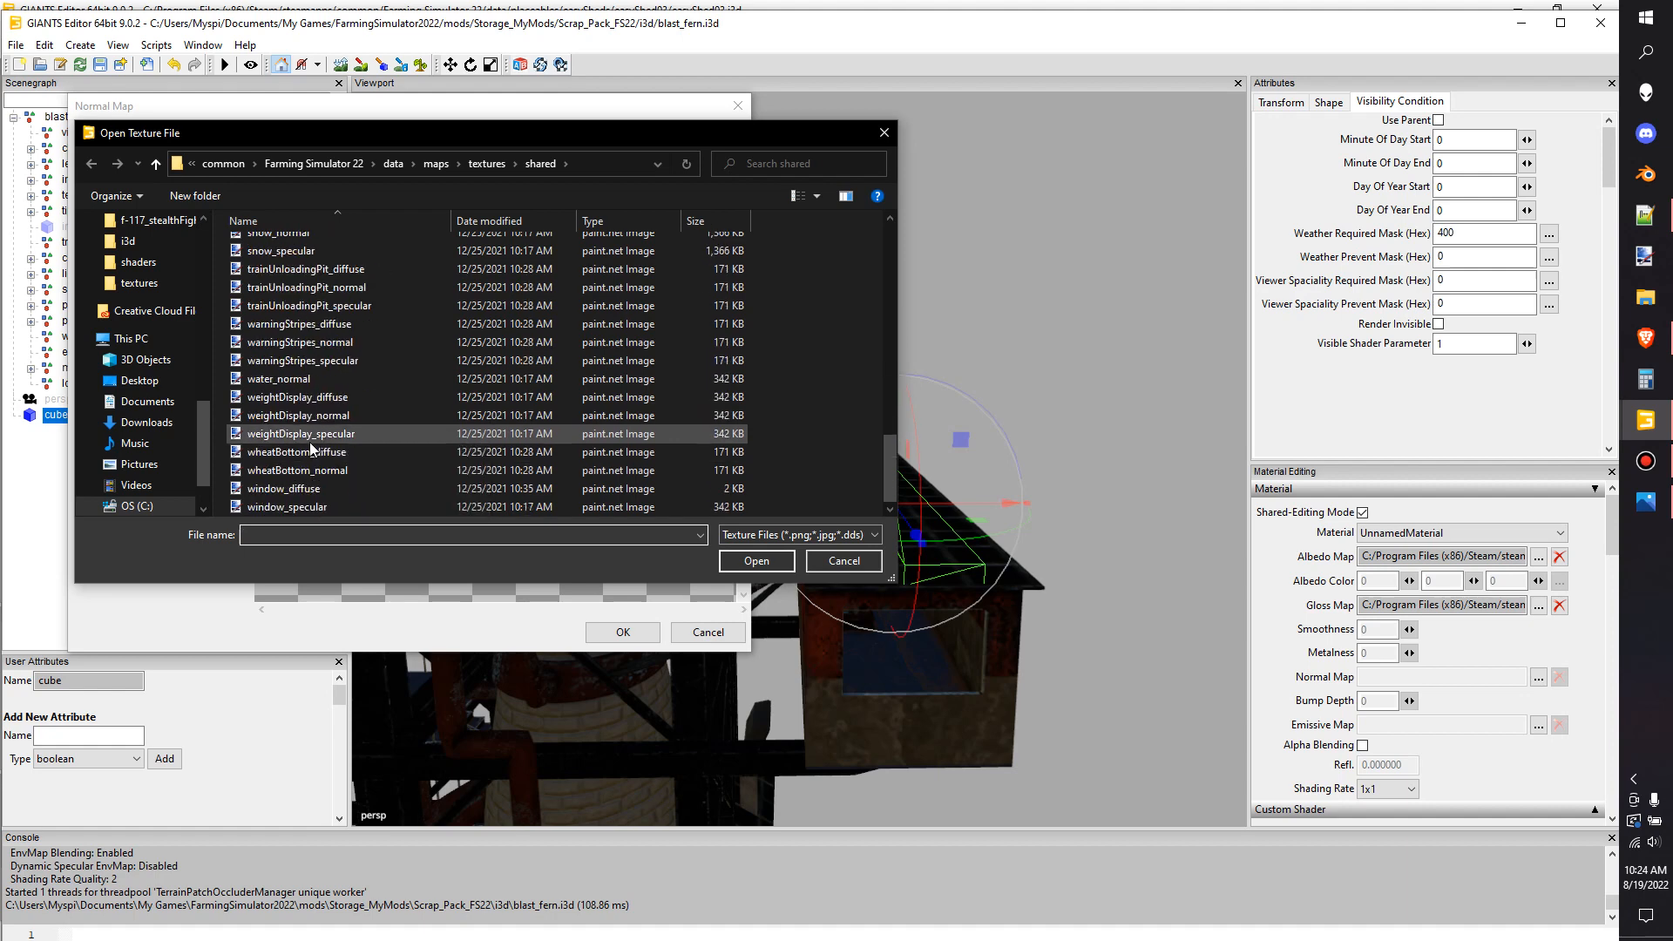
scroll(up, 3)
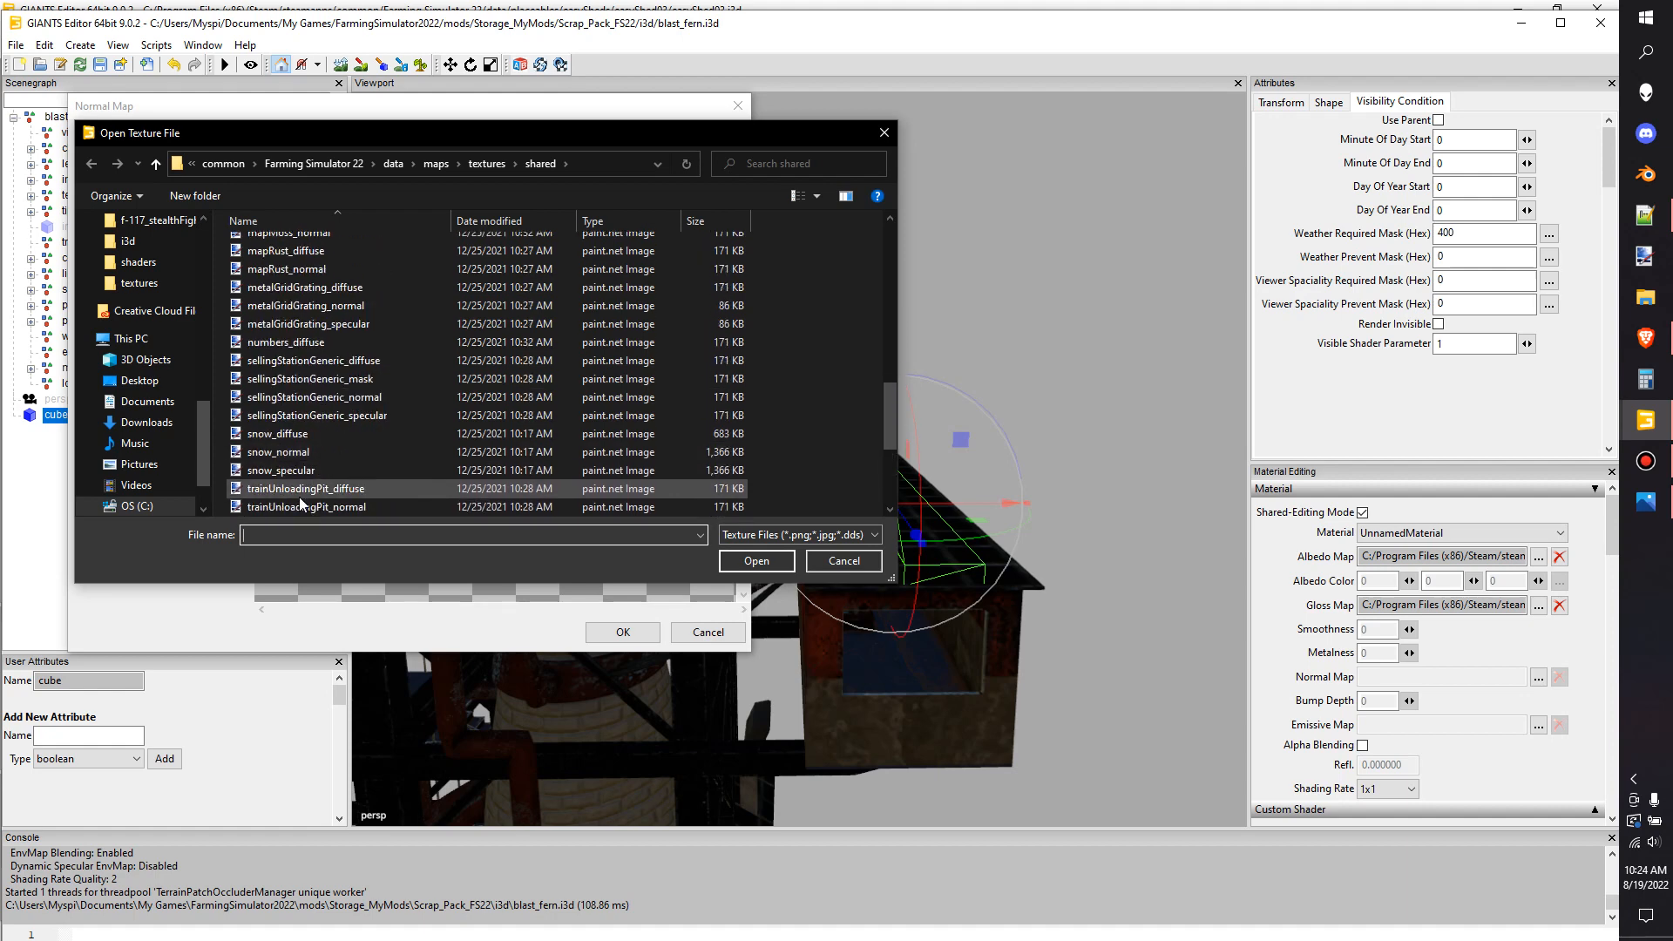
click(755, 560)
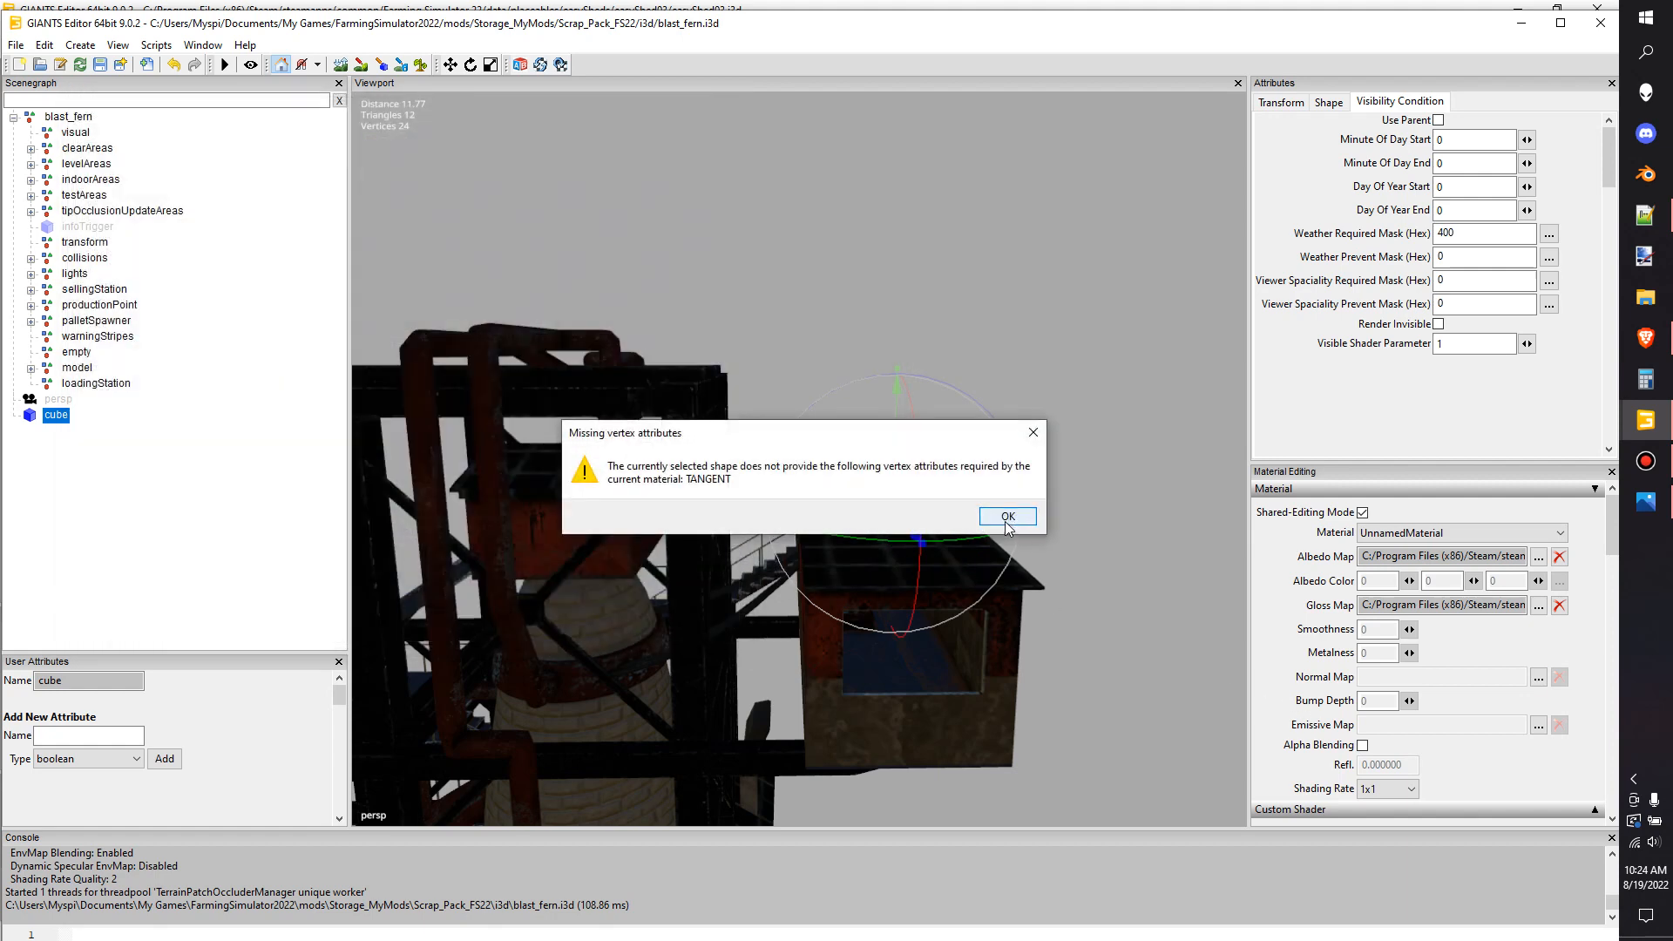
mouse_move(1006, 516)
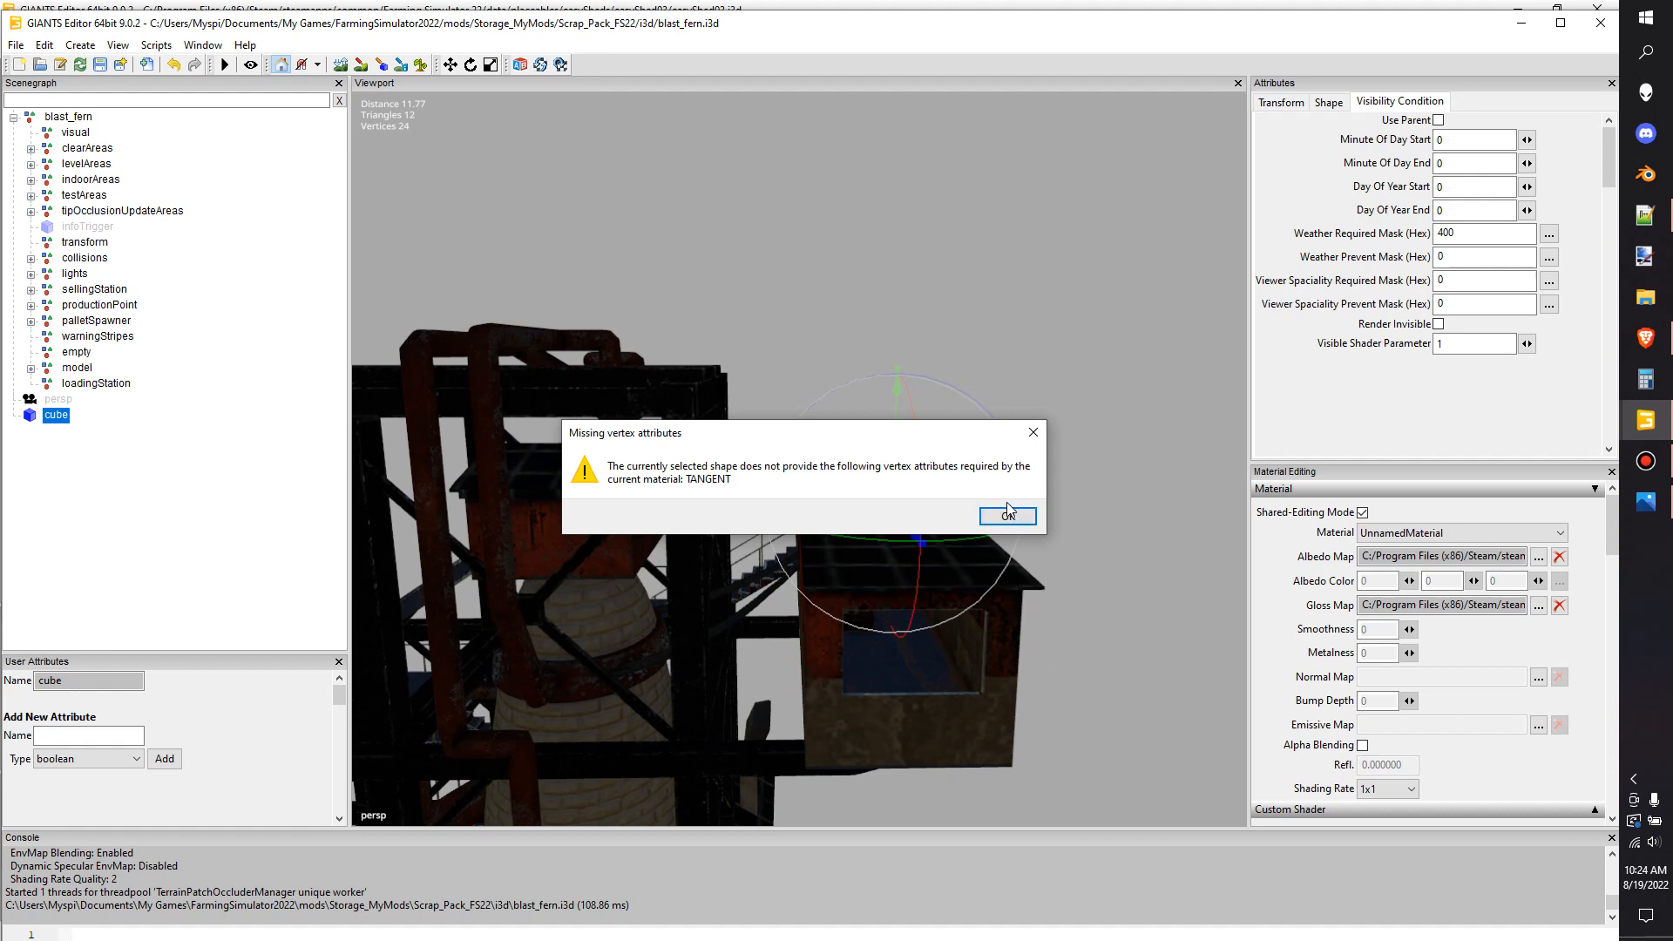
click(1006, 516)
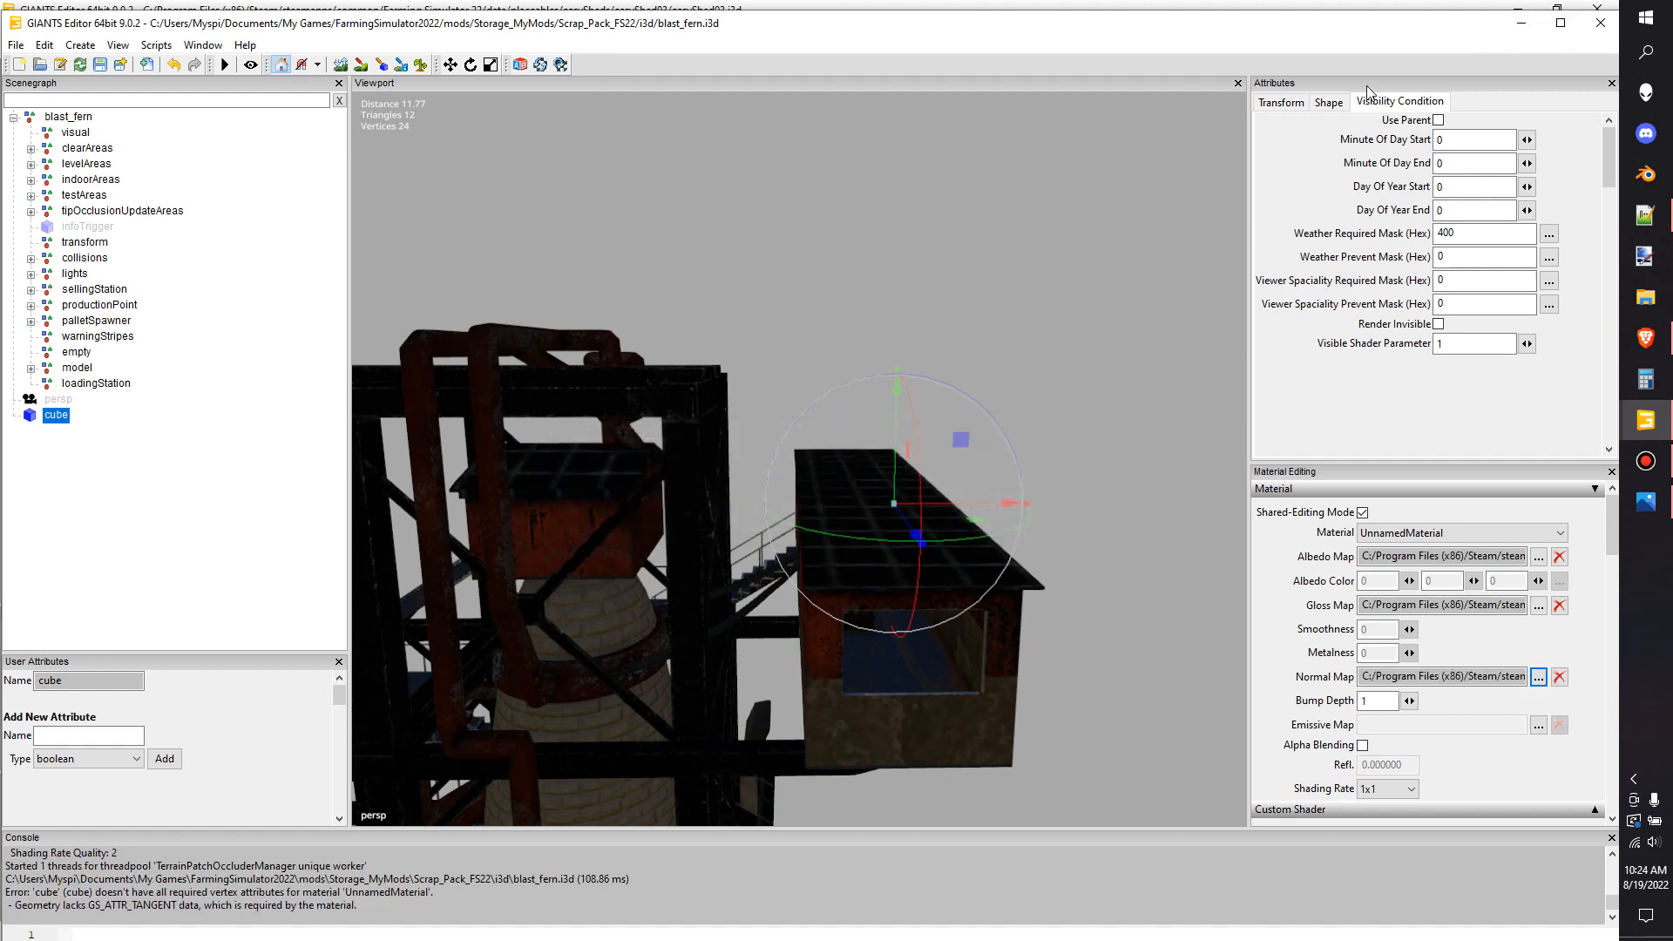
Enable Cast Shadowmap, Receive Shadowmap, Distance Blending and Tangents on the cube's shape
click(1329, 101)
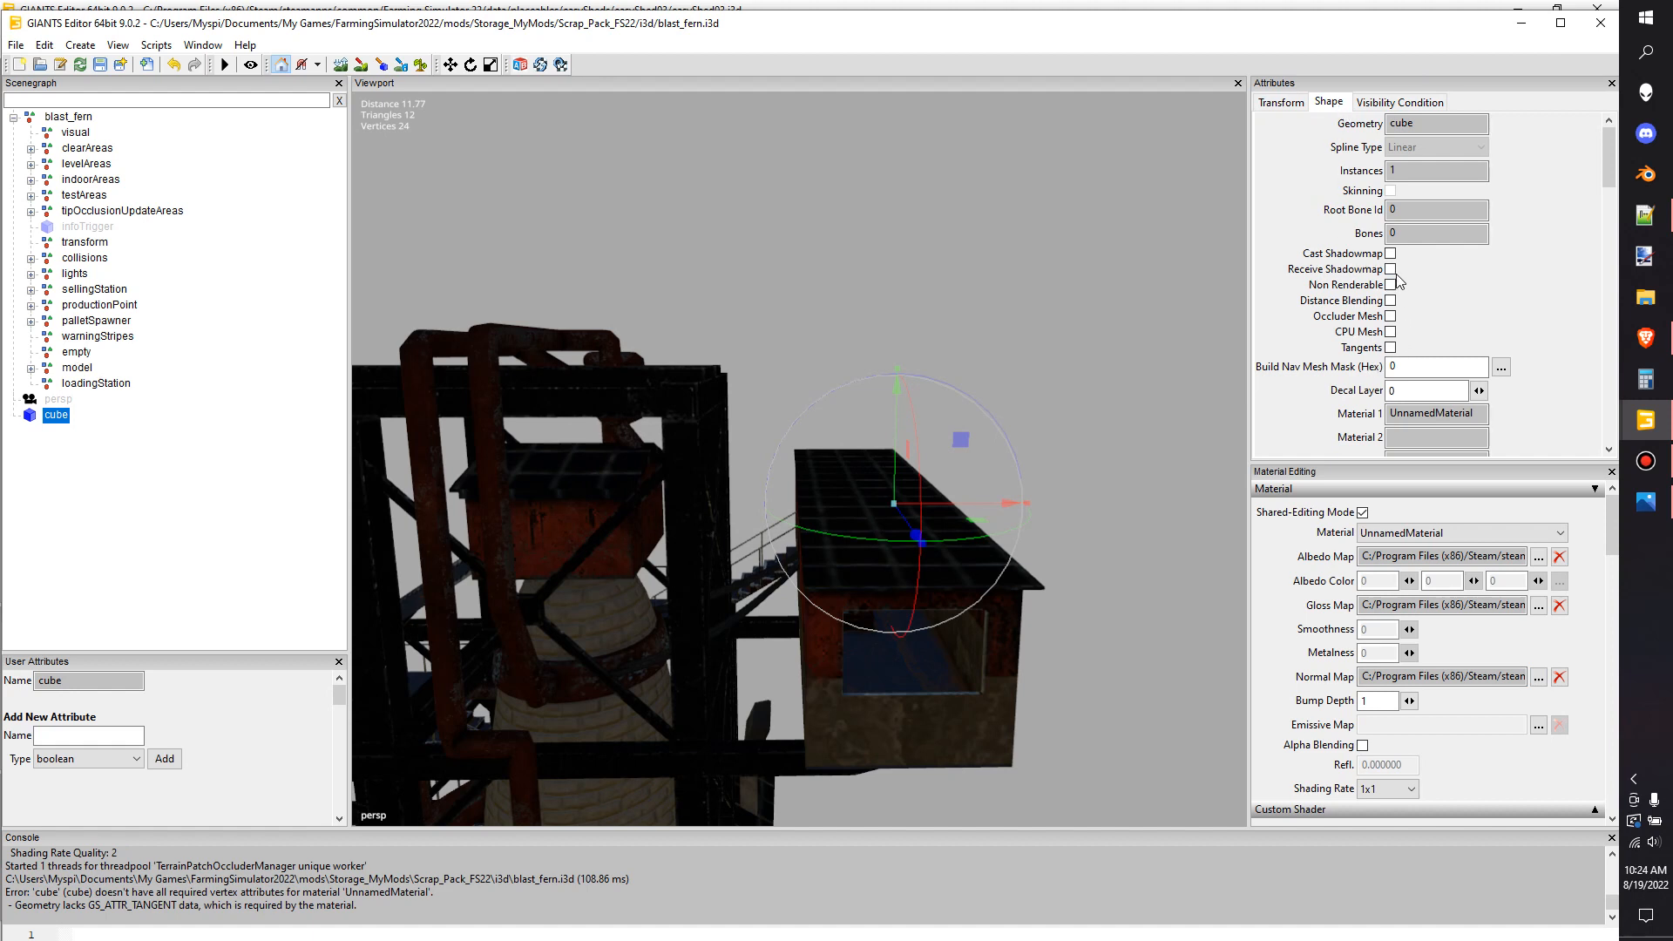
click(1391, 269)
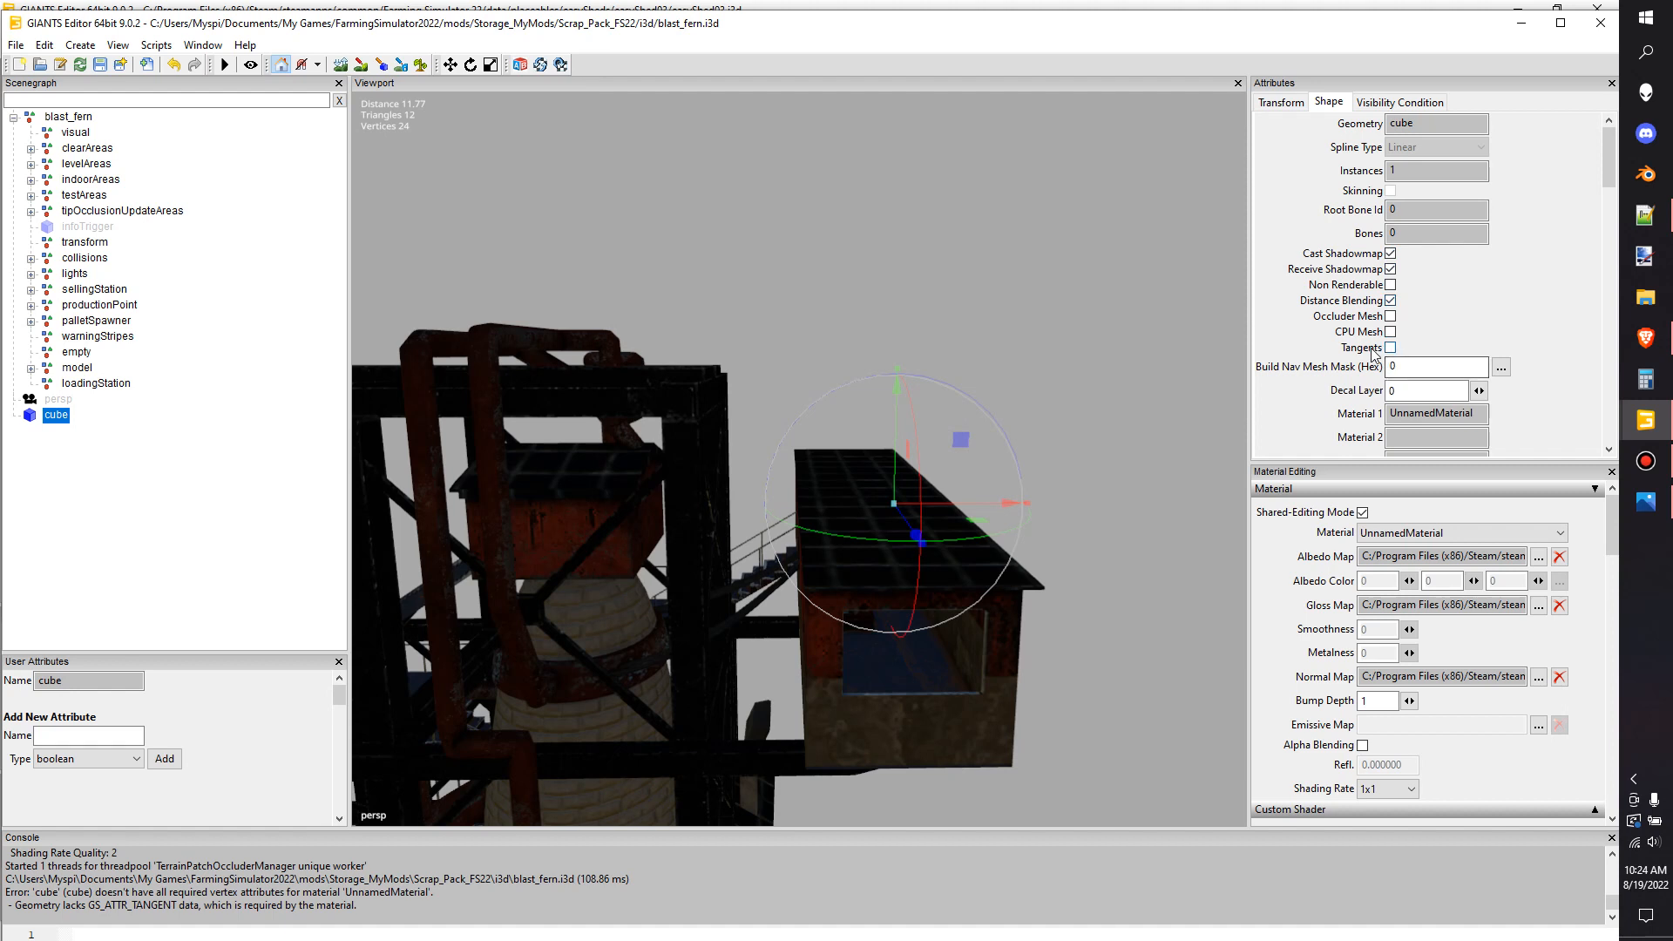
click(1391, 346)
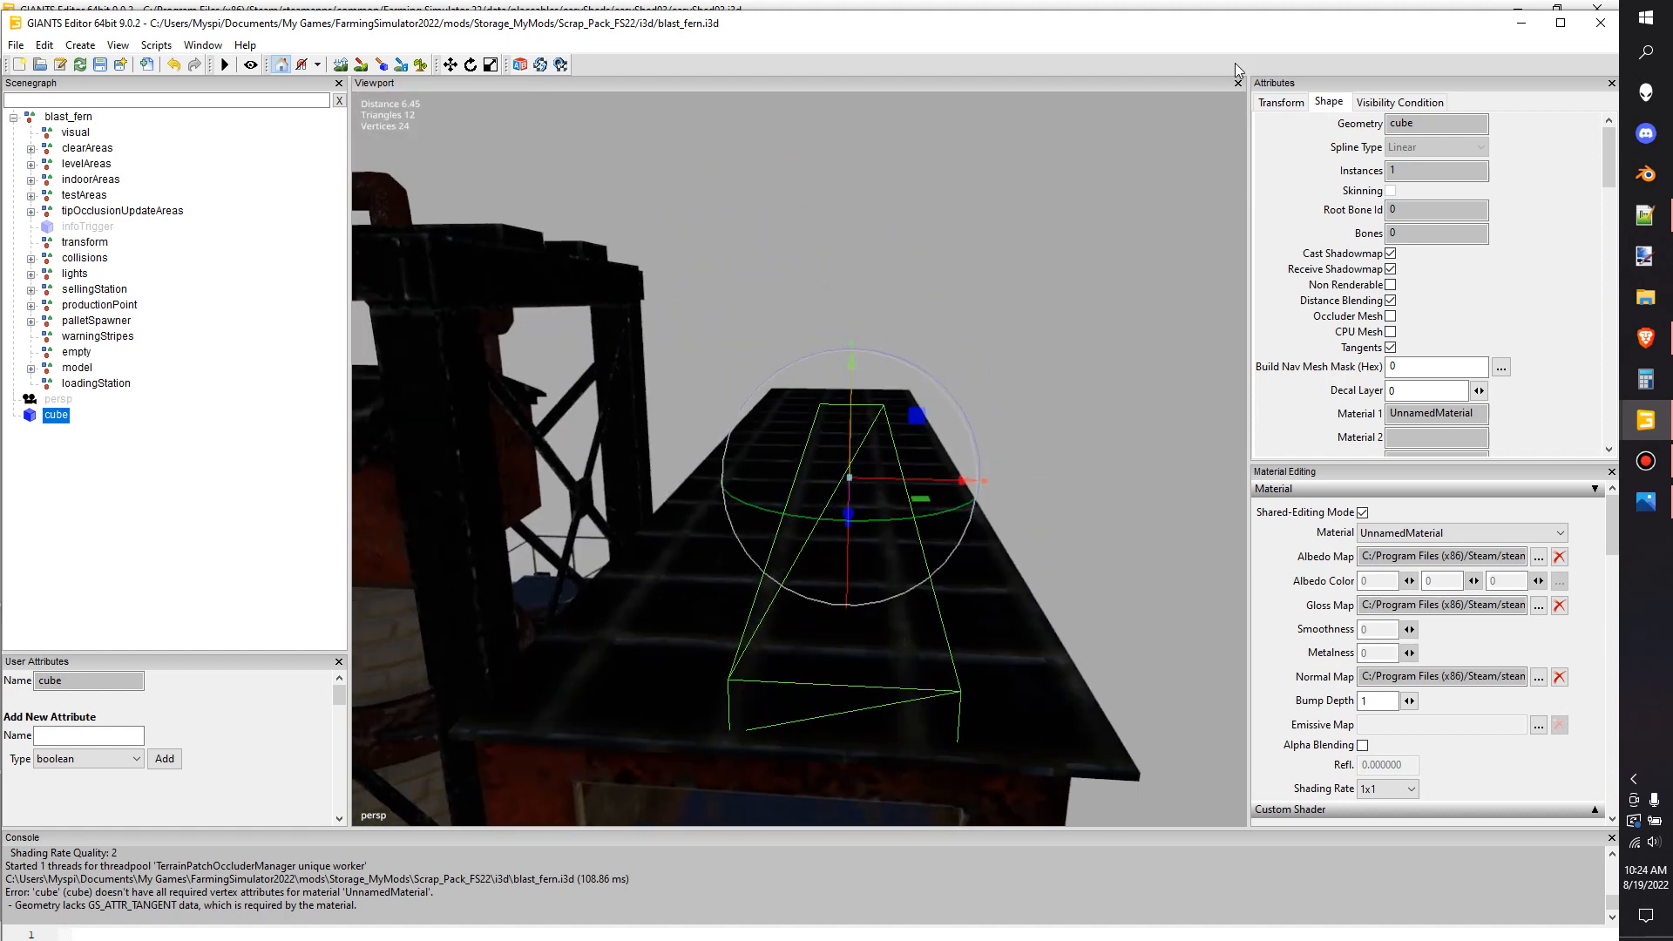
Make the cube follow its parent's visibility again and select the blast_fern root
click(1399, 101)
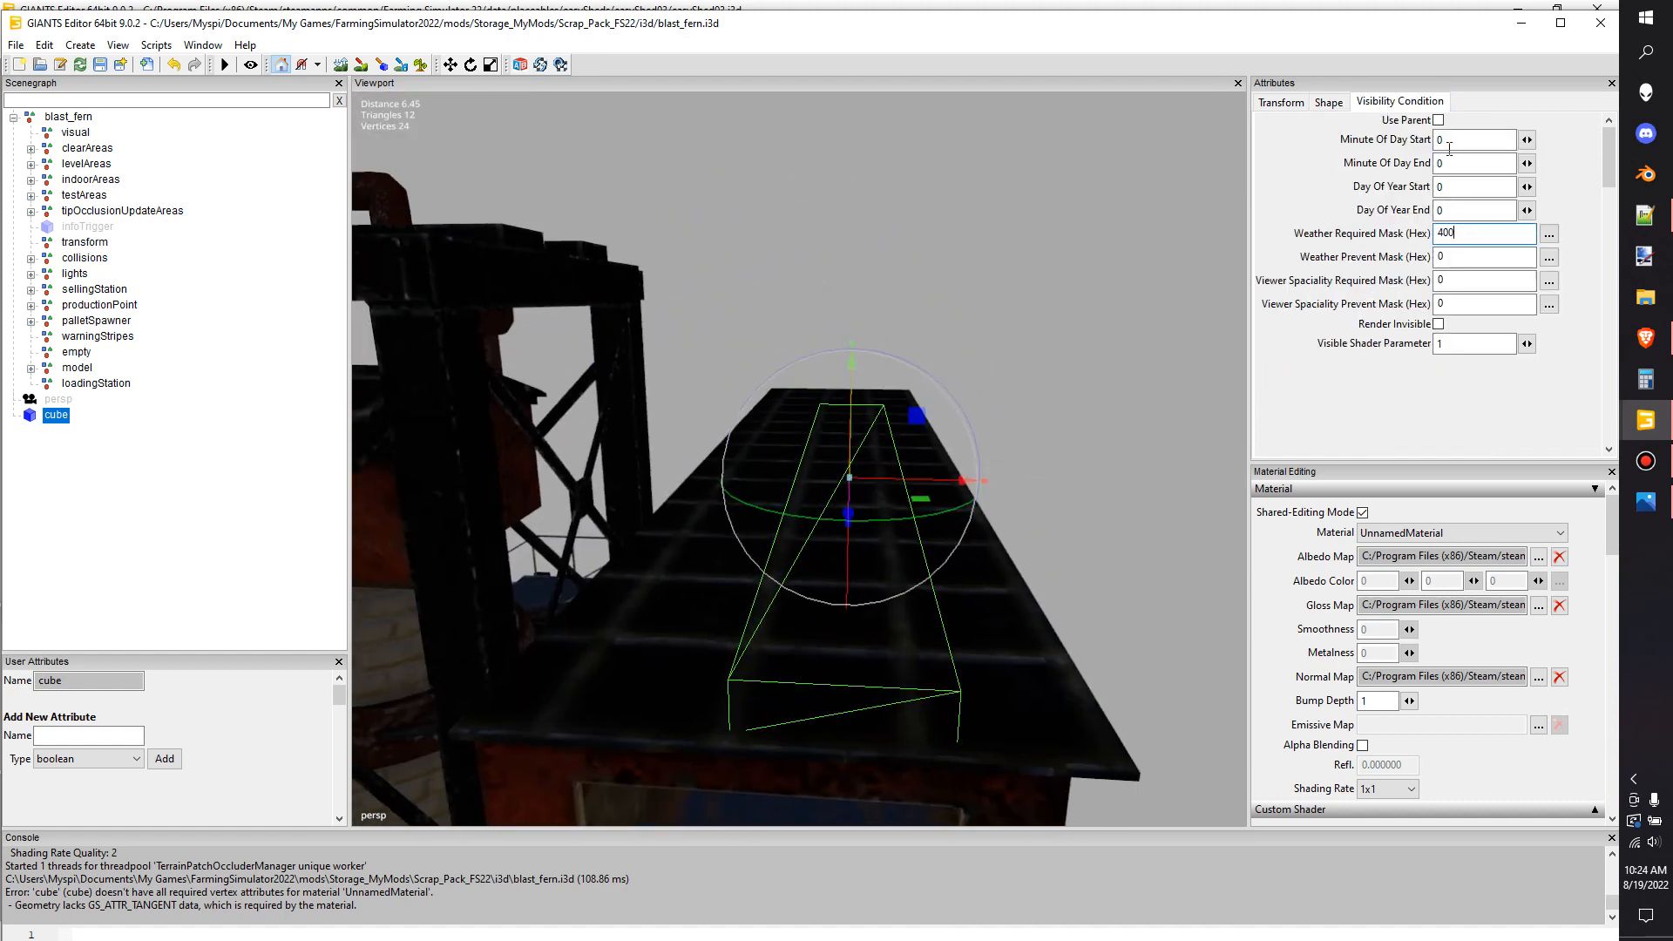
click(1438, 121)
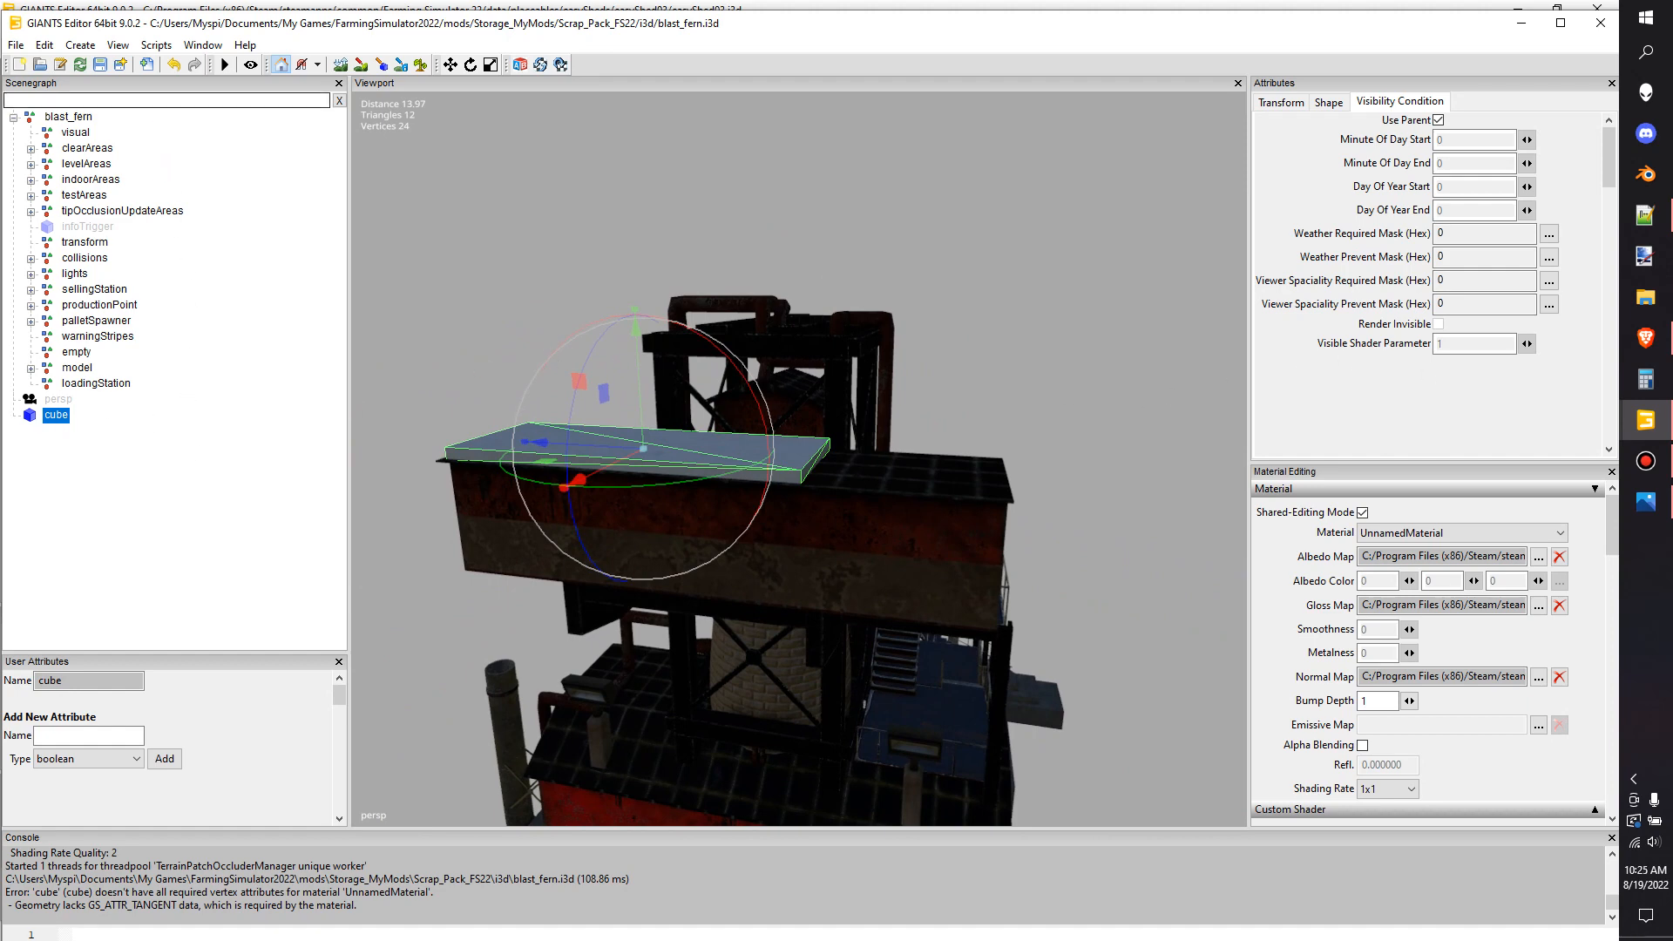
click(68, 117)
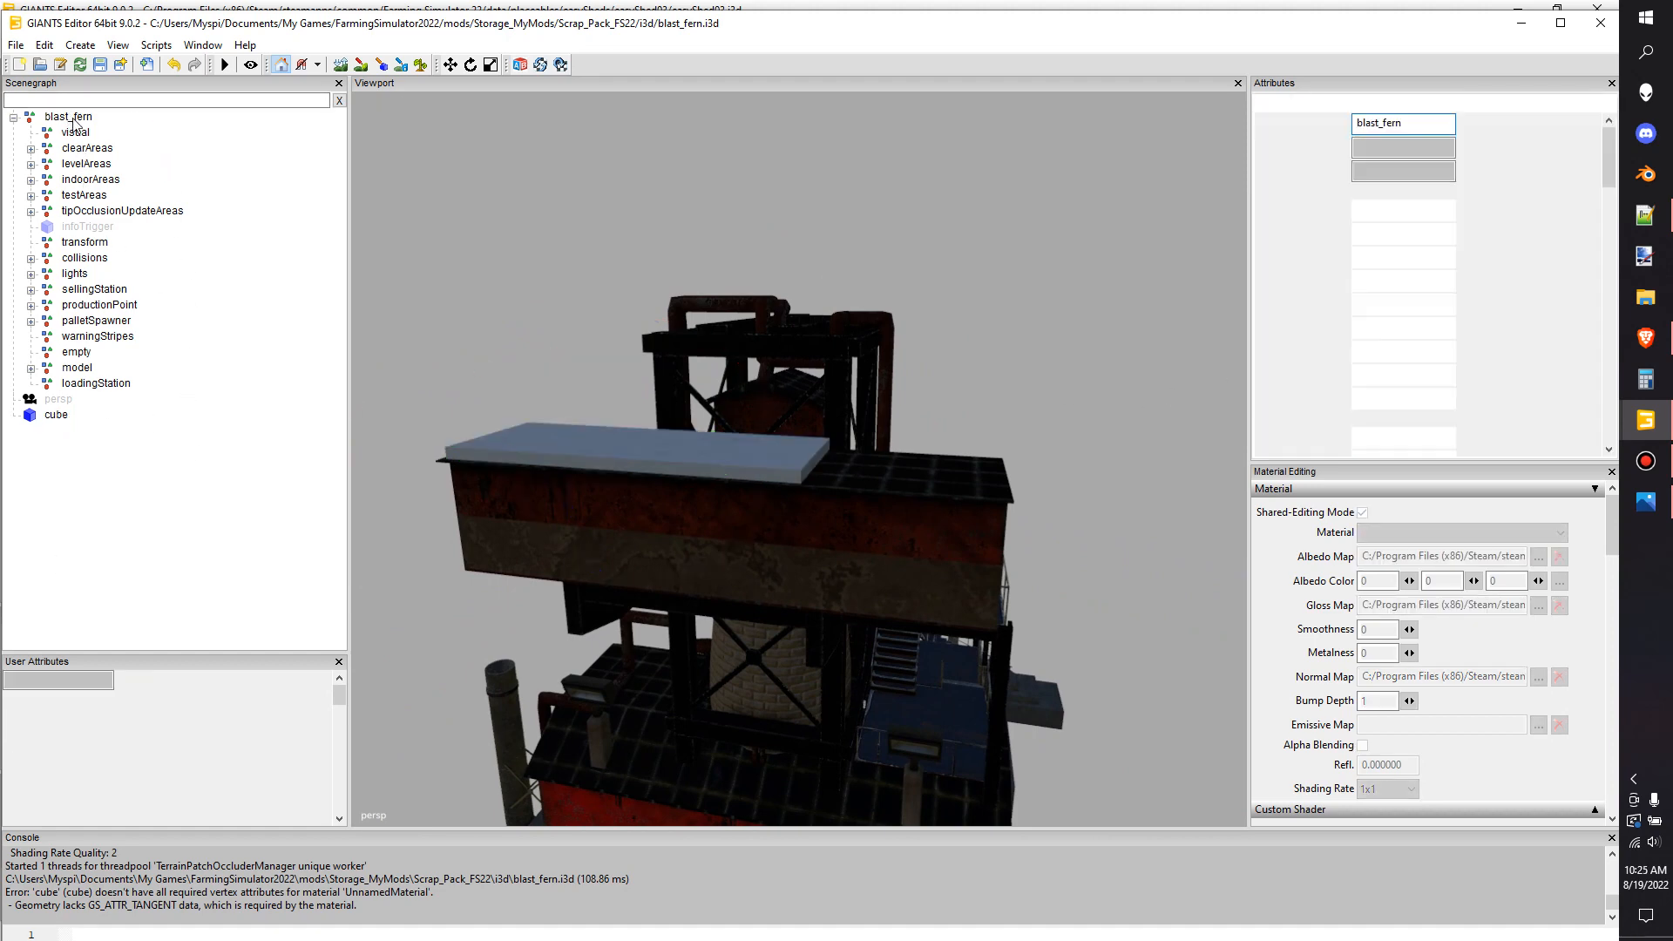
Replace the cube with the imported snow object and open the game's easyShed03.i3d for reference
click(56, 415)
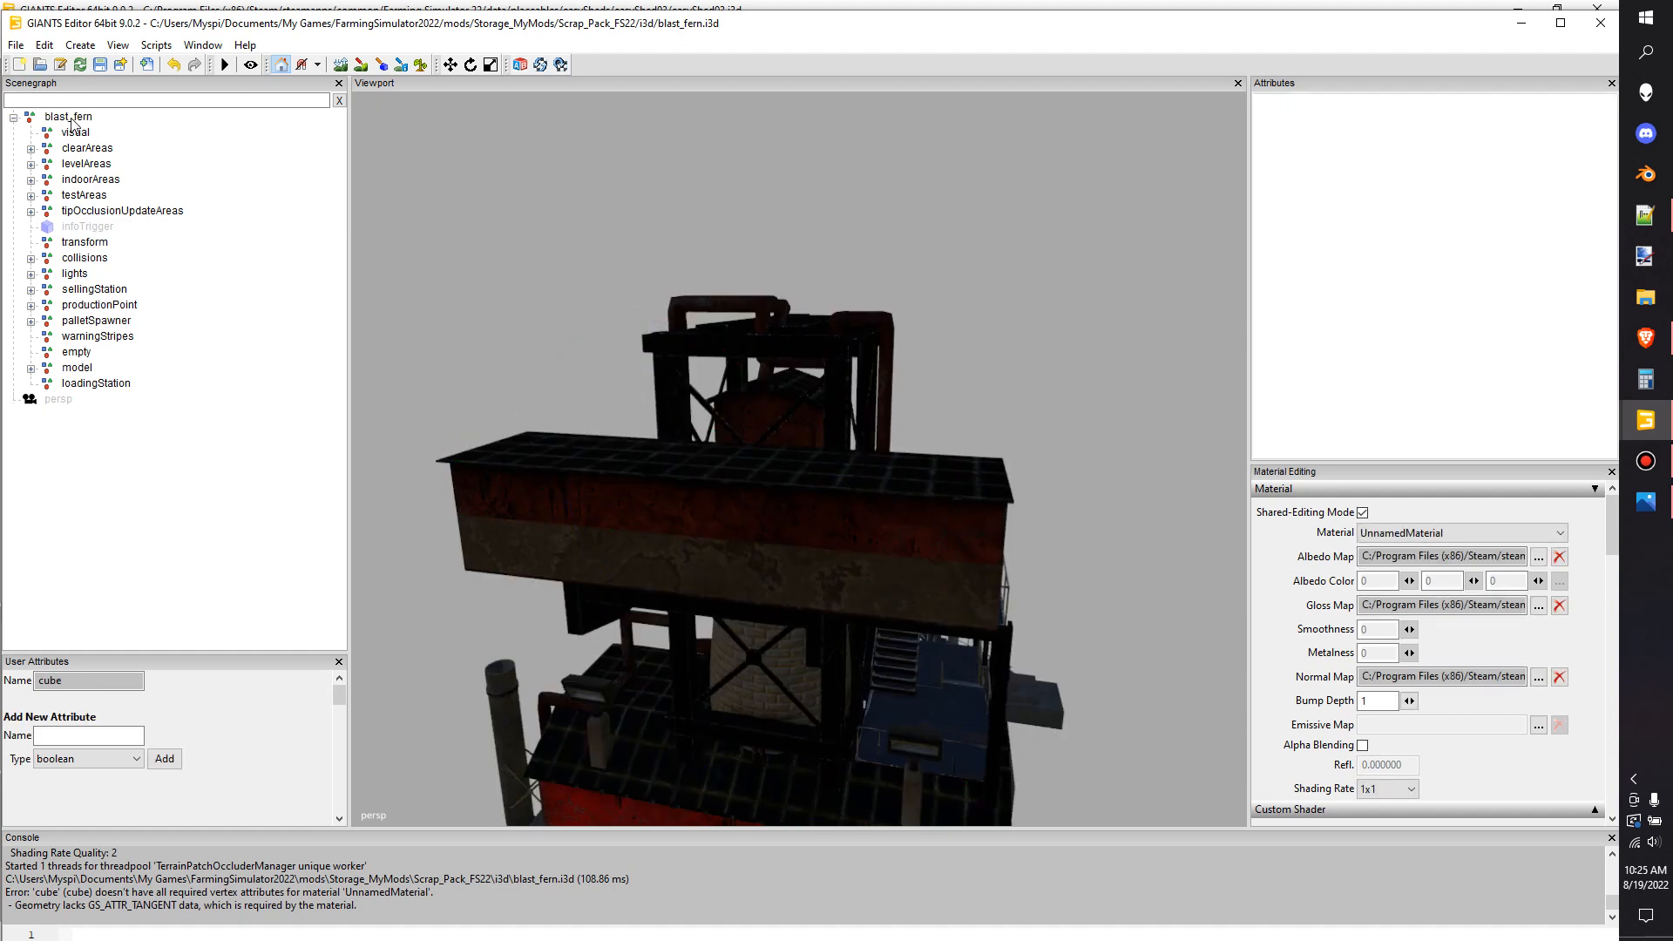
click(73, 397)
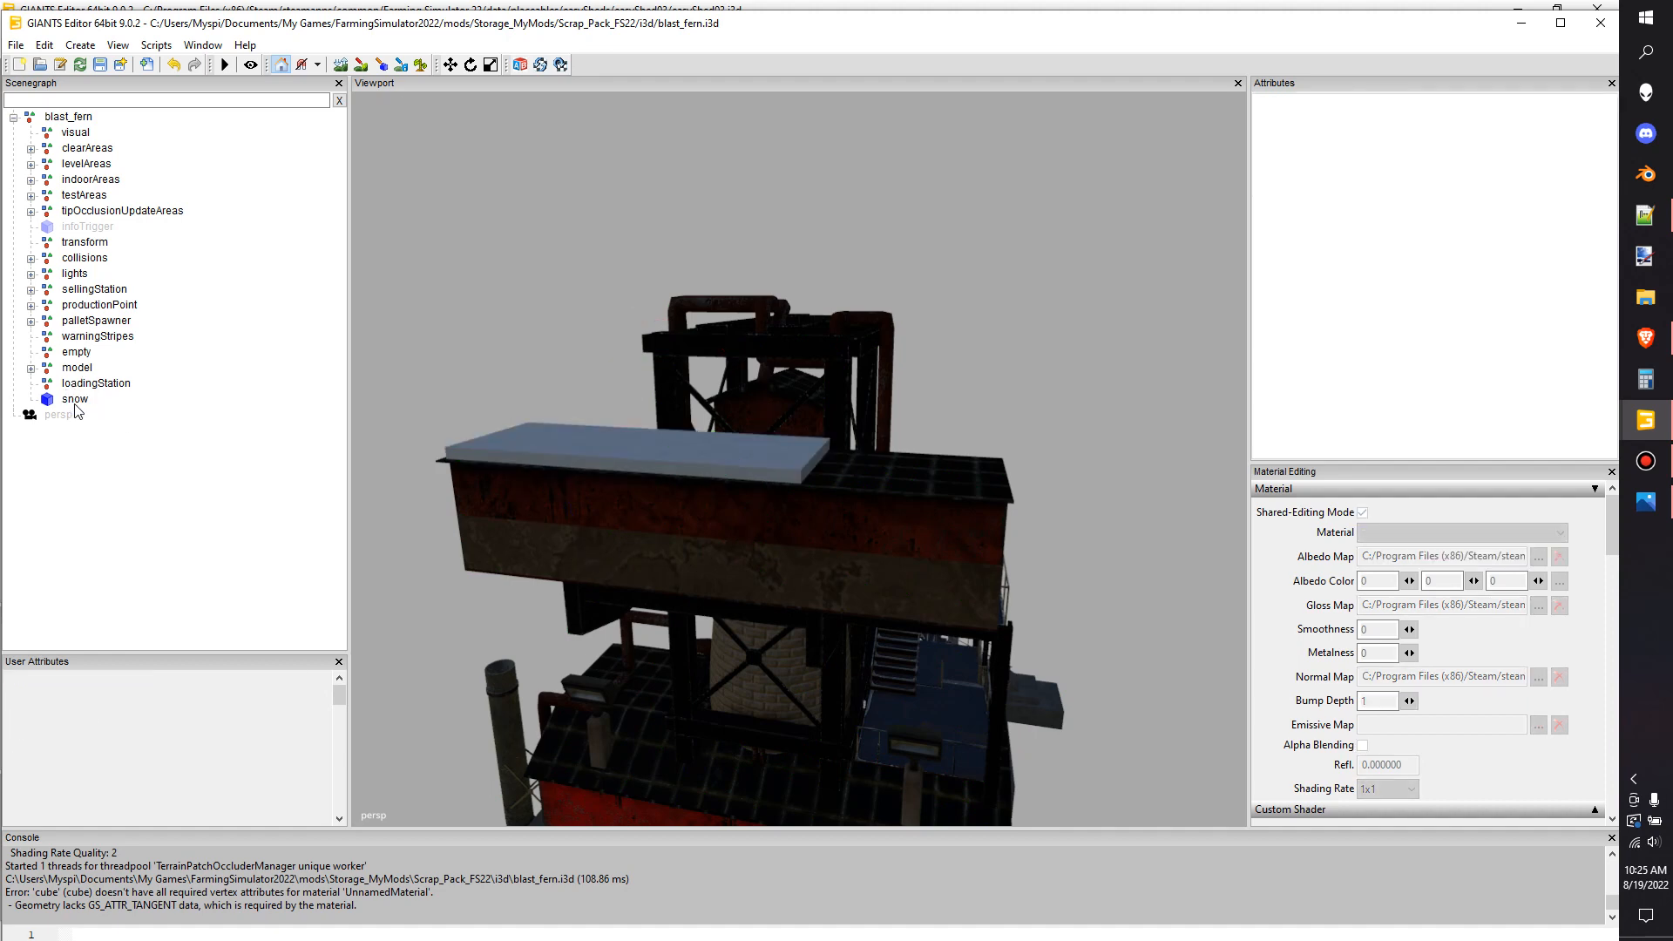
click(75, 398)
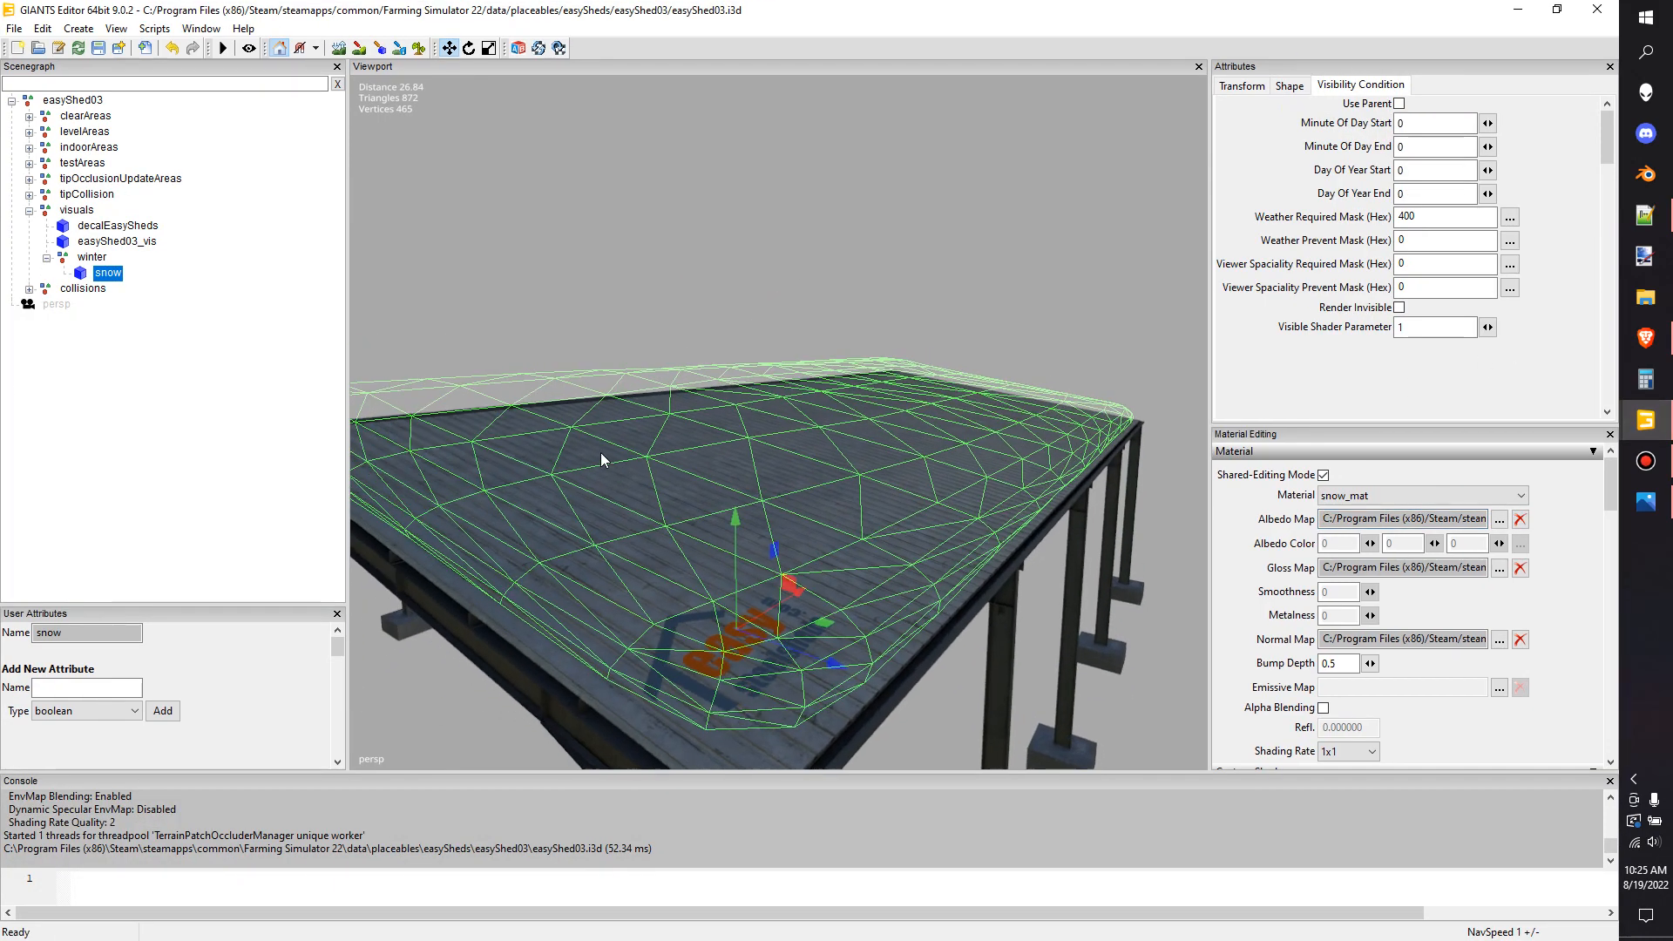
click(14, 28)
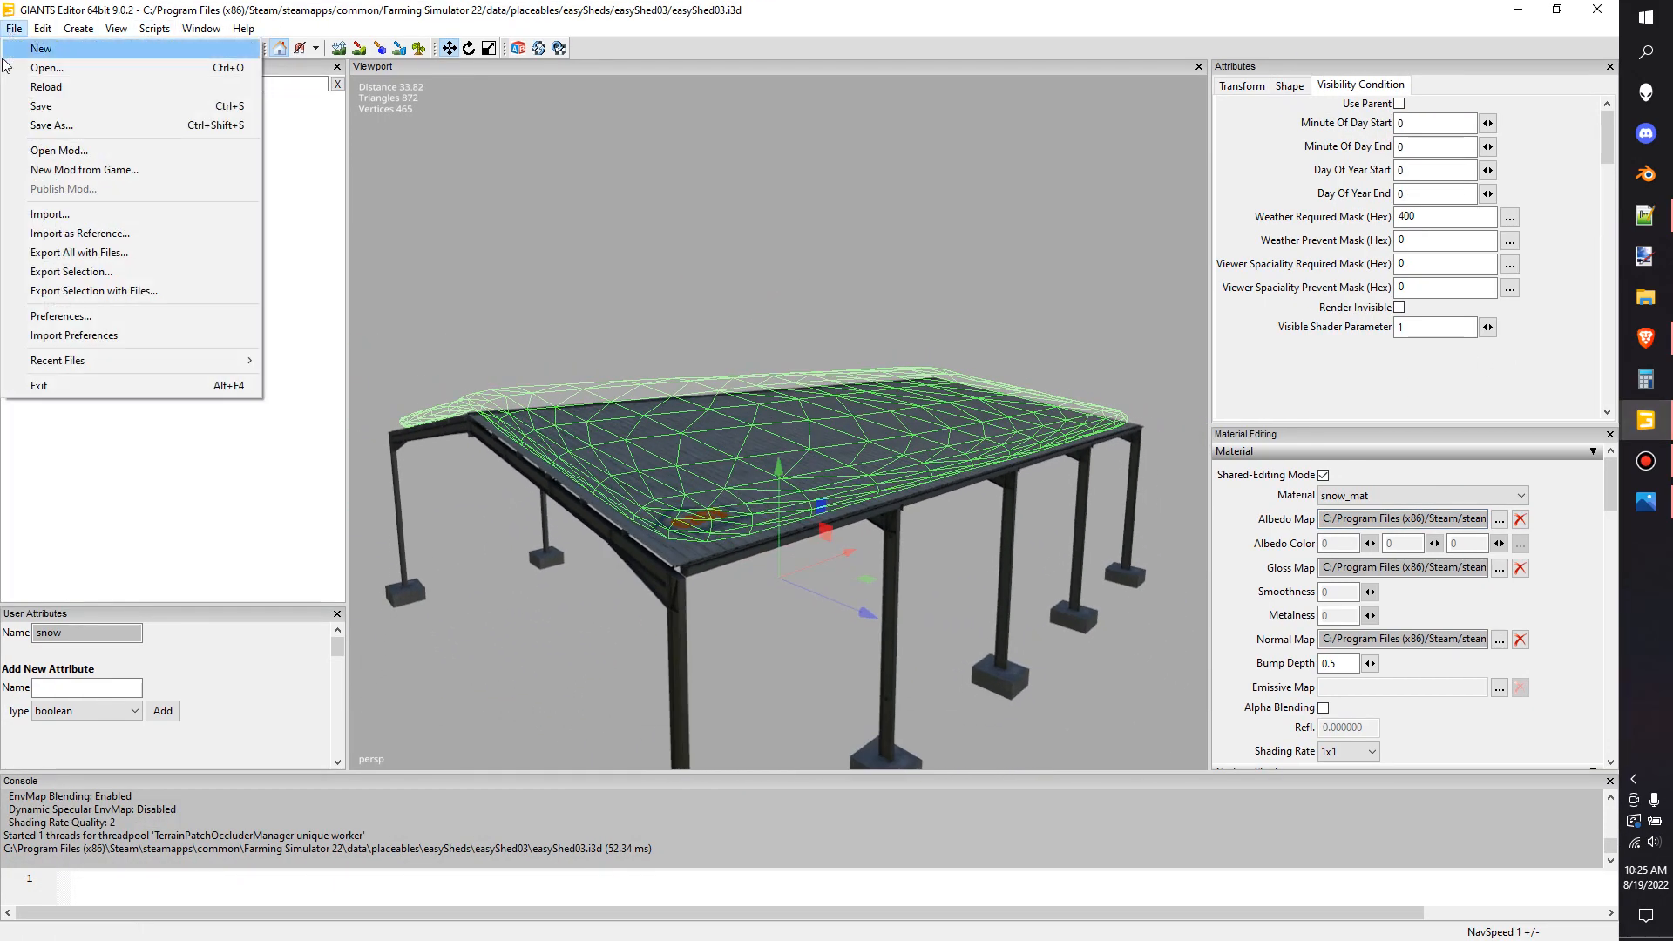
mouse_move(94, 272)
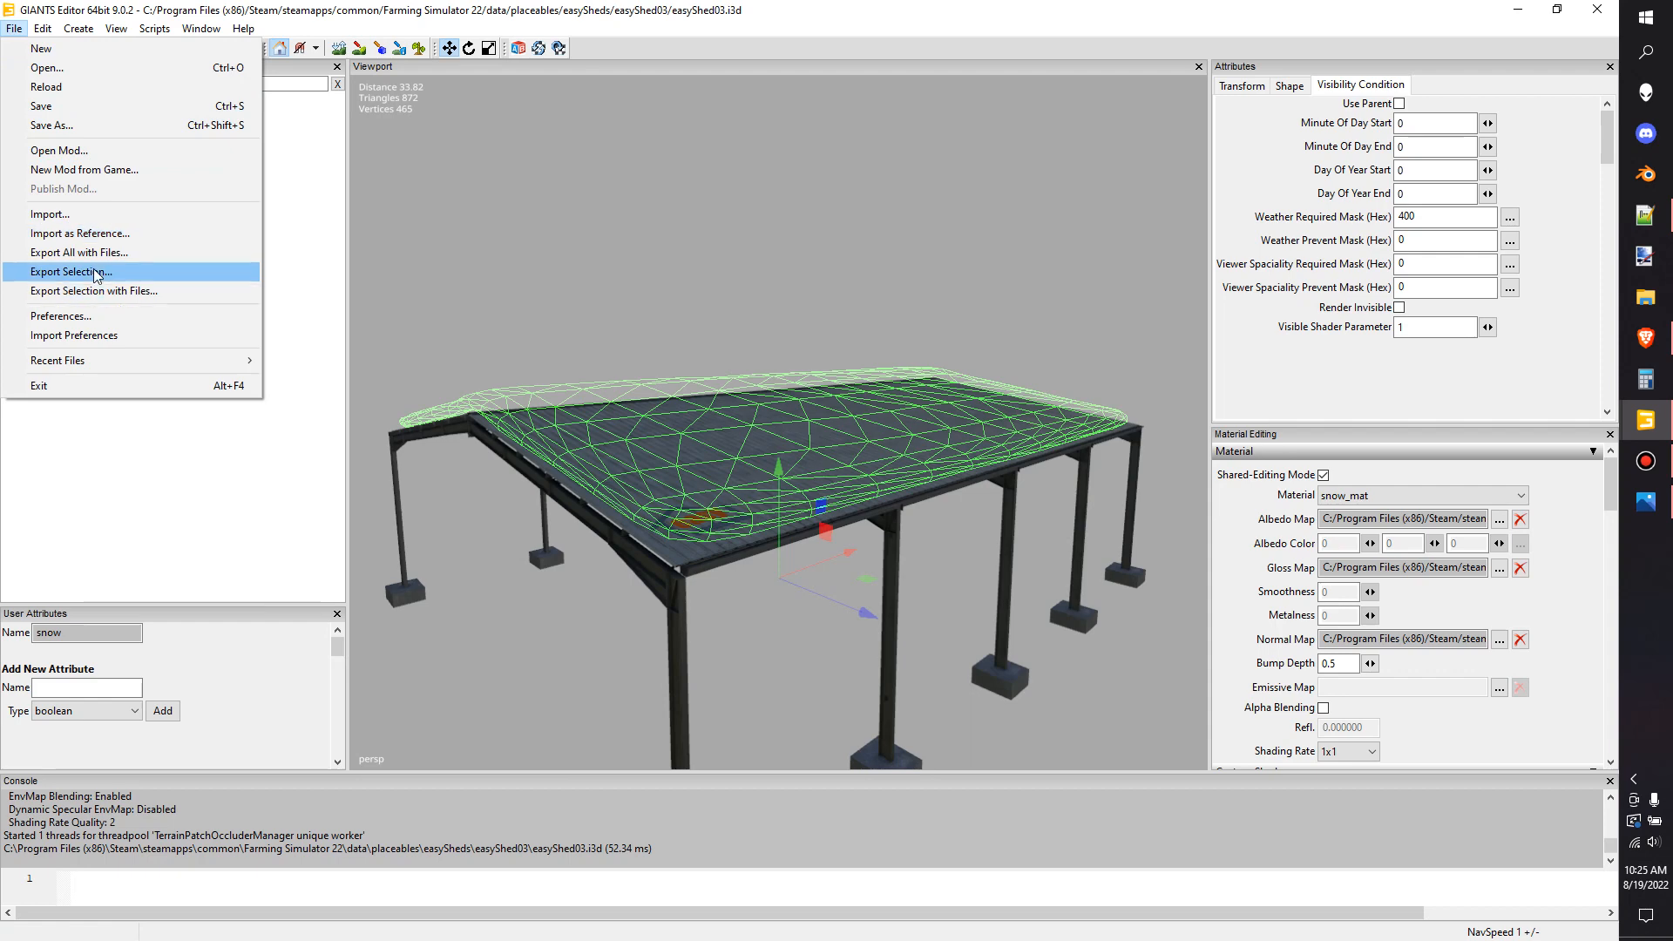
click(93, 291)
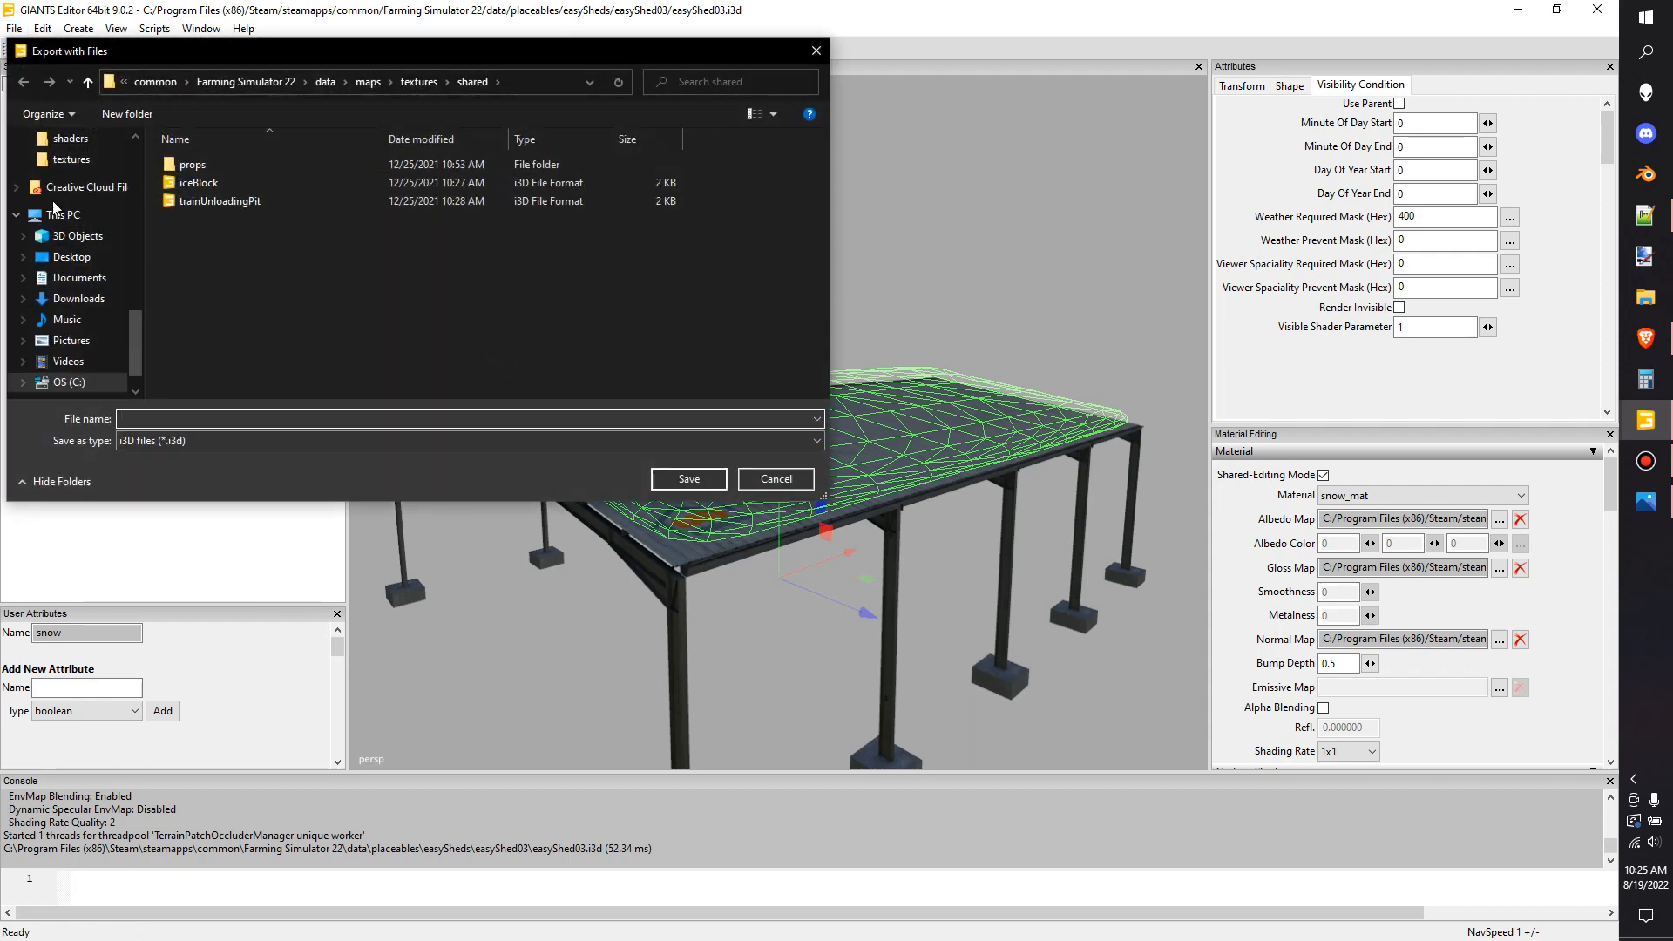
scroll(up, 3)
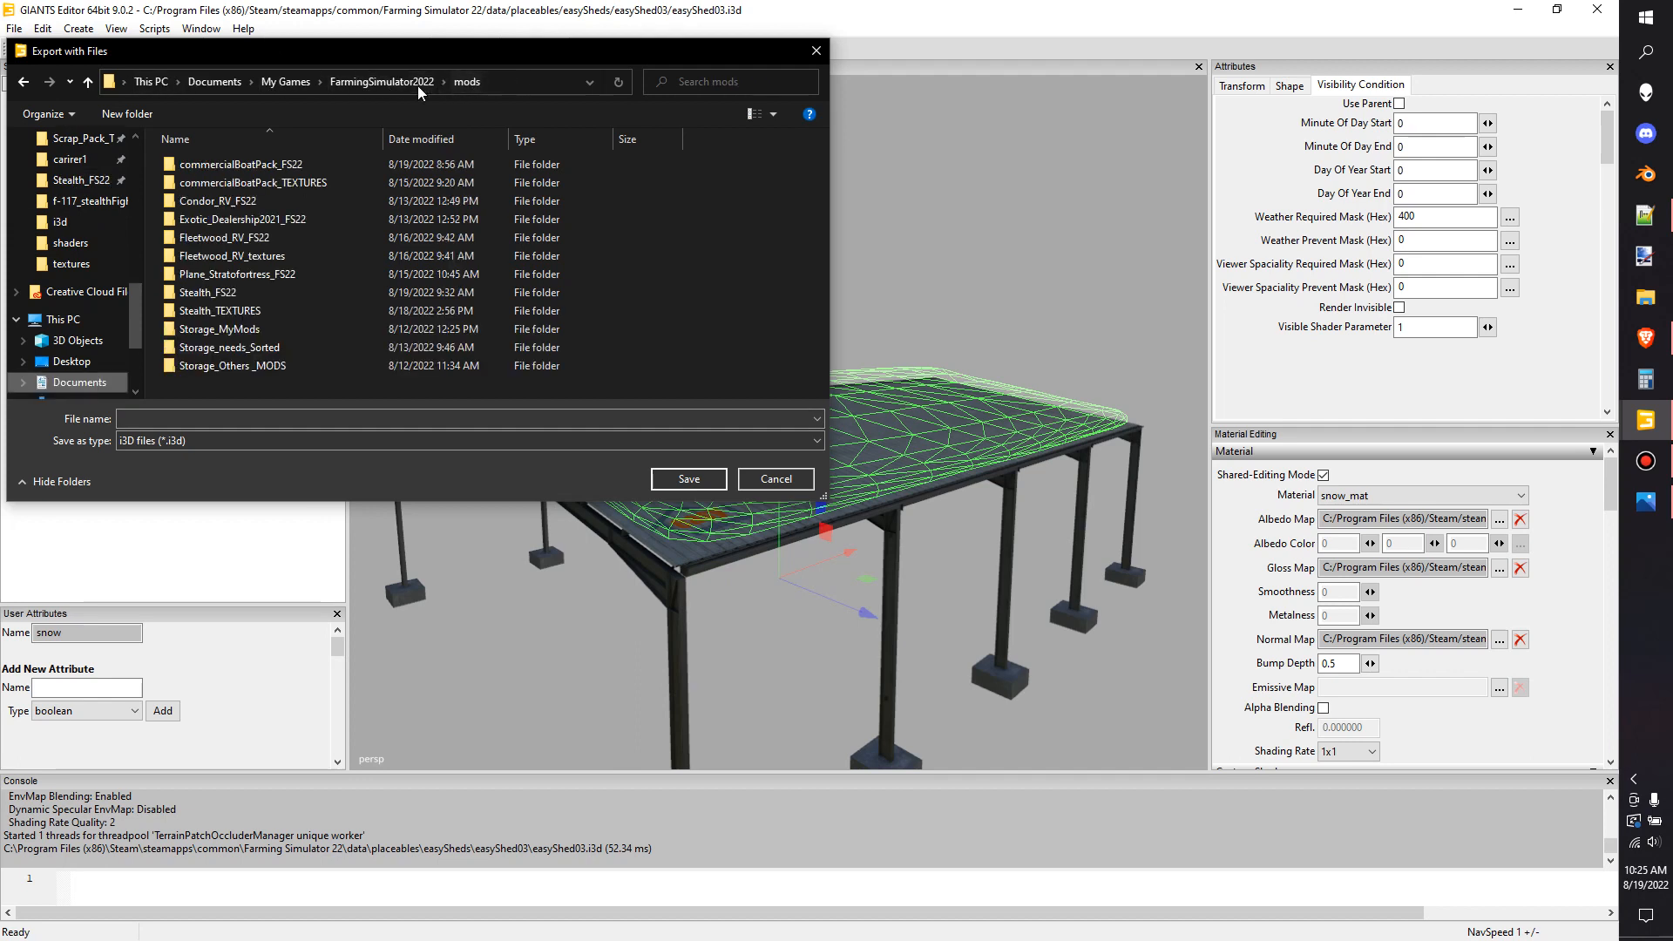
click(219, 310)
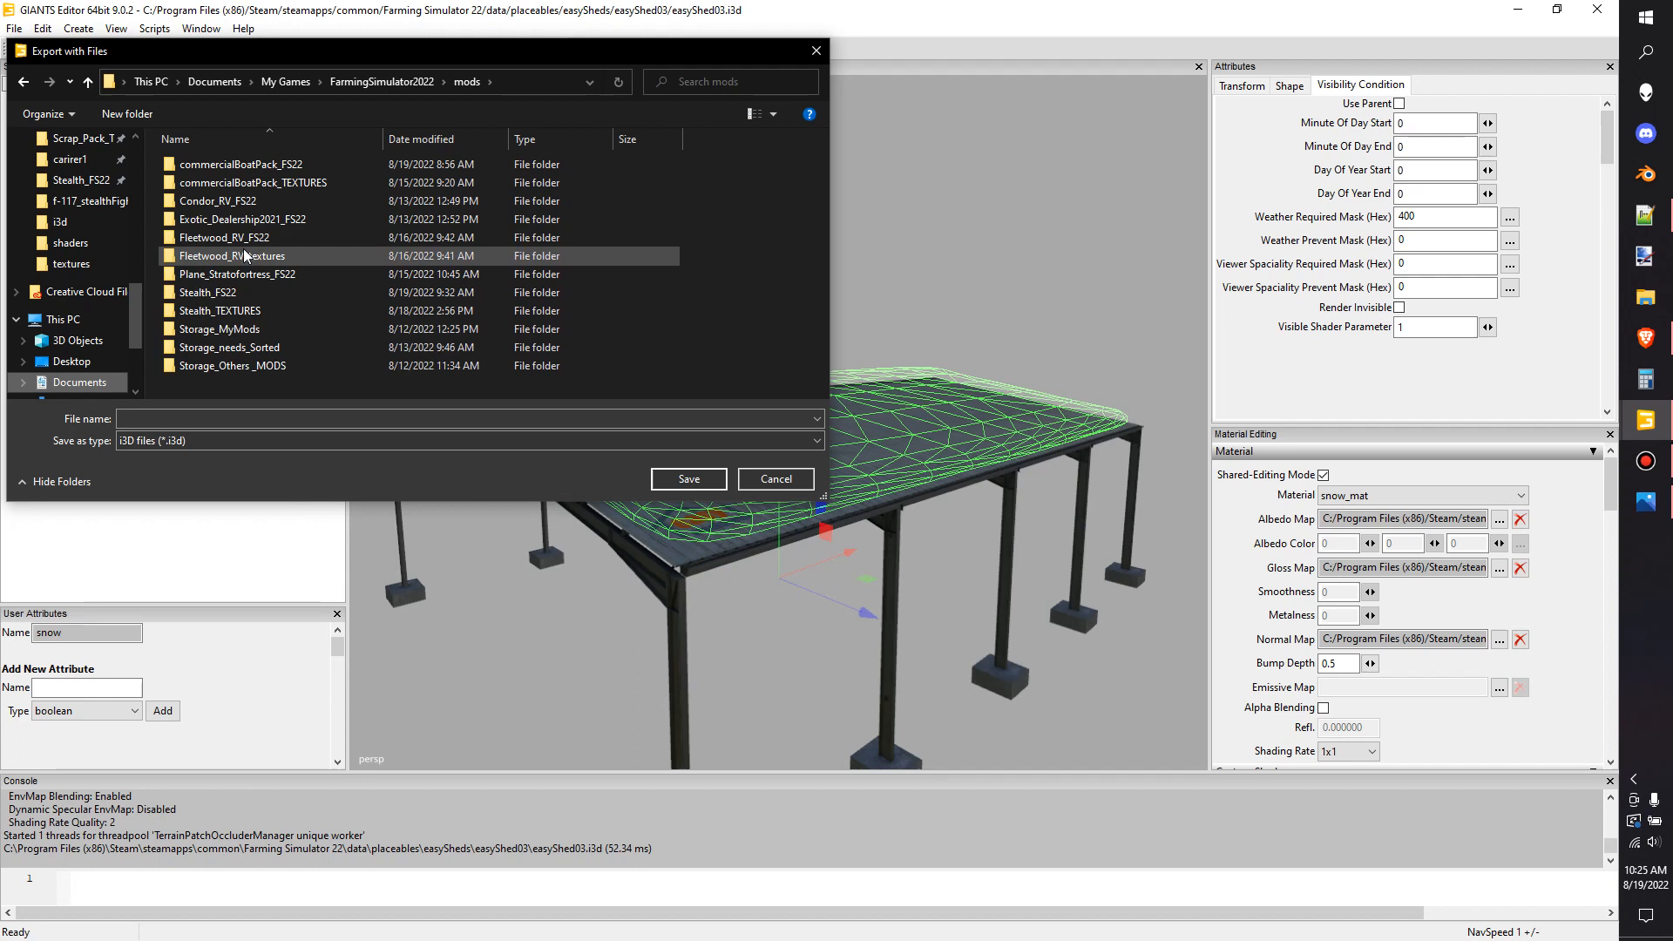
click(225, 237)
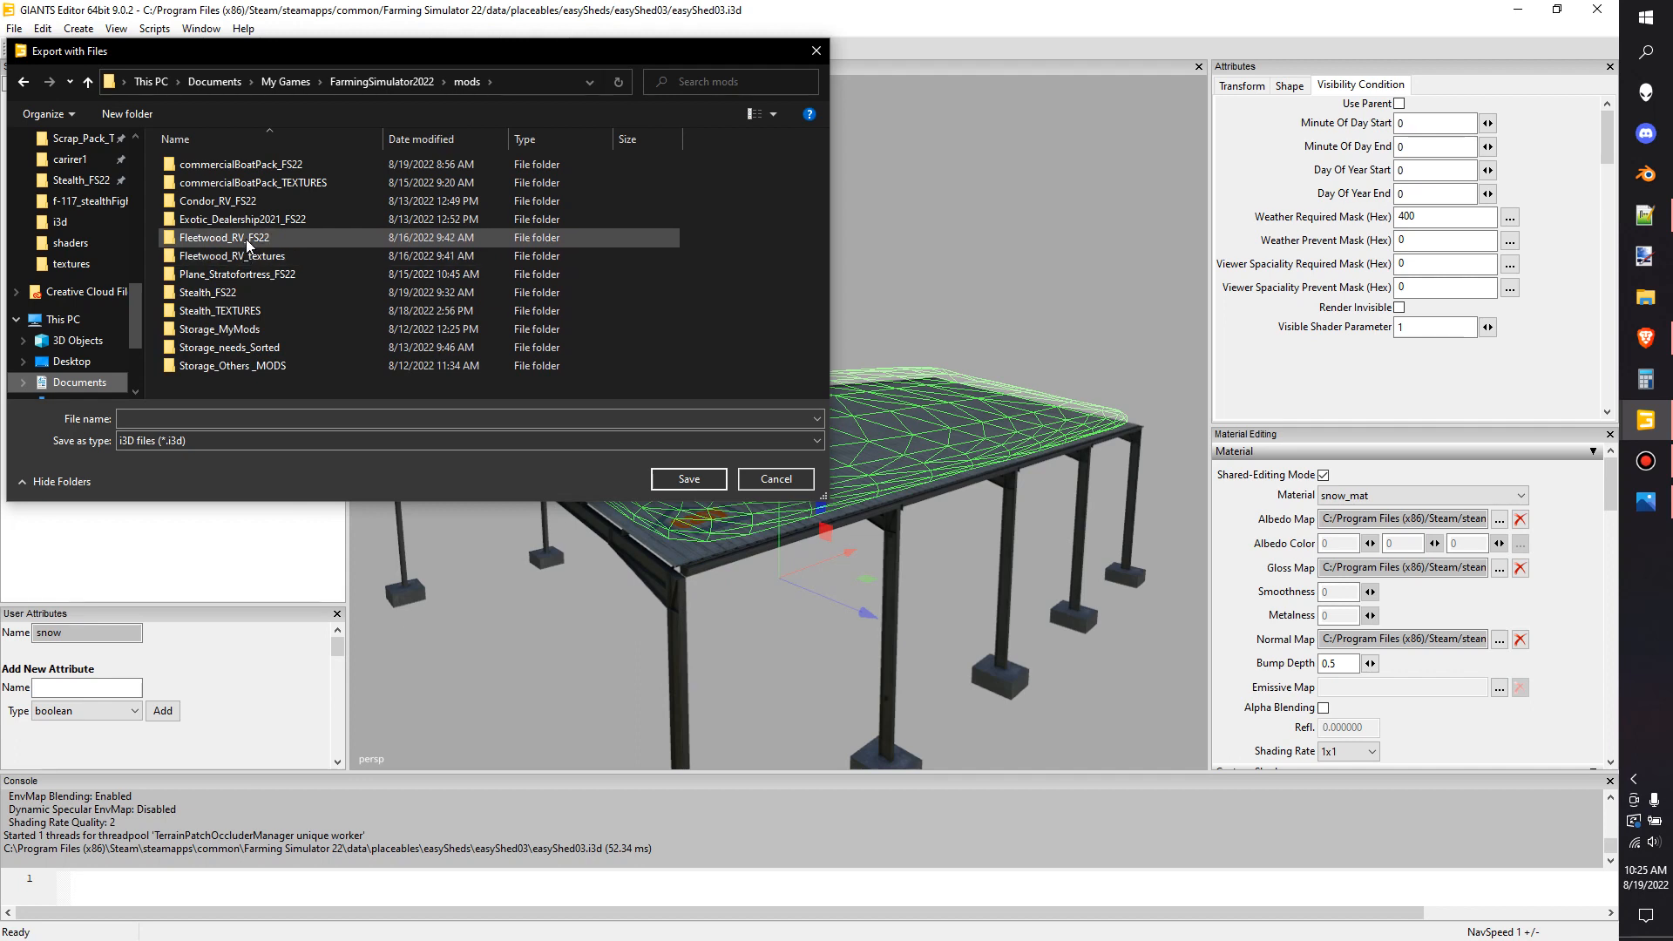
mouse_move(246, 277)
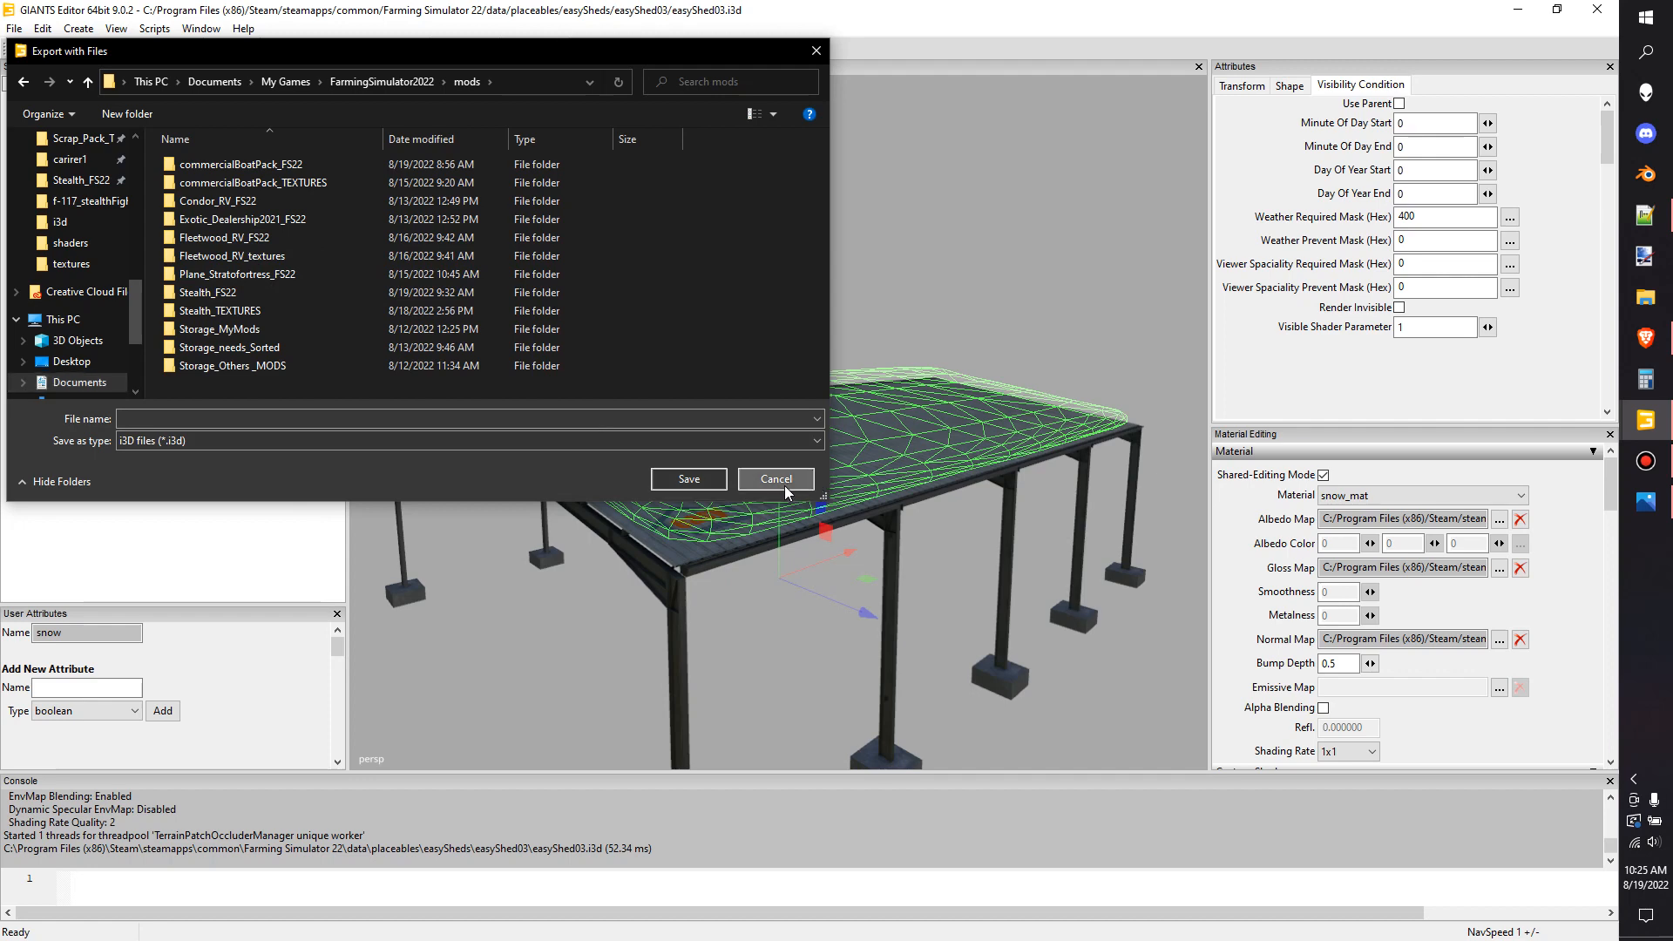
click(776, 478)
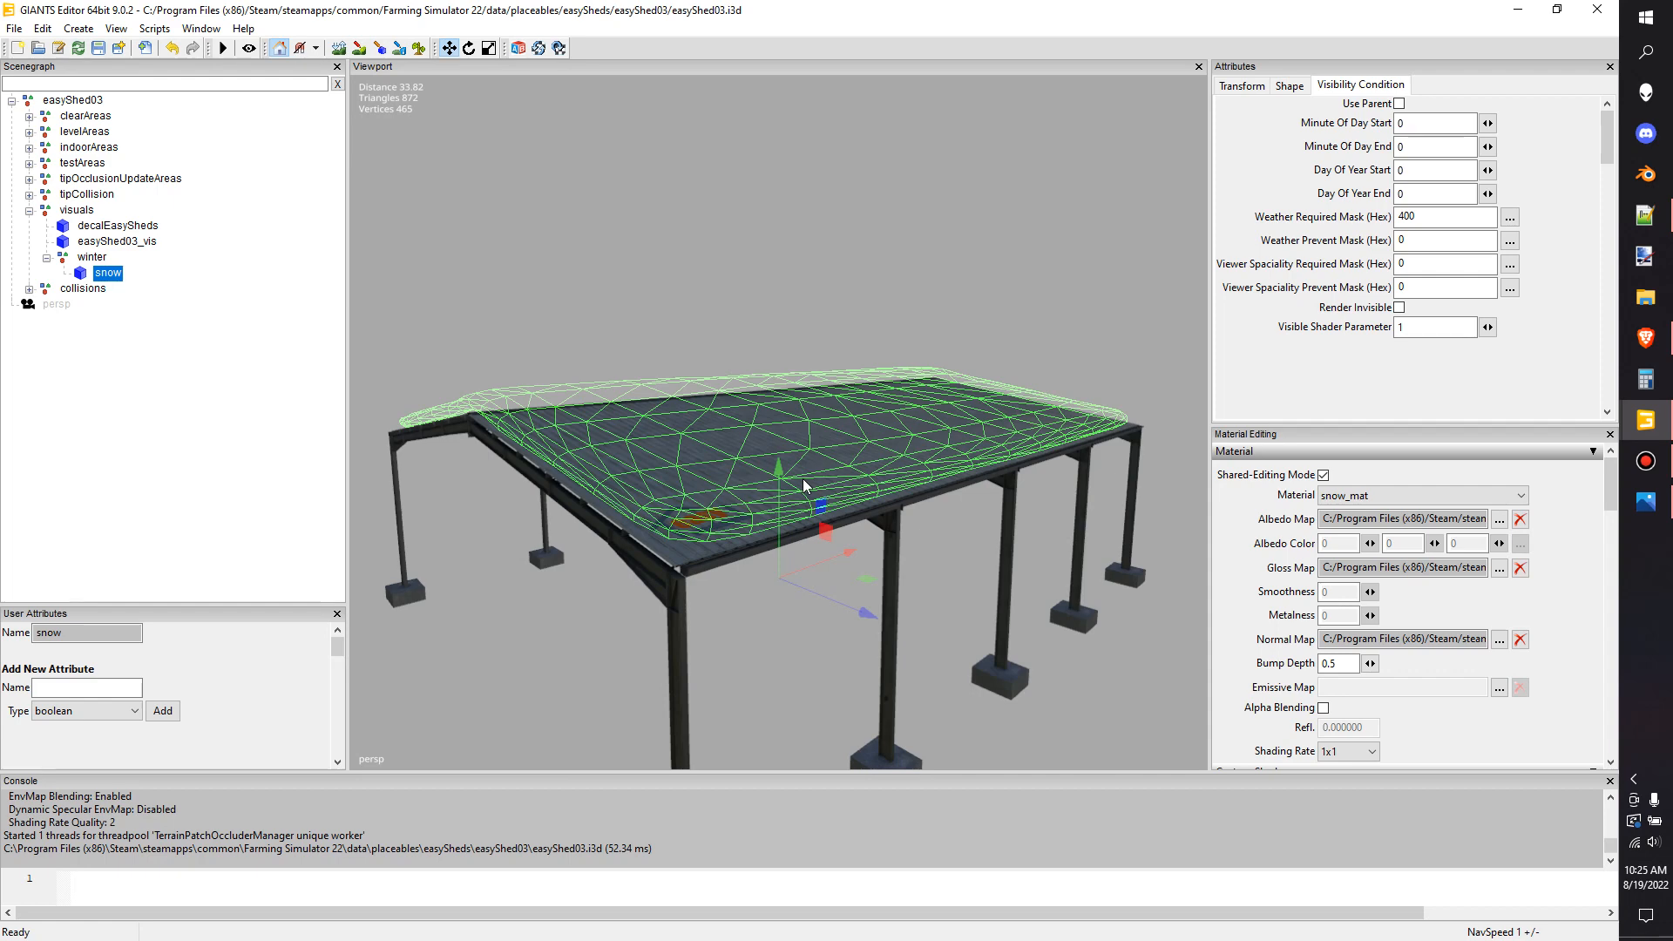
mouse_move(760, 474)
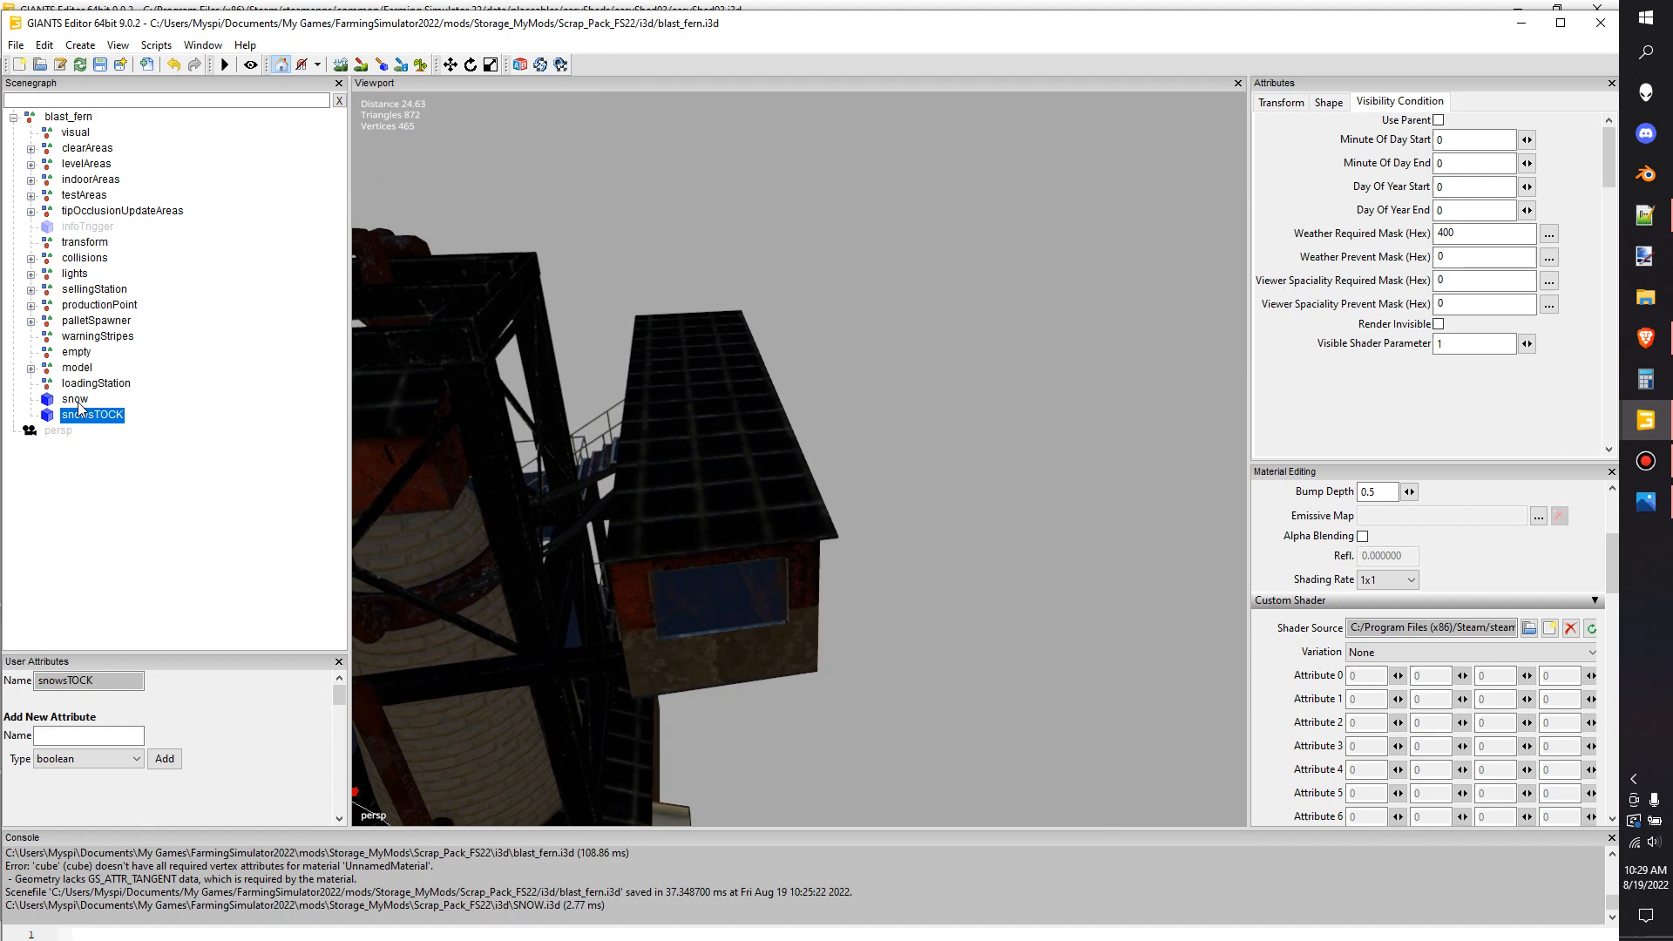
Select the snow object in the saved blast_fern scene alongside snowsTOCK
click(75, 397)
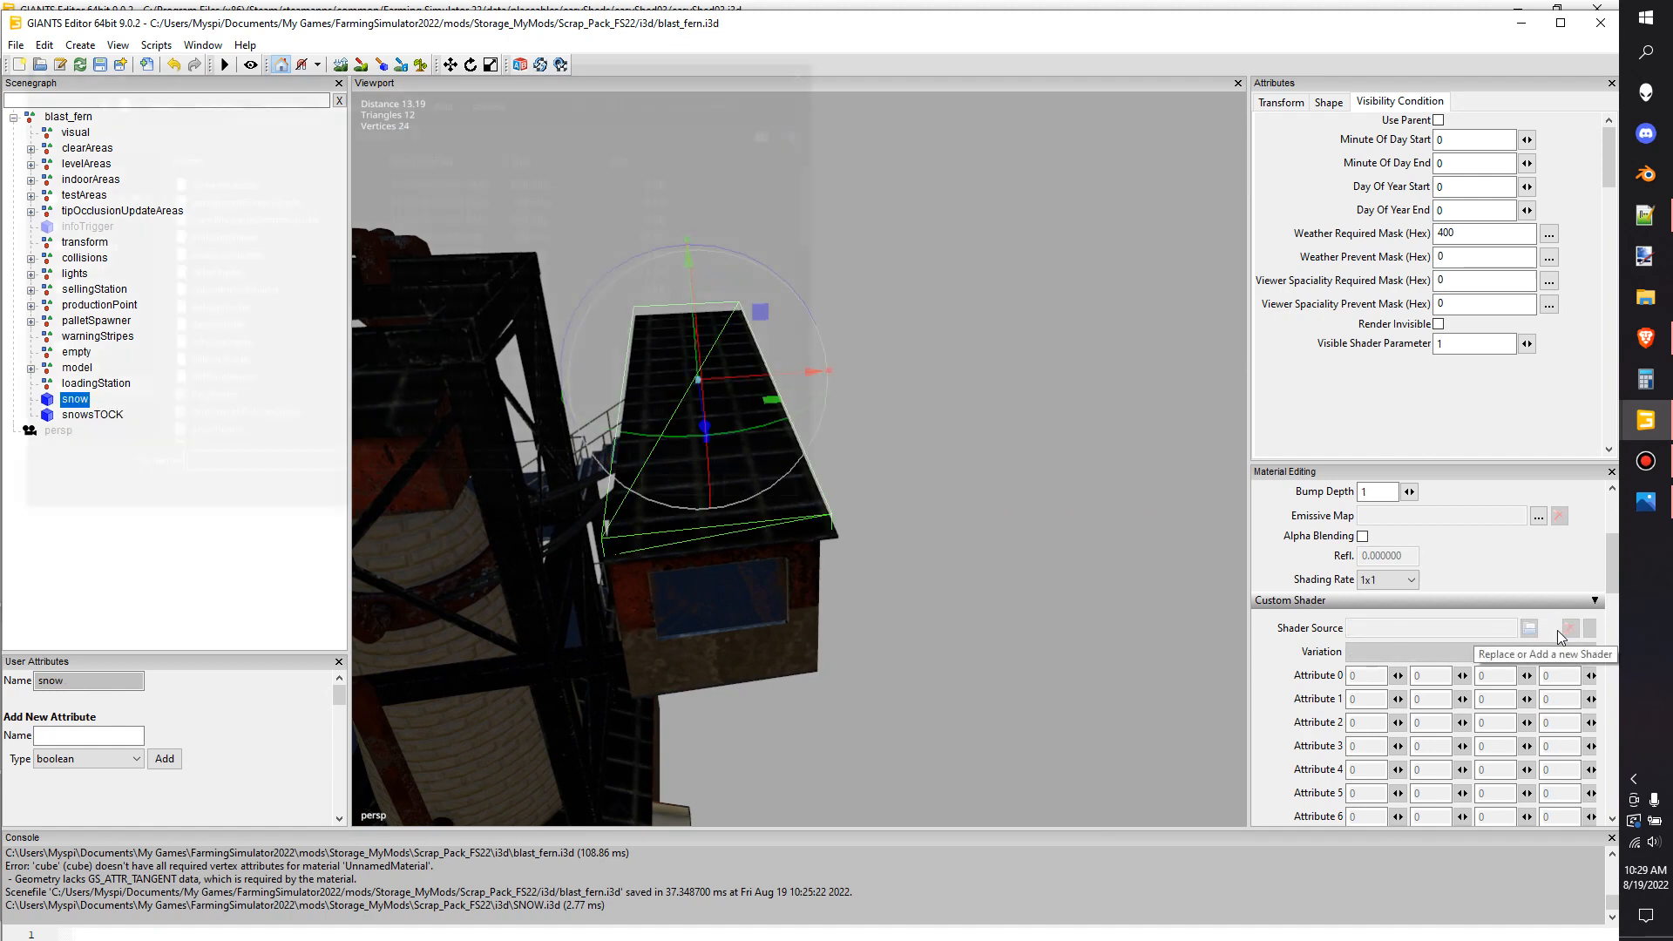
Assign the snow shader XML from the game's shaders folder as the material's custom shader
click(1529, 627)
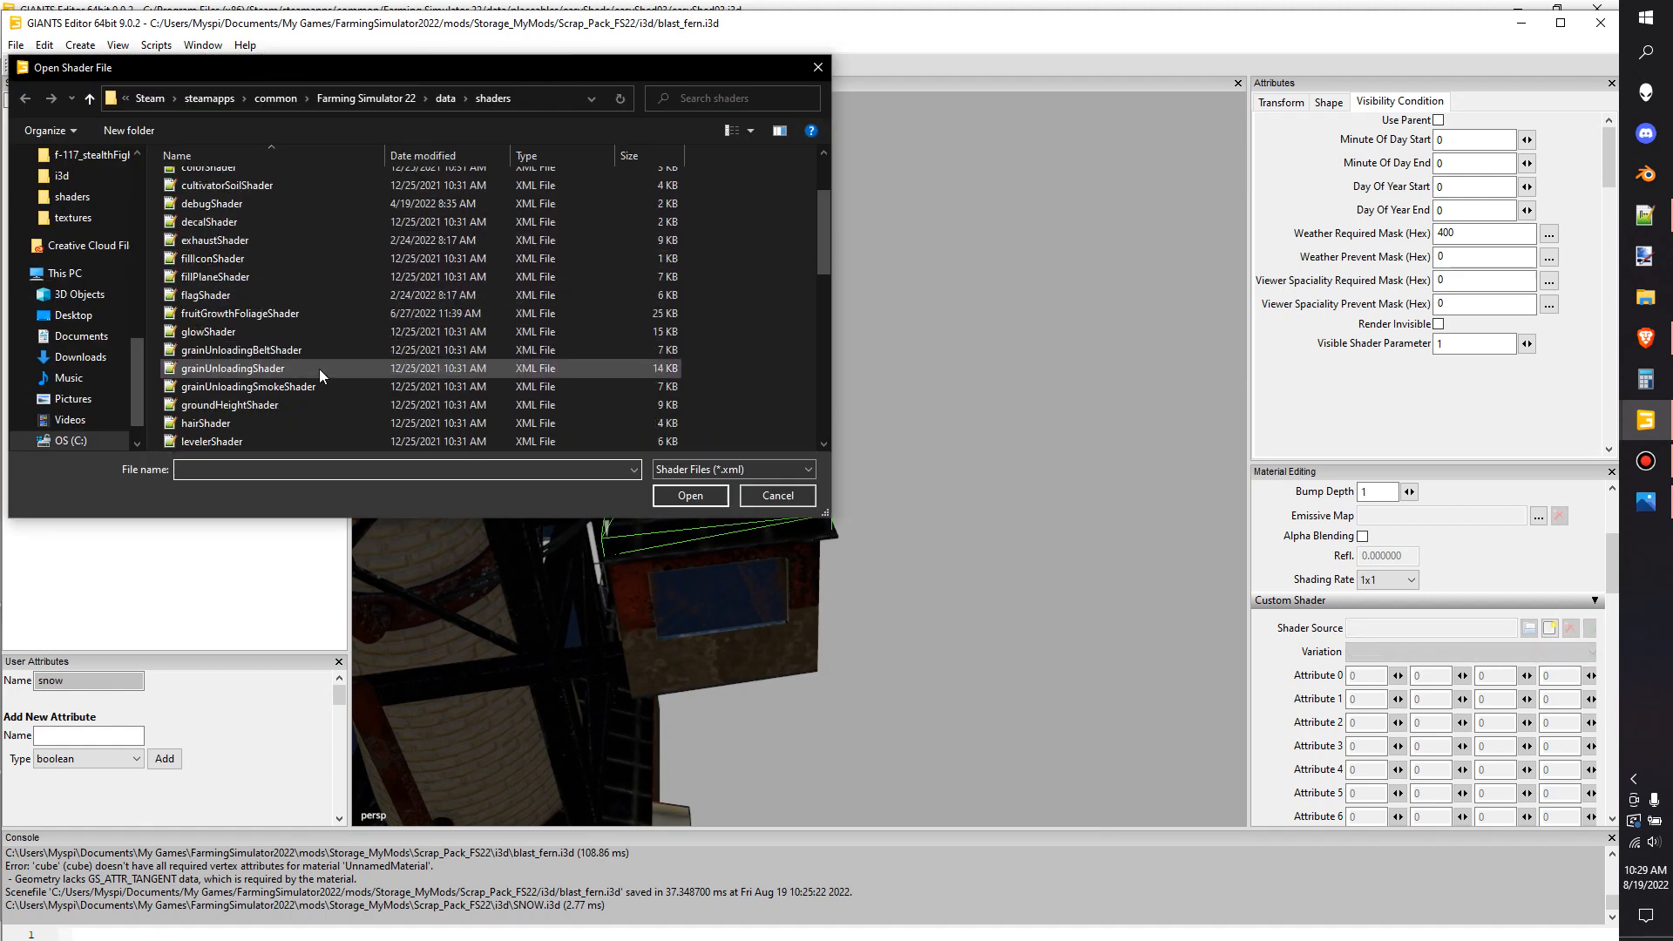
scroll(down, 3)
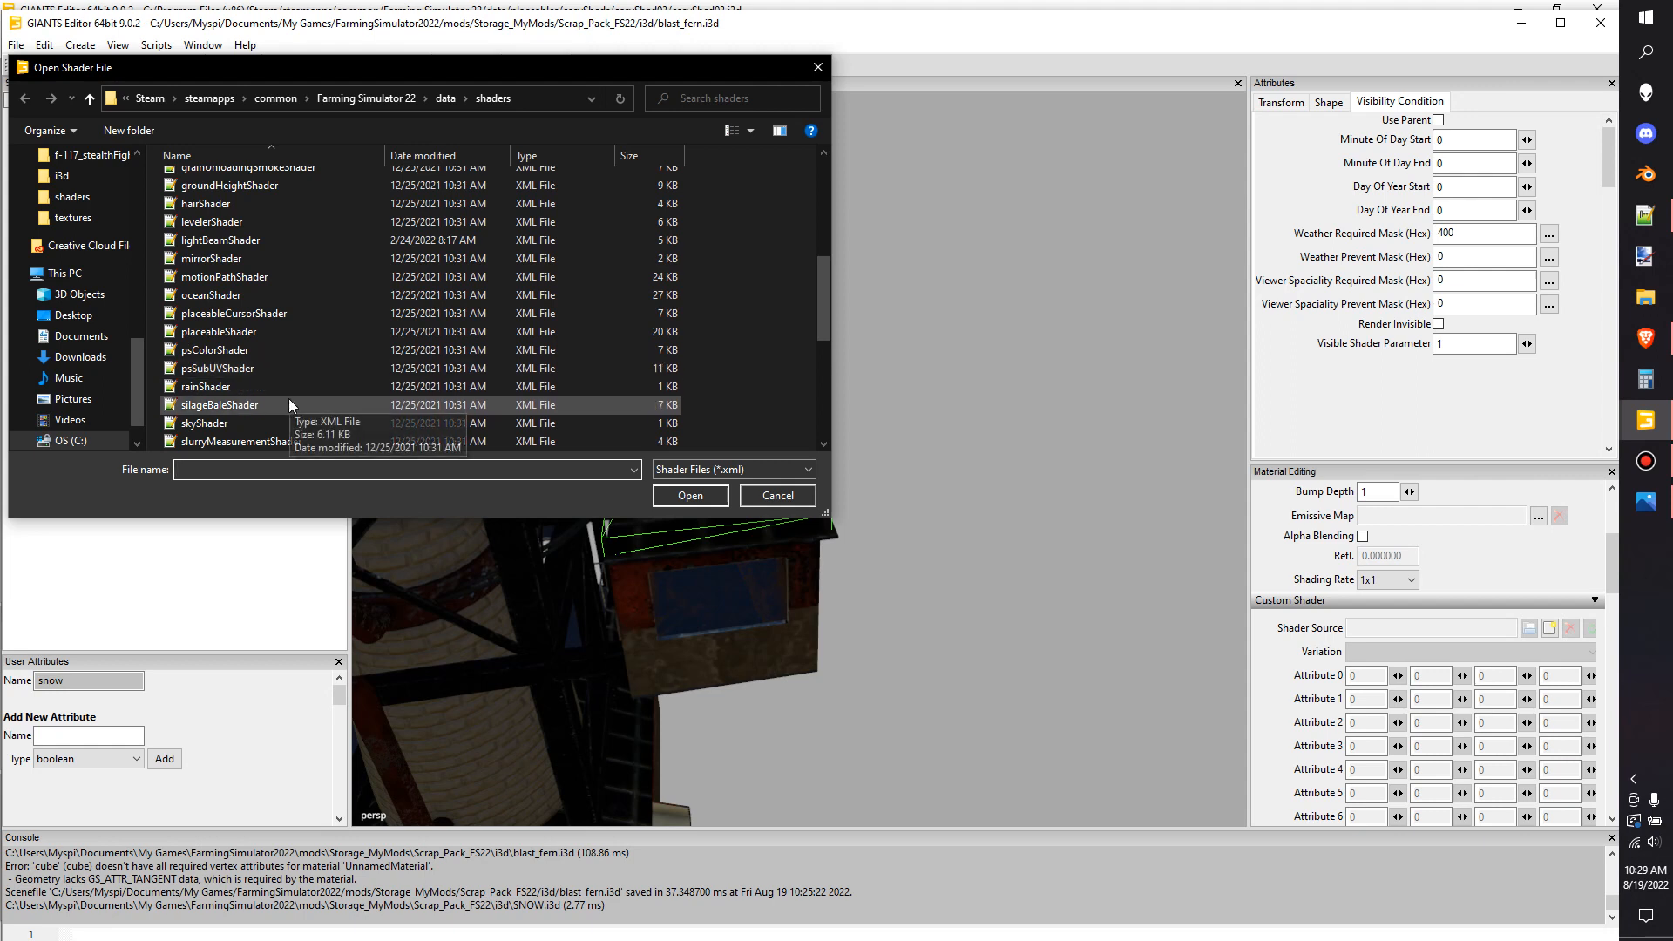
scroll(down, 3)
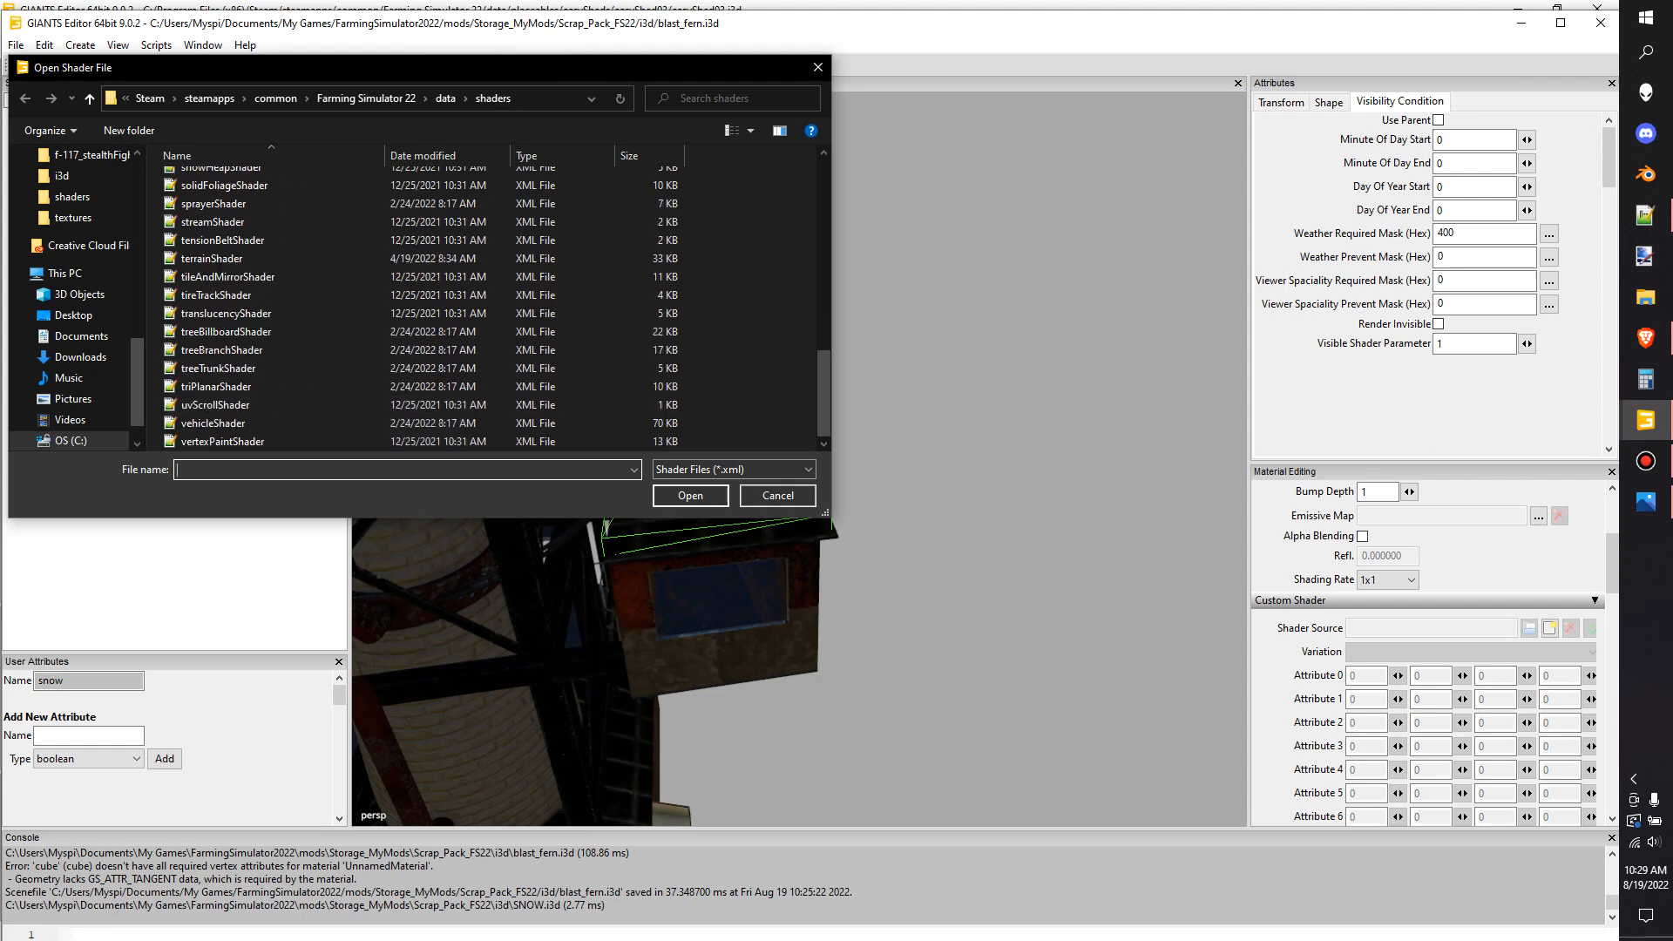
click(690, 495)
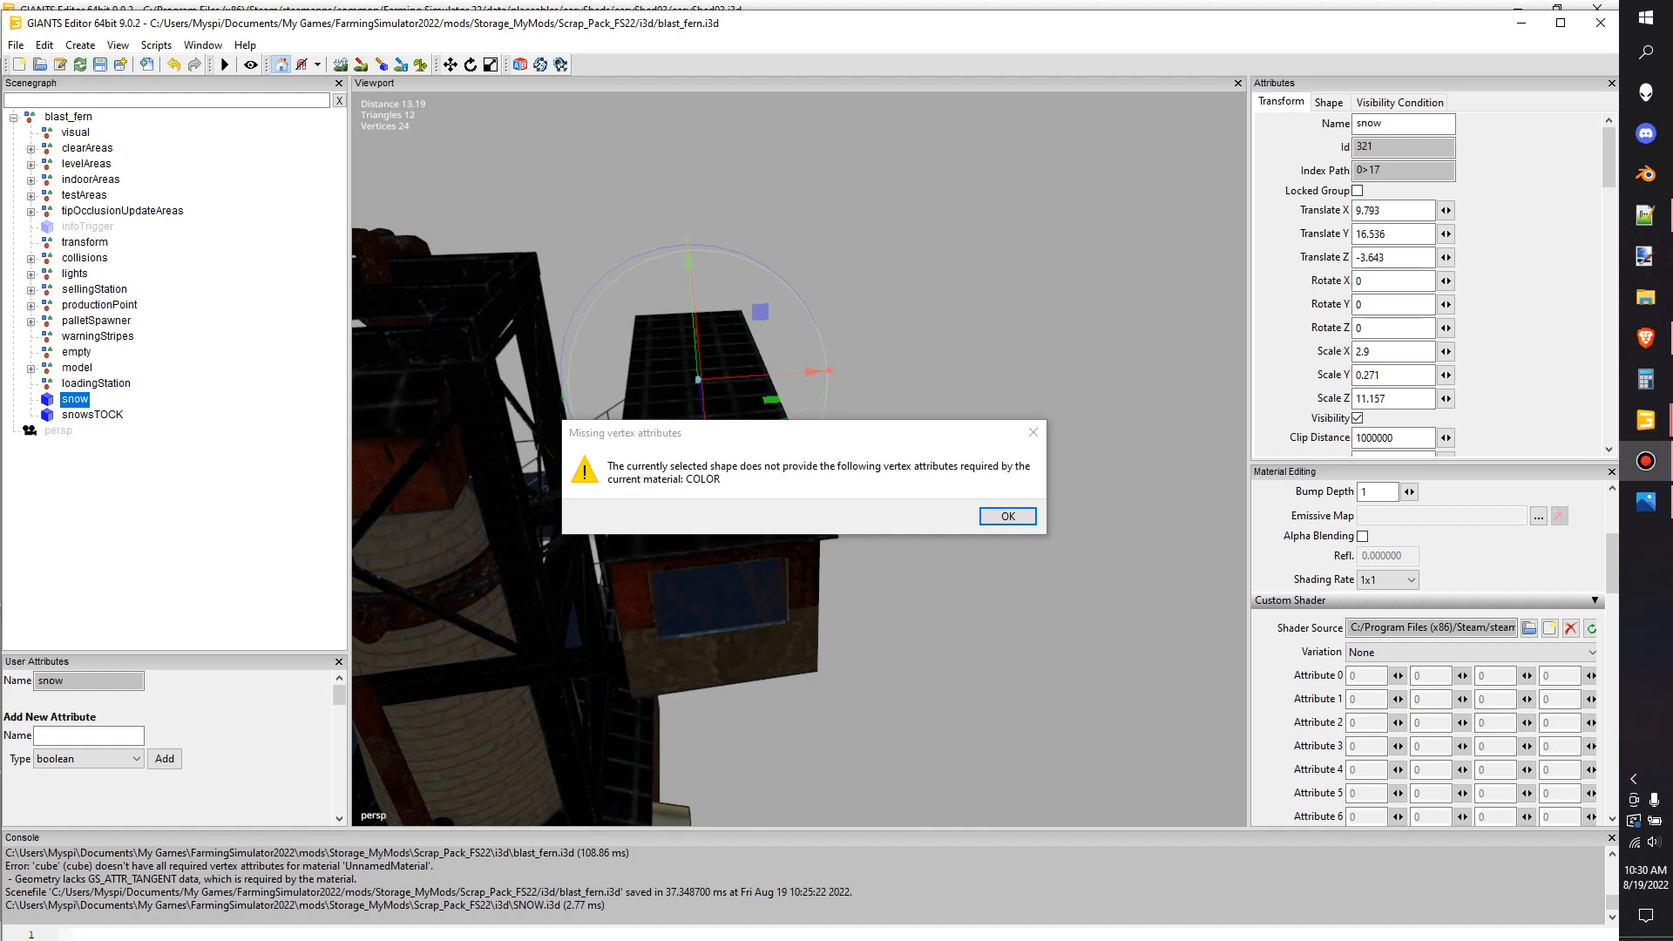
mouse_move(559, 493)
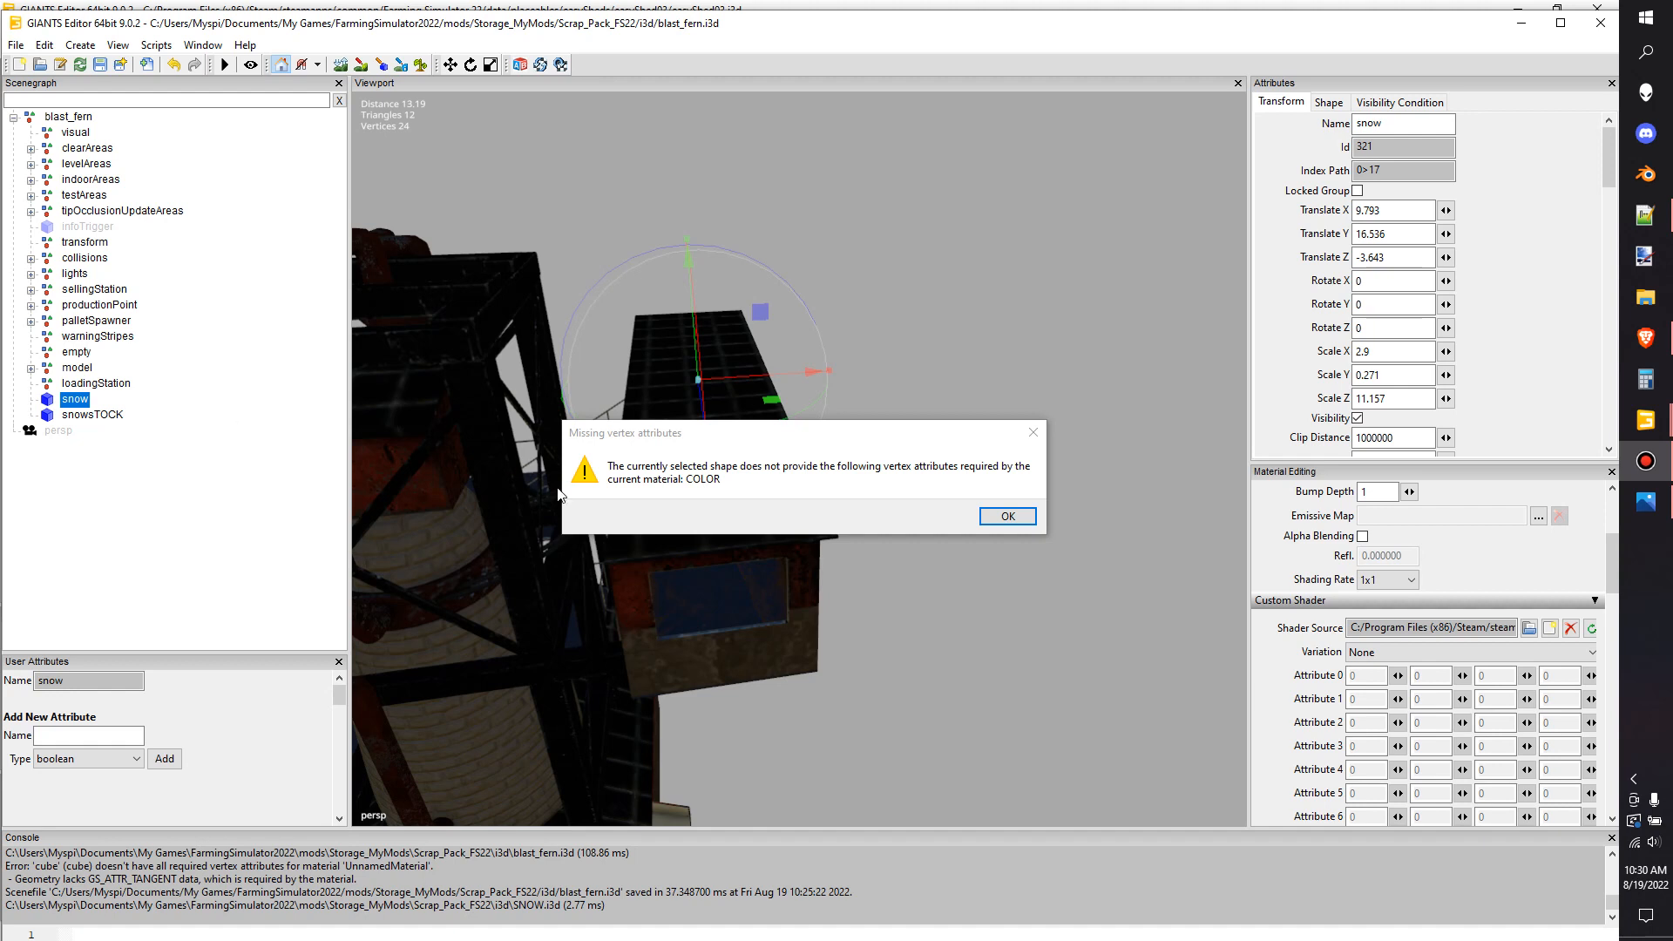
mouse_move(905, 486)
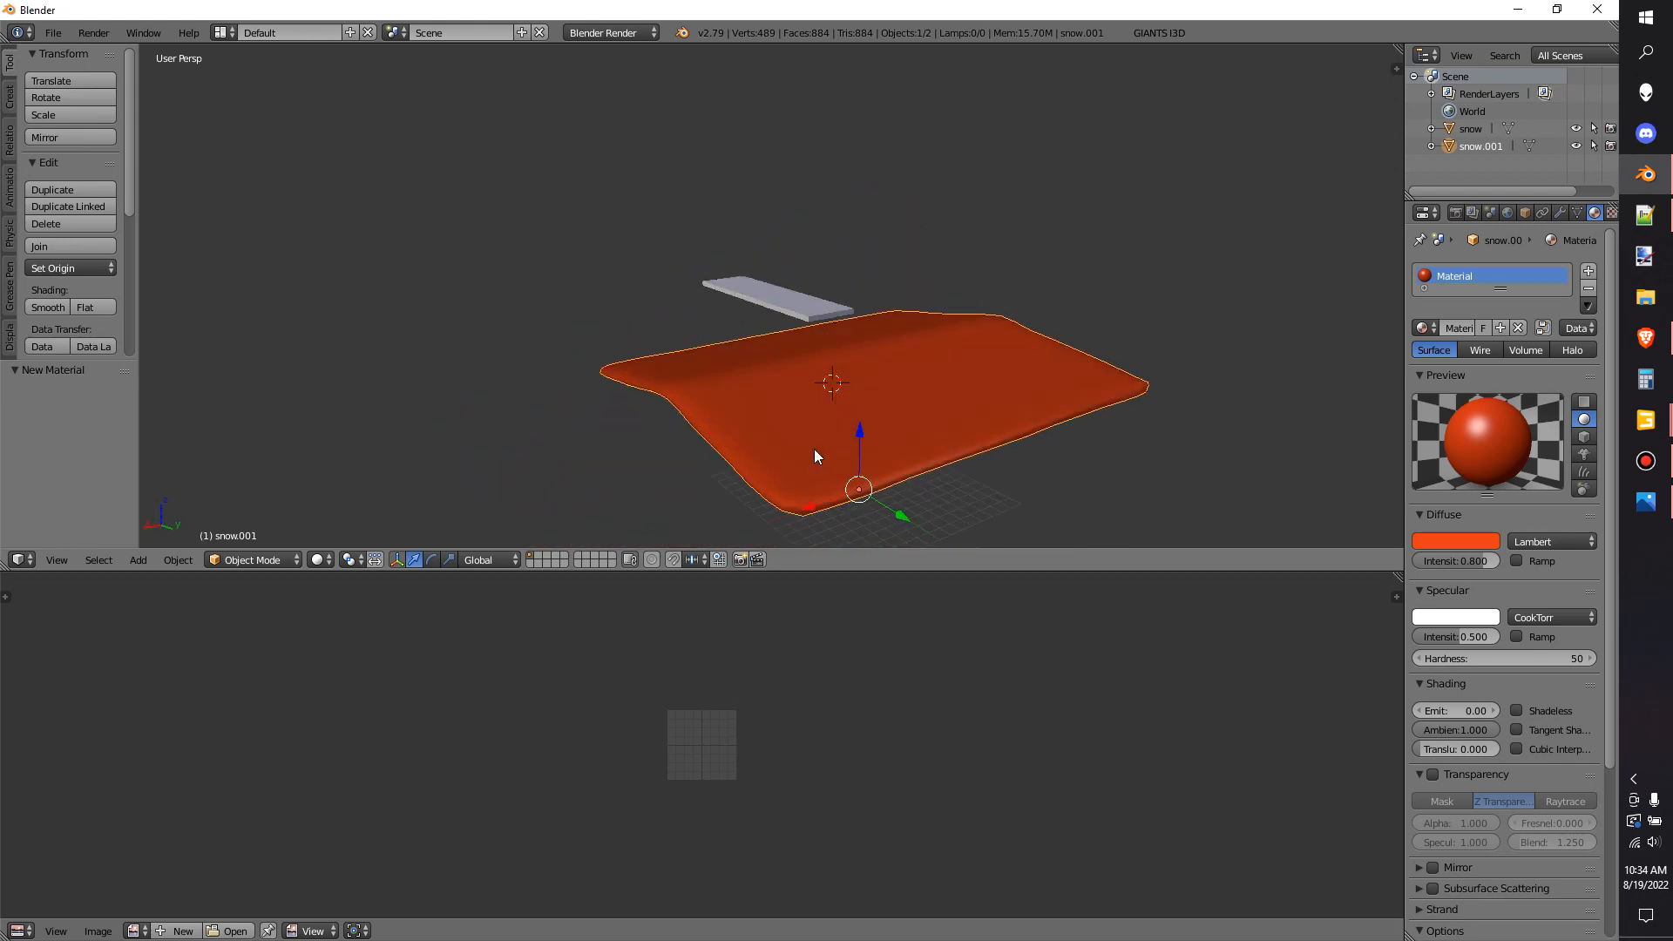
Enter Edit Mode on the snow.001 mesh to show its UV layout
key(Tab)
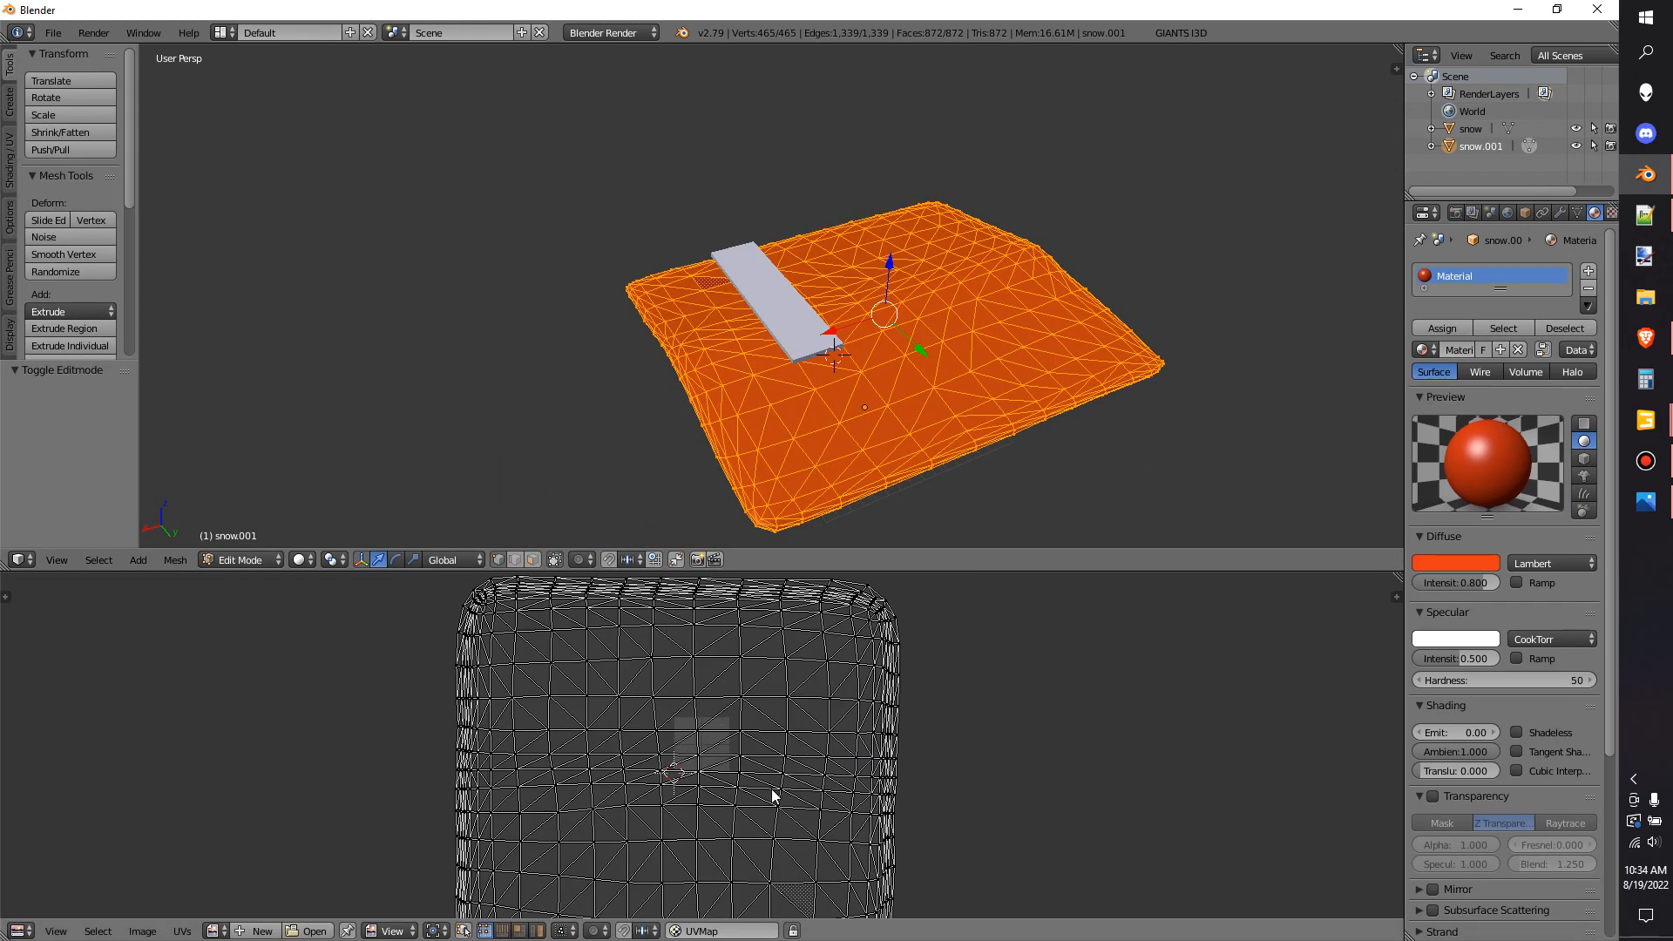
scroll(down, 3)
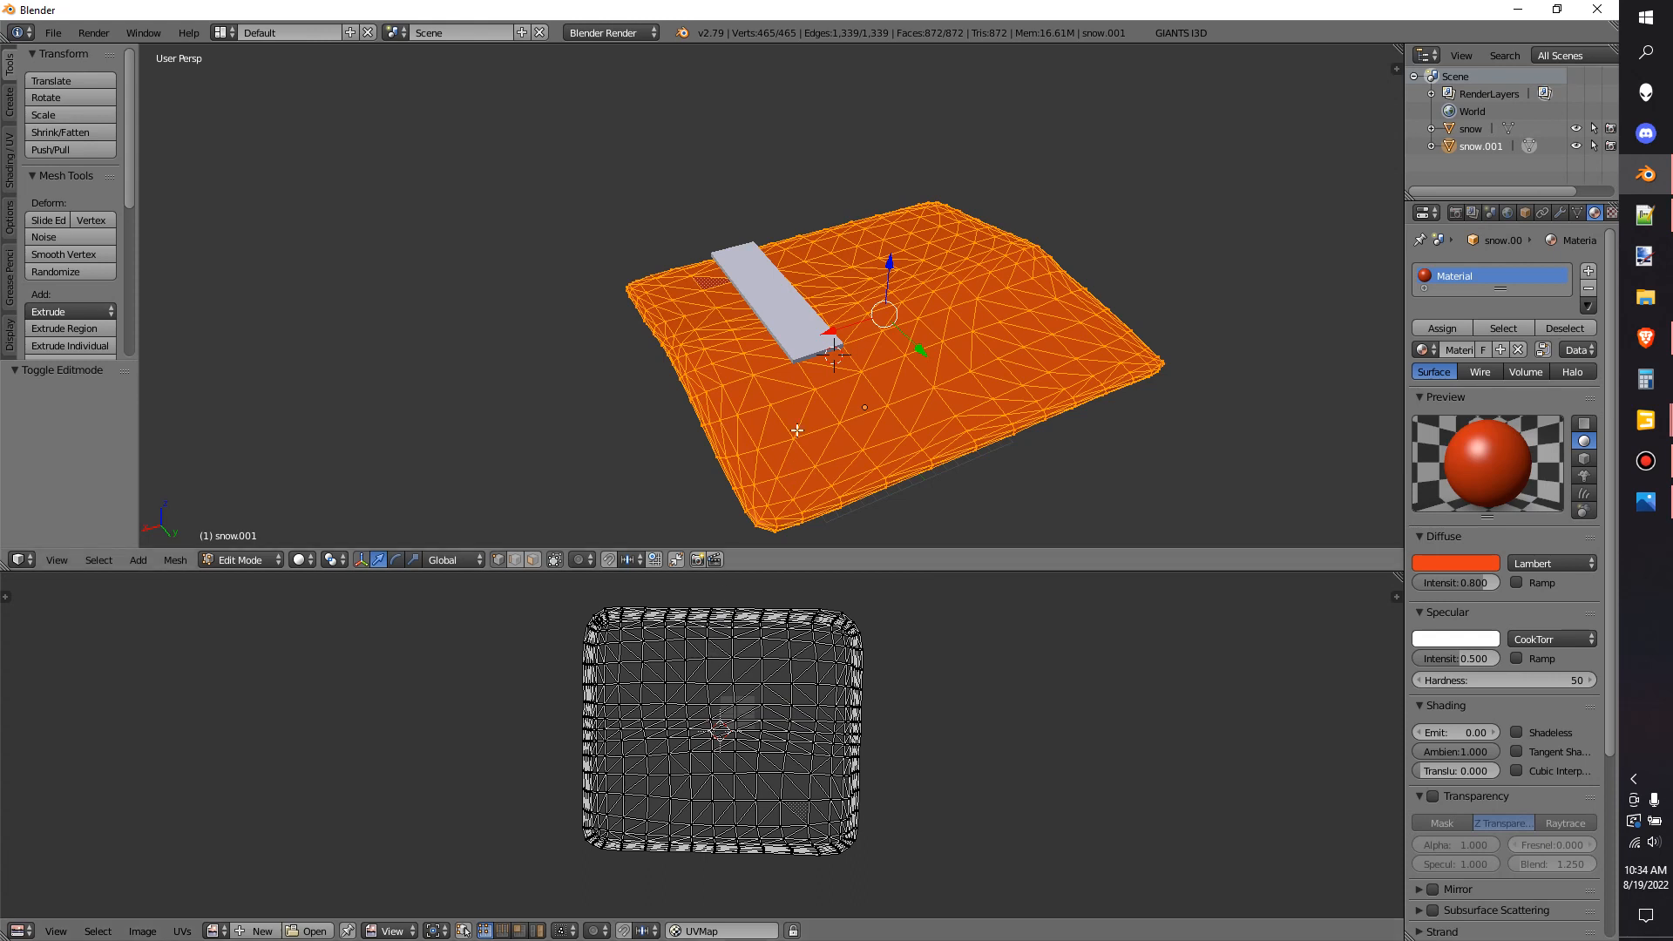
mouse_move(725, 790)
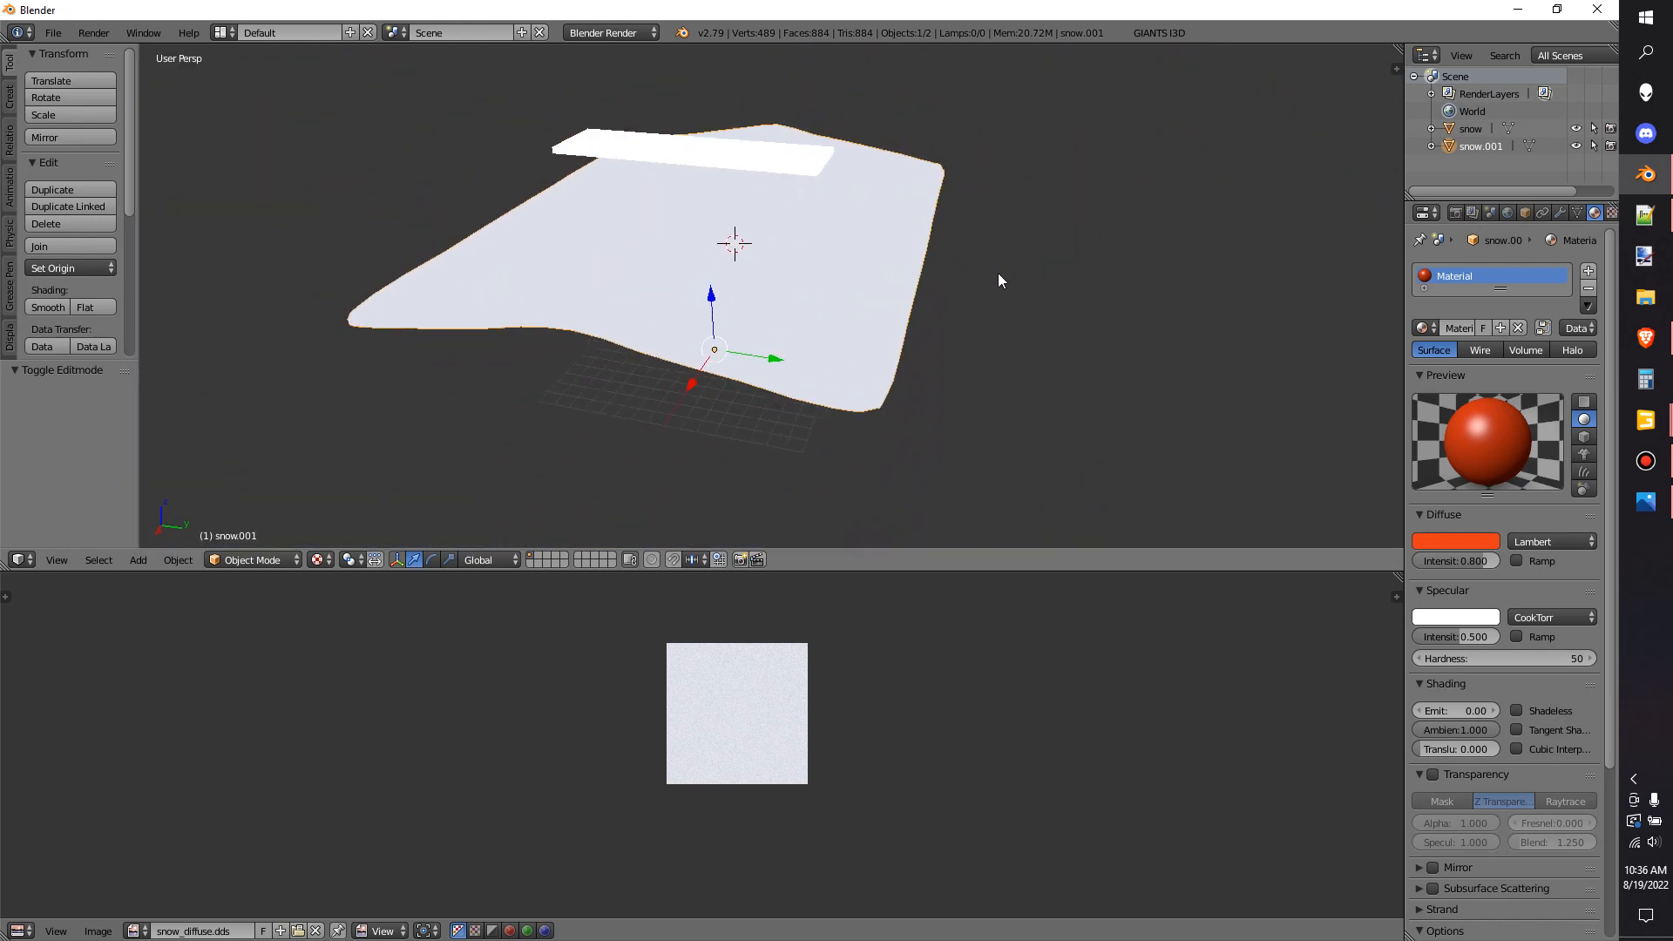
Assign snow_diffuse.dds to the small slab's UVs in Edit Mode
key(Tab)
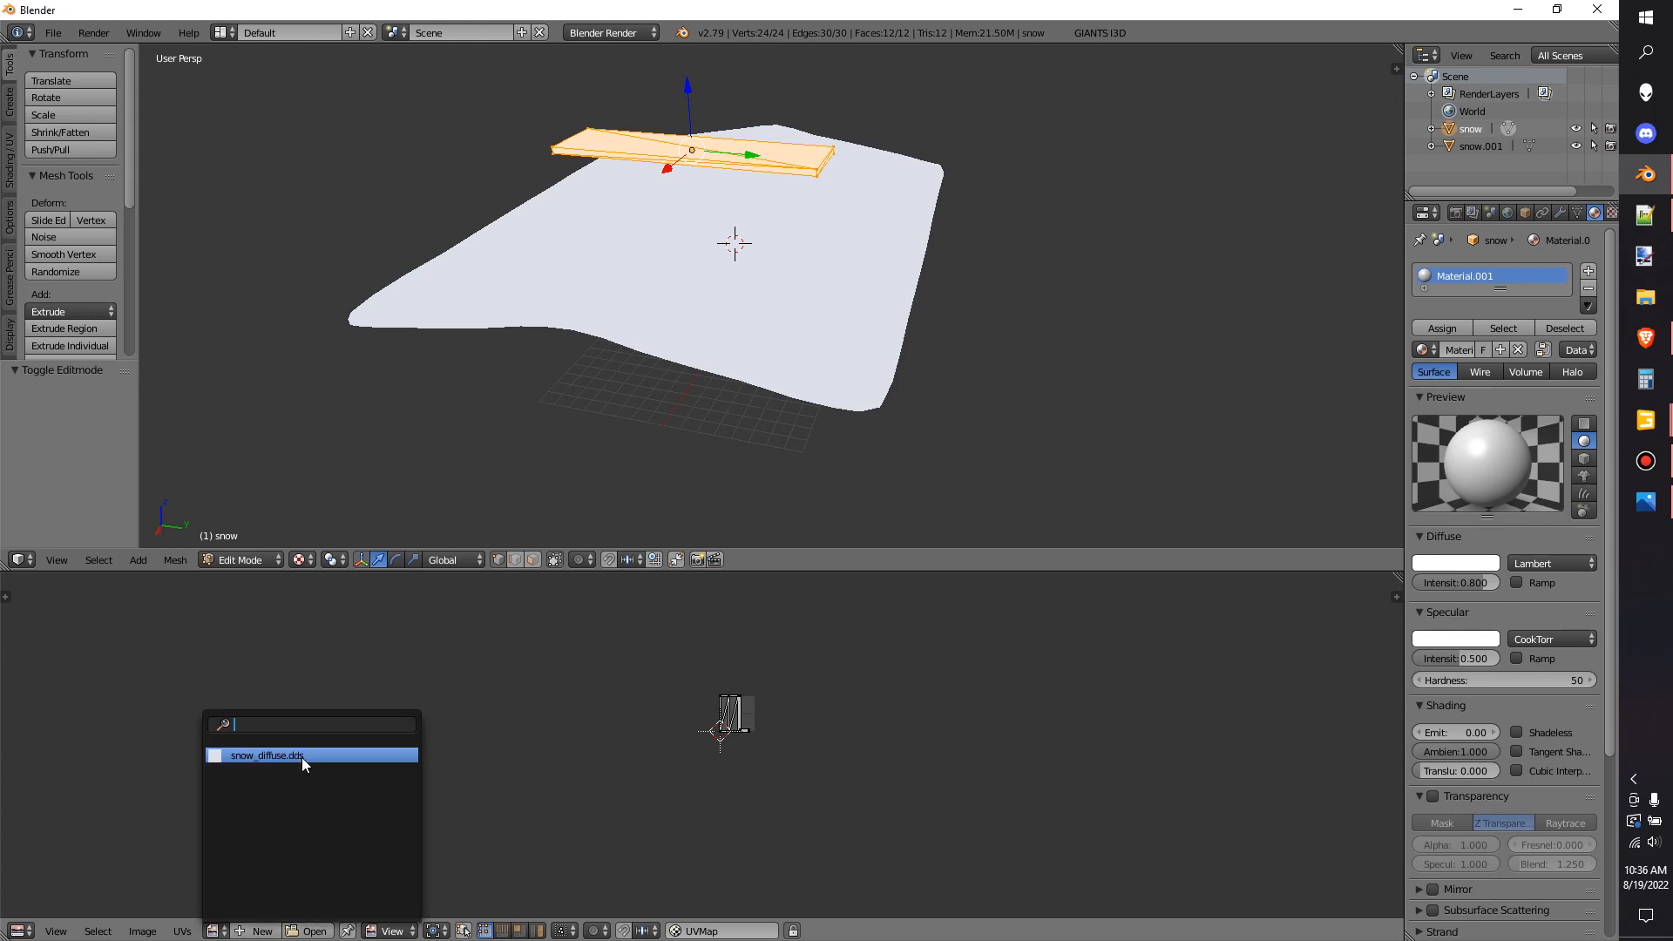
click(269, 754)
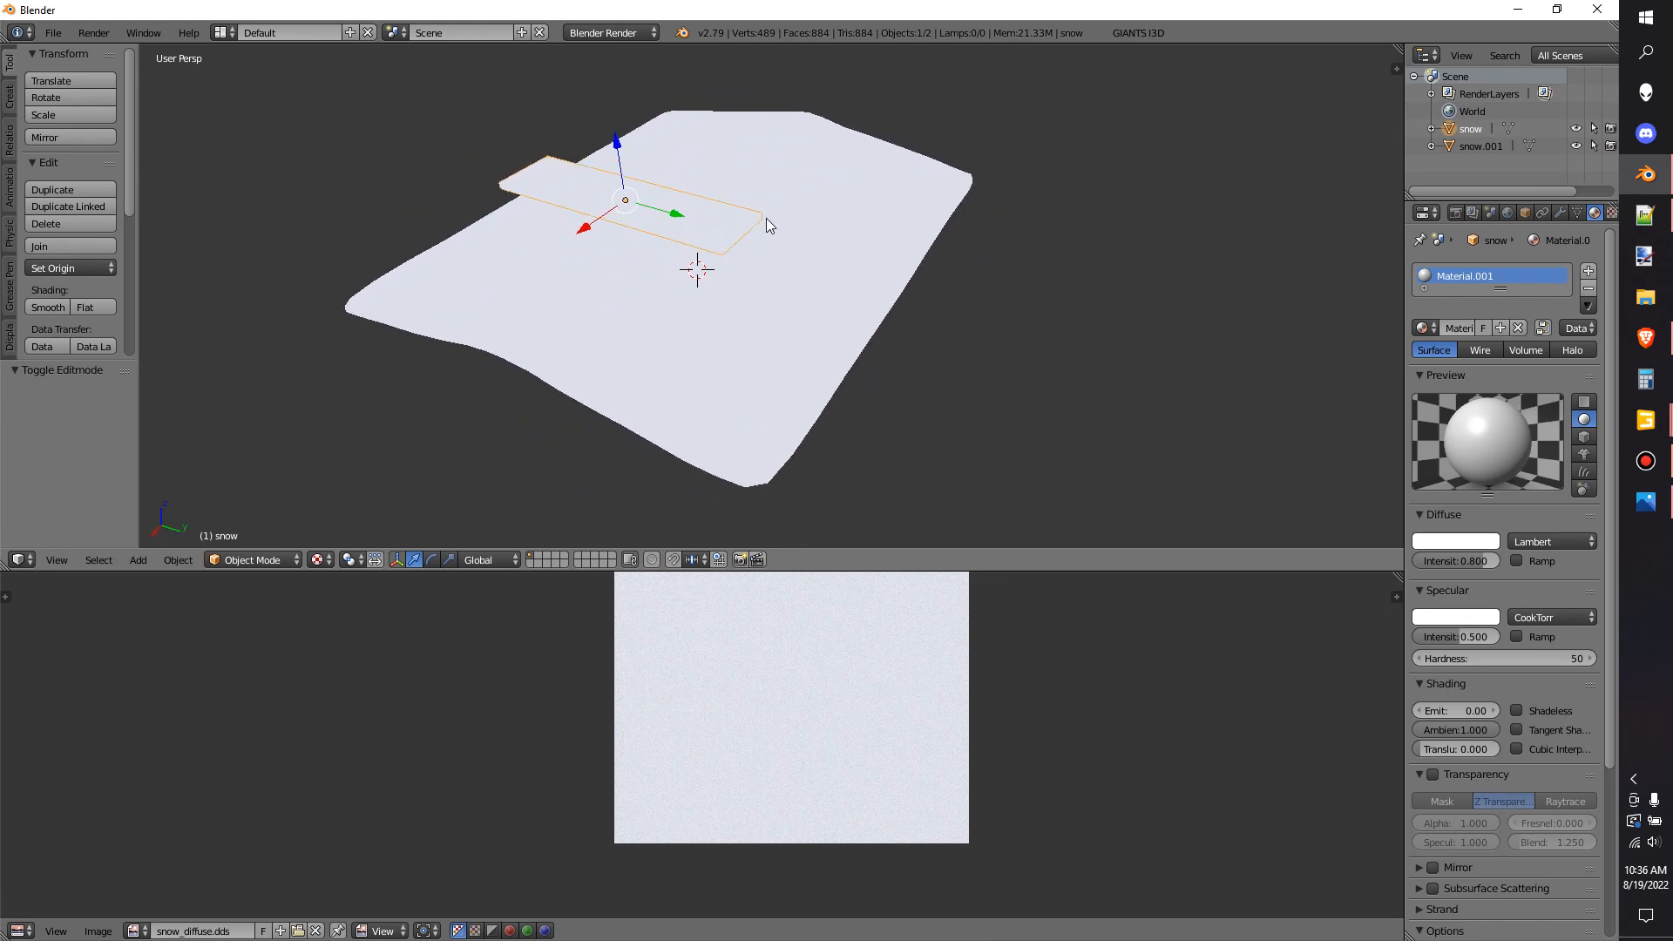
mouse_move(824, 343)
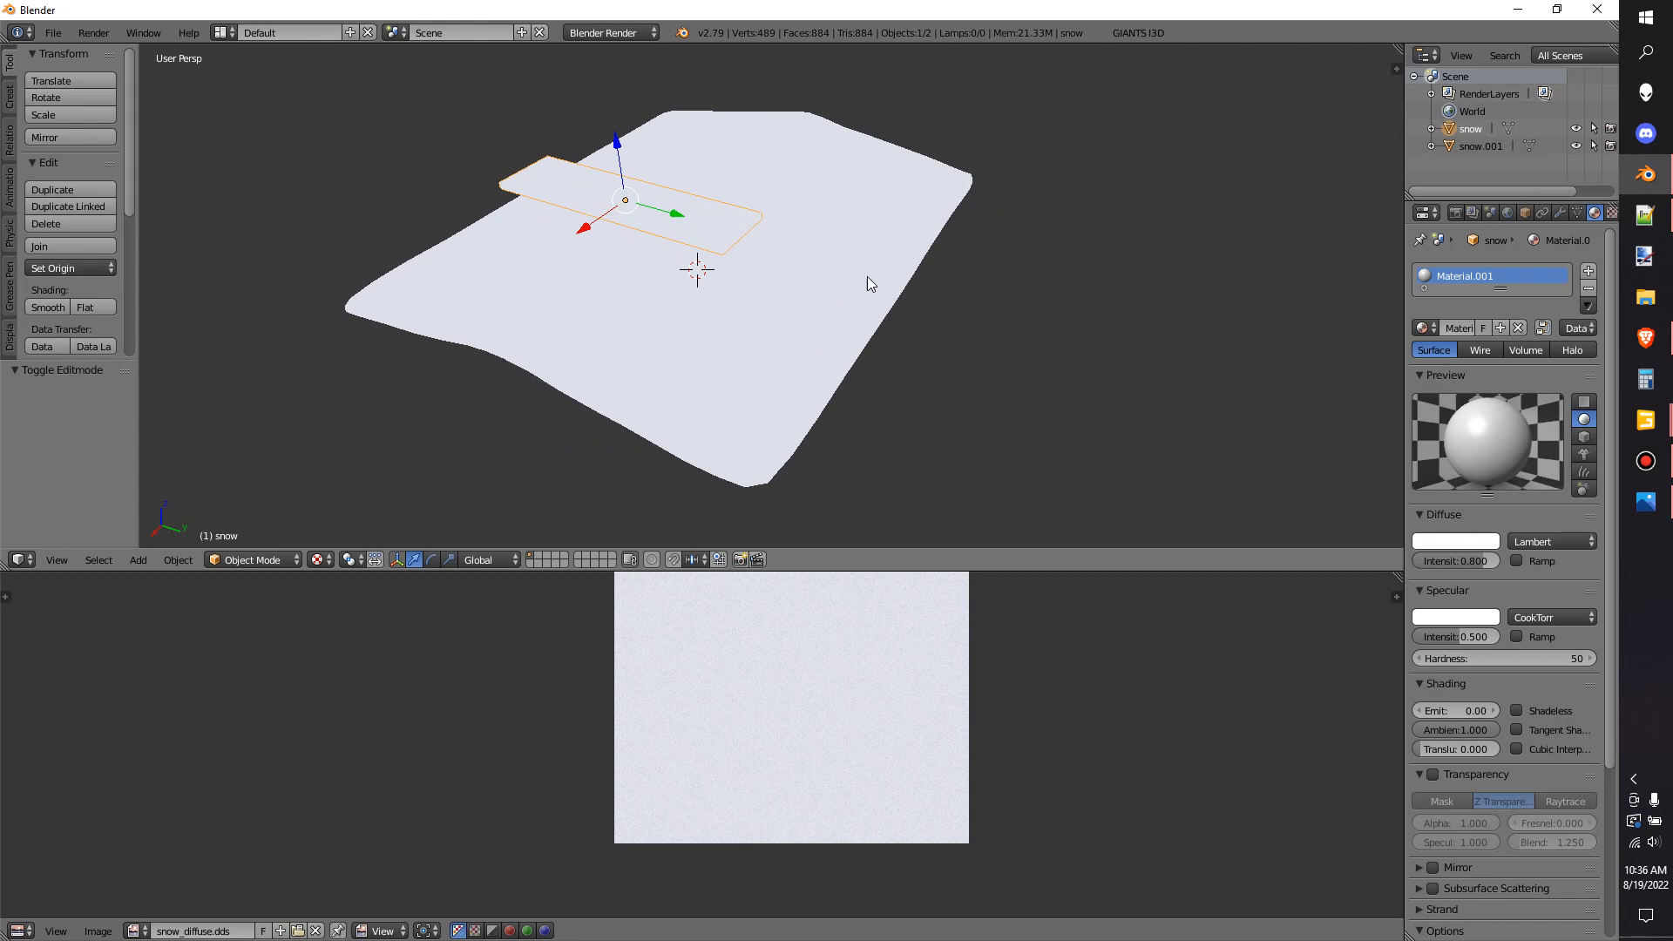
mouse_move(901, 249)
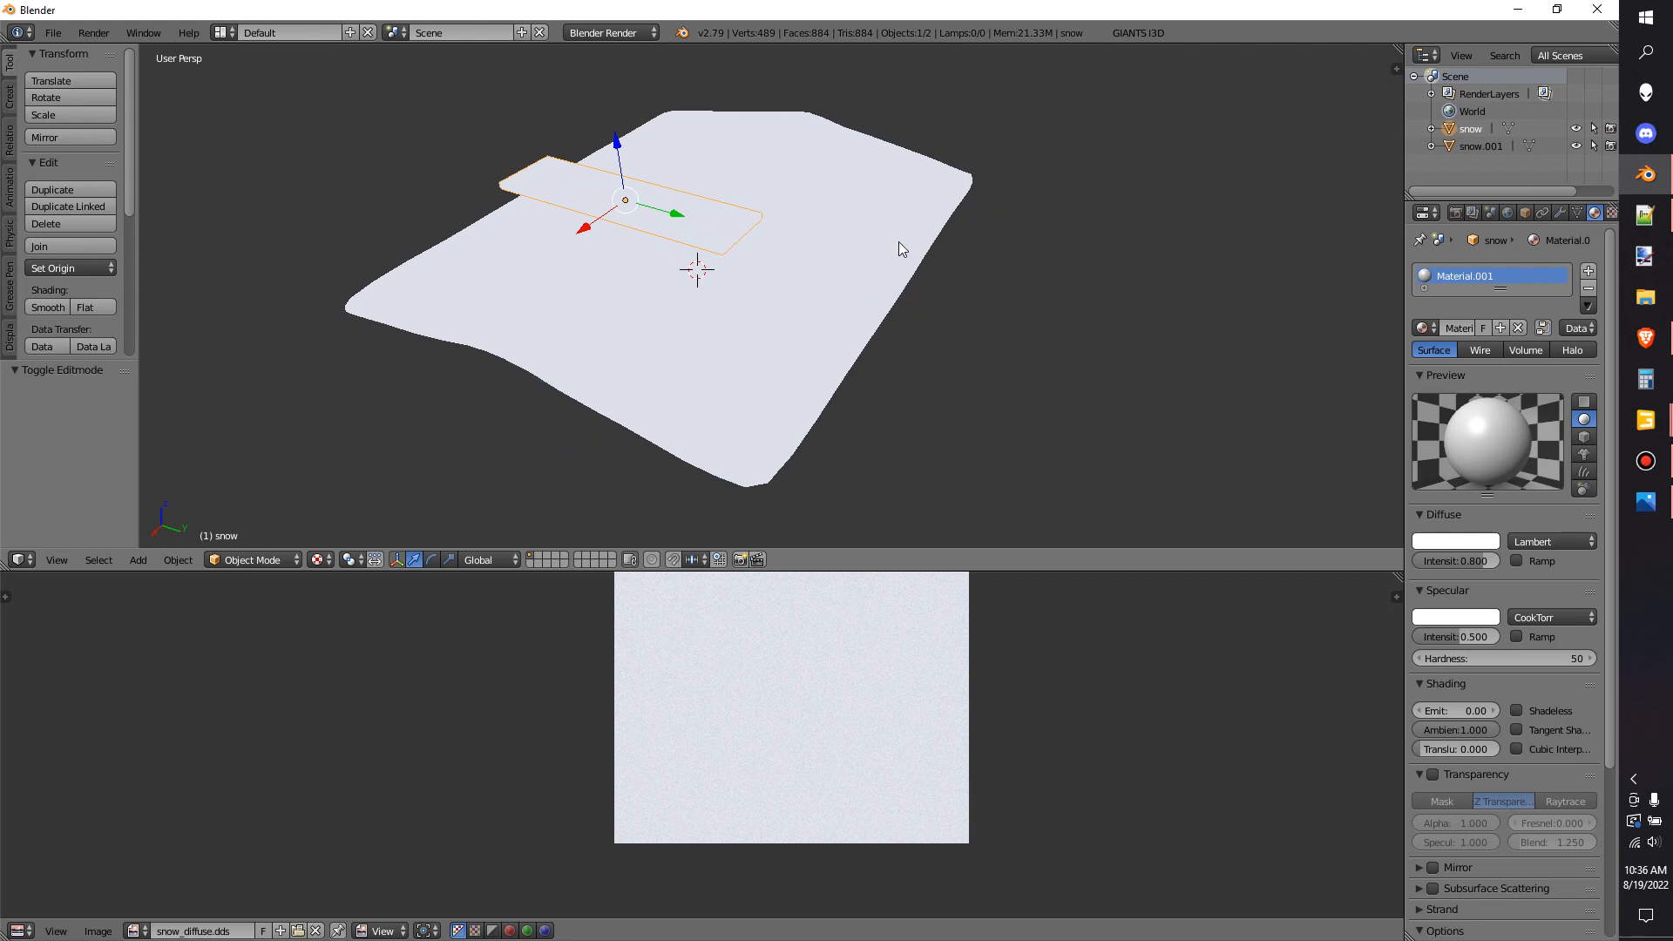
mouse_move(910, 325)
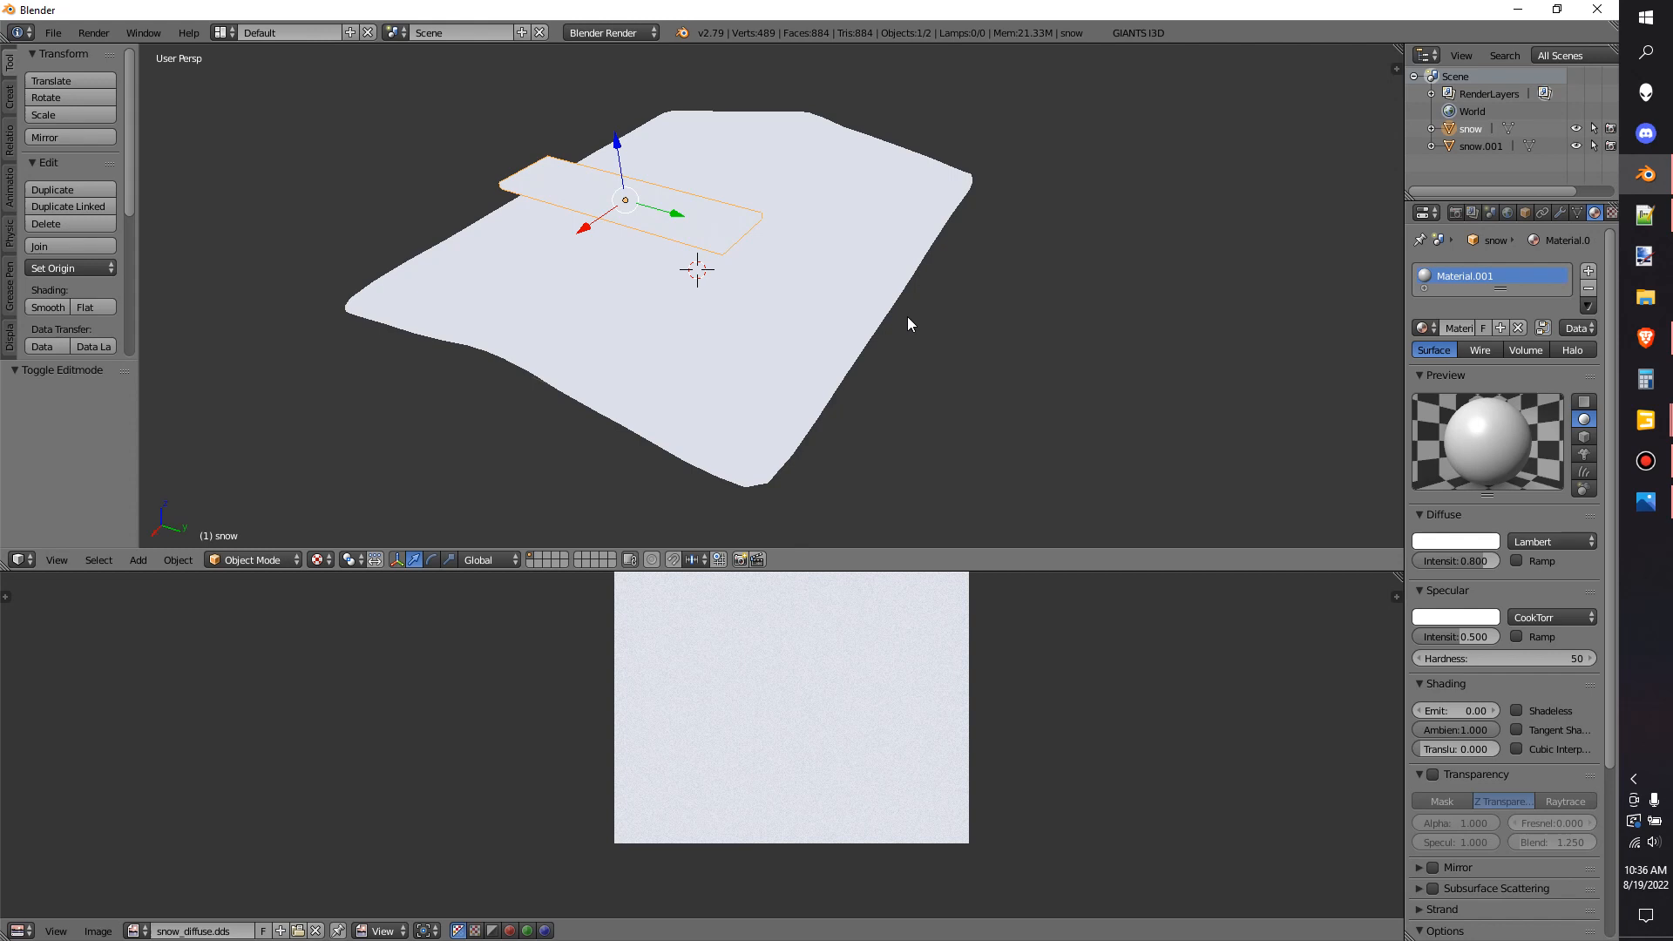
mouse_move(981, 293)
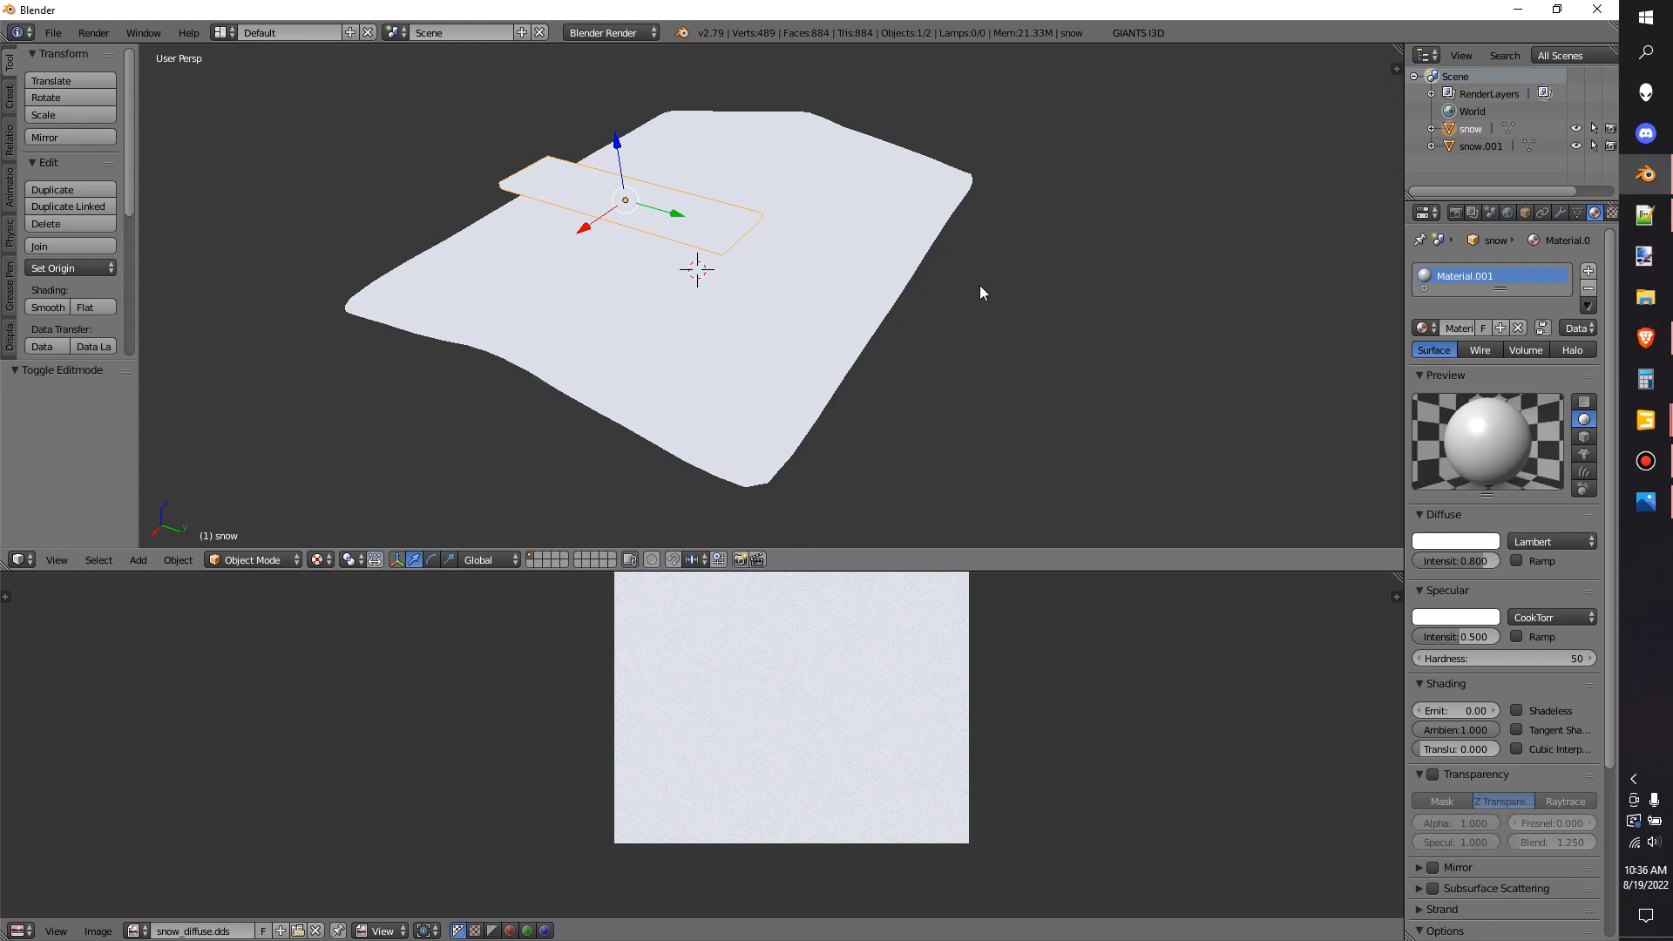
mouse_move(507, 261)
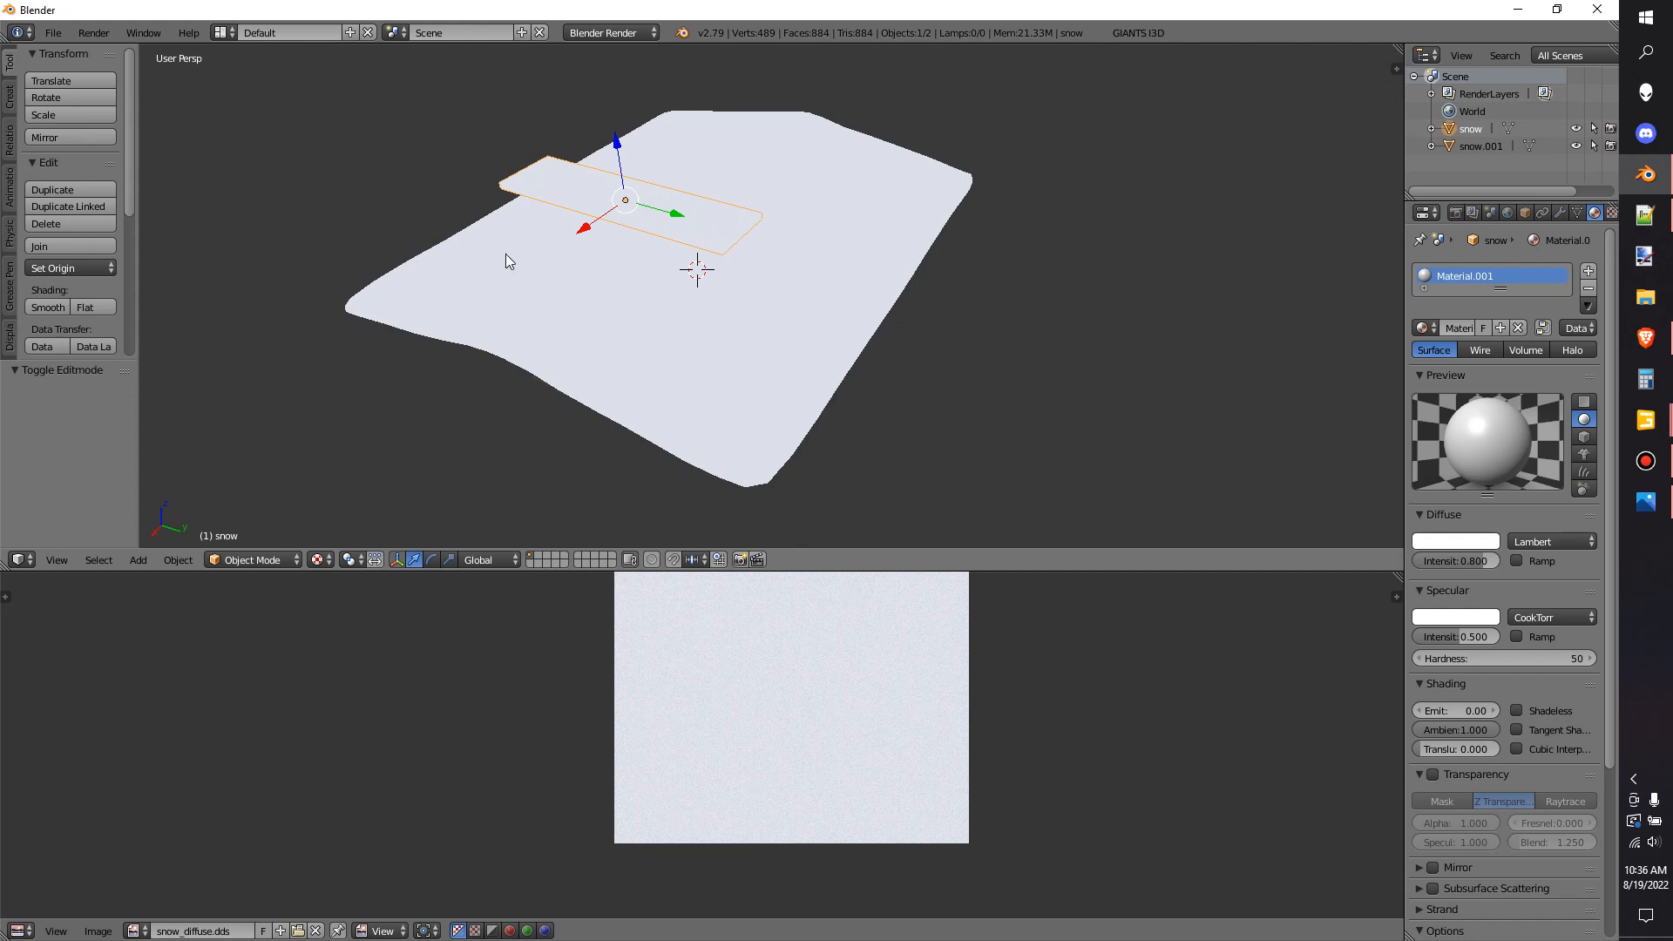
mouse_move(573, 230)
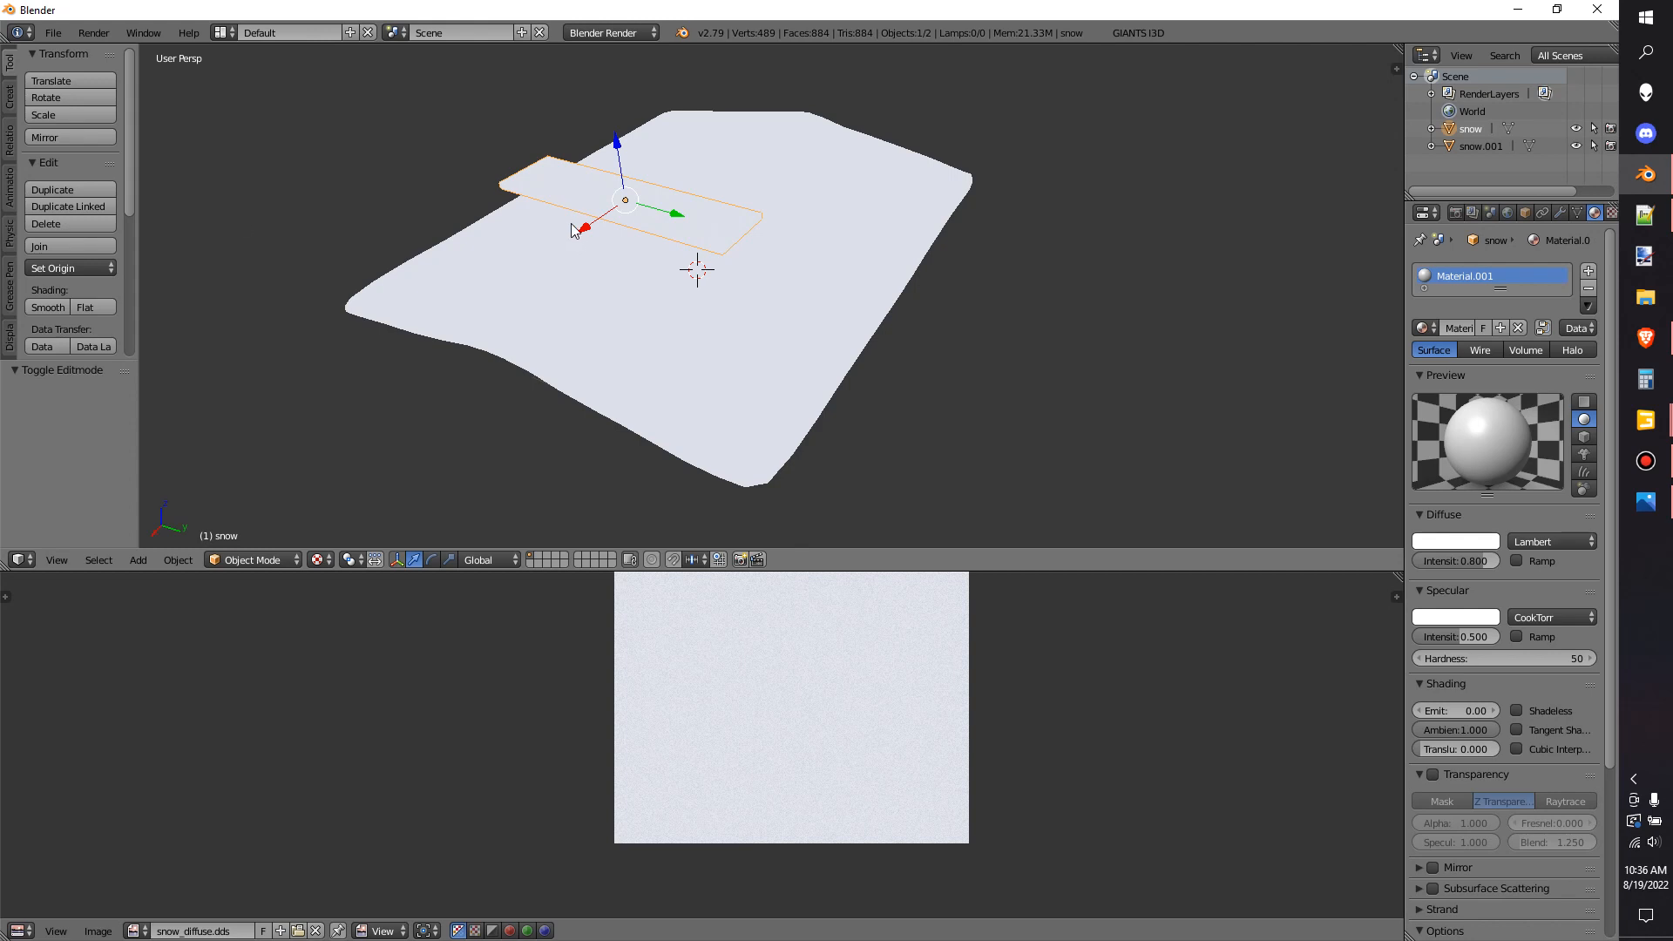
mouse_move(574, 230)
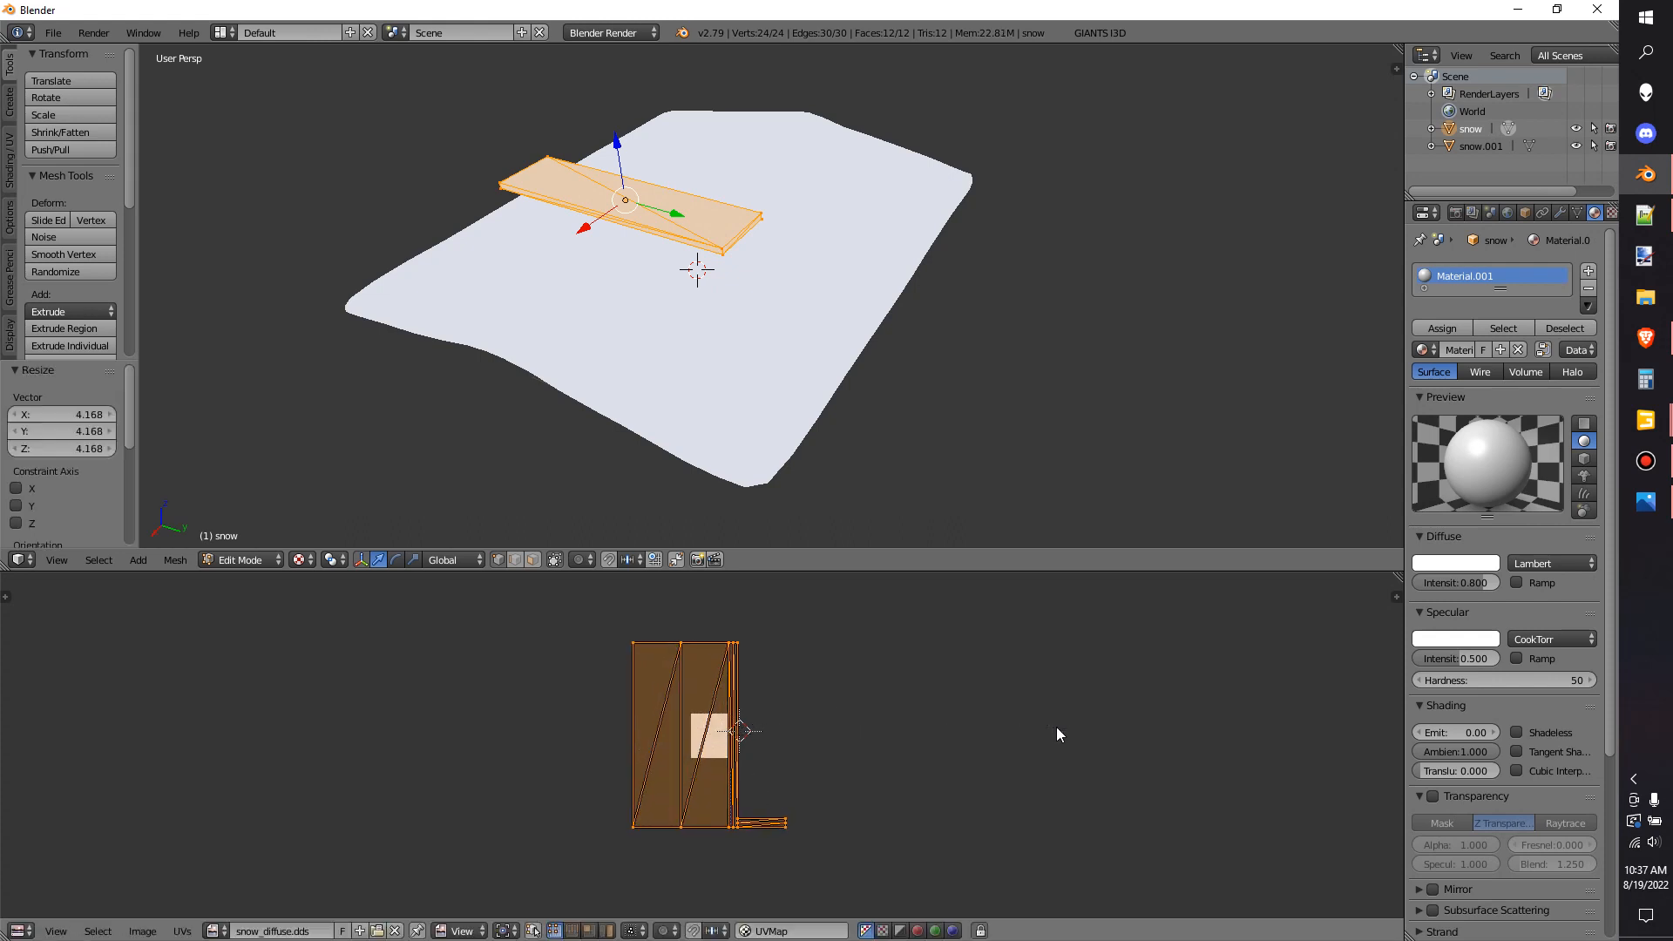
Frame the slab and browse the Add Modifier list without adding one
key(Tab)
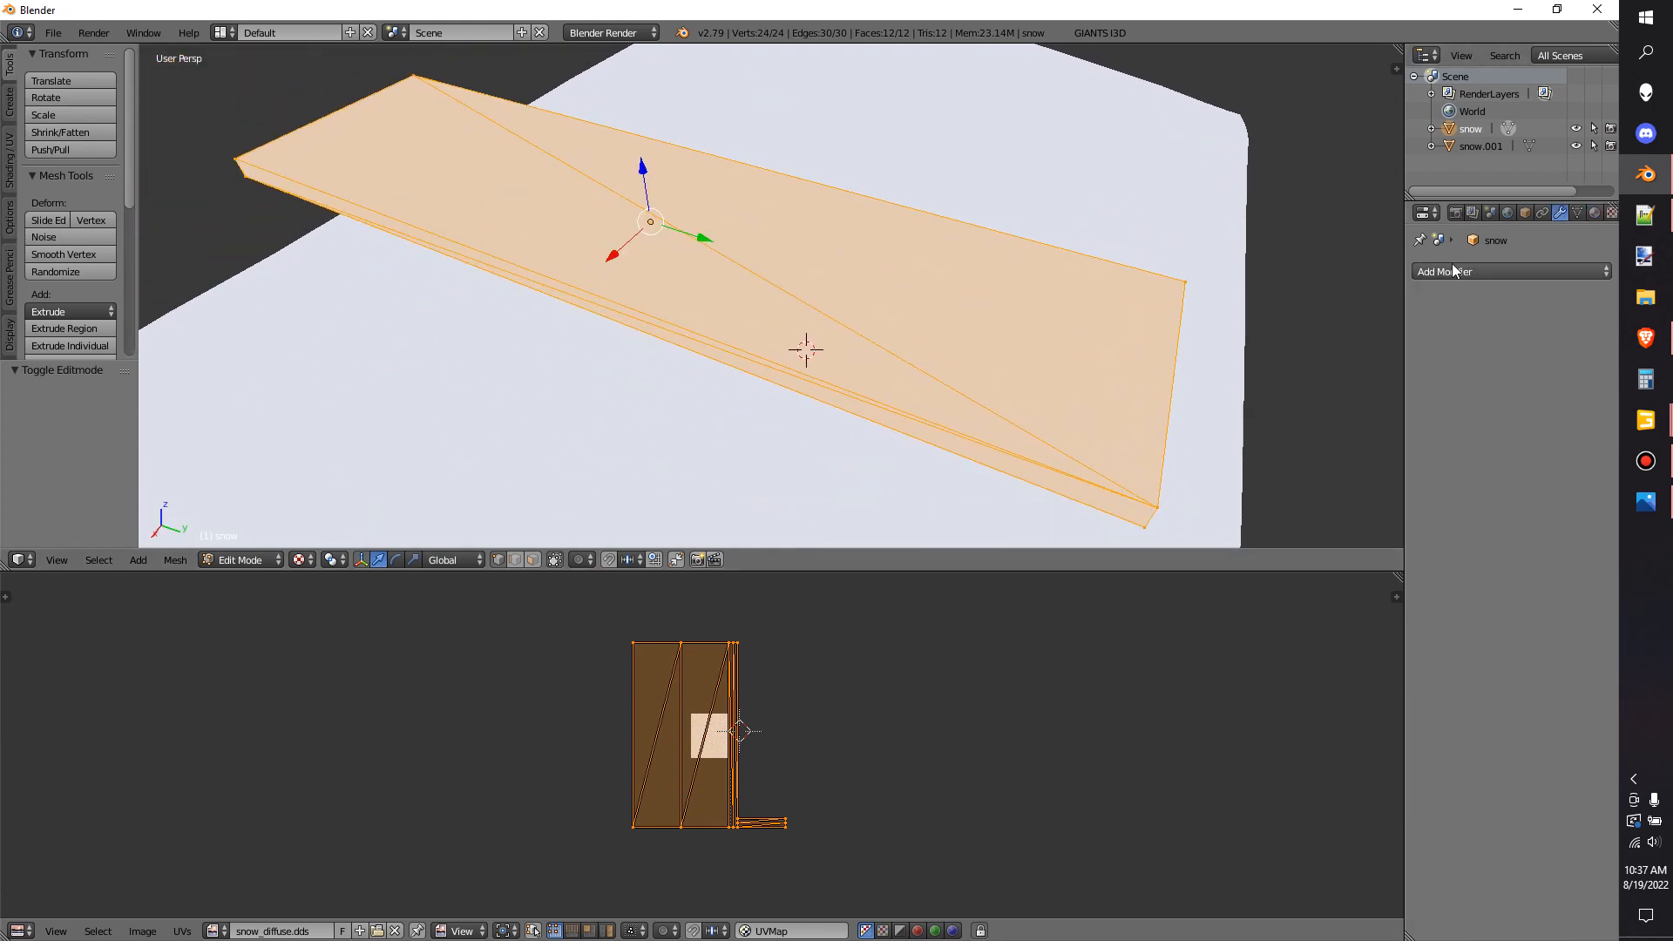
click(1507, 272)
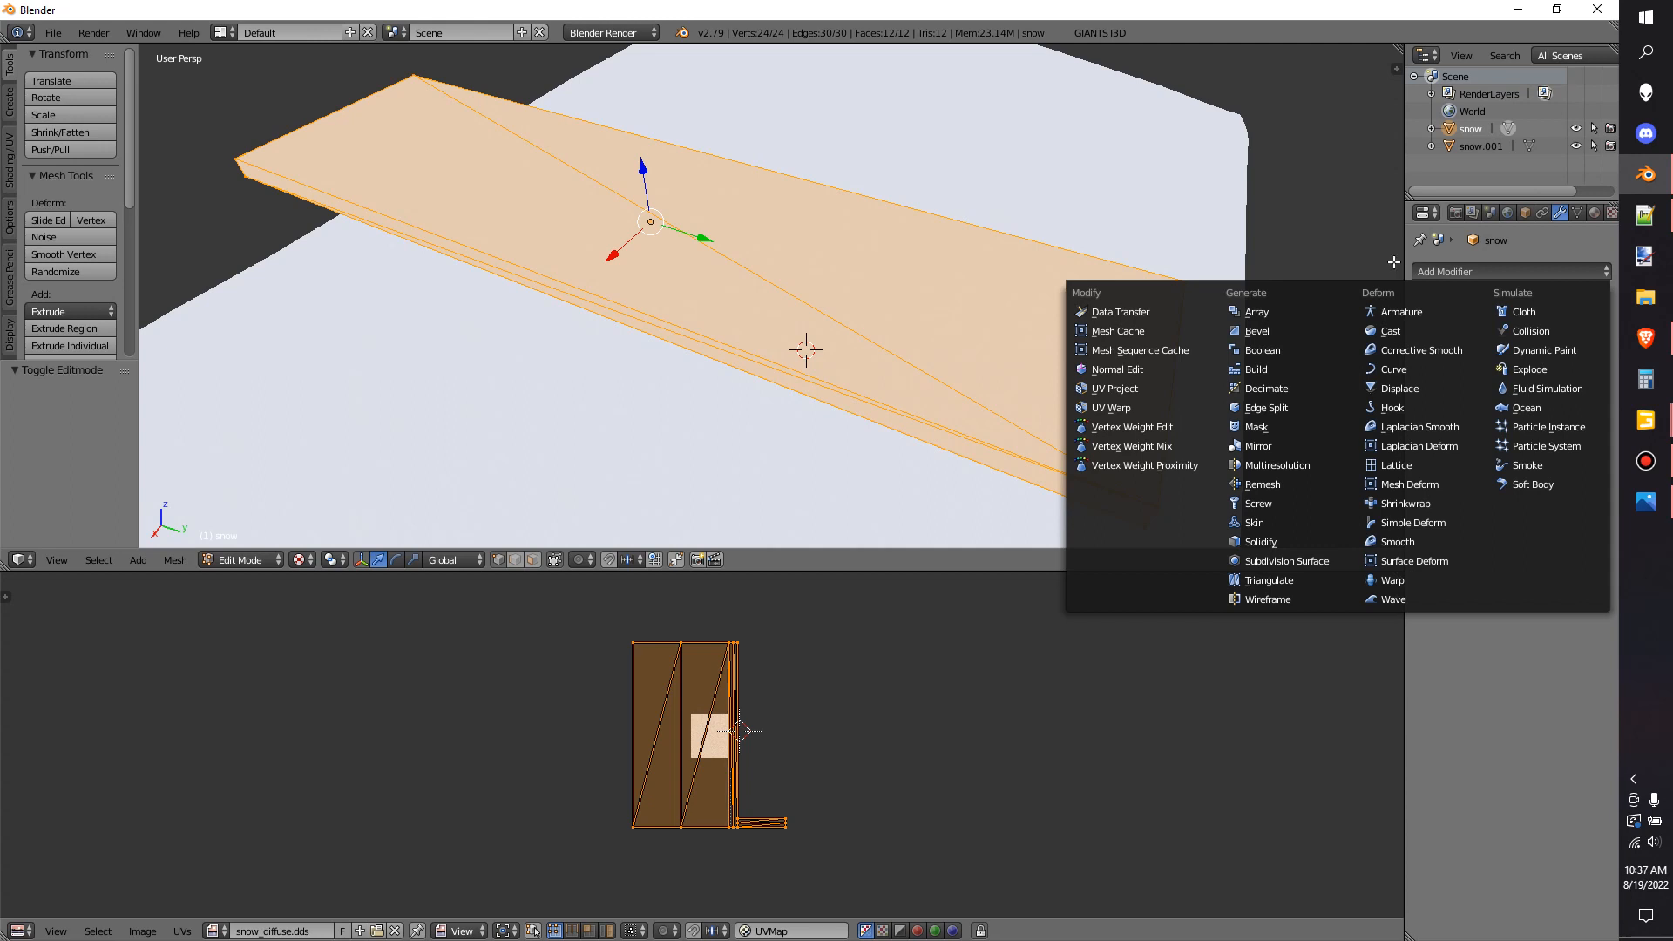
mouse_move(1287, 348)
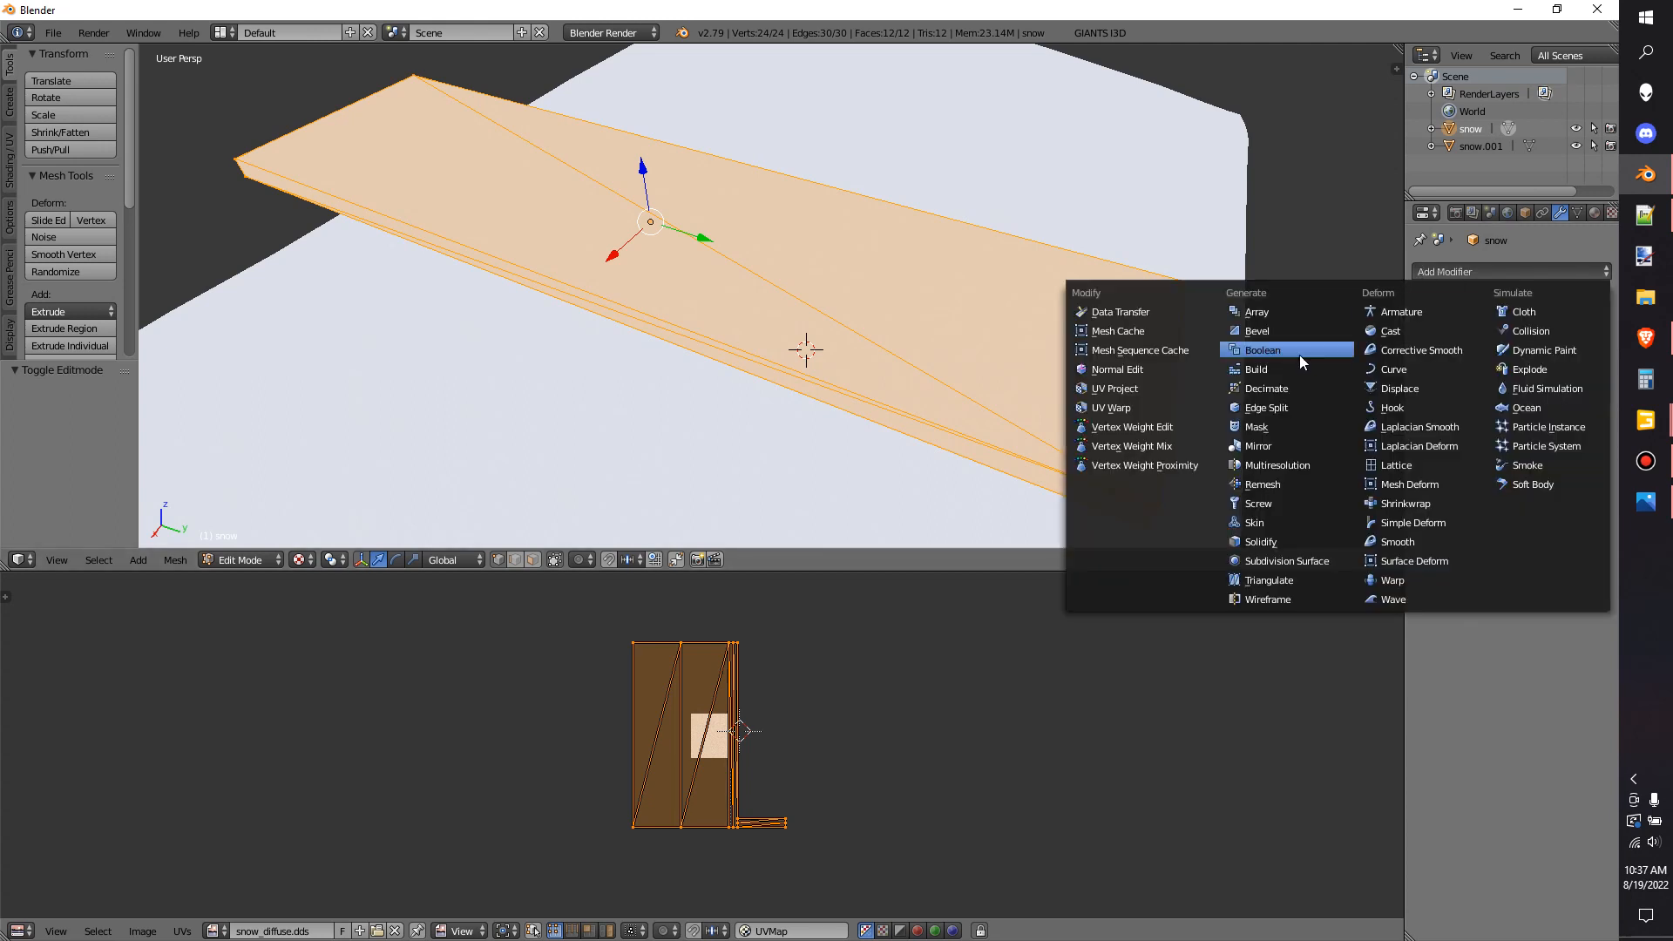
mouse_move(1281, 464)
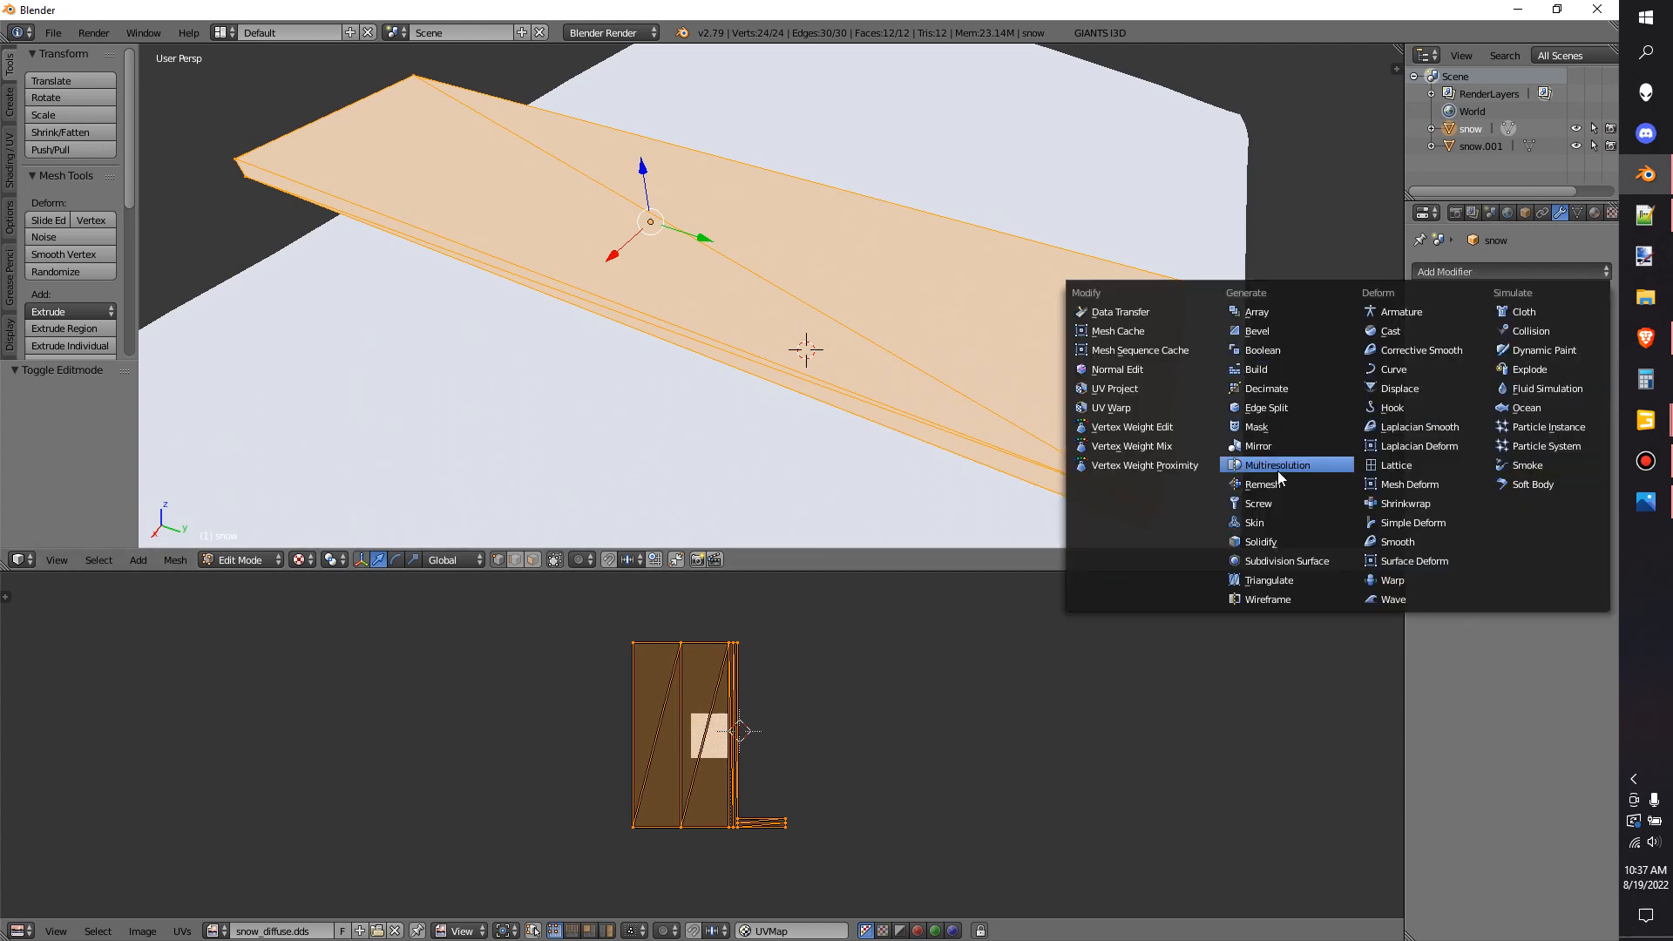
mouse_move(1287, 560)
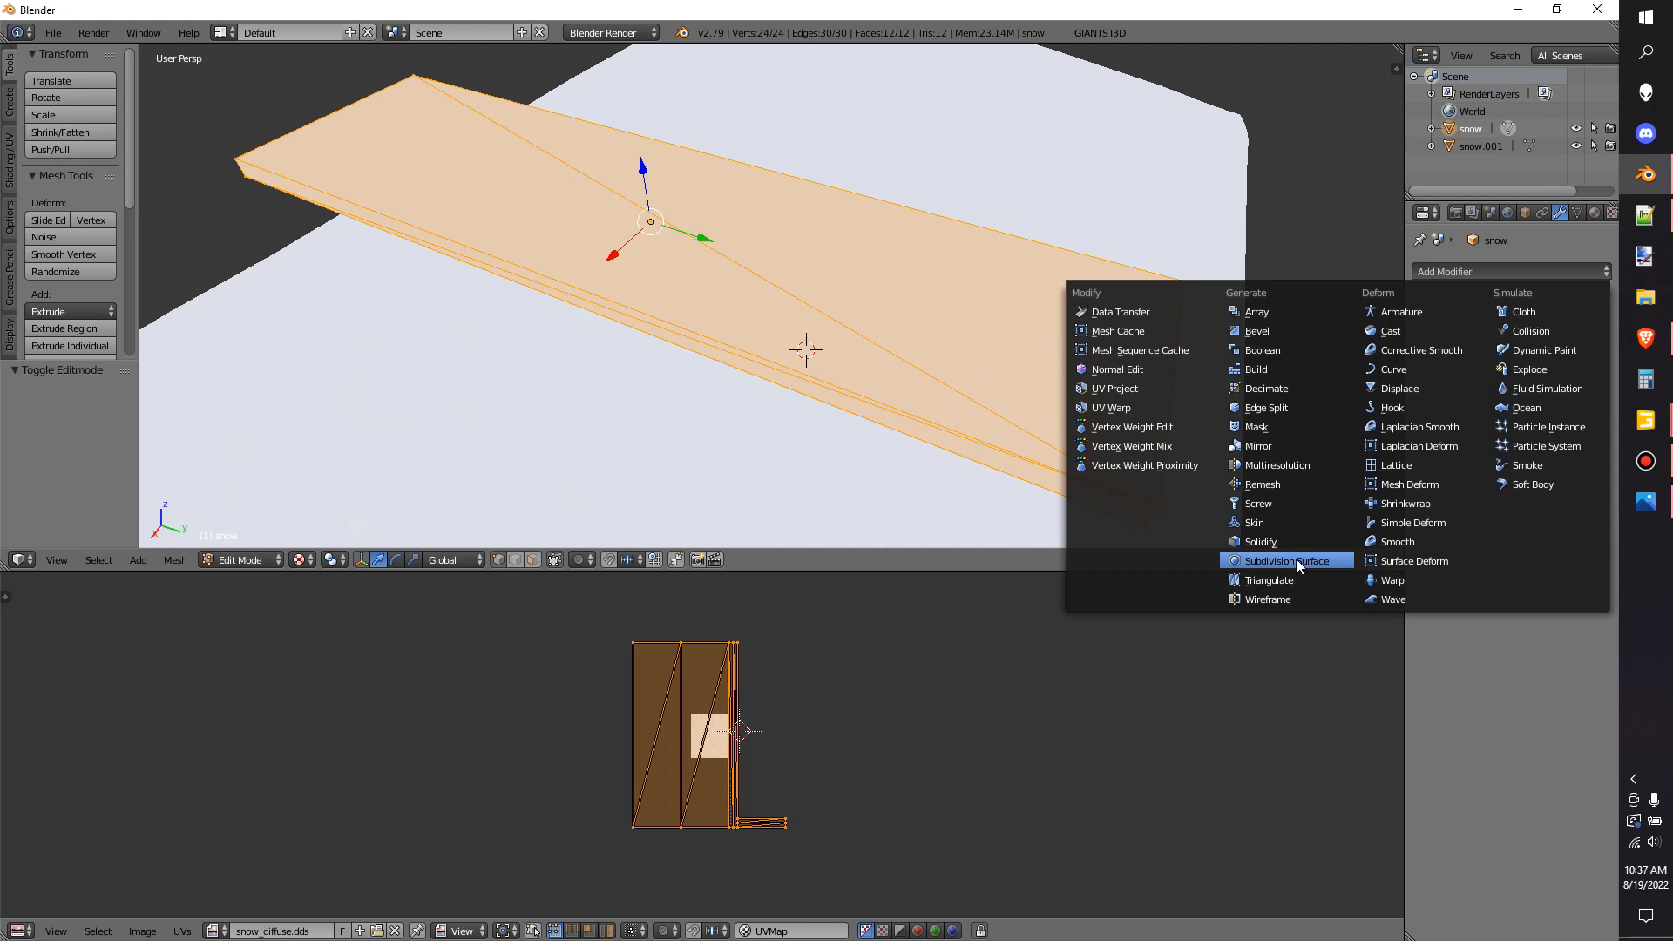
click(1285, 560)
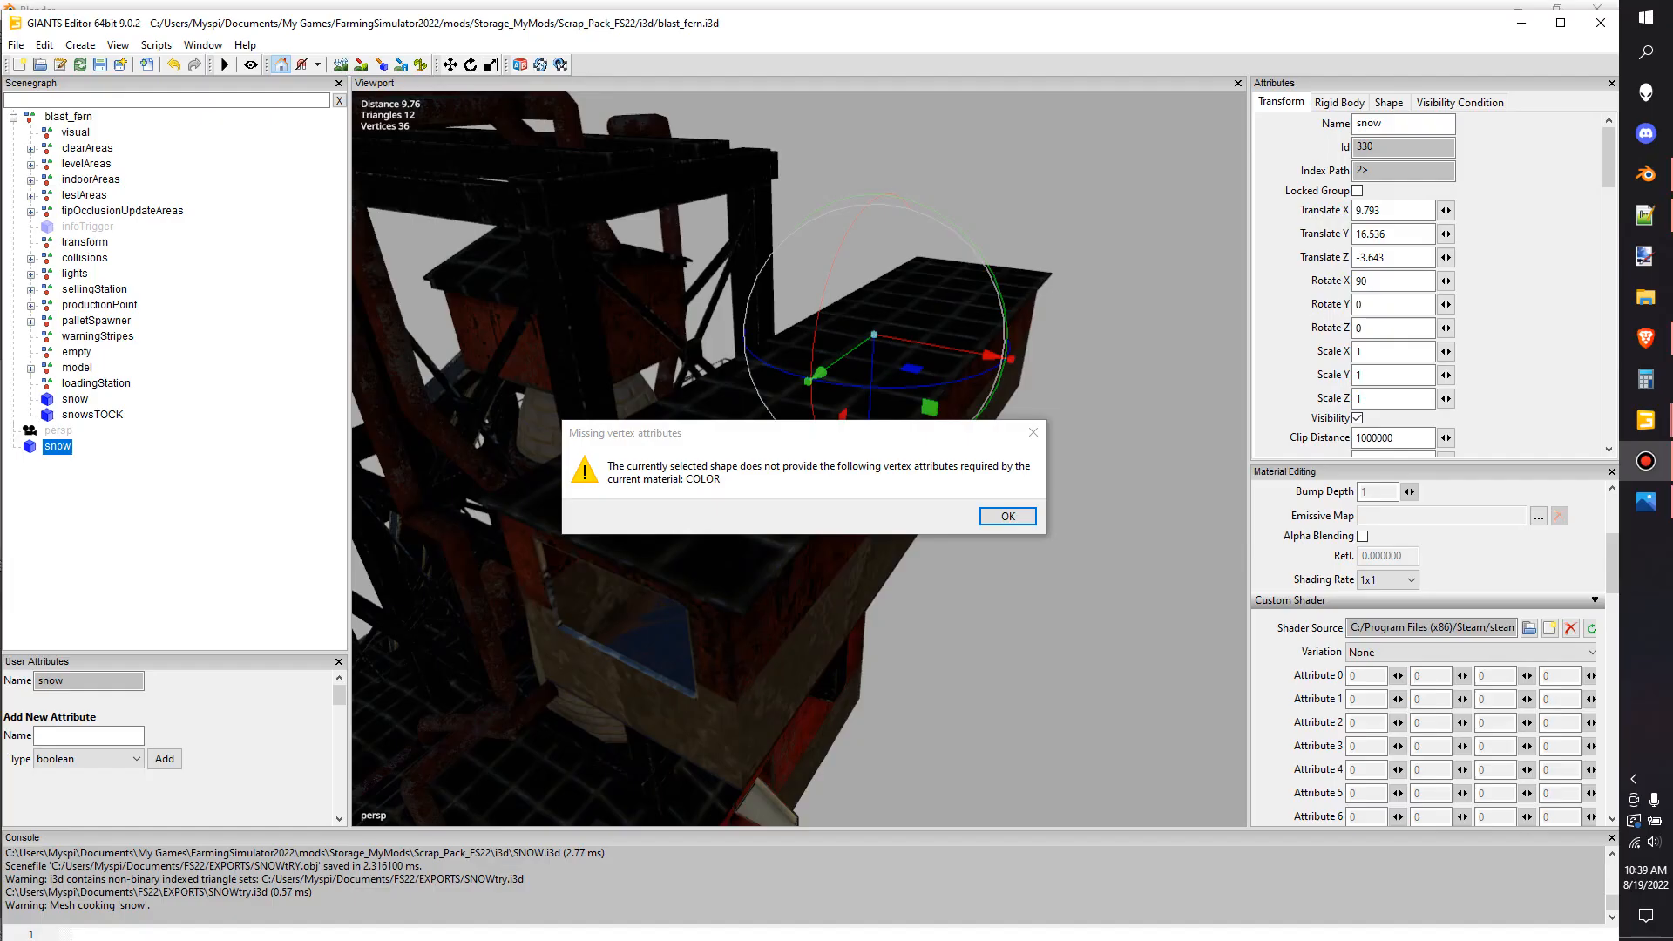
mouse_move(1085, 502)
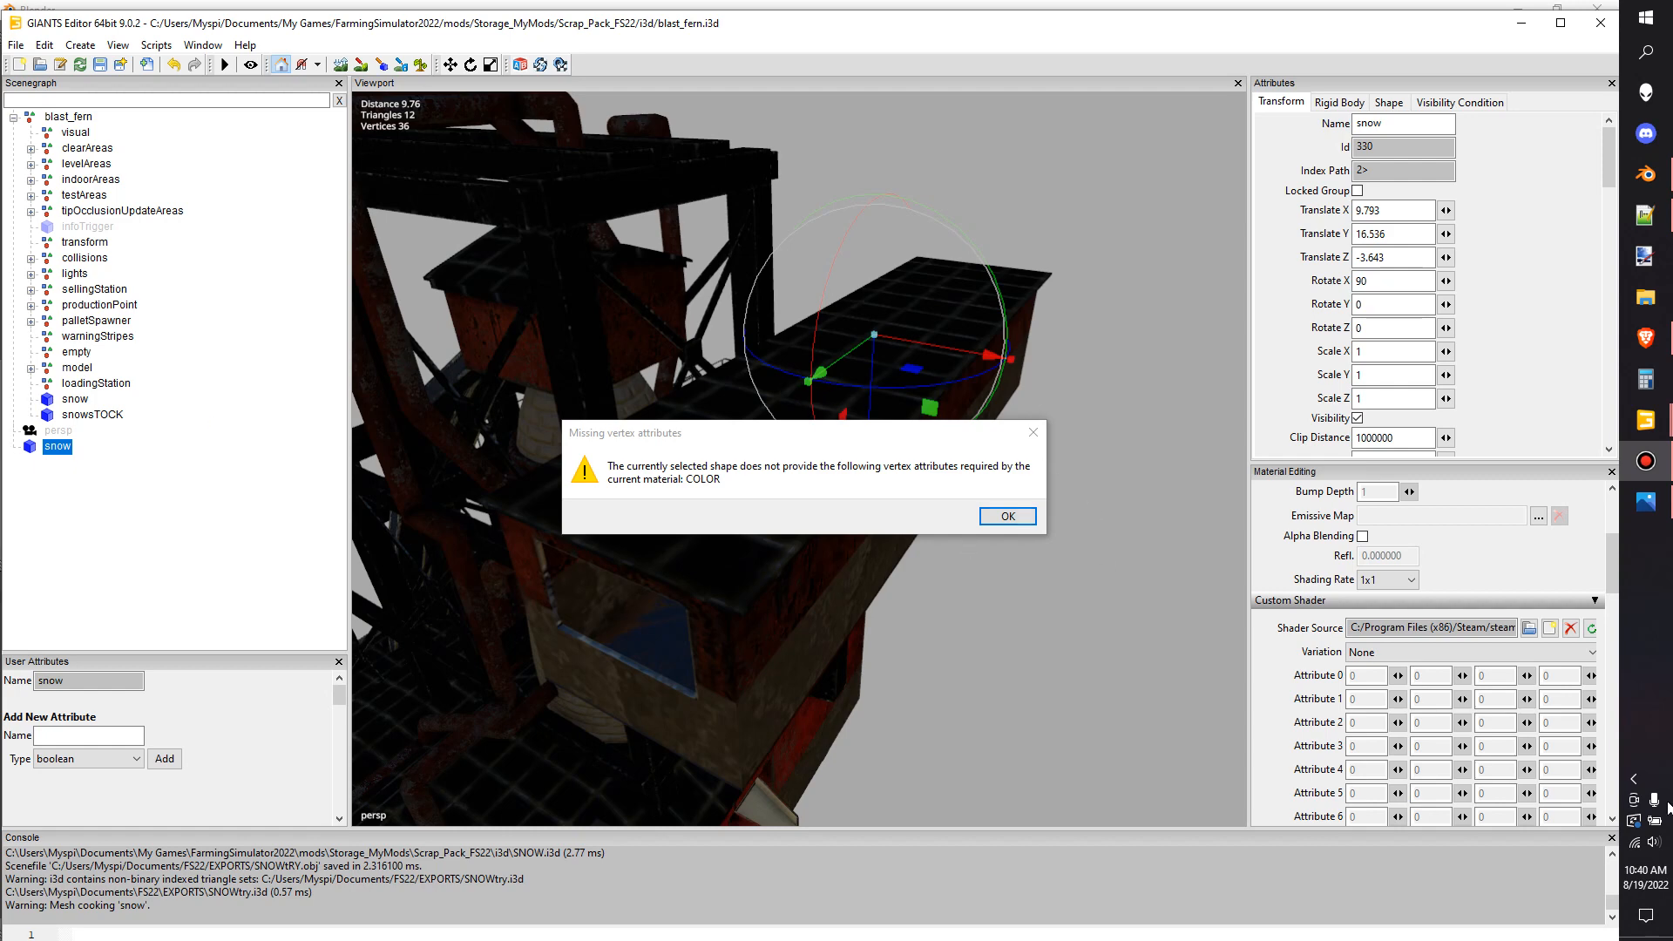
mouse_move(1006, 516)
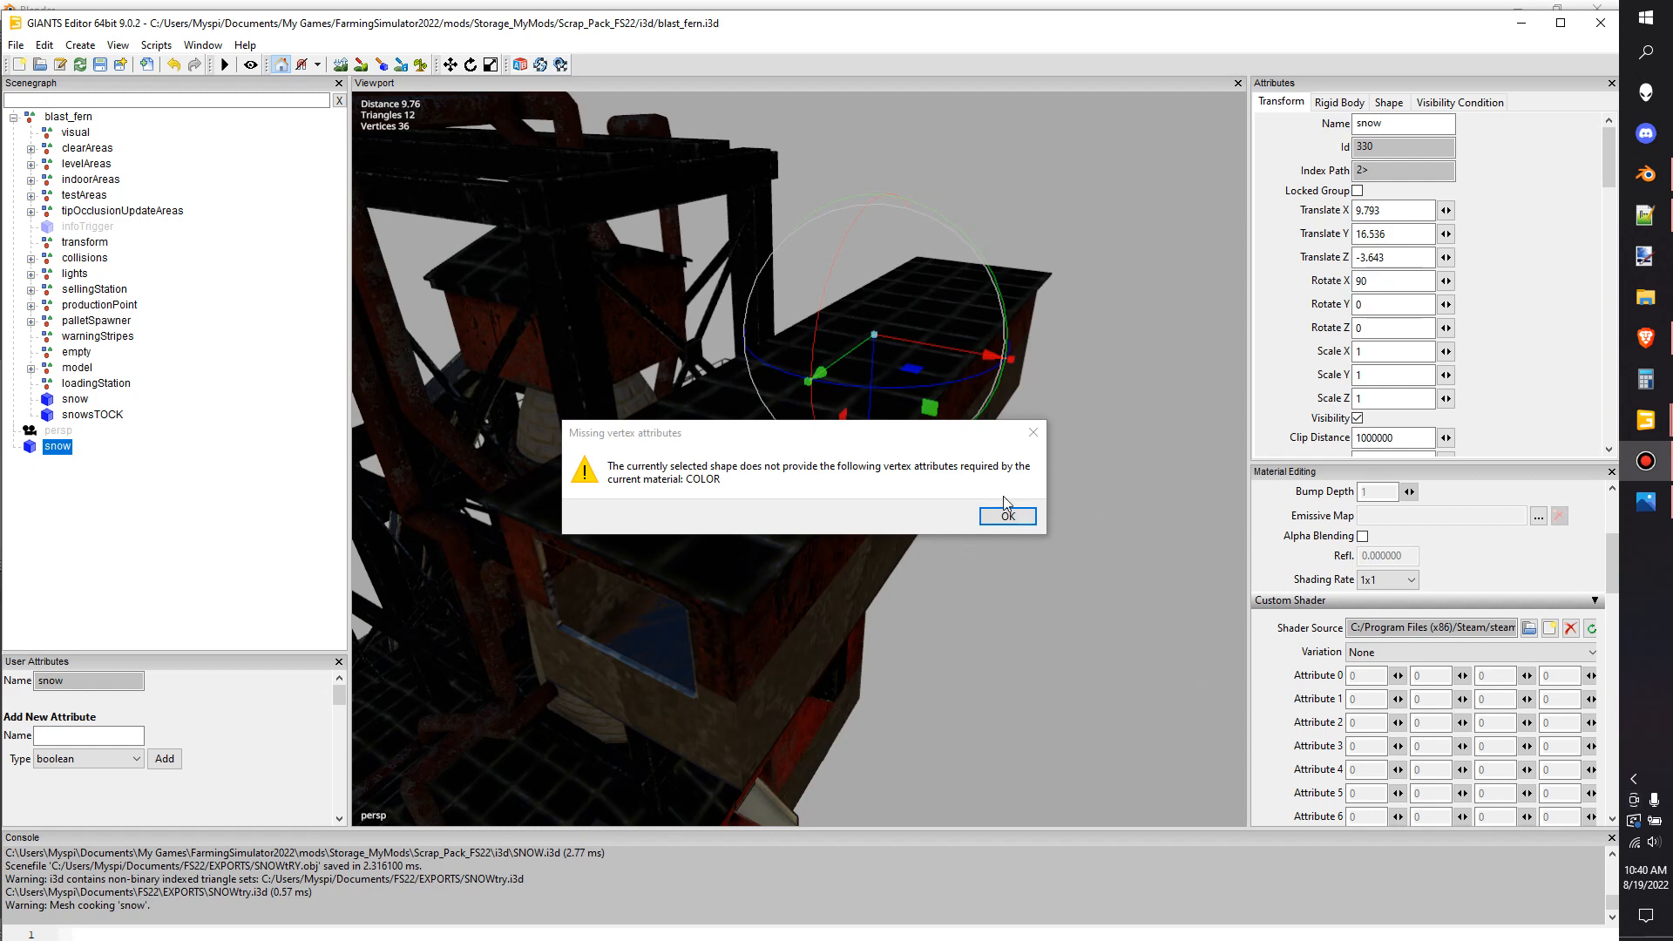
mouse_move(792, 584)
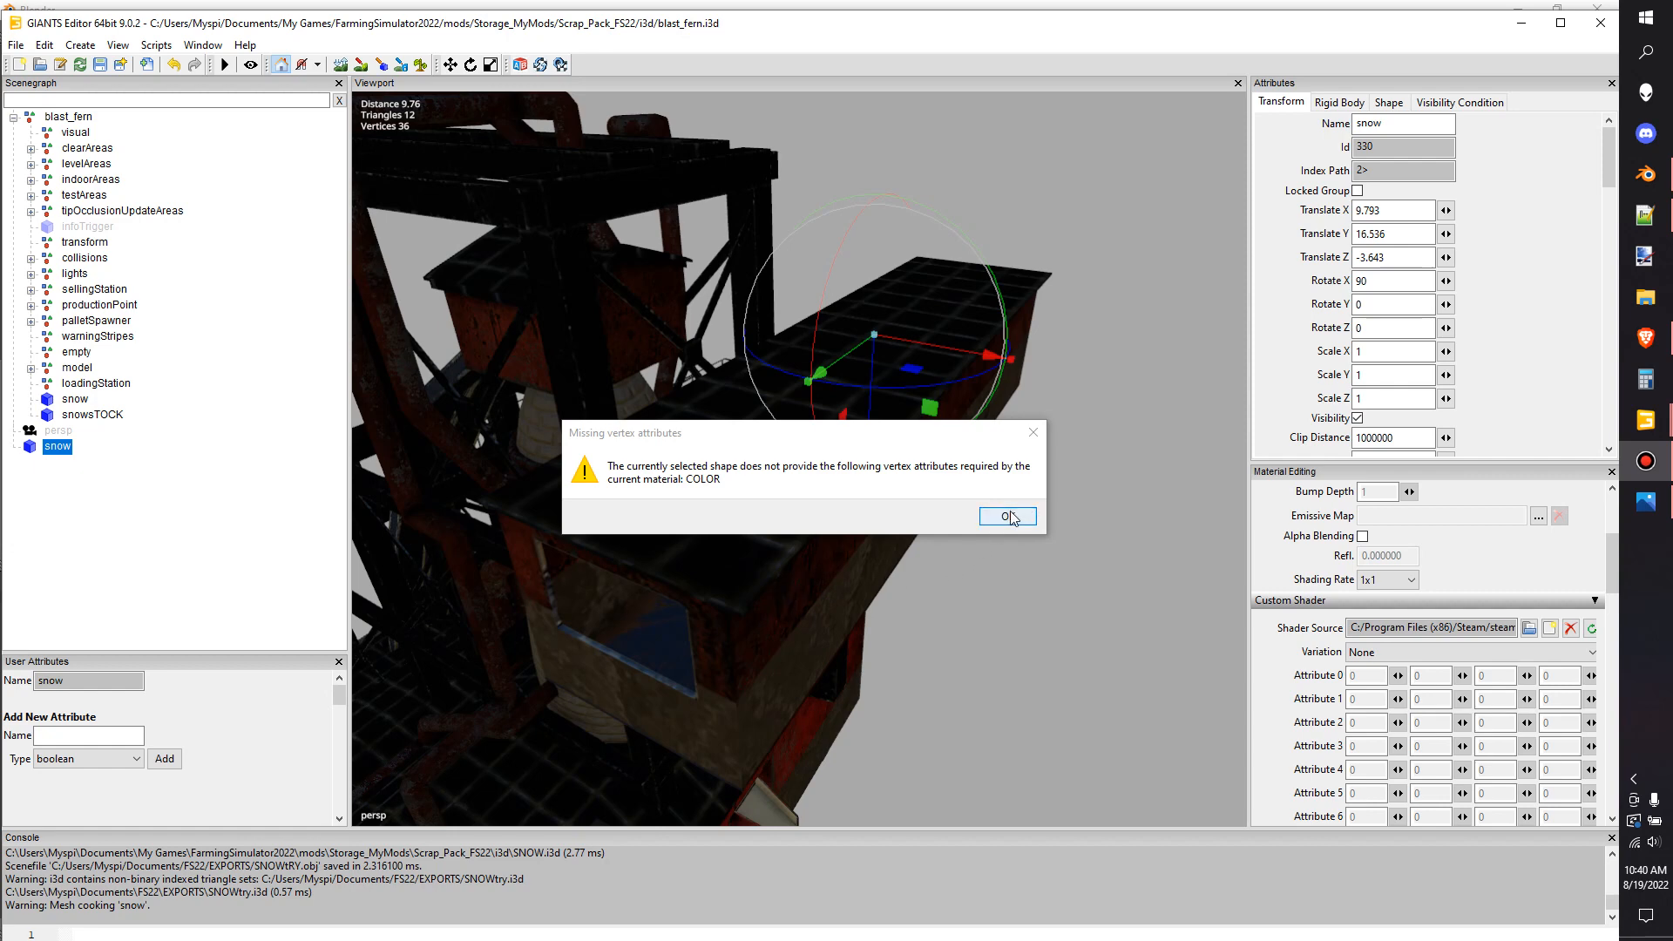
mouse_move(1015, 523)
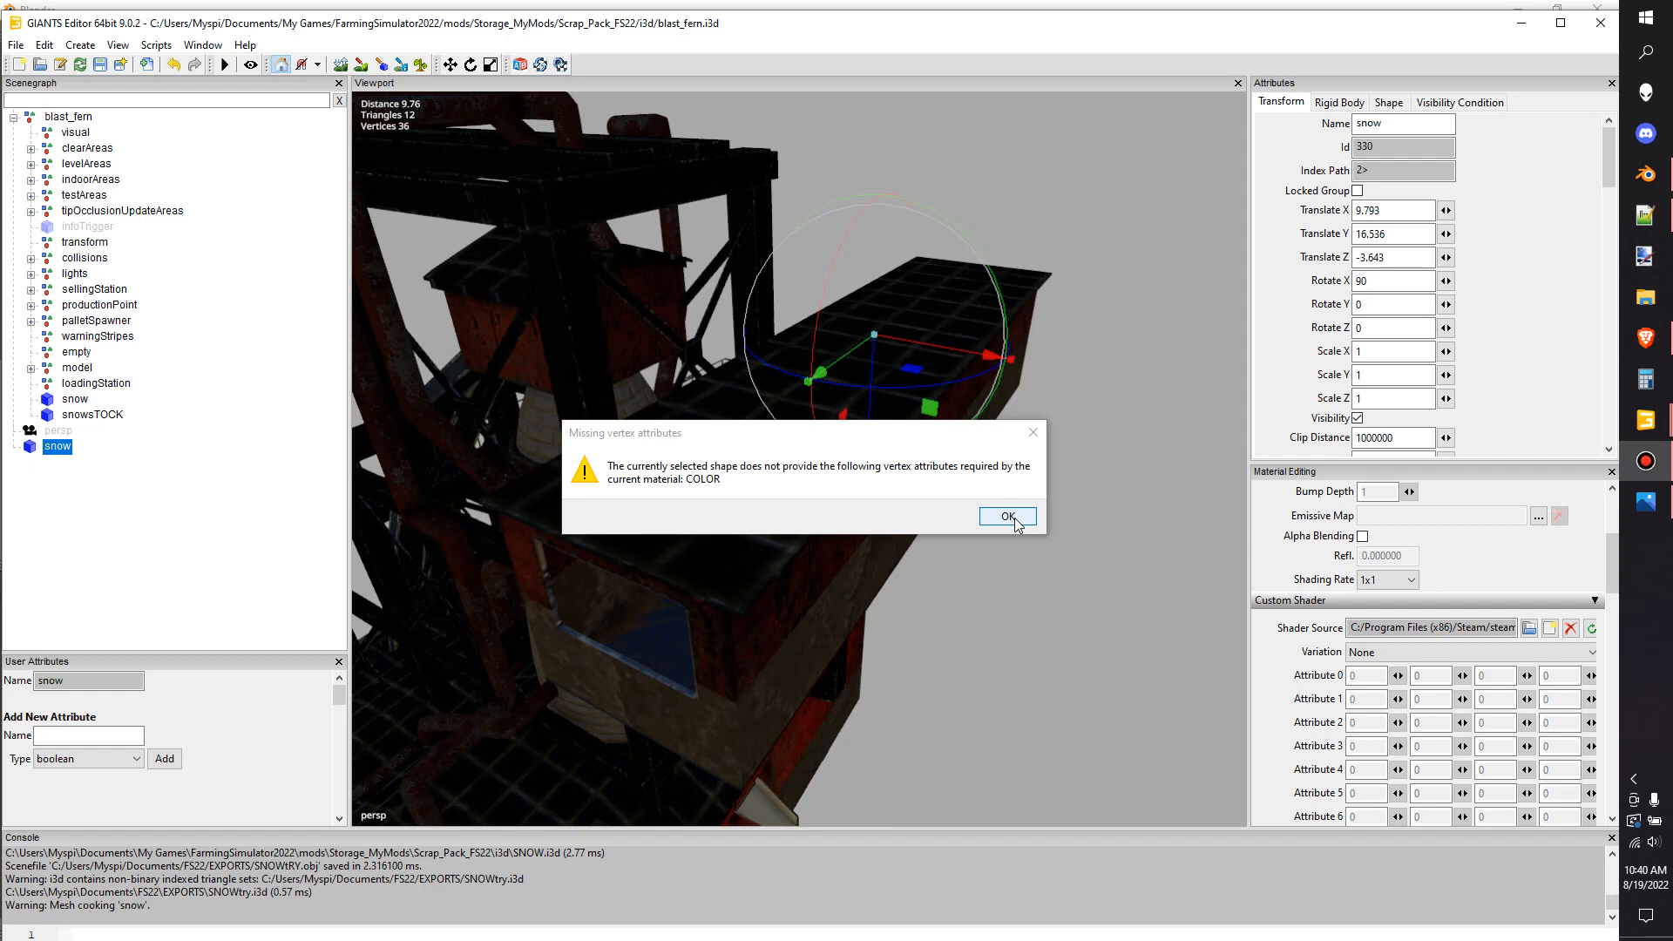
Dismiss the vertex attribute warning and vertex-paint the small slab solid red
click(1006, 516)
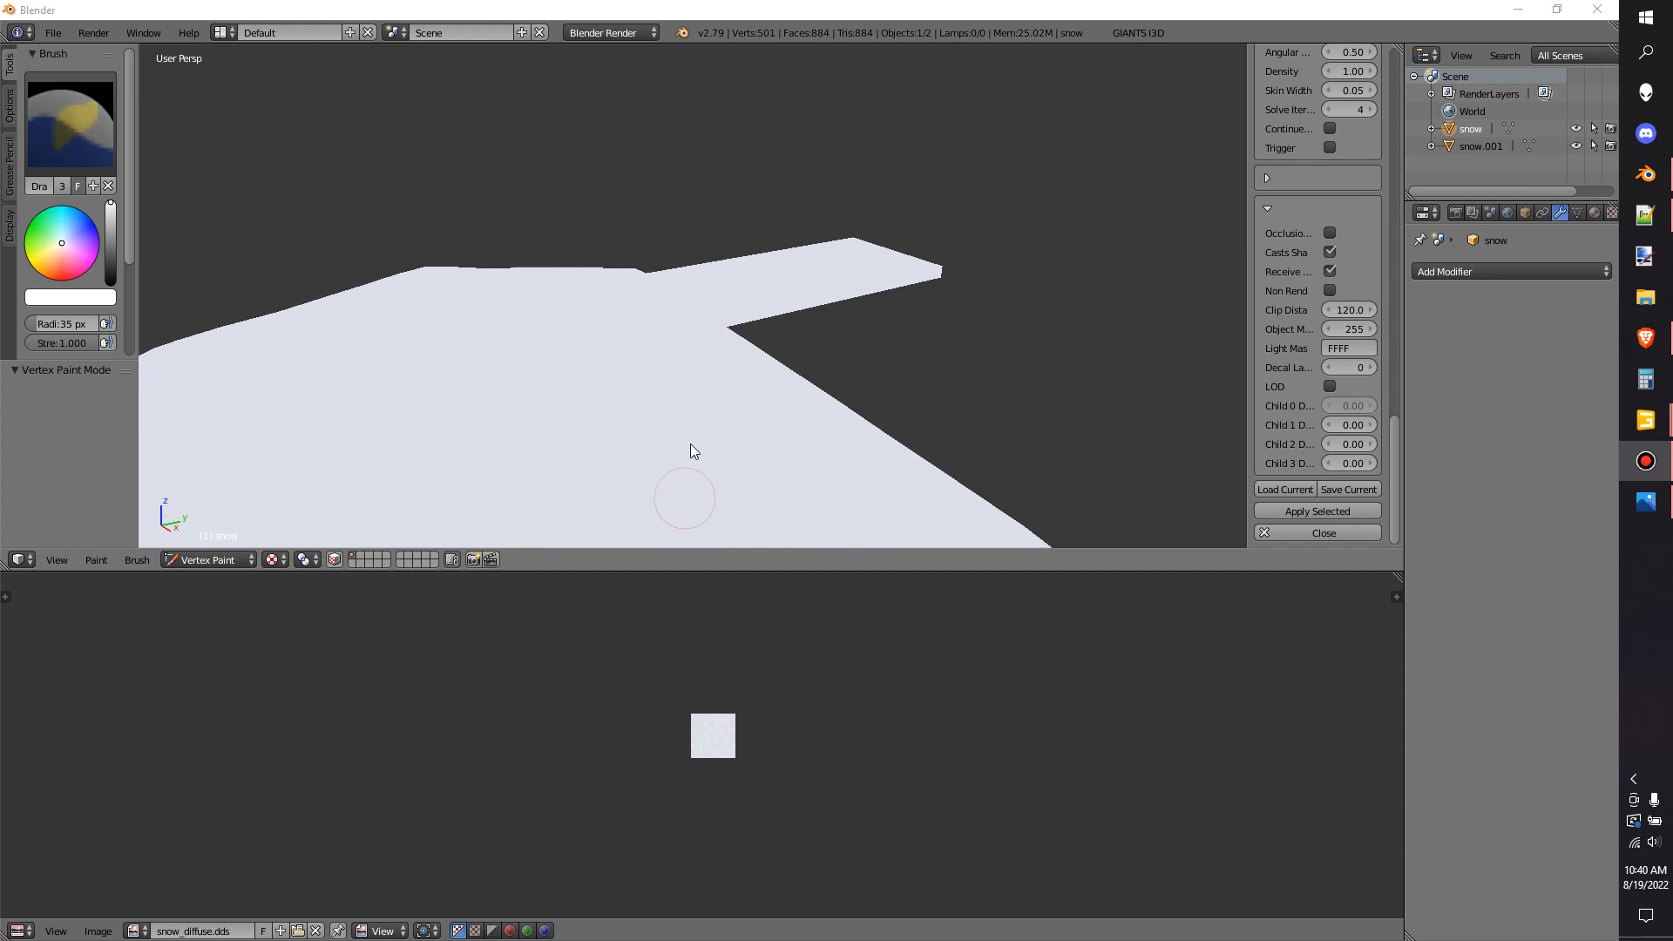
mouse_move(715, 269)
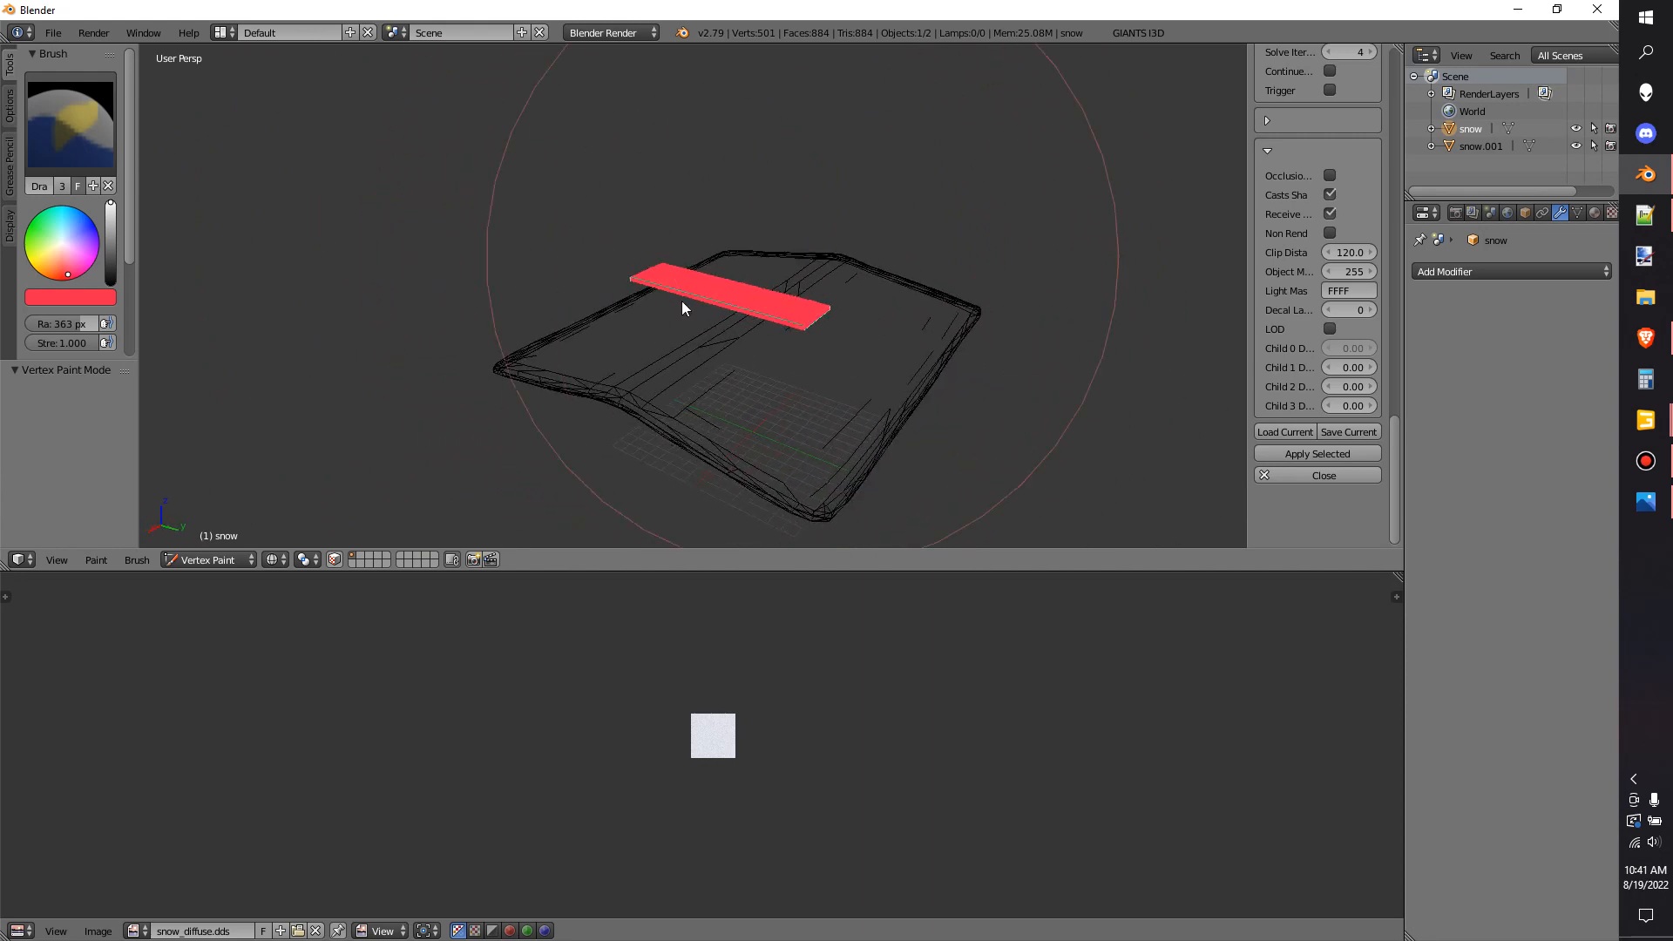
drag(683, 311, 481, 384)
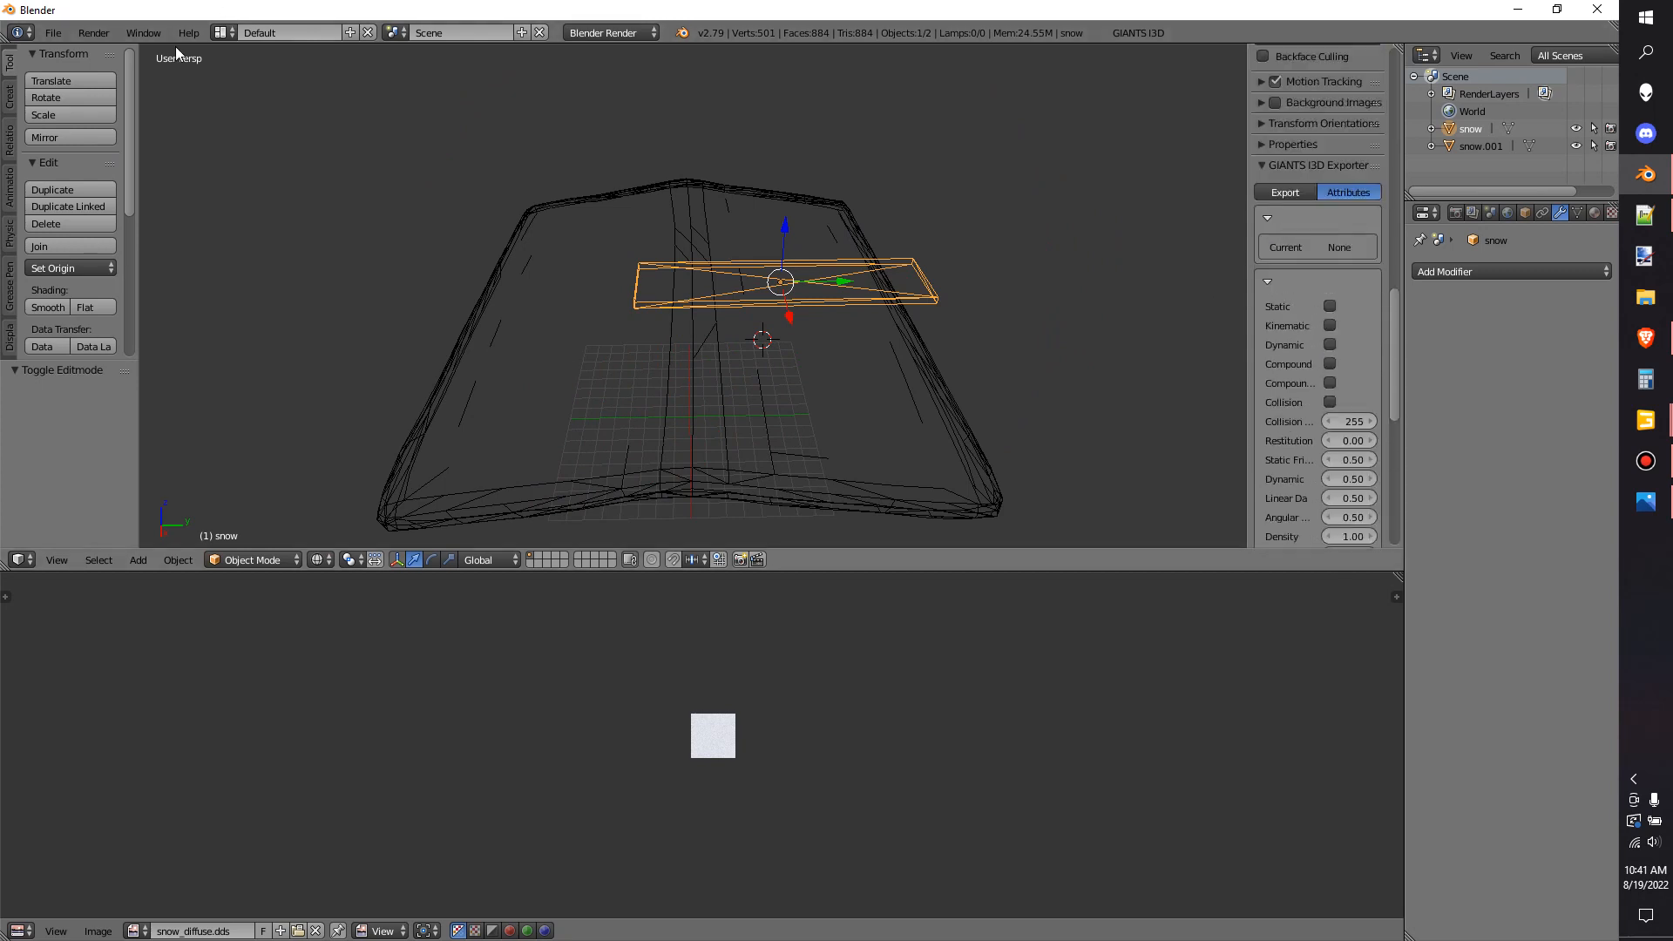
click(1285, 98)
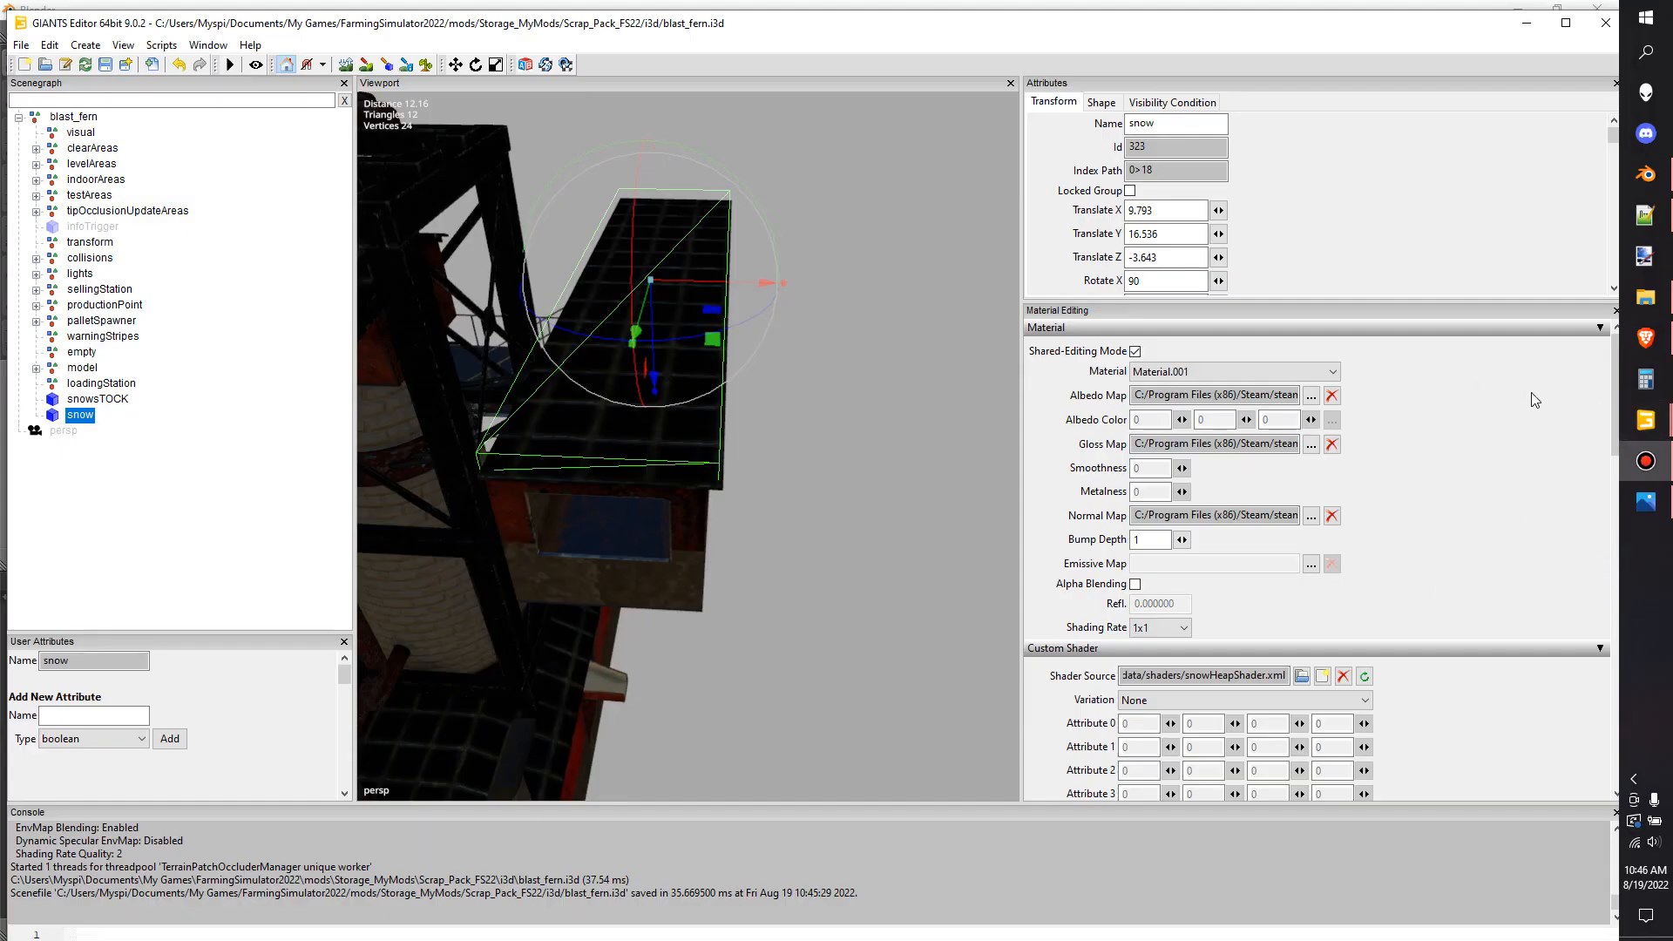
Set the snow node's Weather Required Mask (Hex) to 400 under Visibility Condition
click(1100, 101)
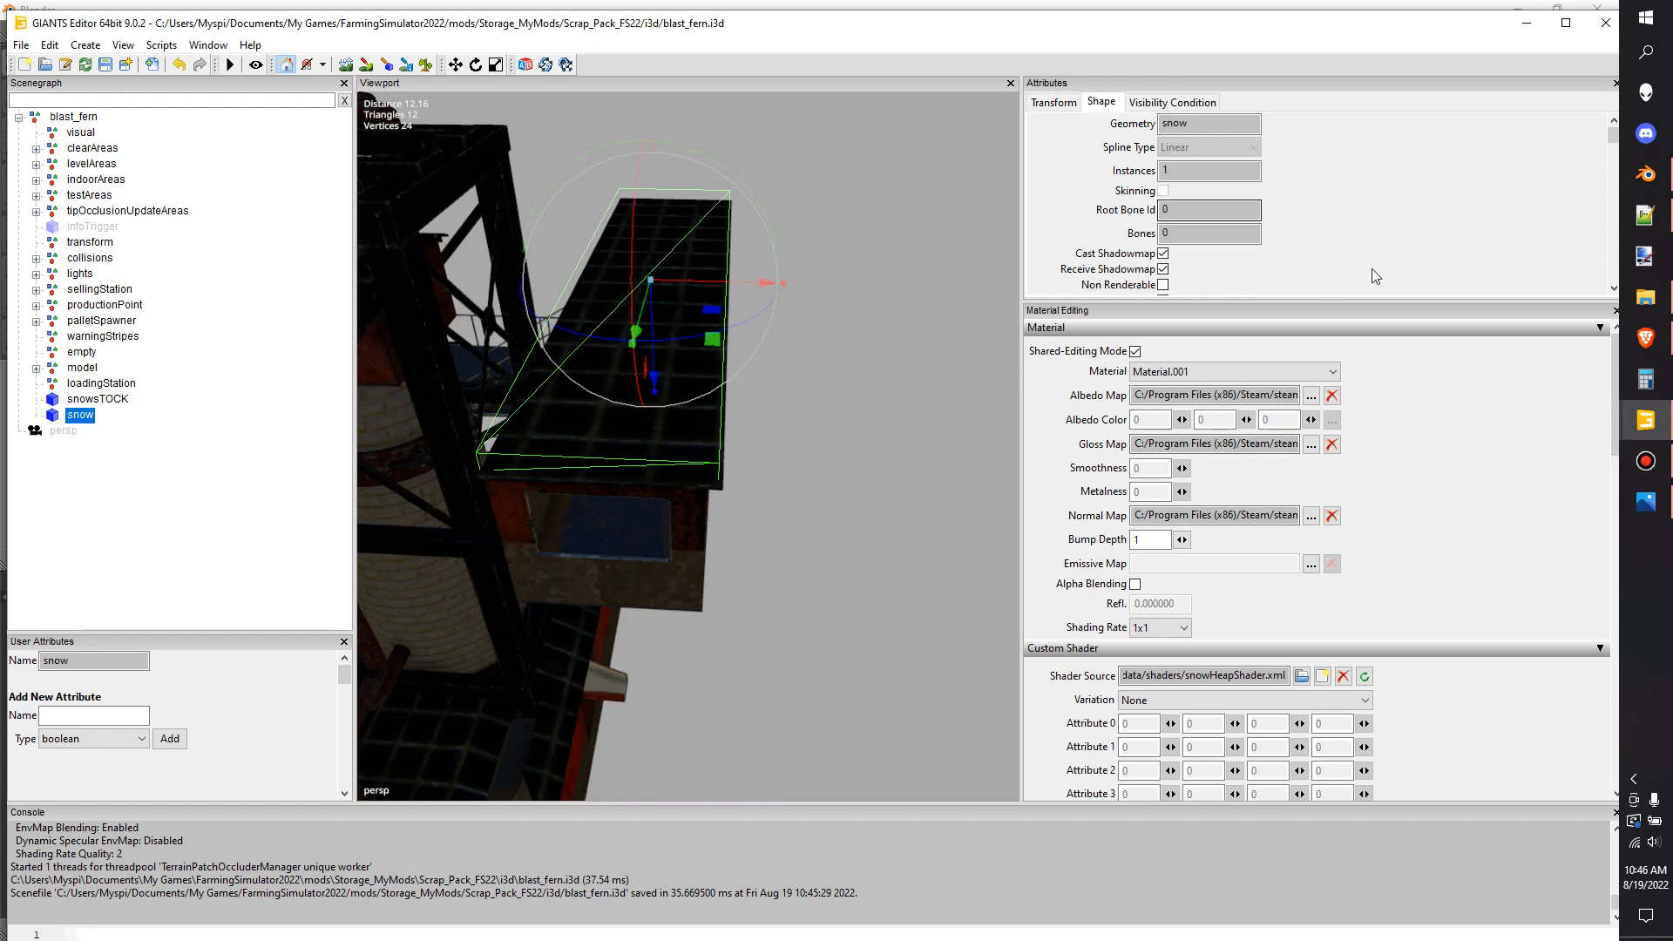
mouse_move(1382, 349)
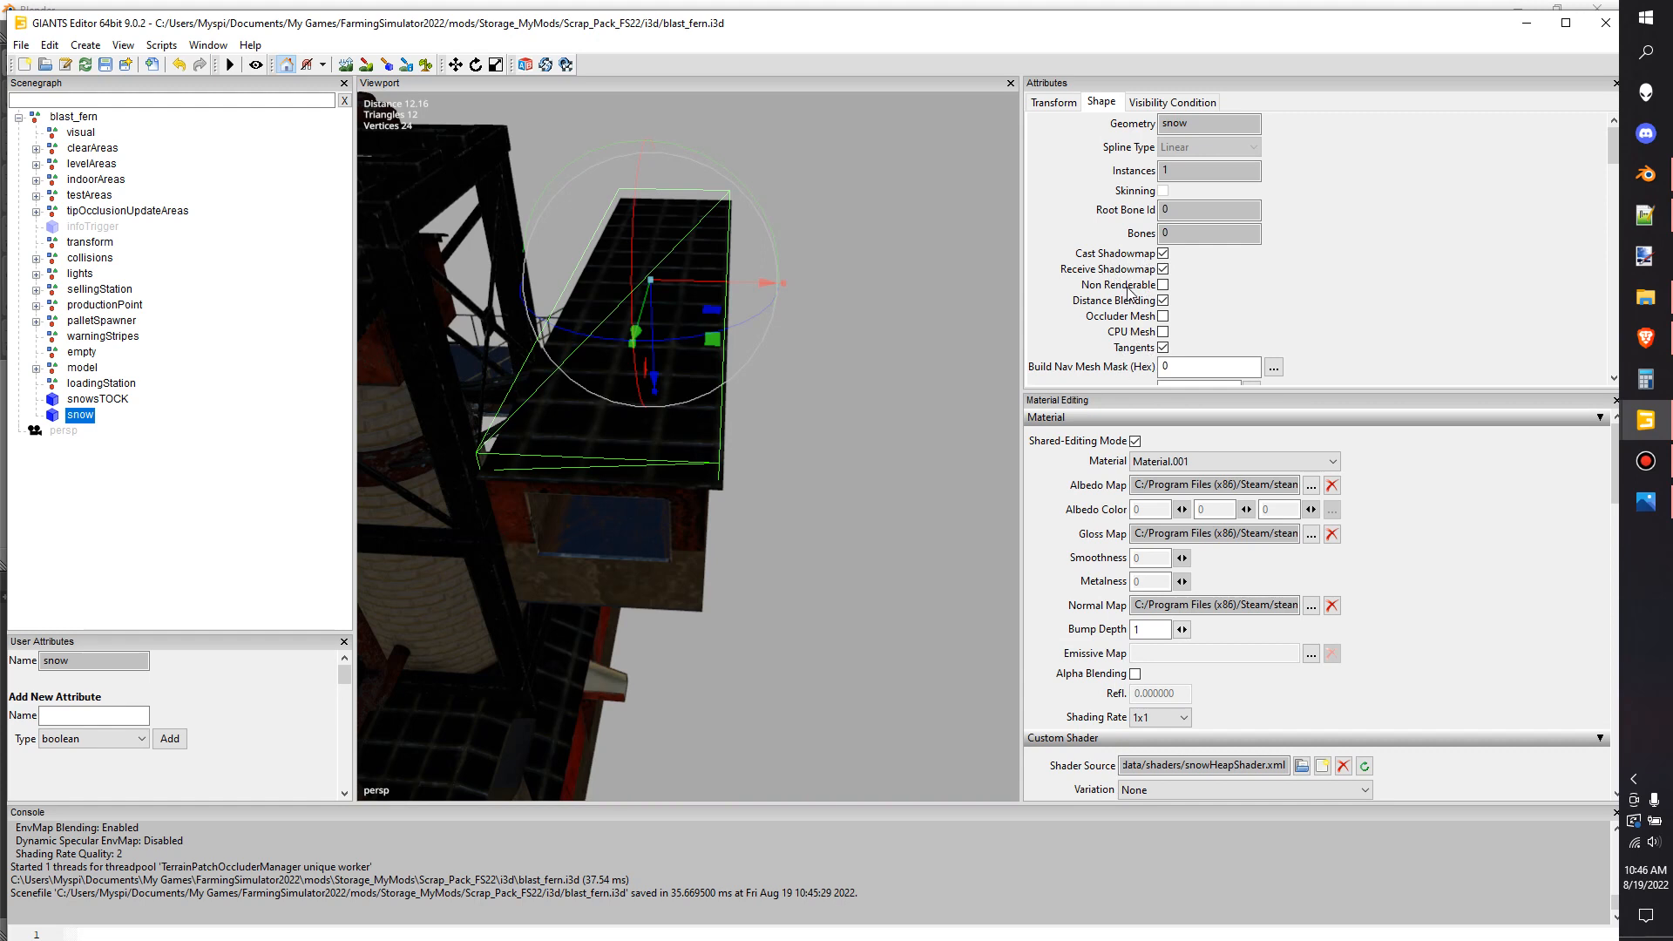
click(1172, 101)
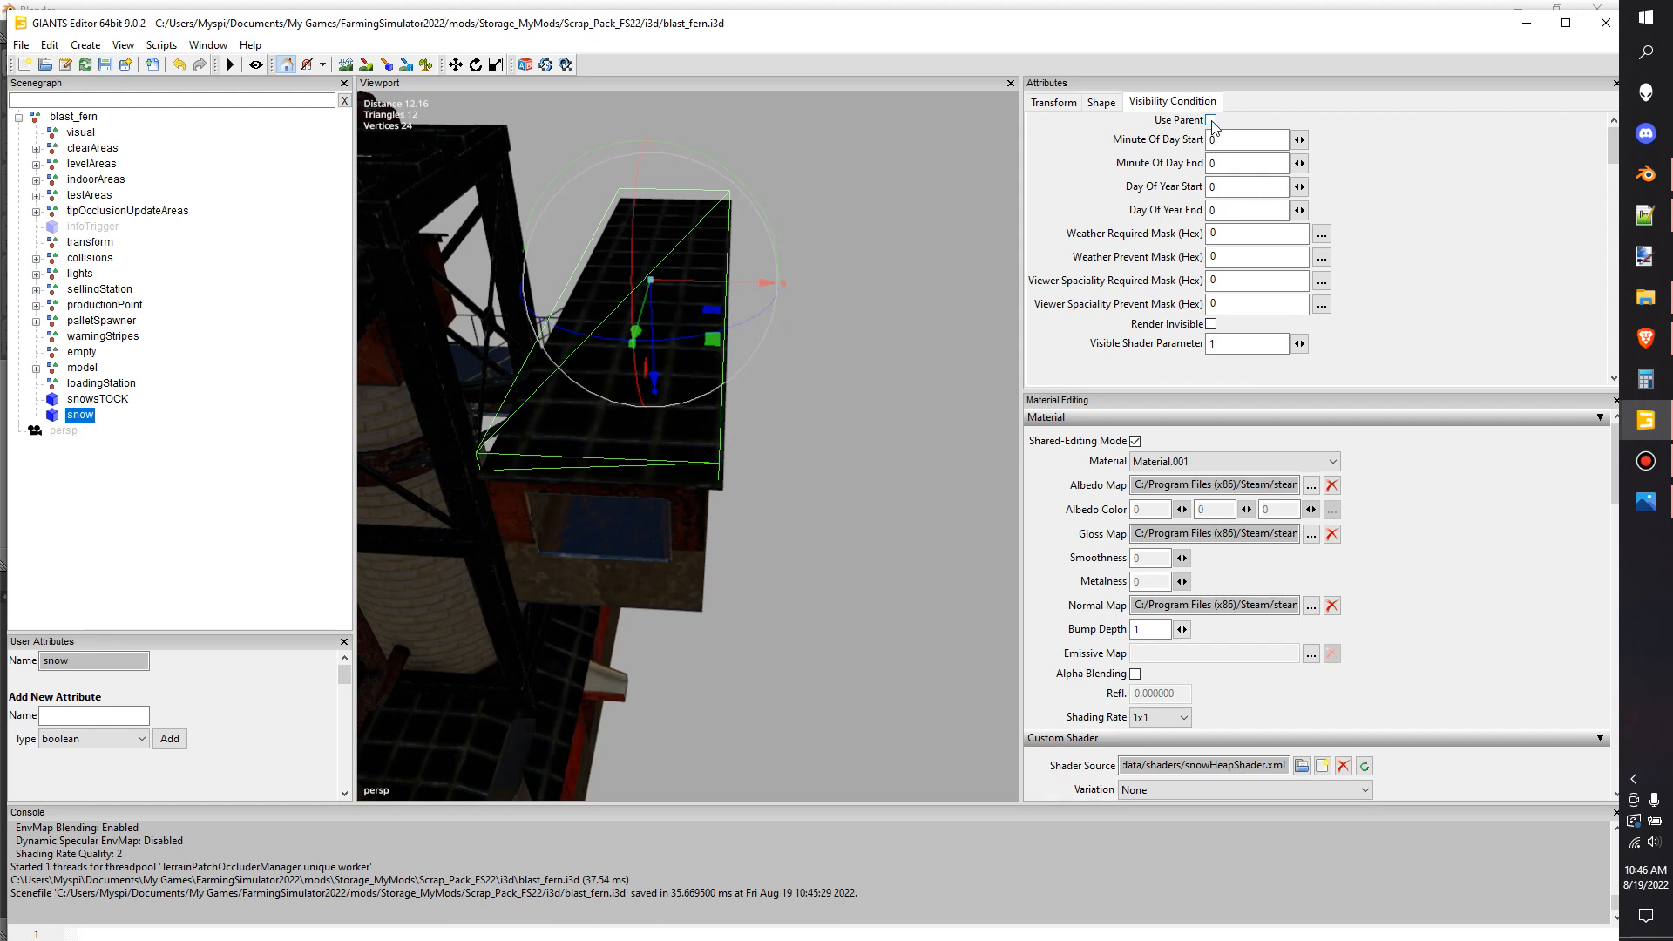
click(1212, 120)
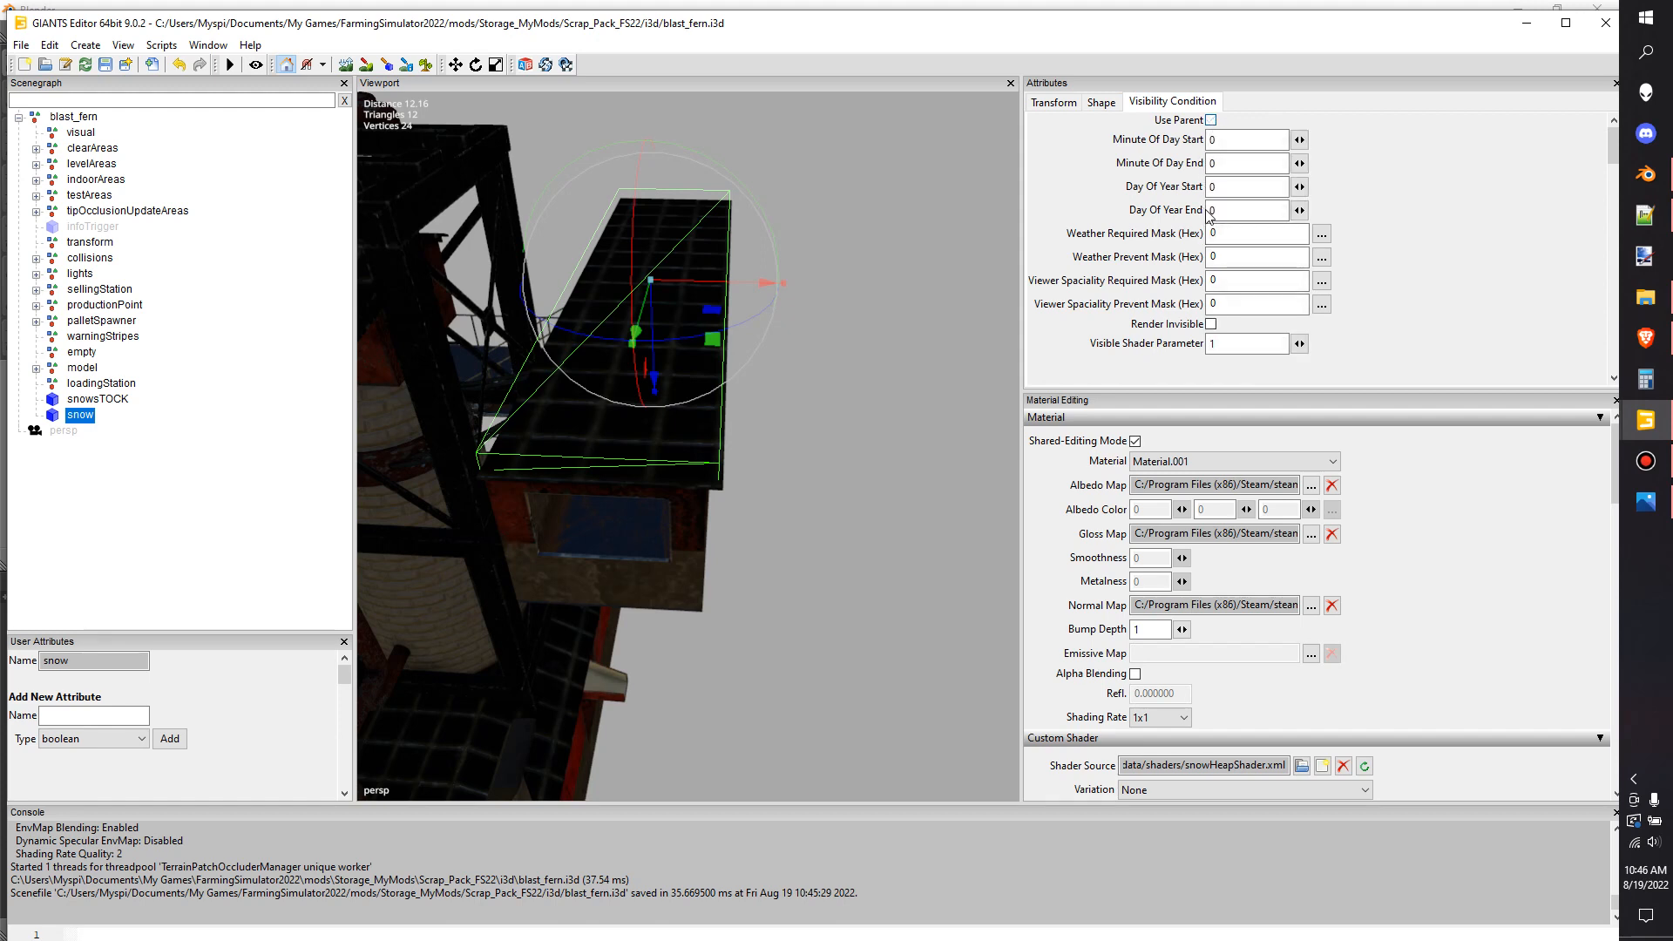
text(400)
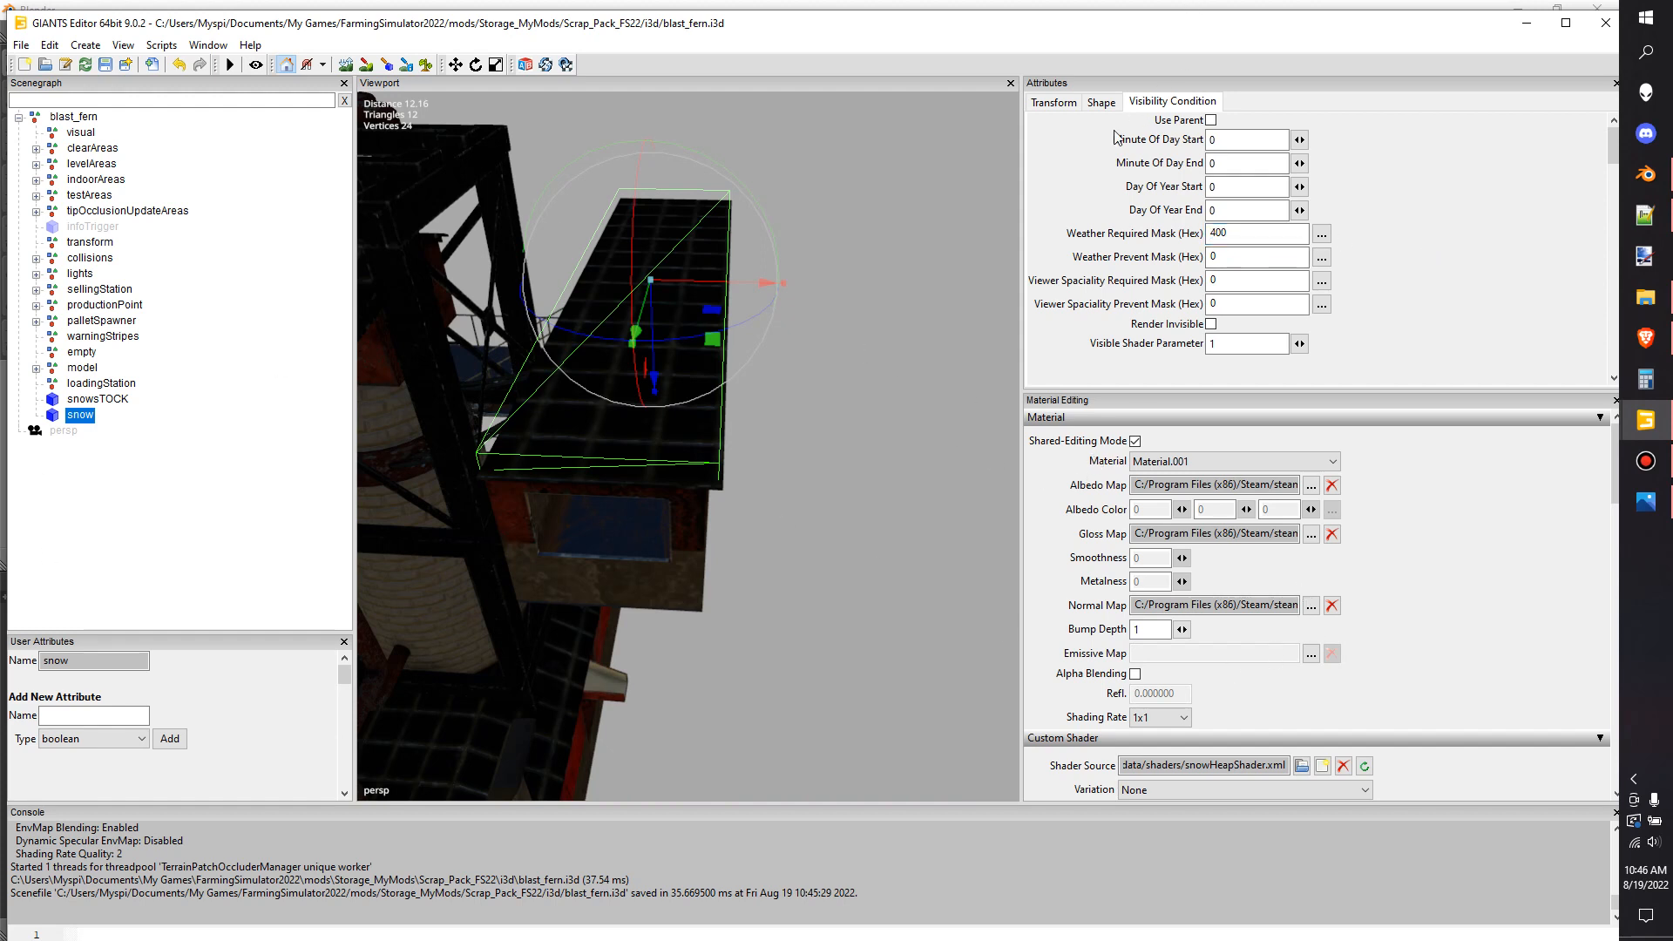
click(97, 397)
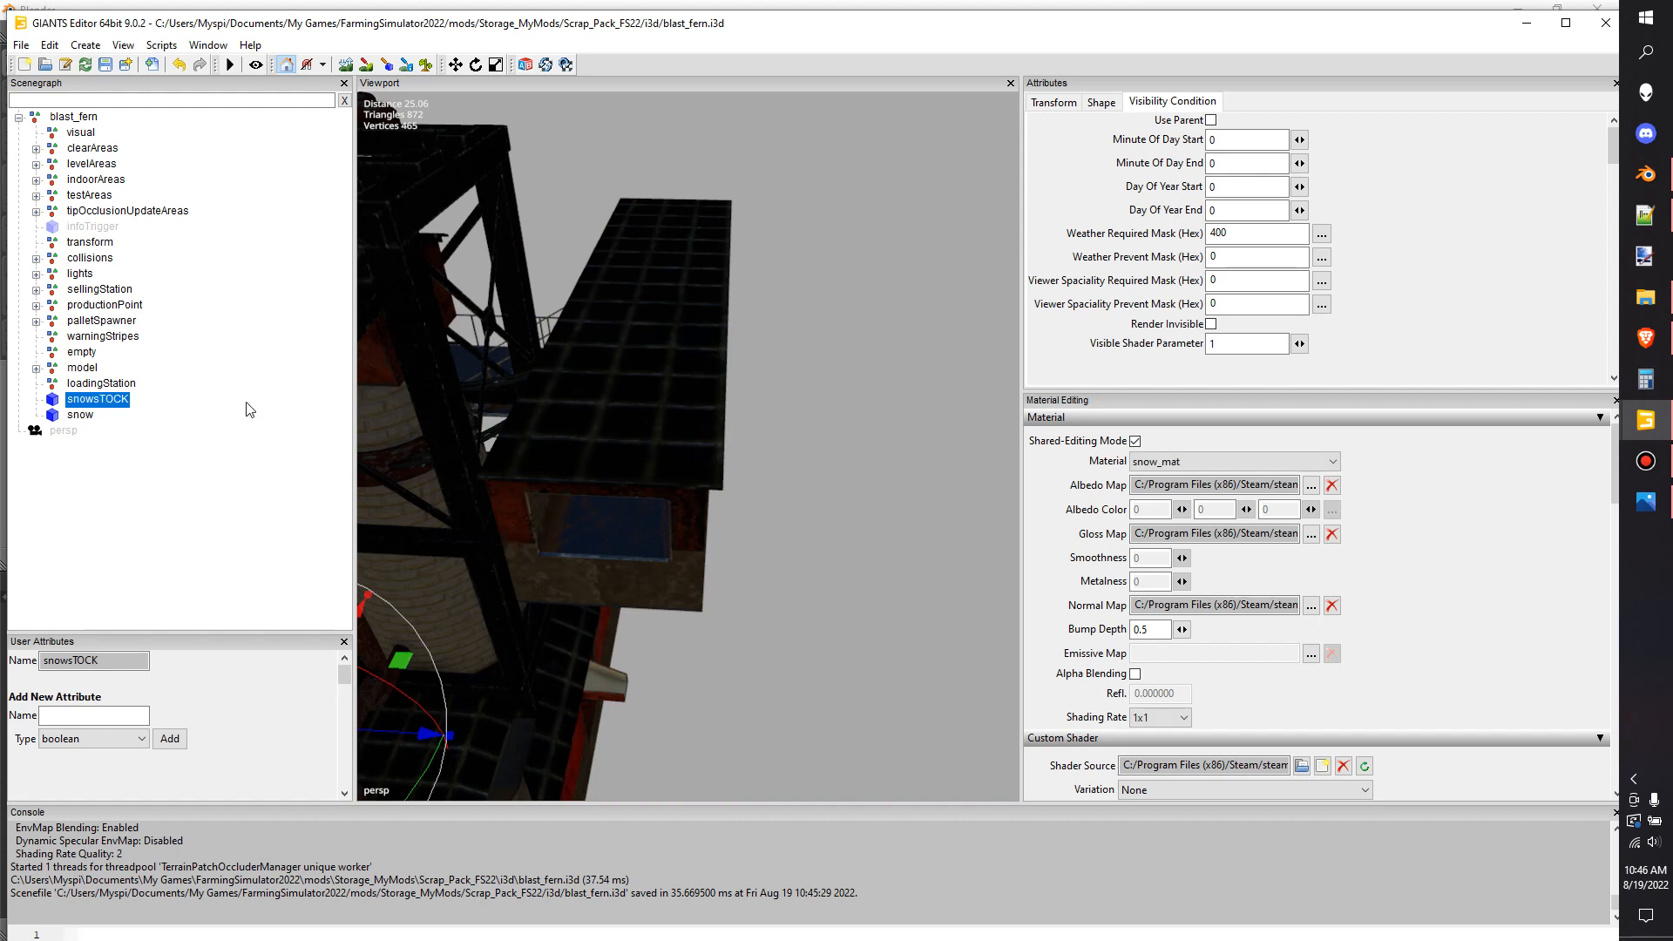
click(1100, 102)
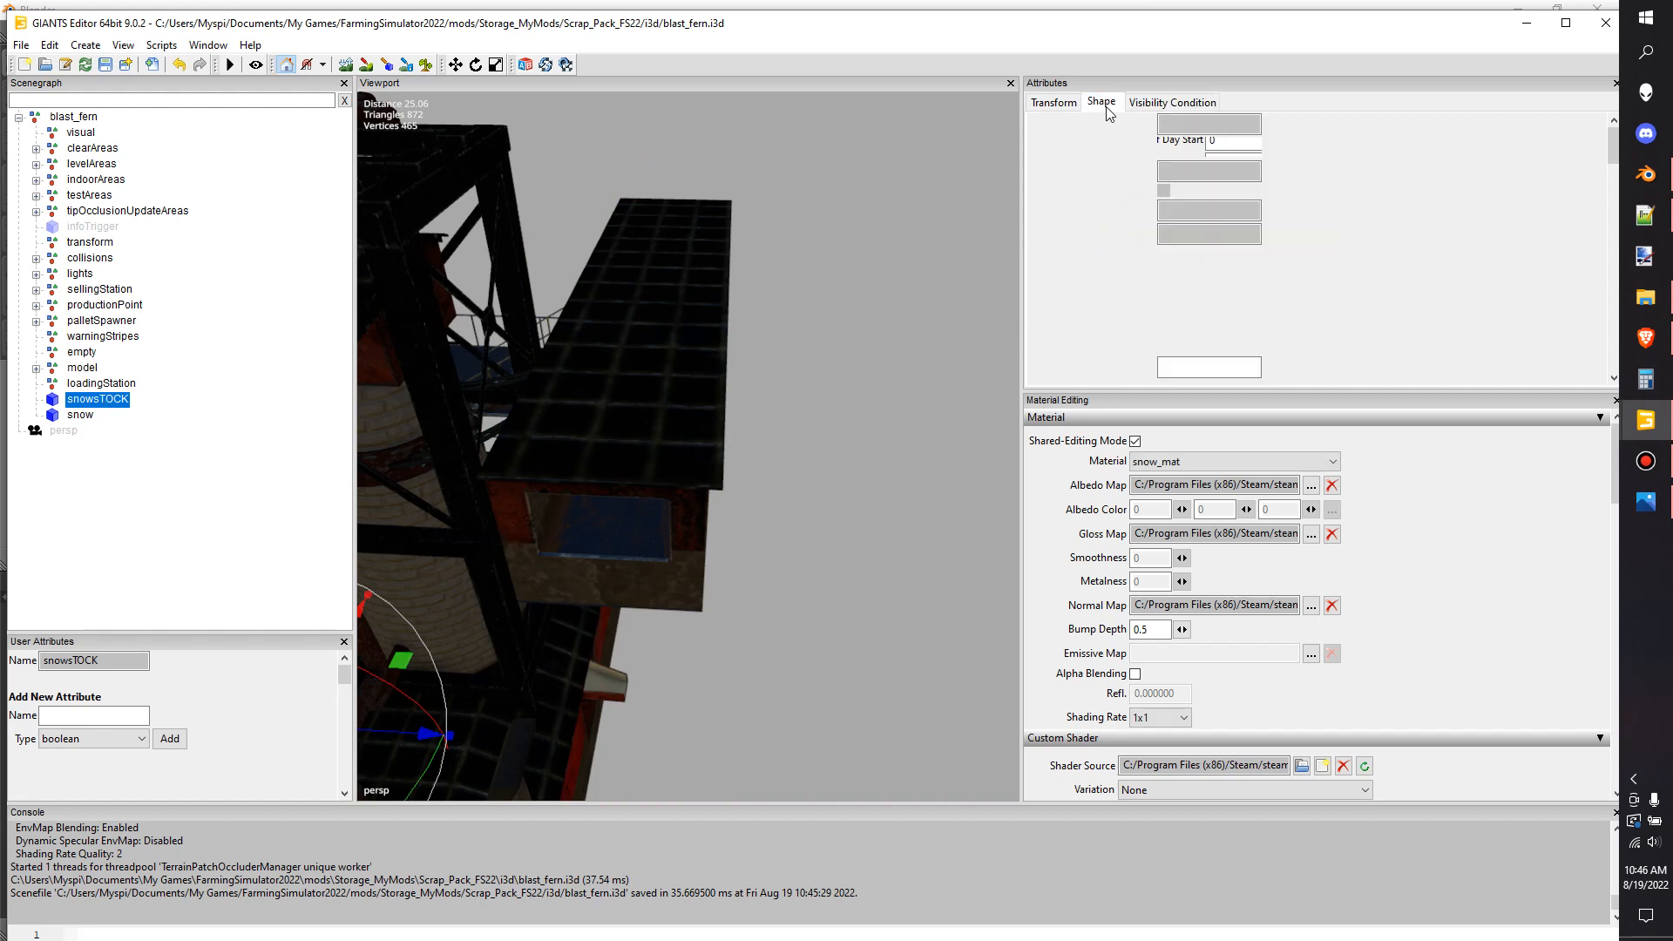
click(1100, 101)
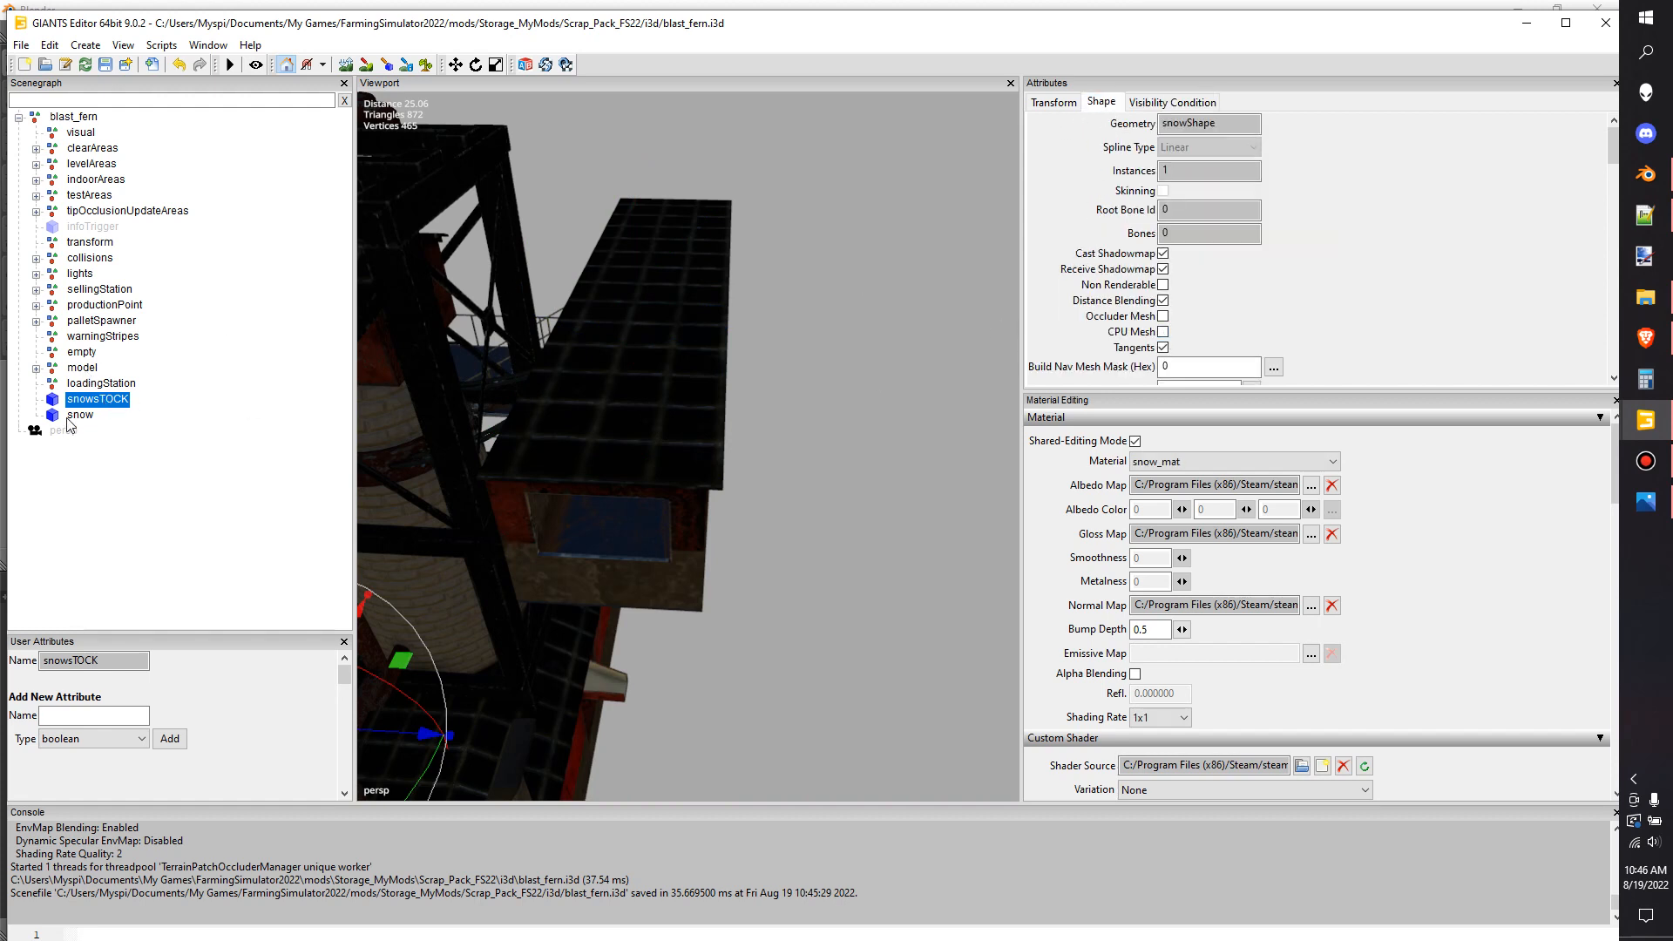
click(82, 414)
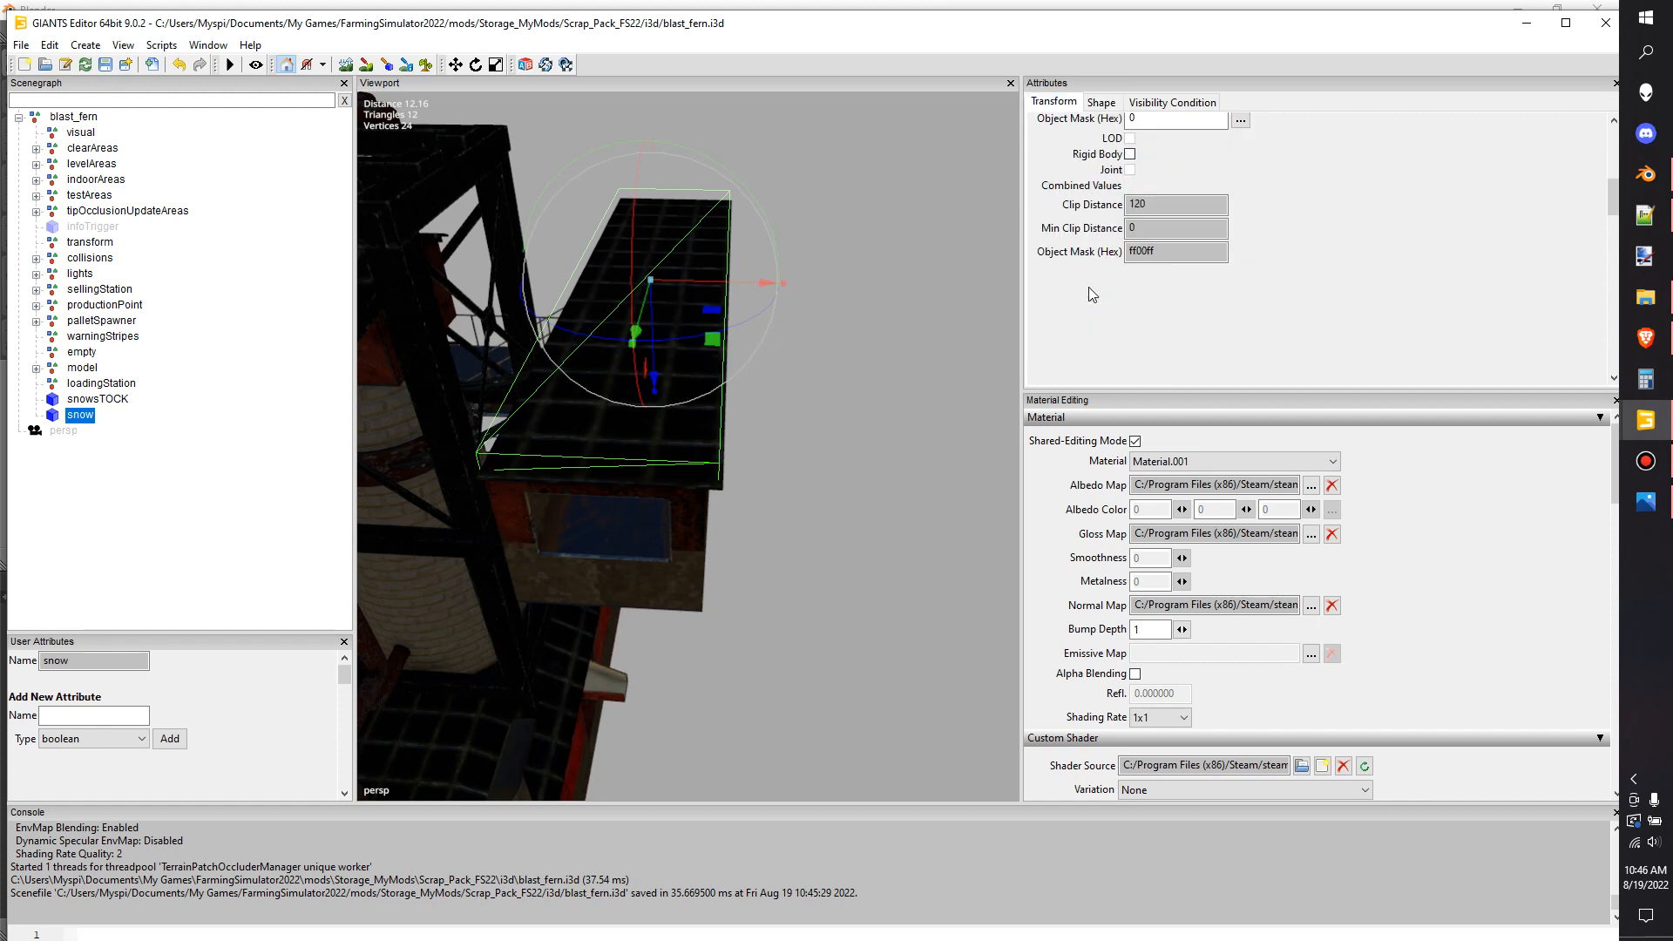
scroll(up, 3)
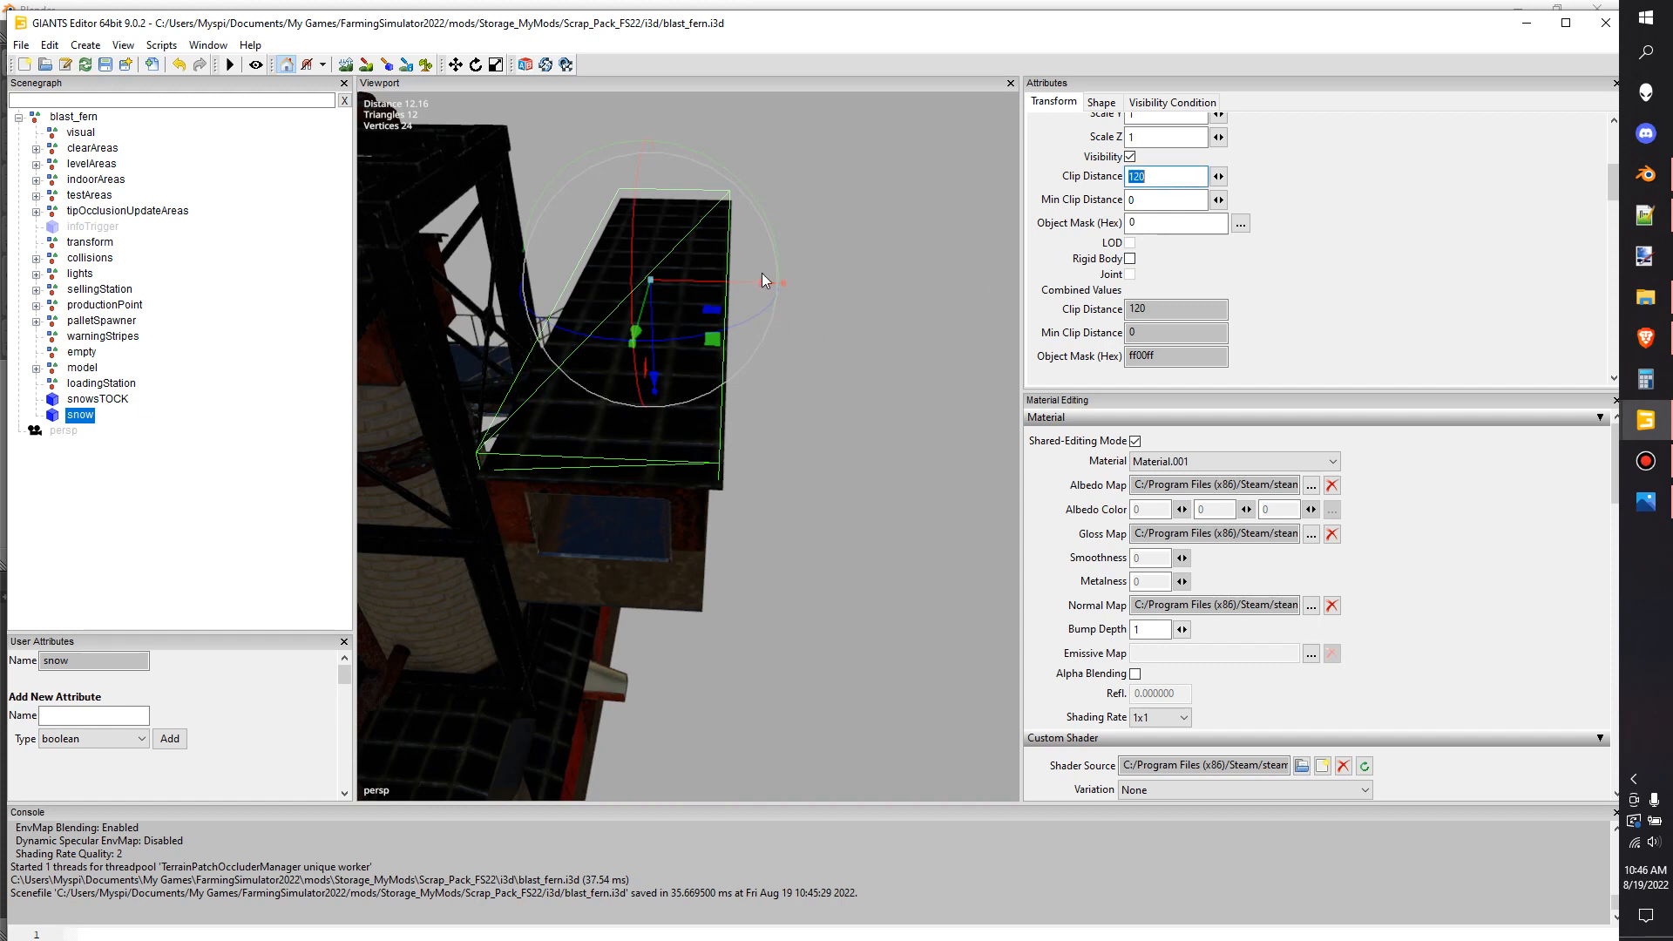
click(97, 398)
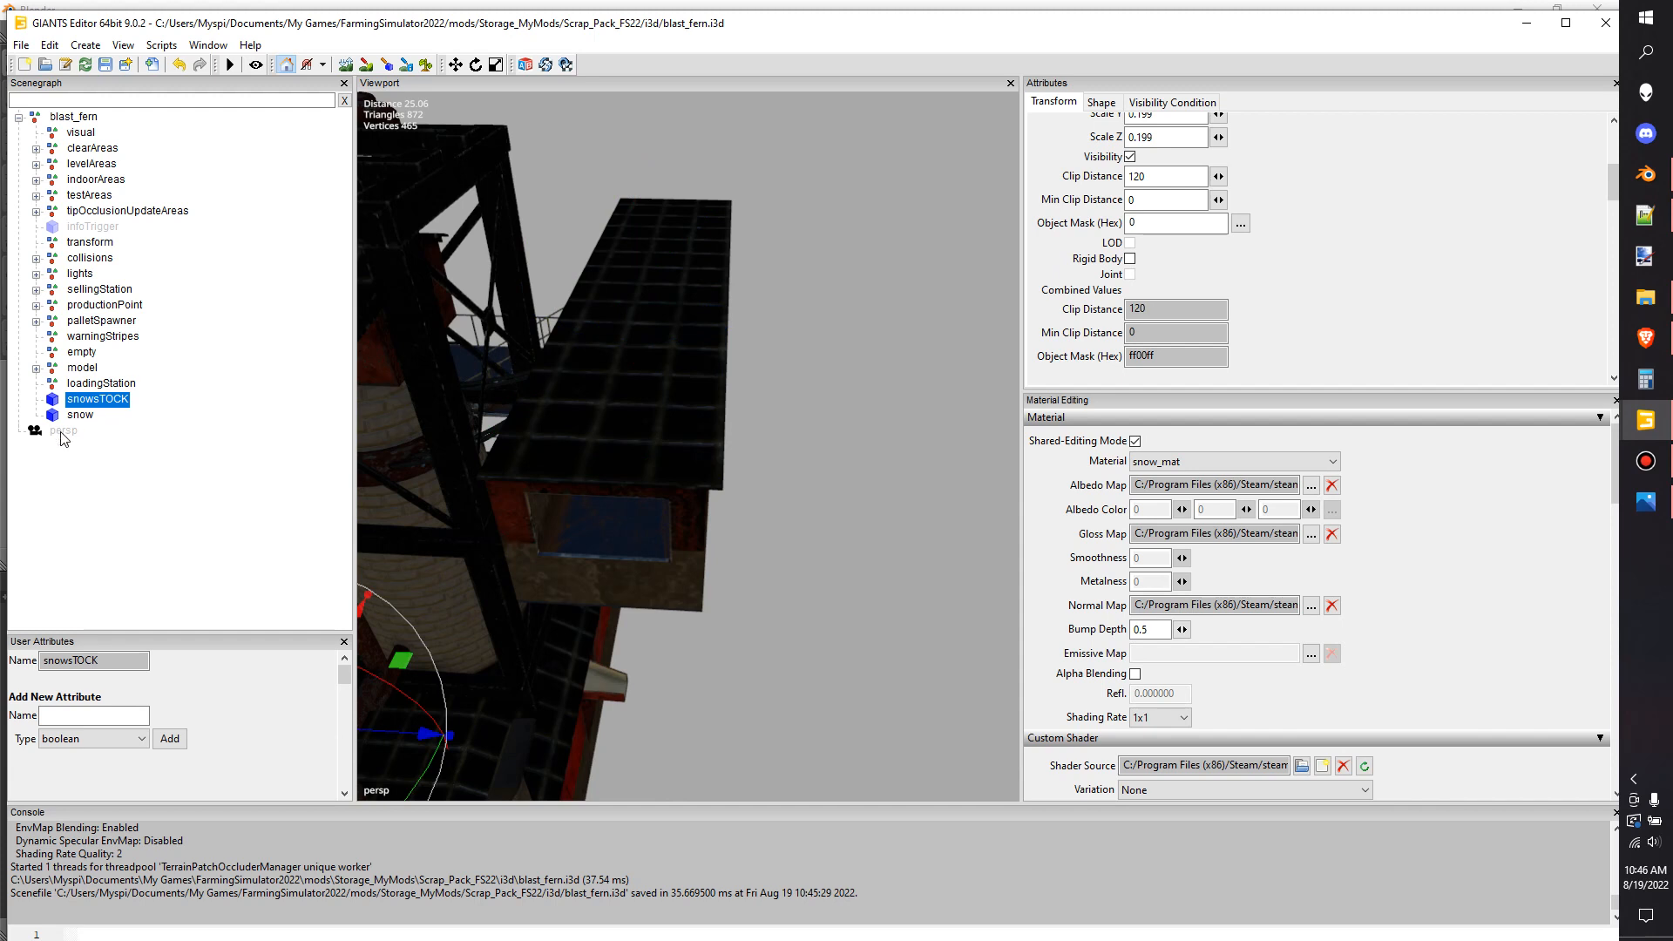
click(80, 414)
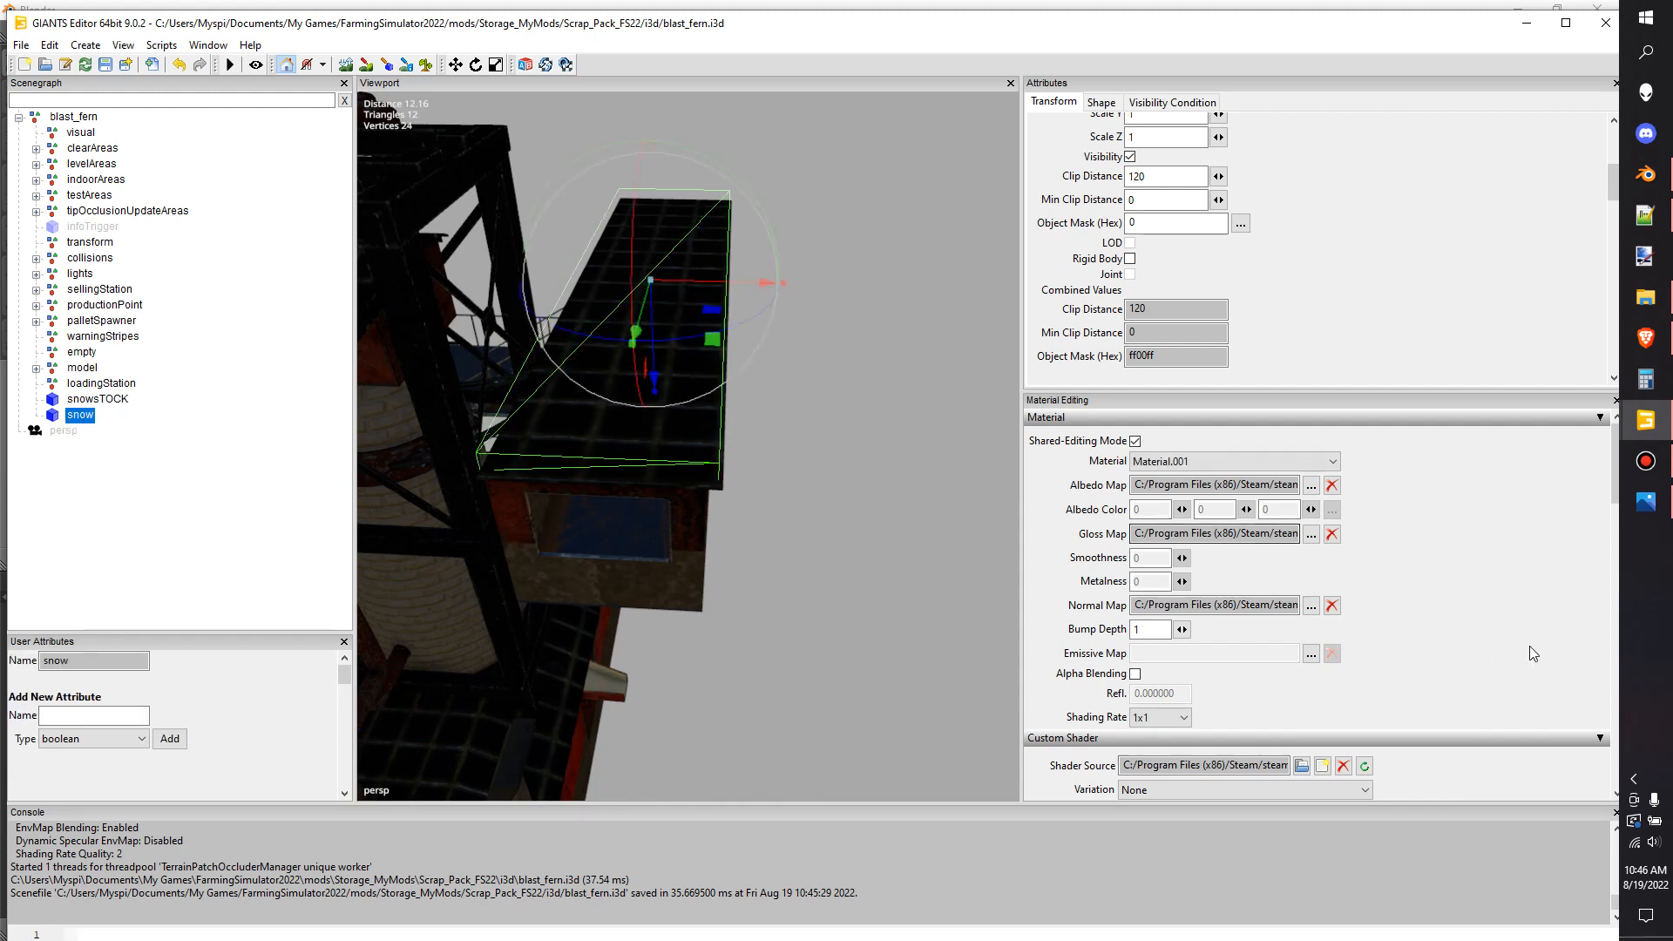
scroll(down, 3)
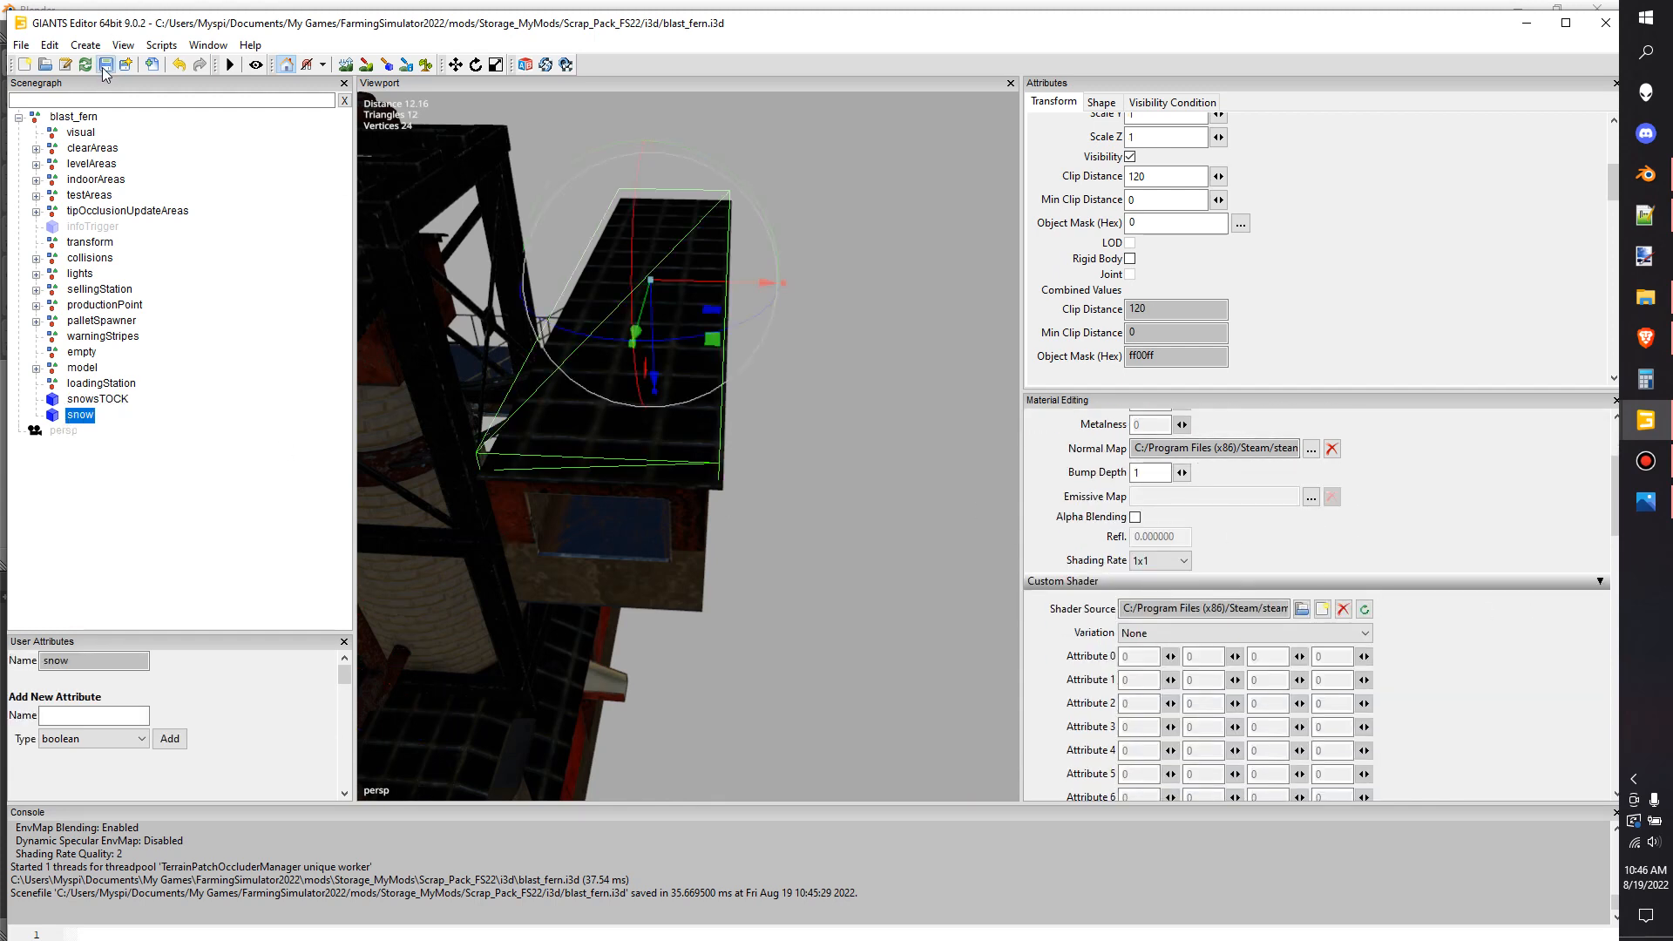
click(105, 65)
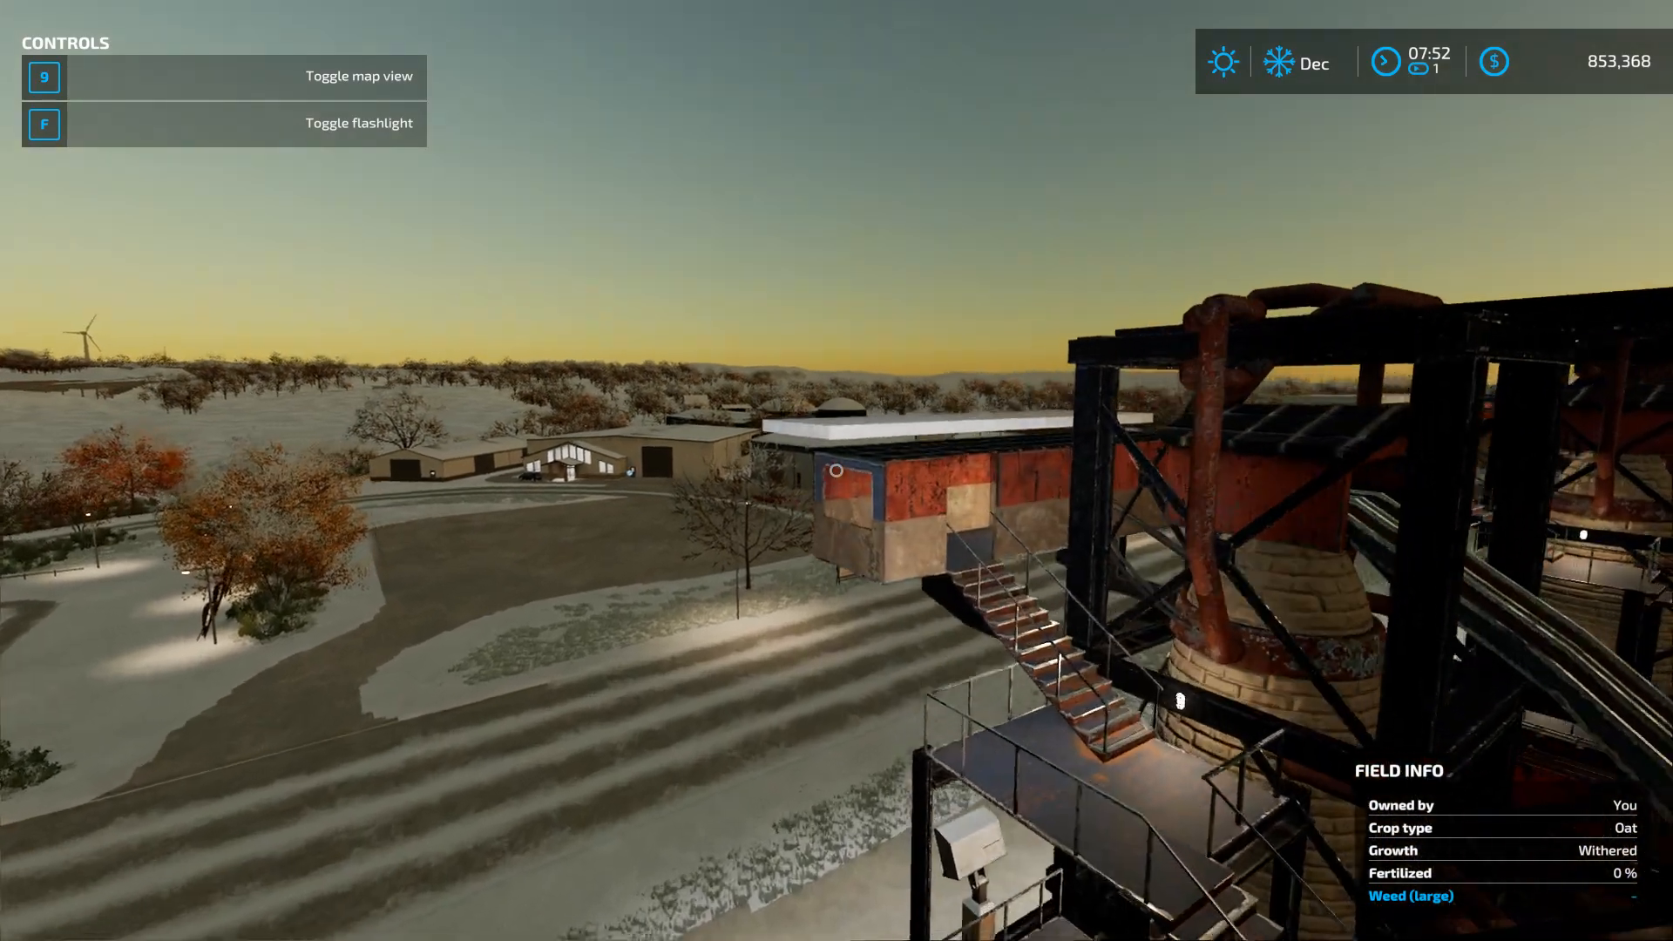
mouse_move(836, 471)
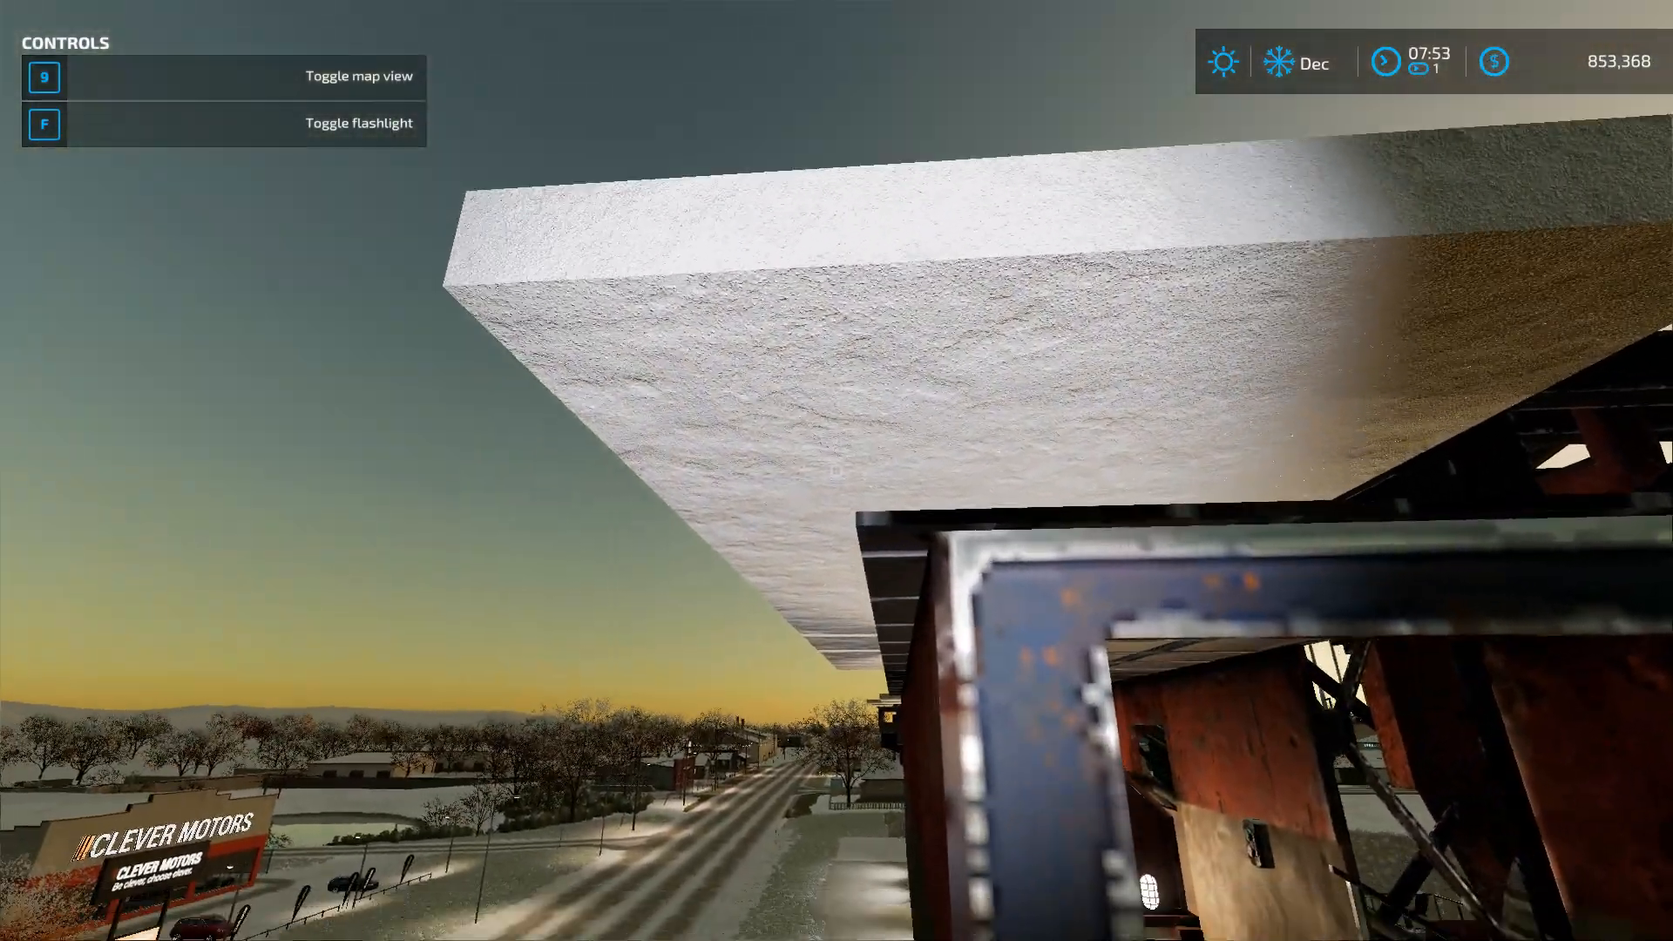
mouse_move(837, 469)
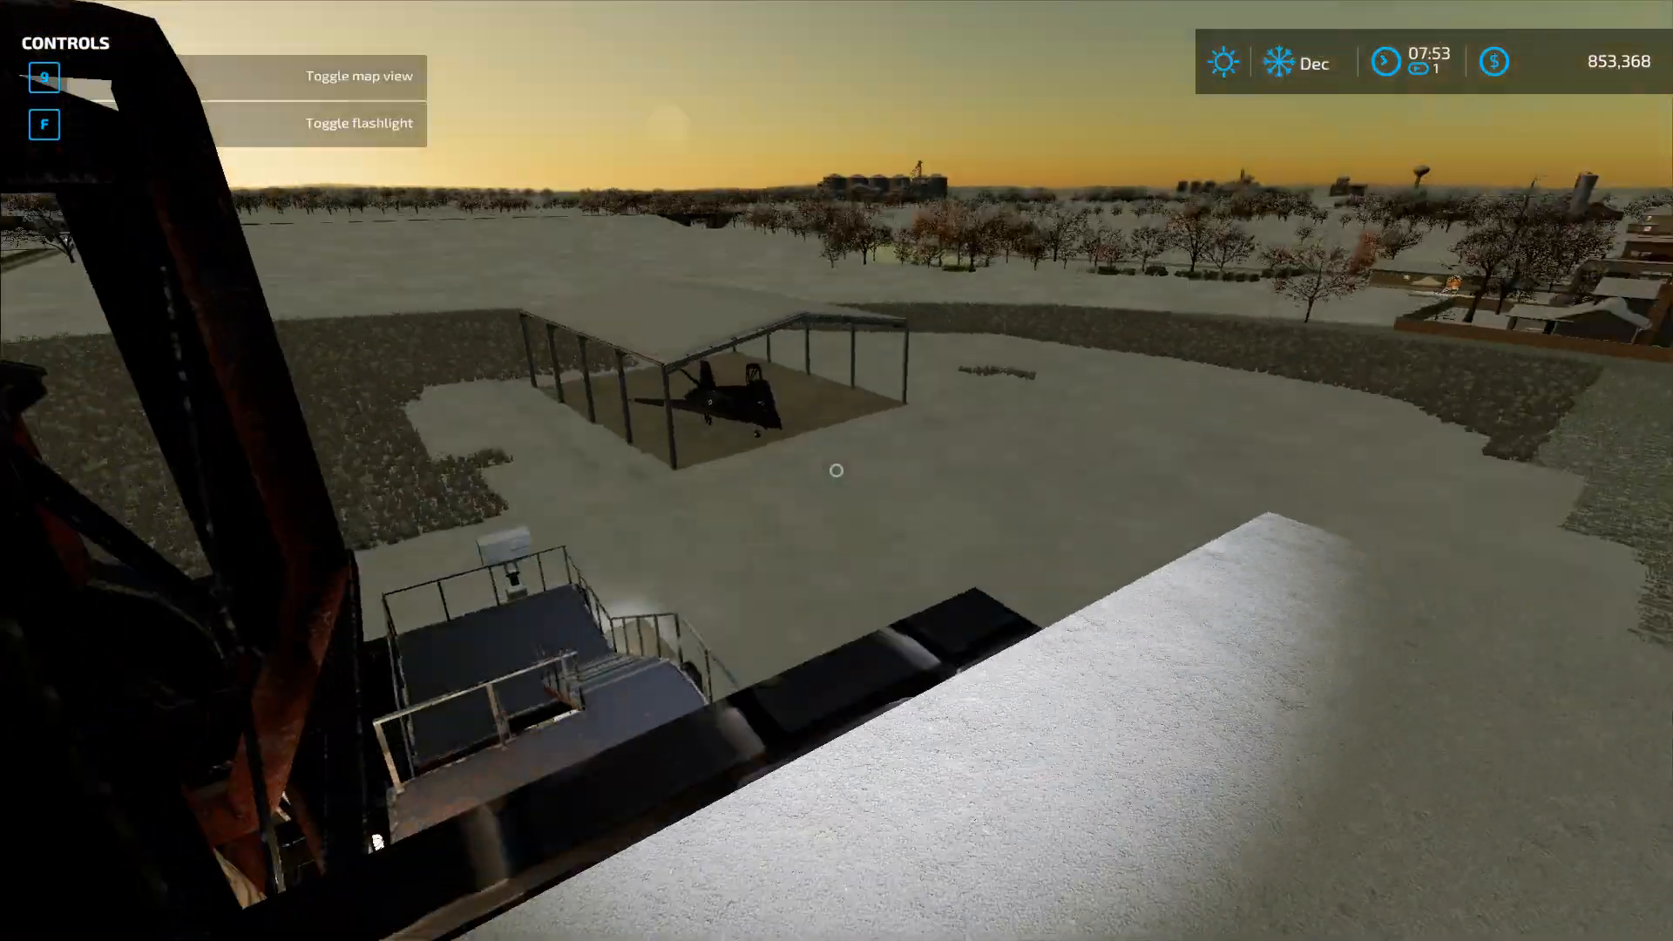
mouse_move(837, 471)
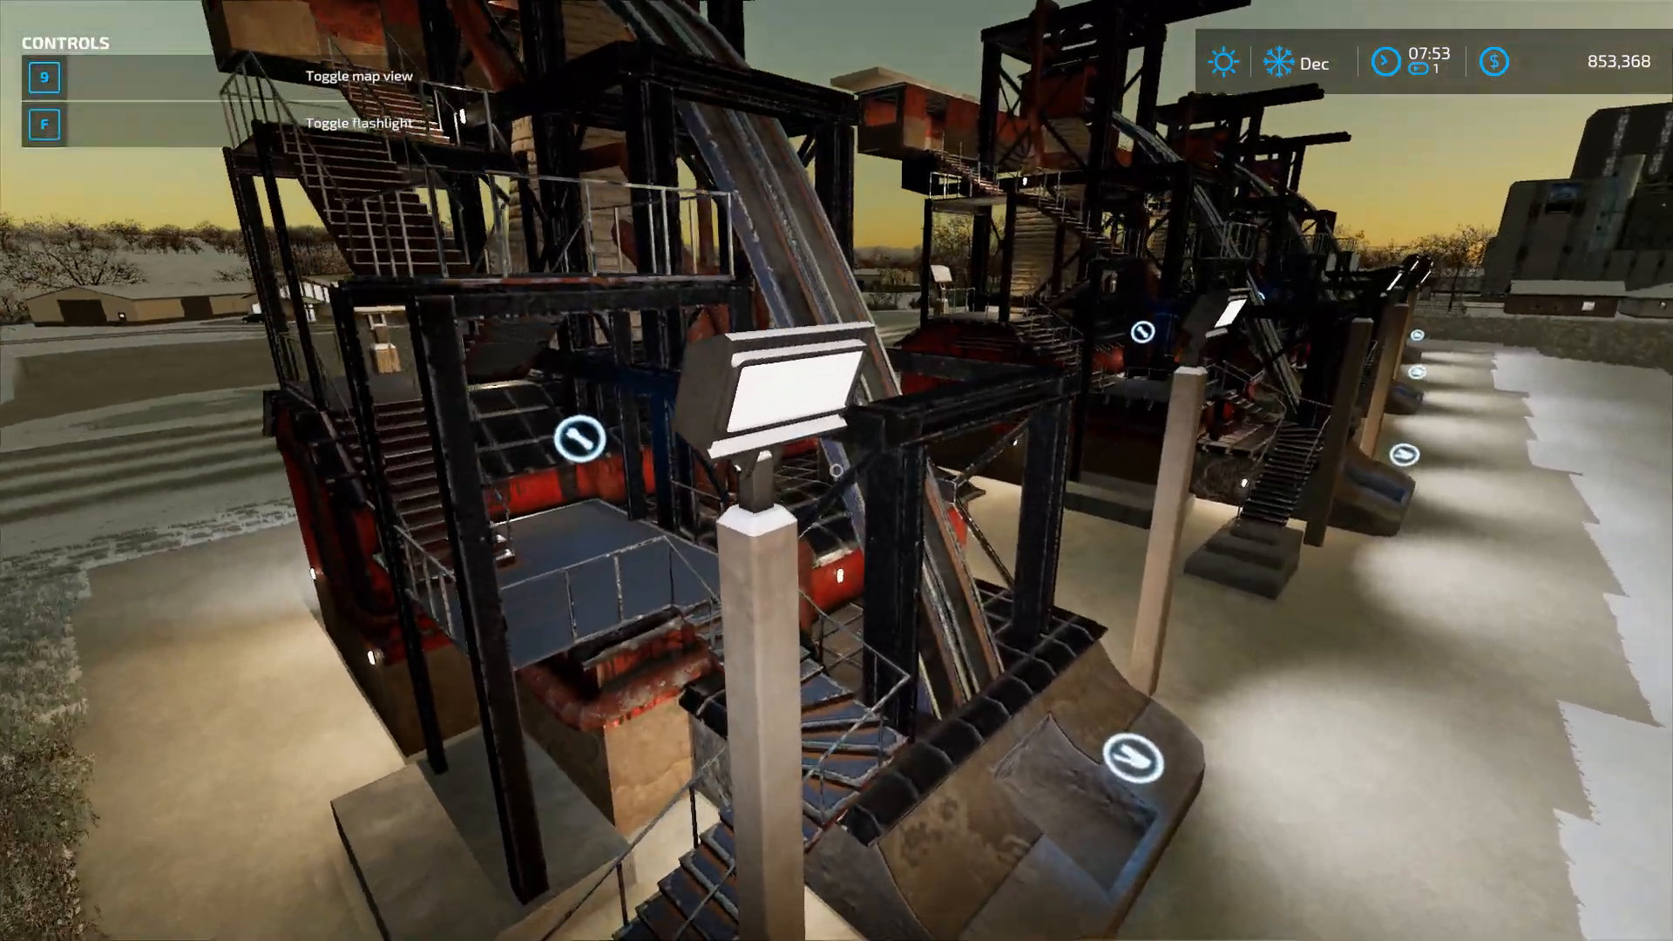
mouse_move(836, 470)
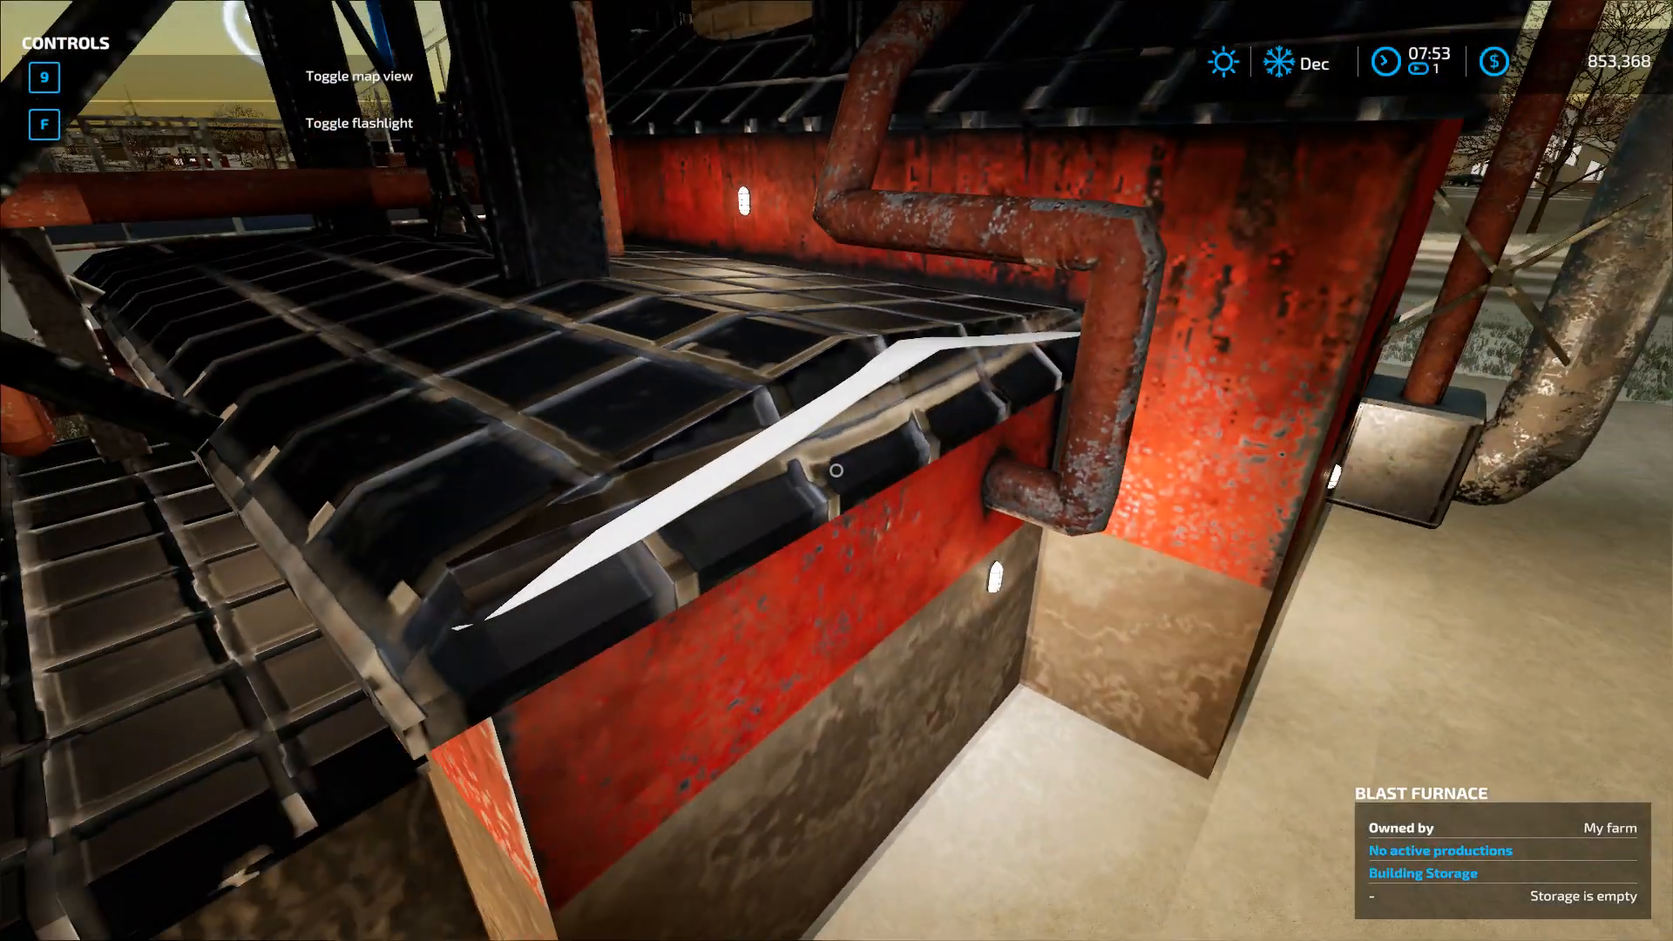
mouse_move(837, 471)
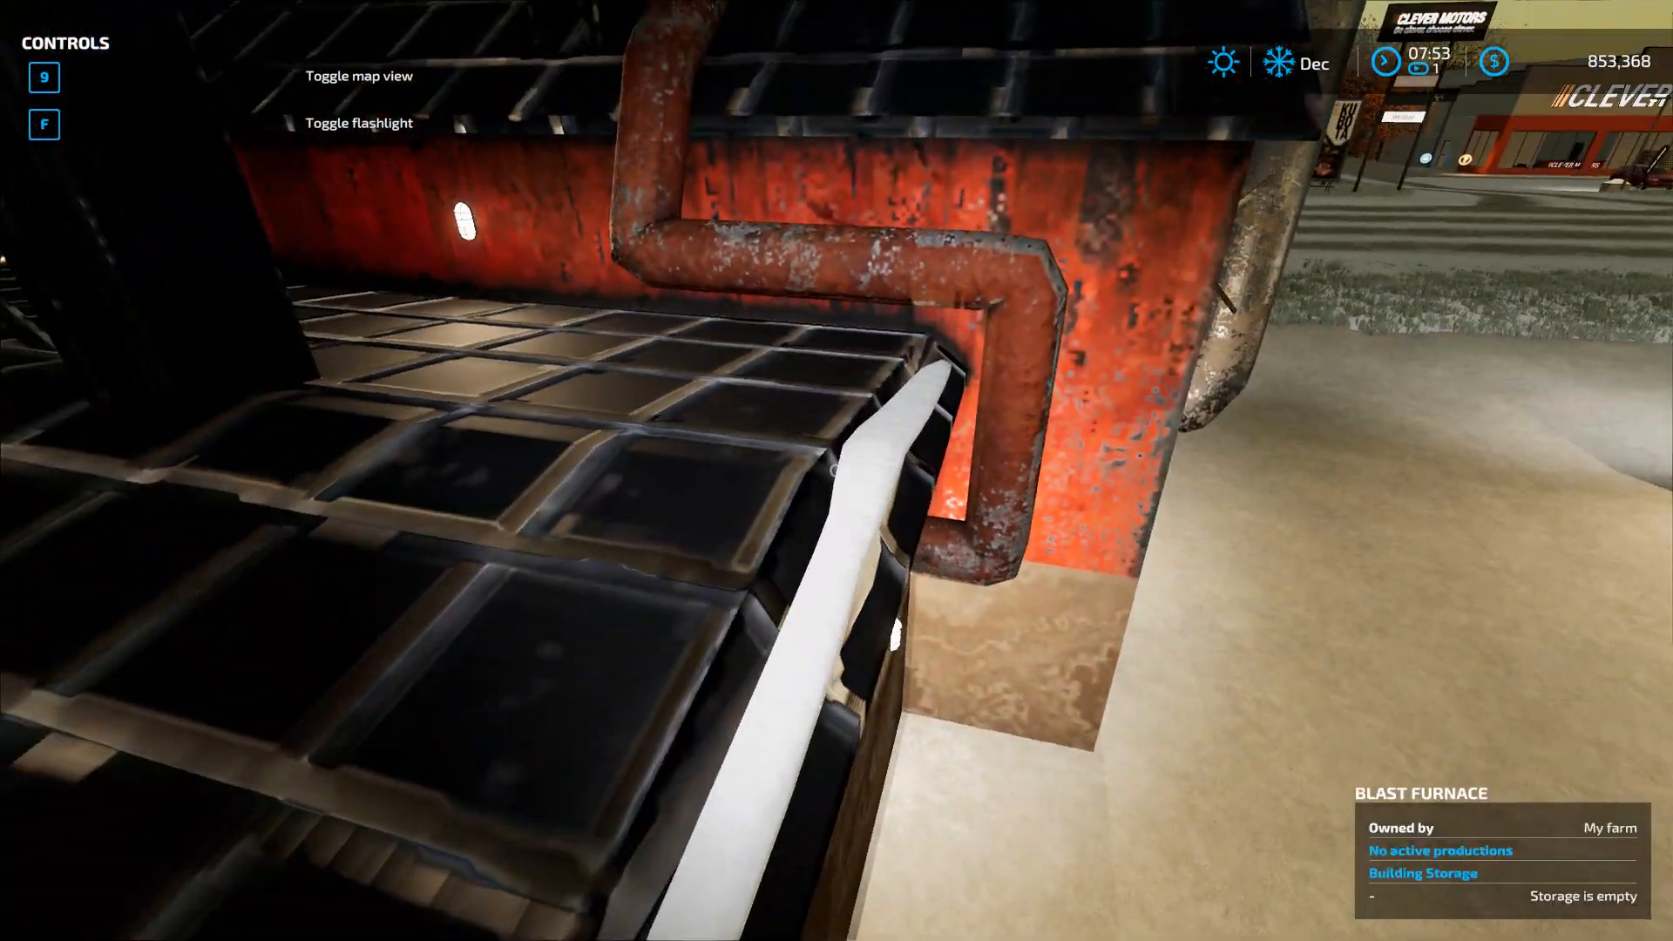
mouse_move(837, 471)
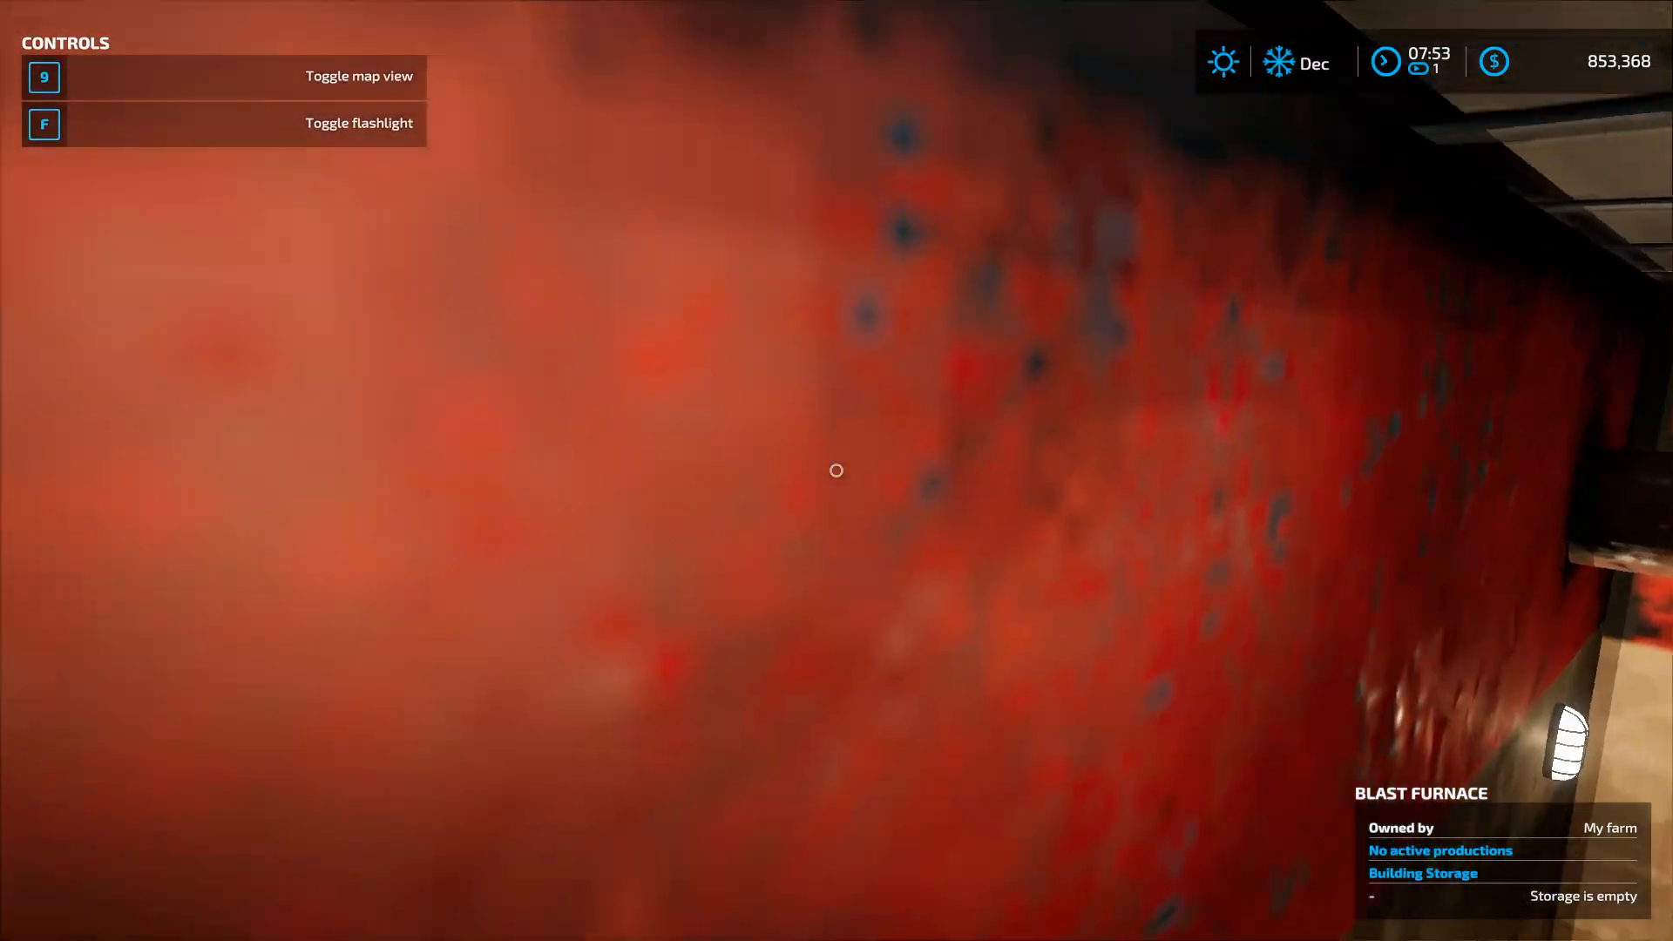
mouse_move(836, 471)
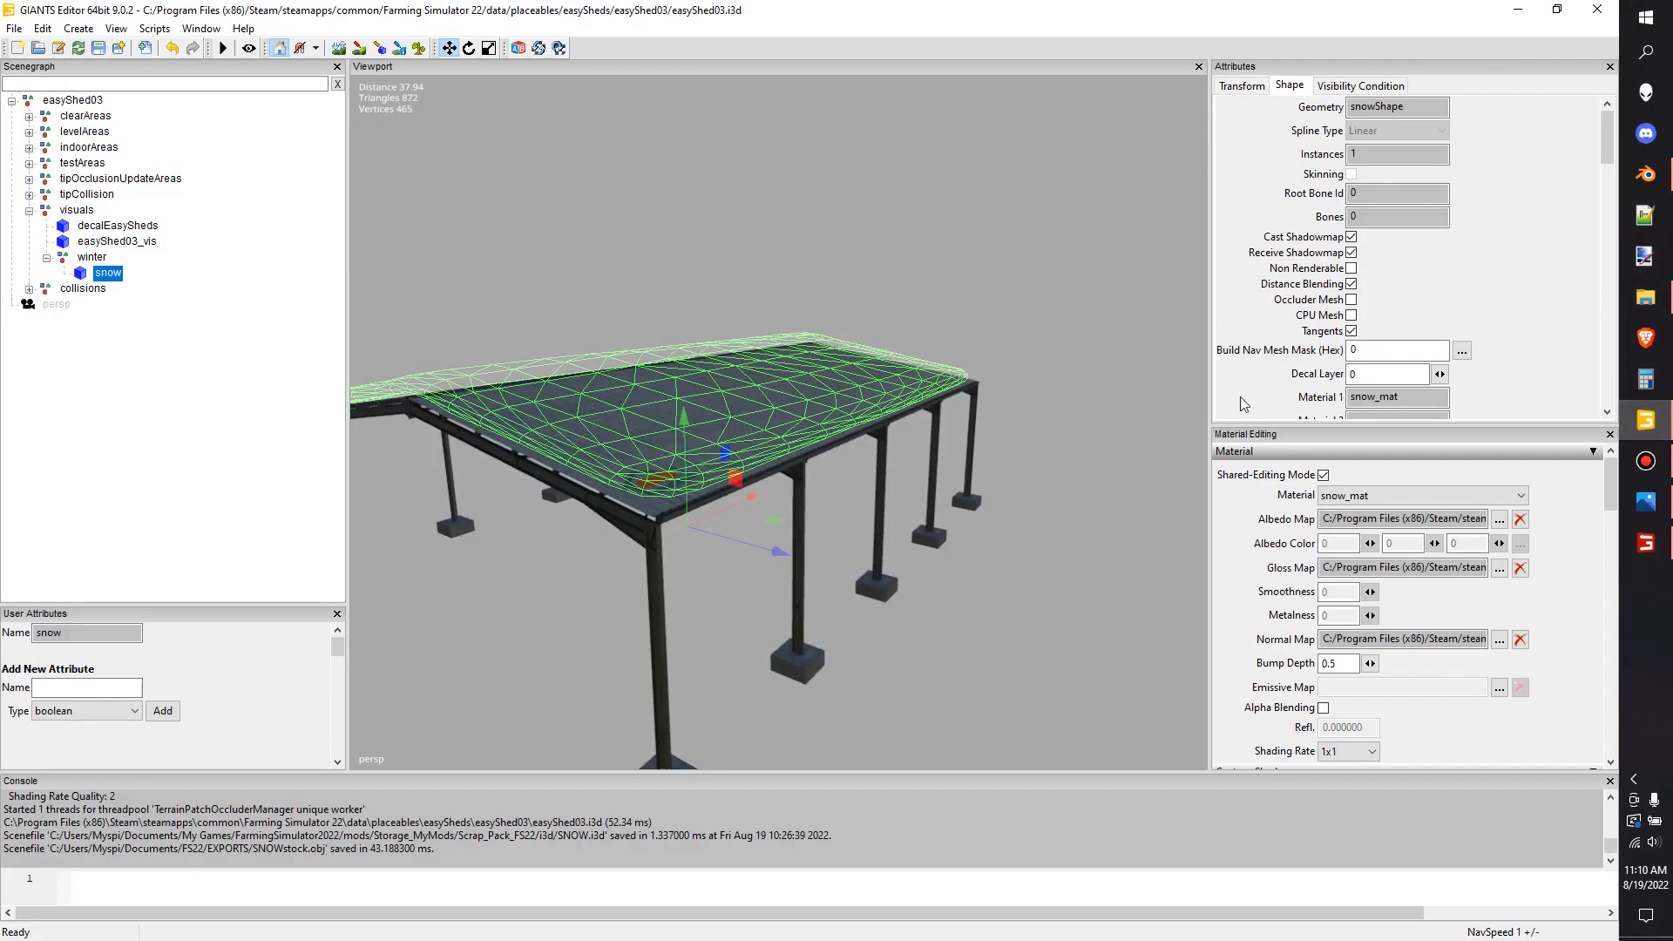
Return to blast_fern.i3d and select the snowsTOCK strip to check its Transform values
click(1241, 86)
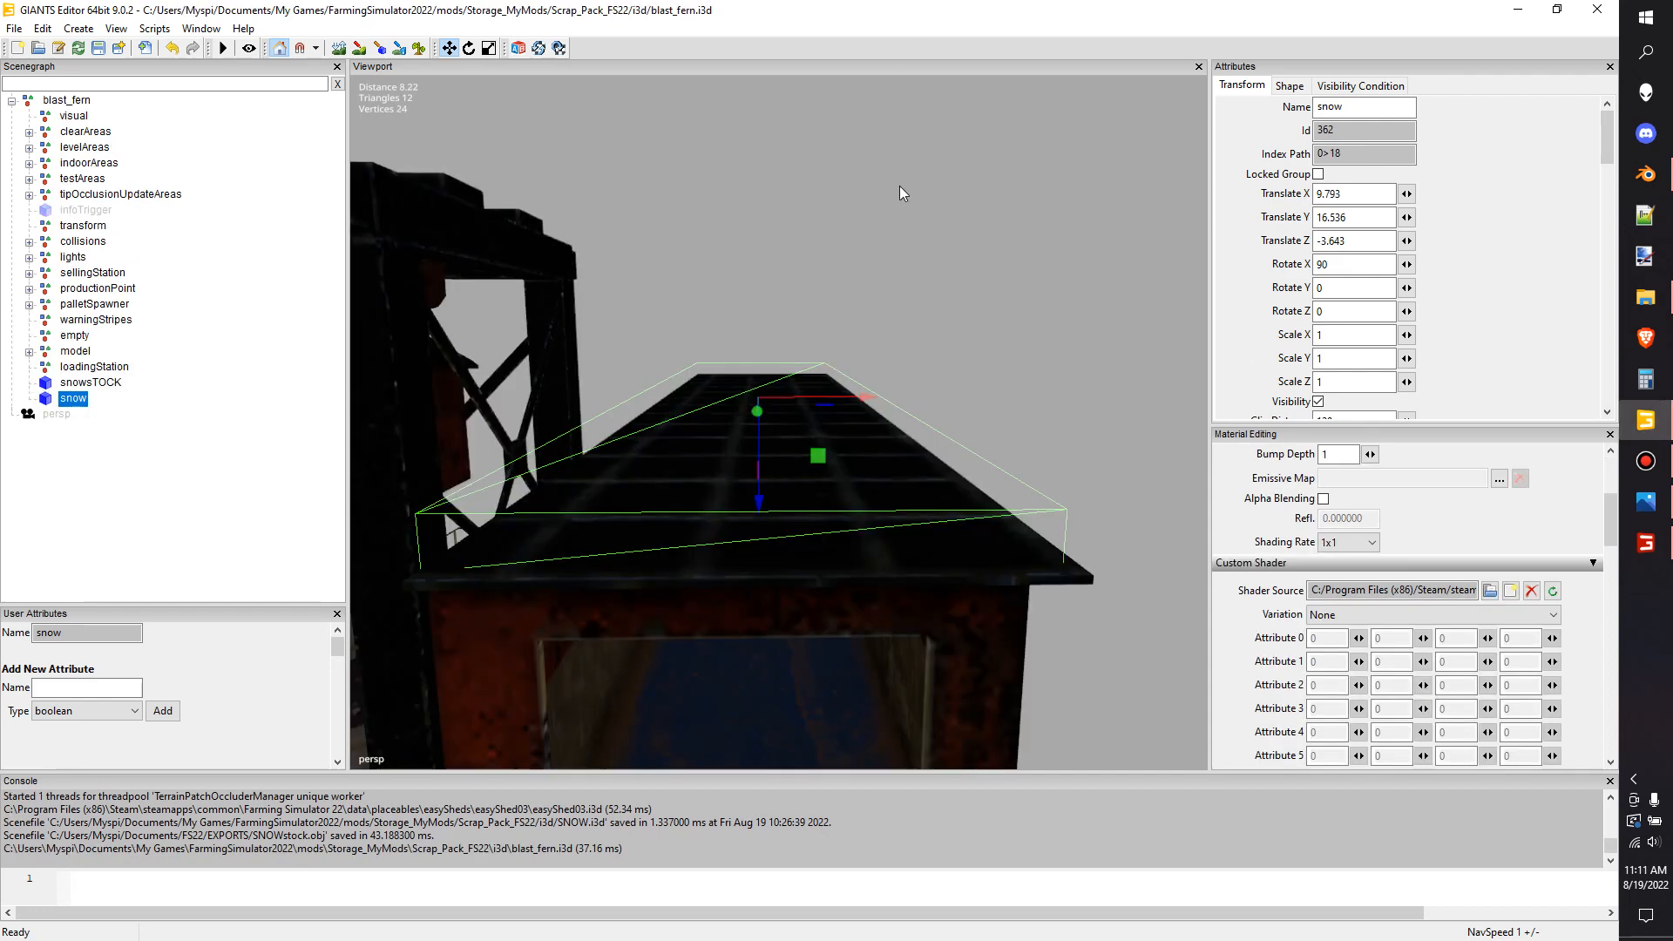
mouse_move(769, 333)
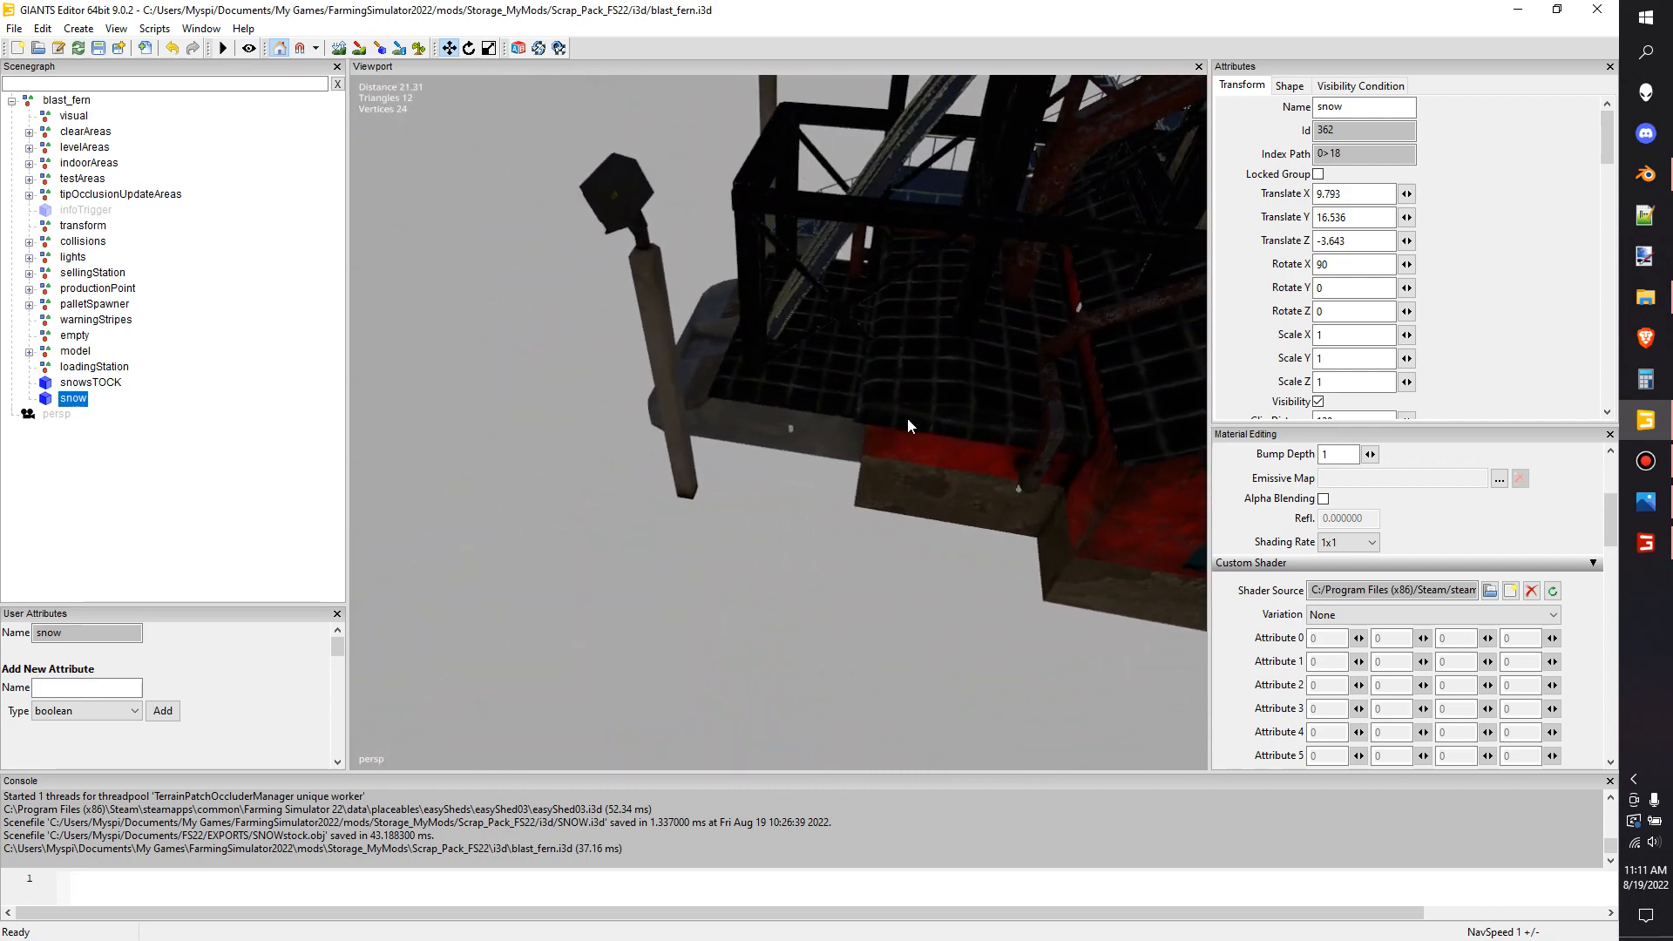
click(90, 382)
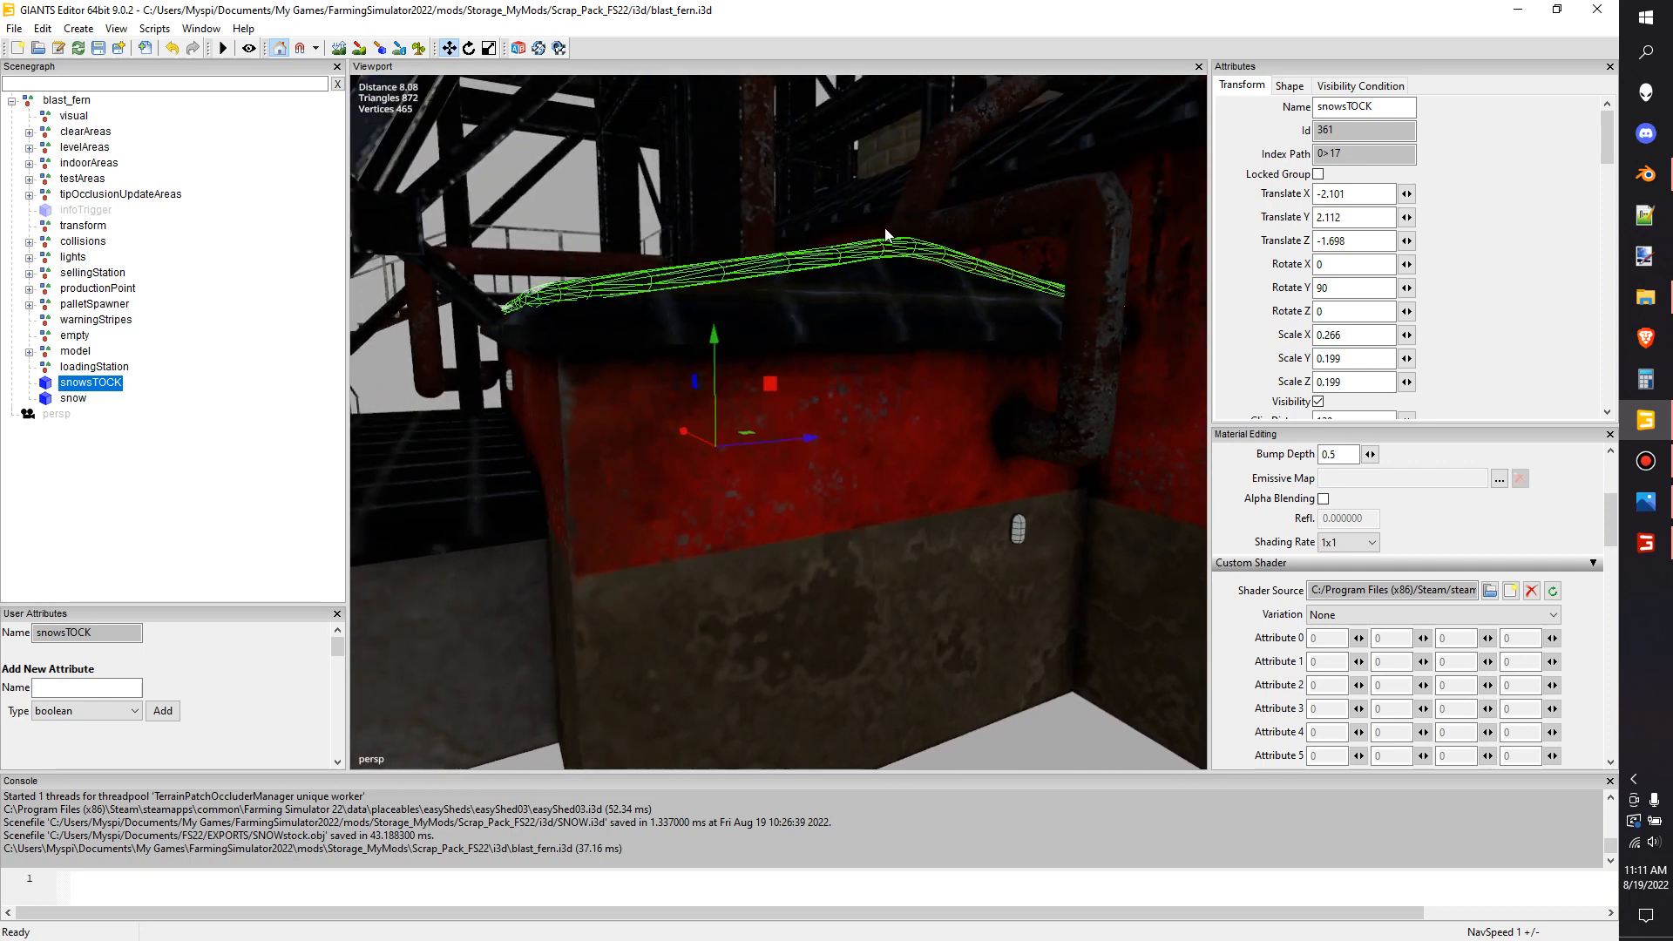
triple_click(1357, 334)
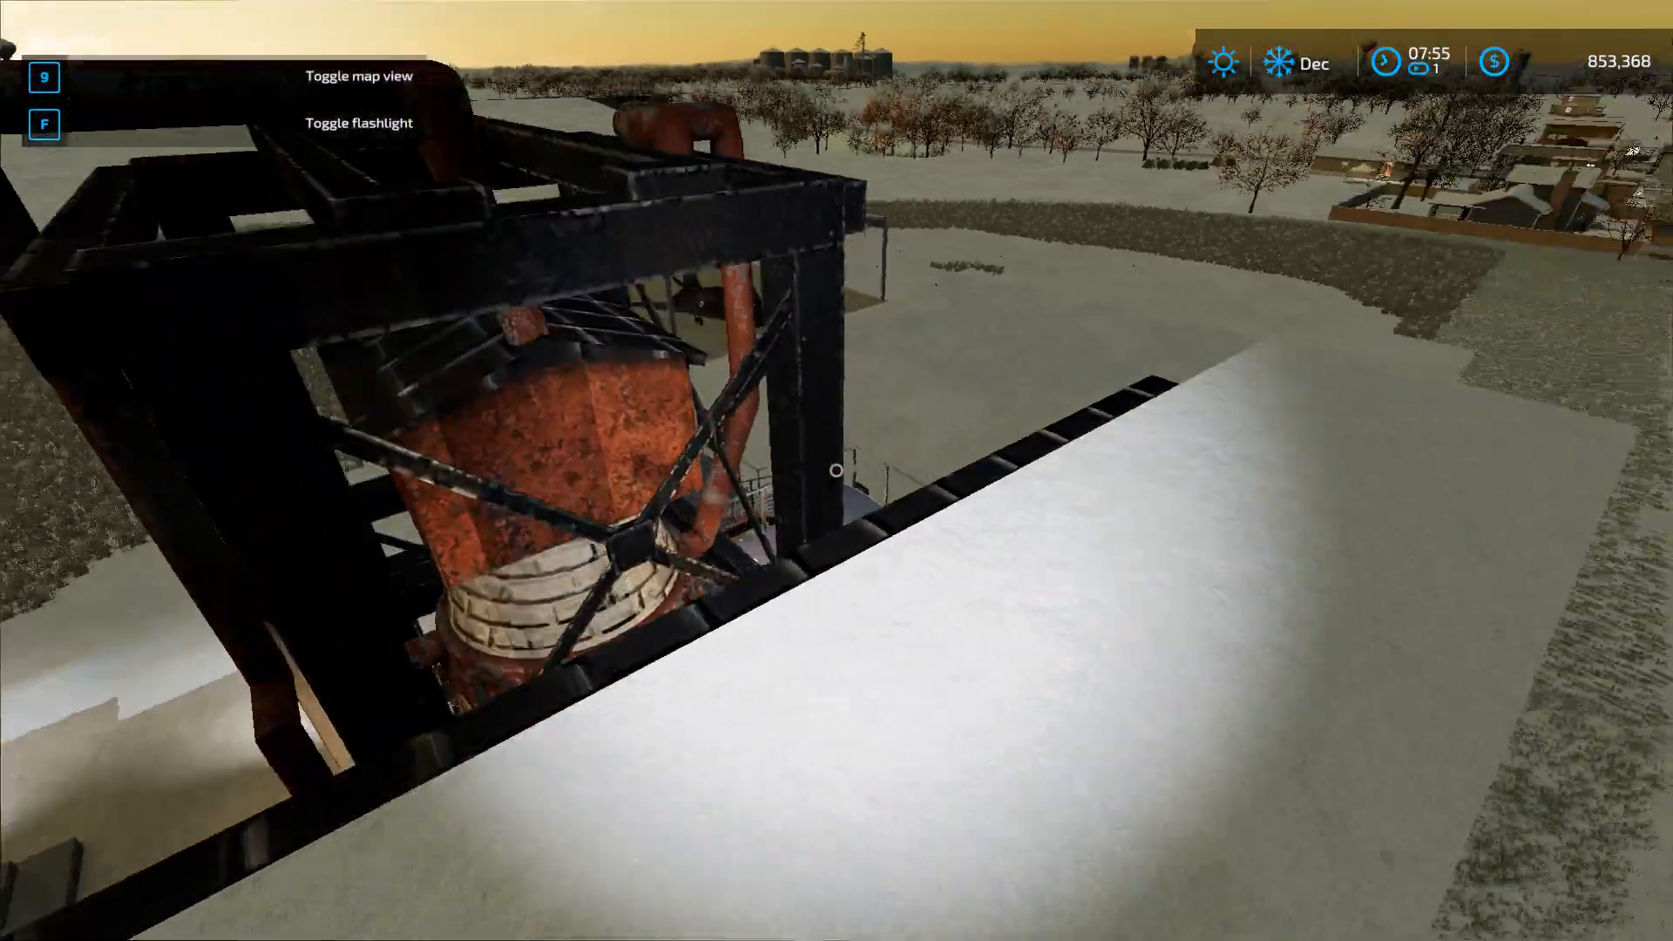
mouse_move(837, 469)
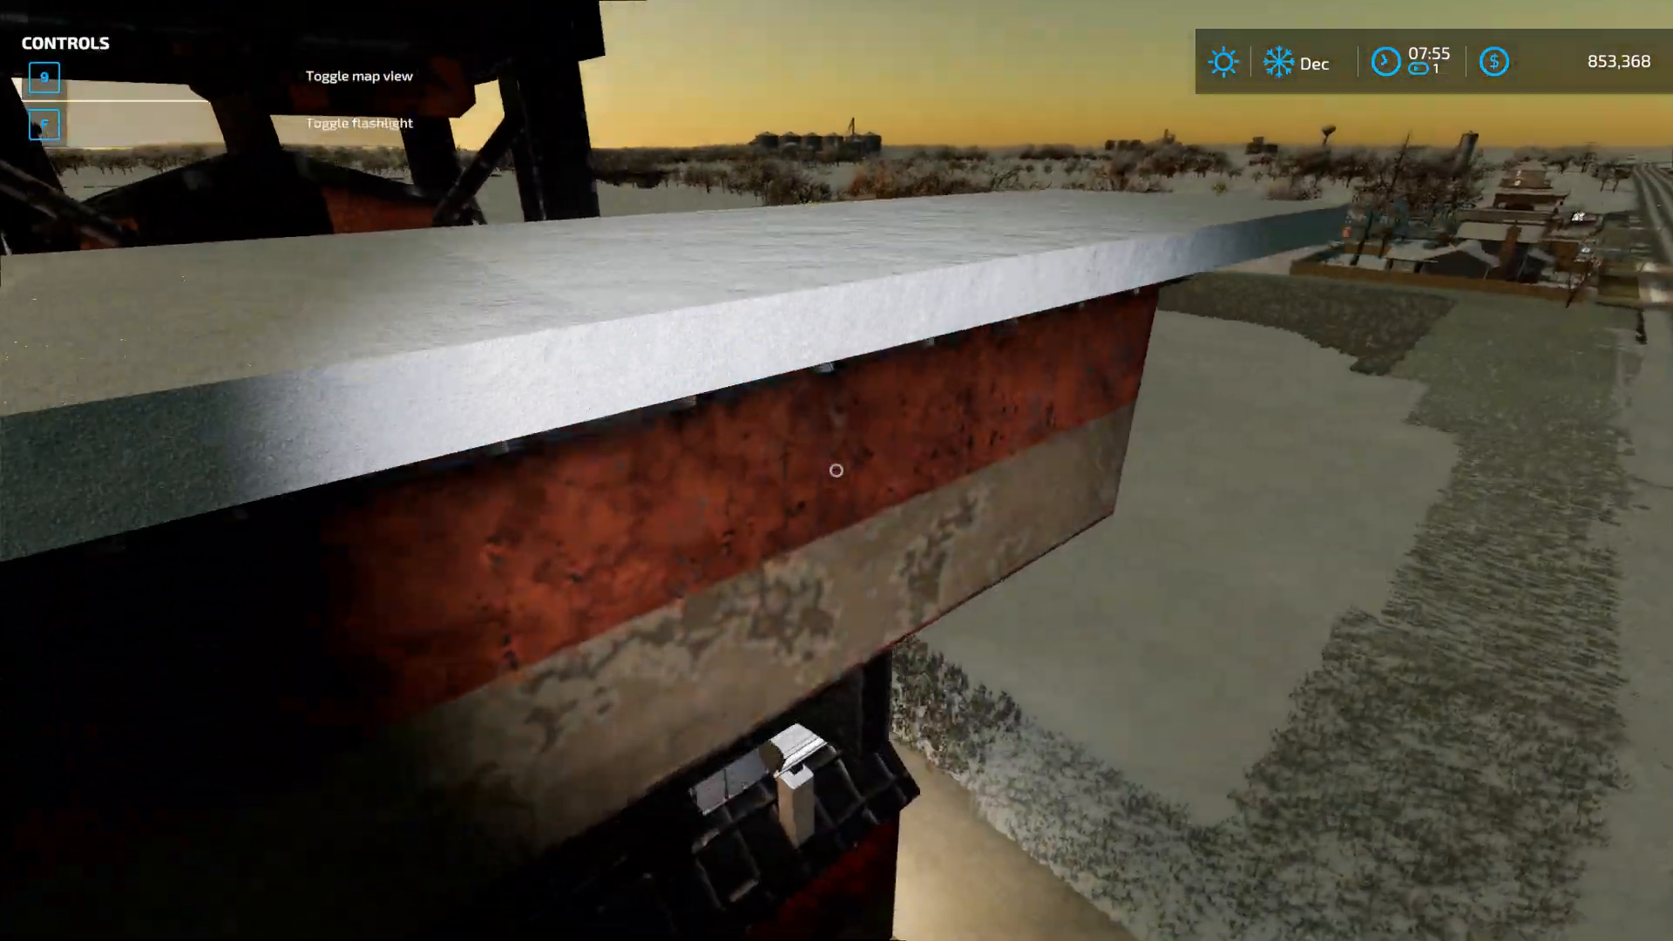
mouse_move(837, 471)
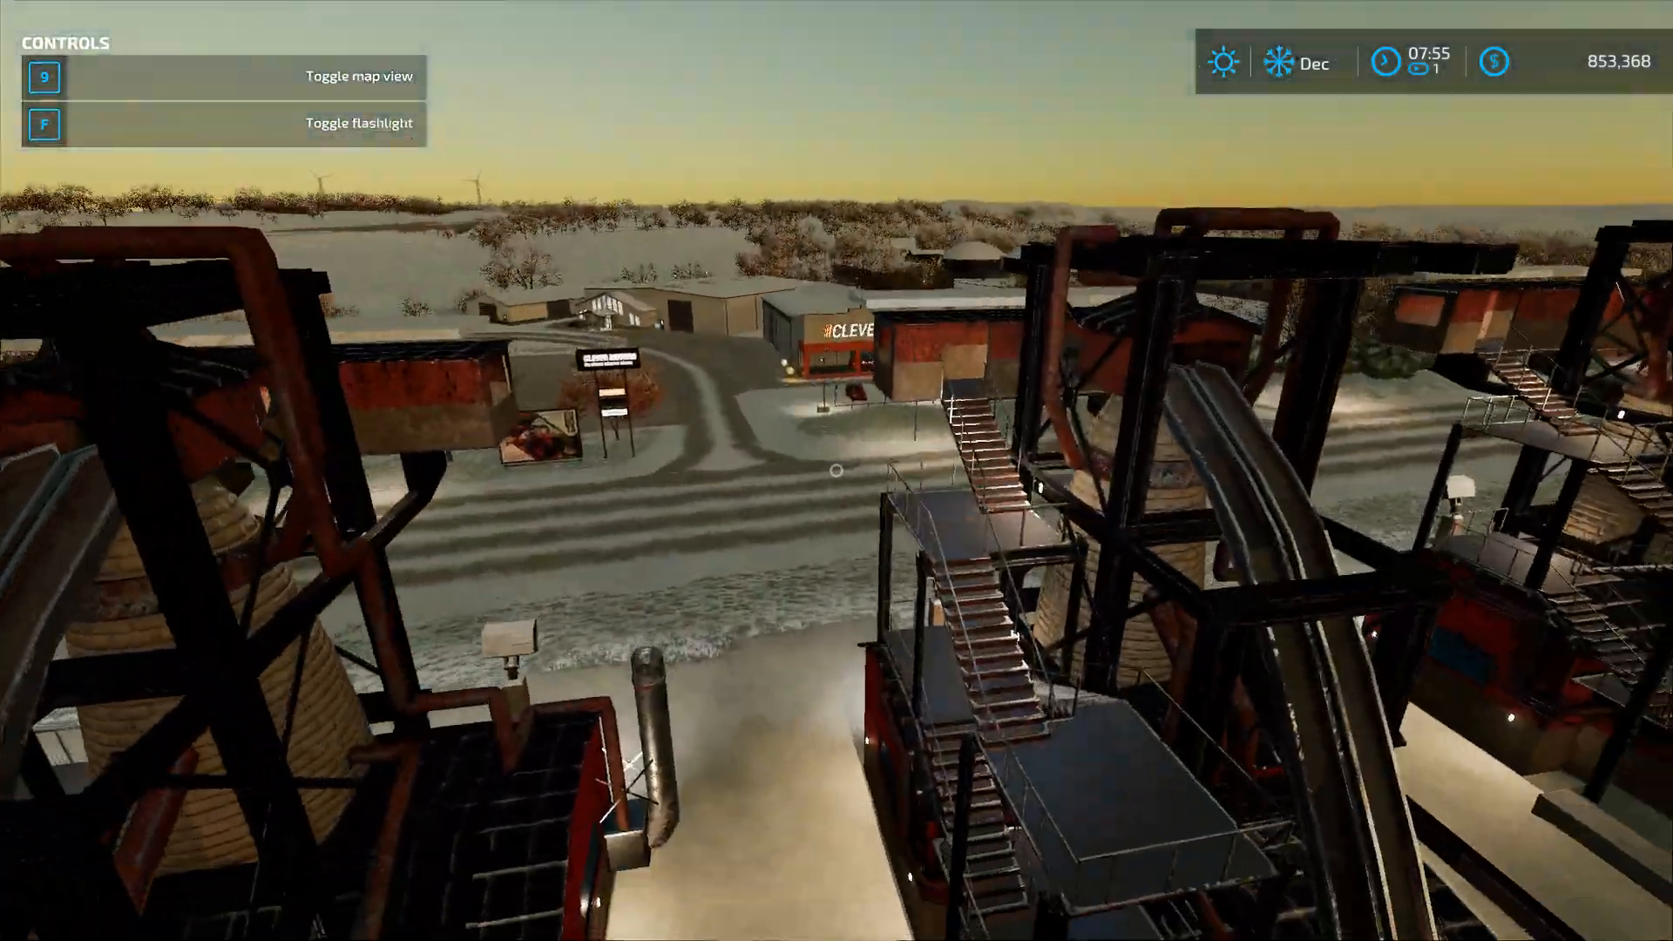
mouse_move(837, 471)
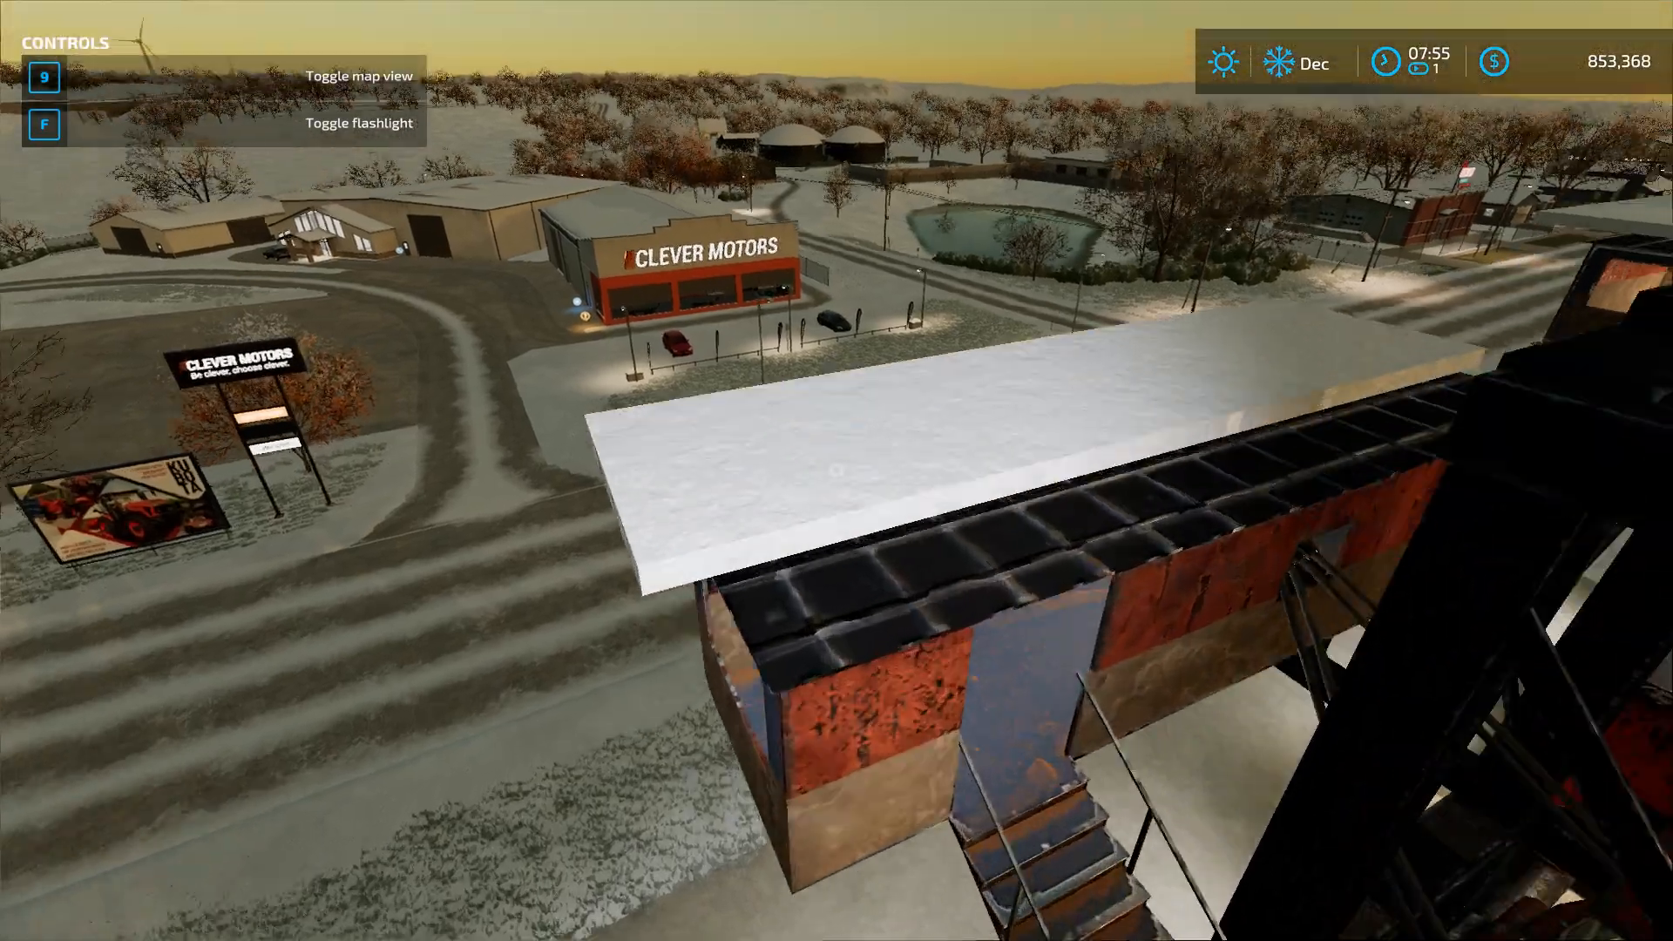